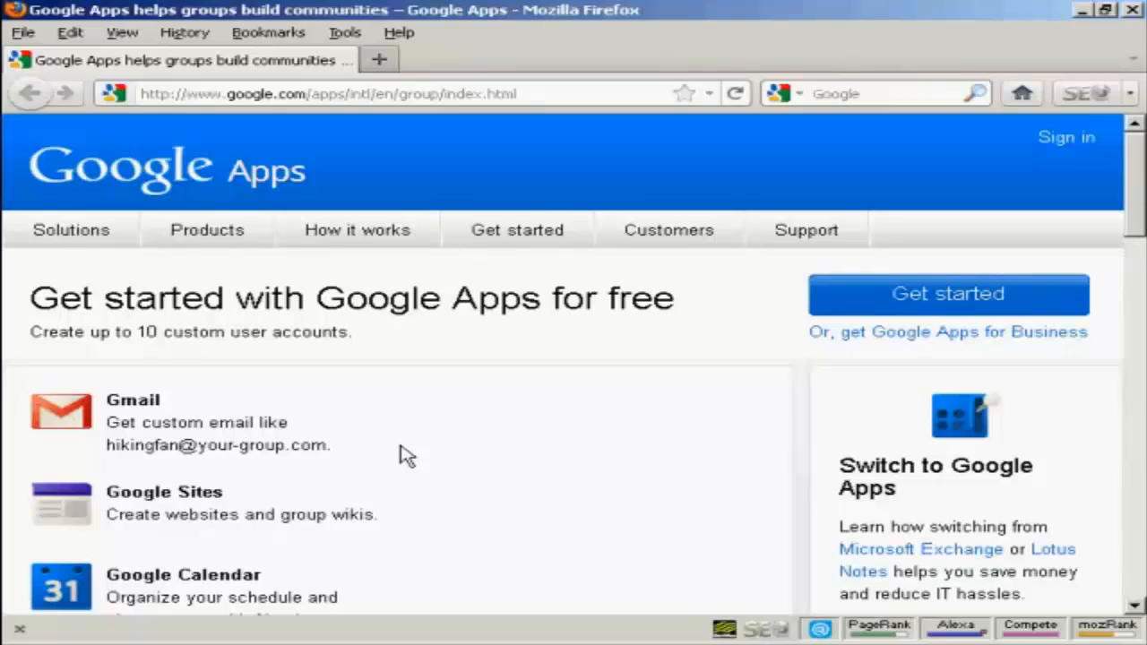
mouse_move(445, 430)
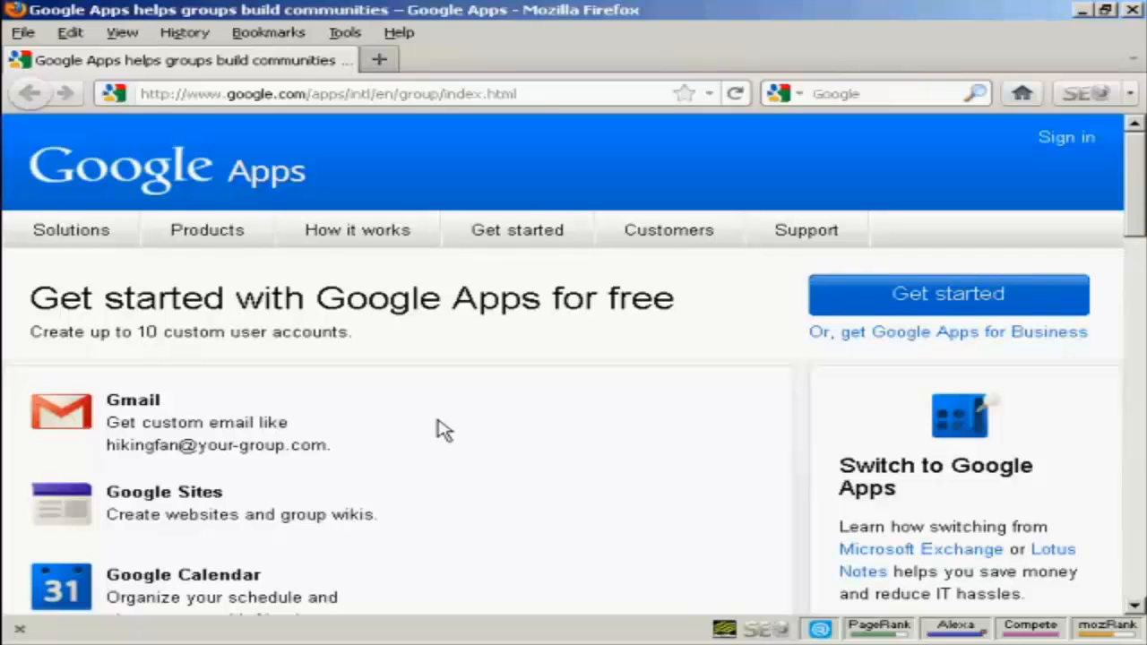
mouse_move(165, 112)
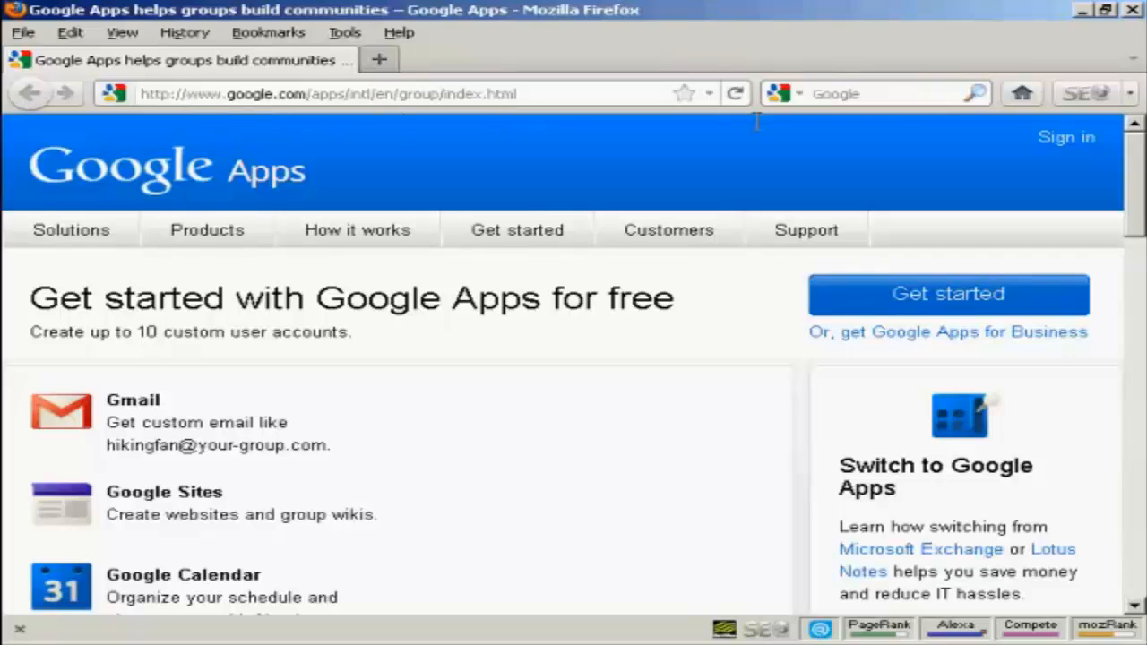
mouse_move(828, 93)
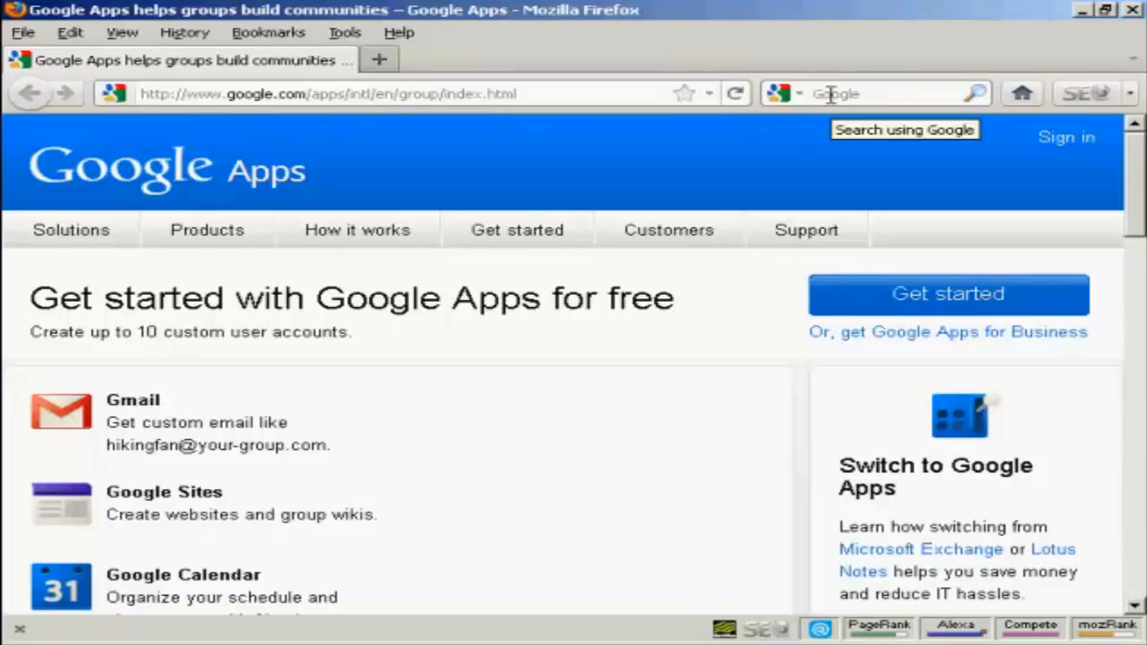
mouse_move(823, 122)
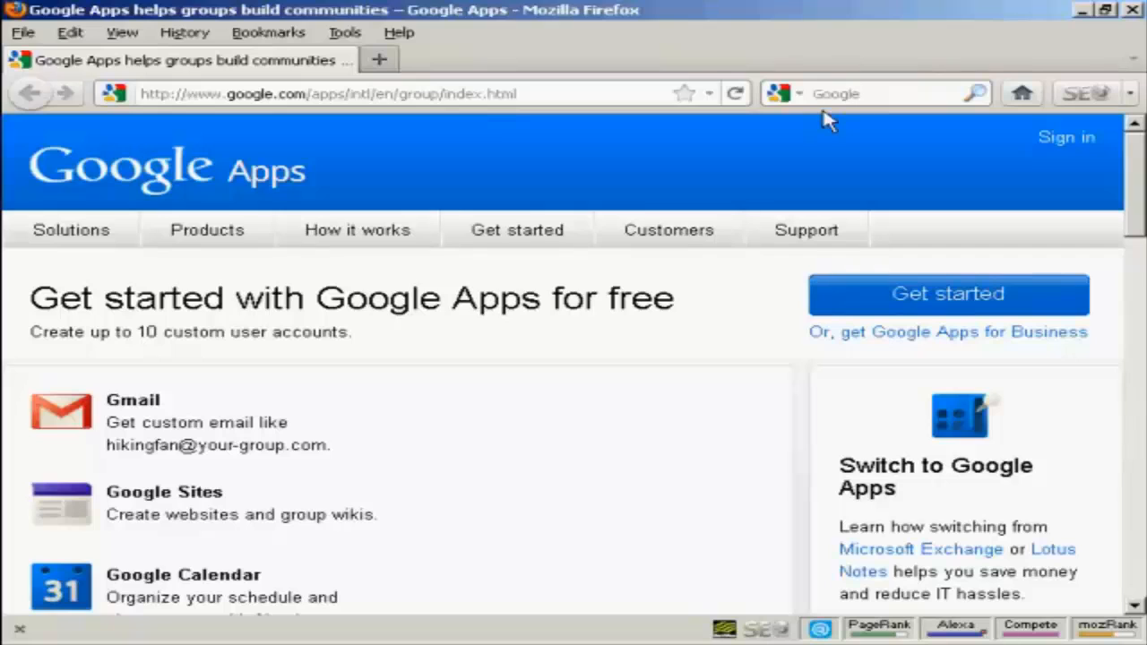
mouse_move(524, 437)
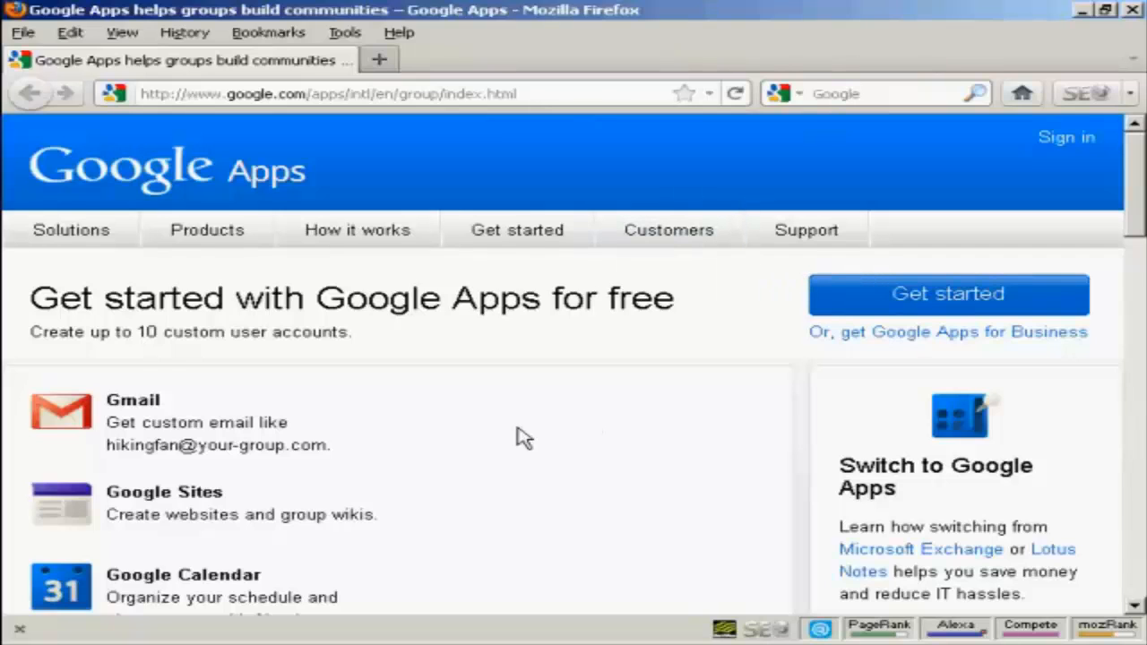
mouse_move(896, 272)
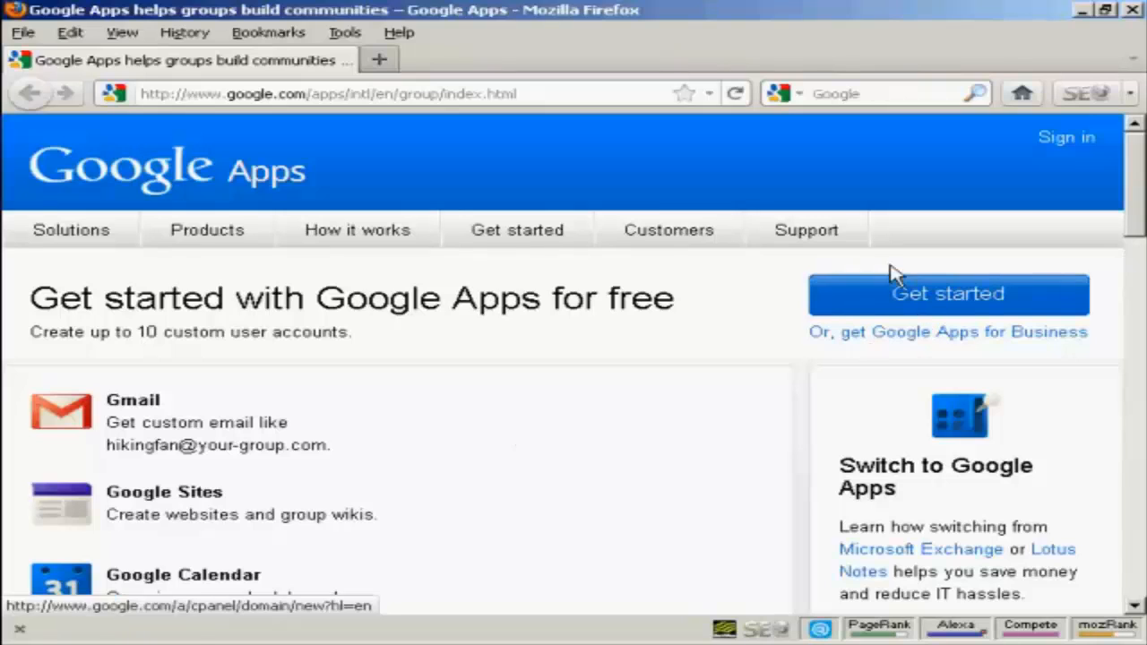
Start the free Google Apps sign-up and enter samowen.info as the existing domain
click(946, 294)
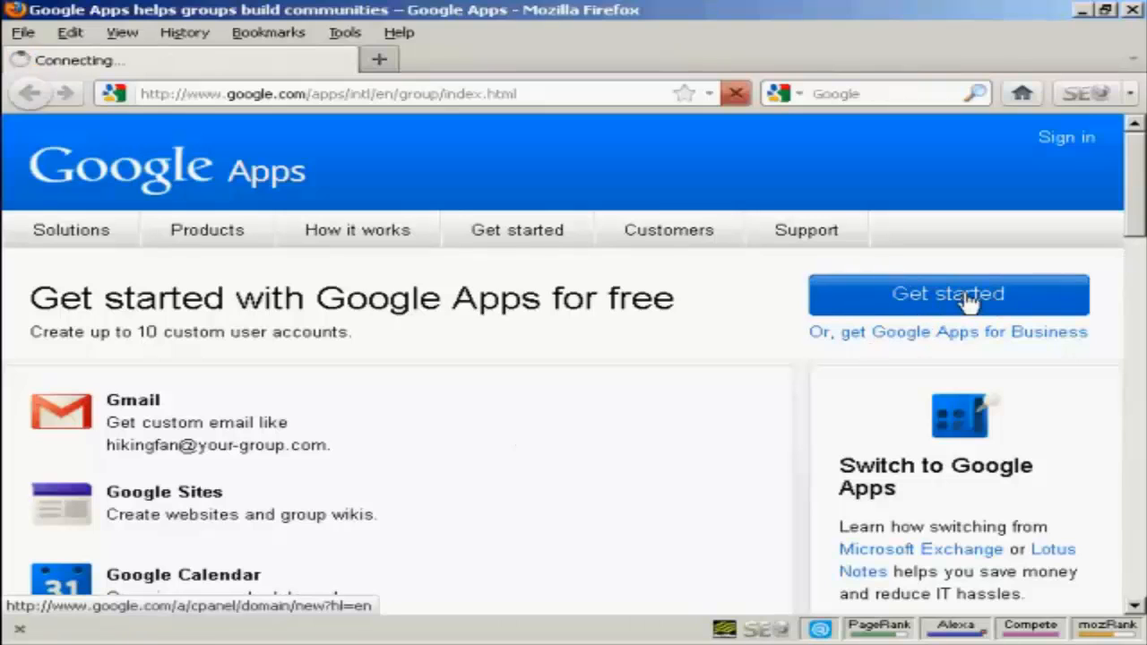
click(947, 294)
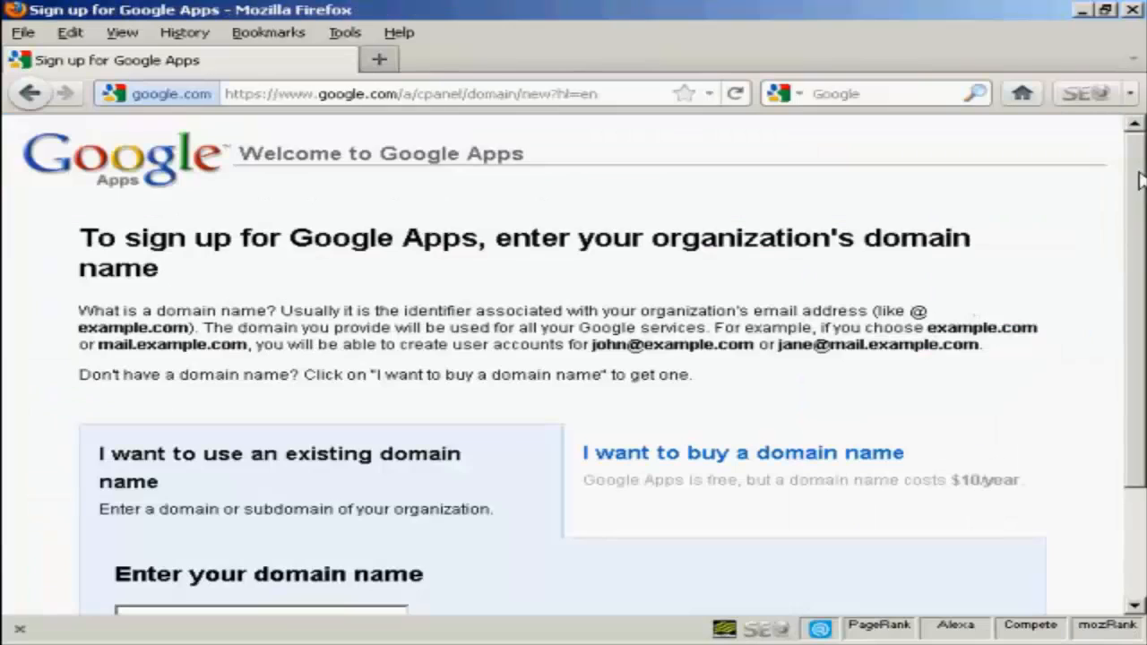
scroll(down, 3)
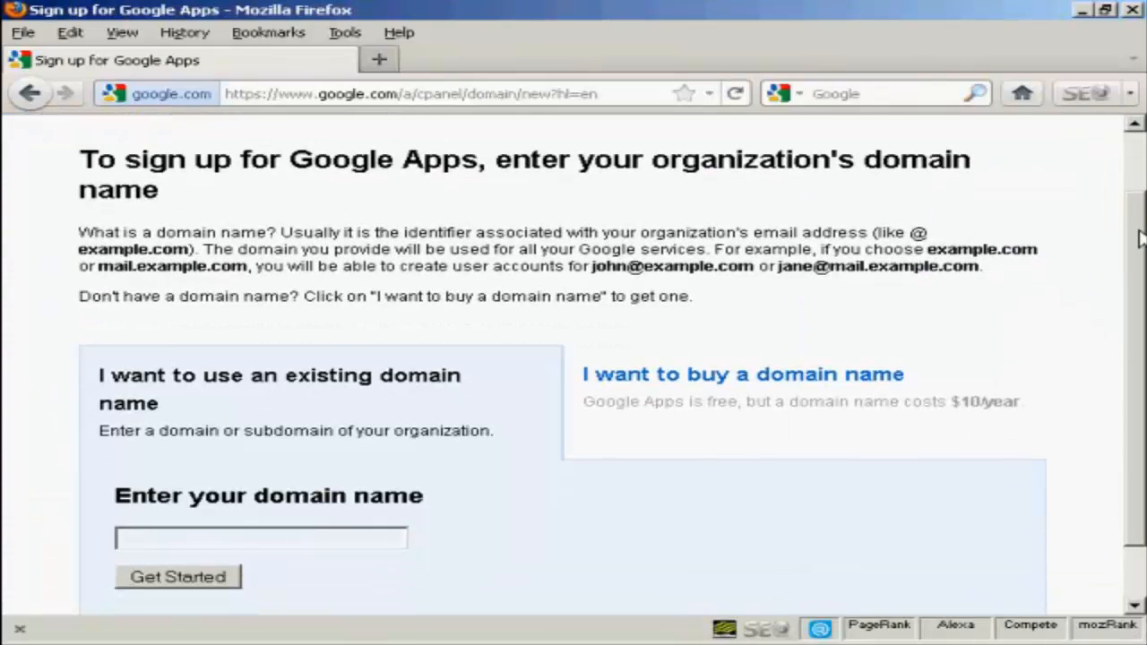
scroll(down, 3)
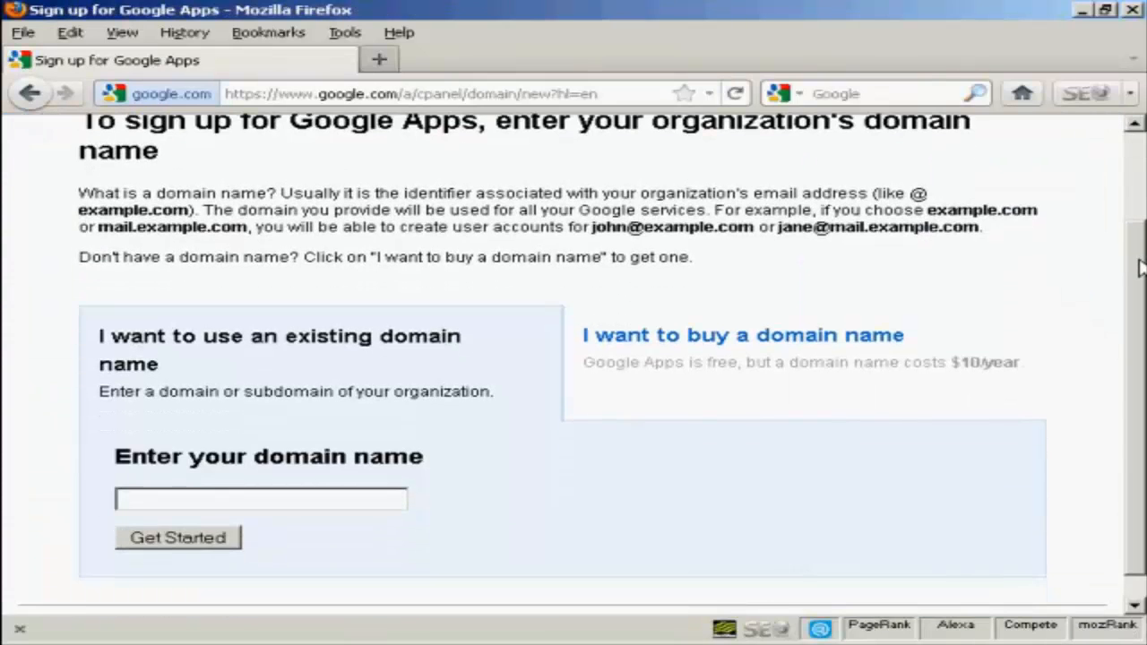
scroll(down, 3)
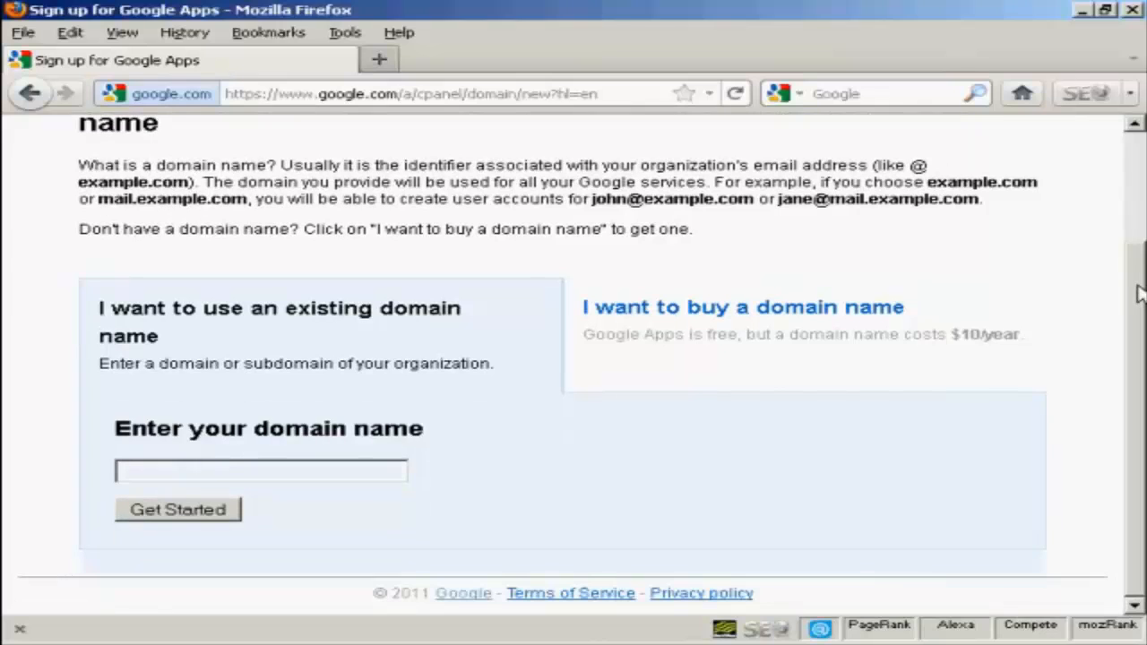
mouse_move(721, 254)
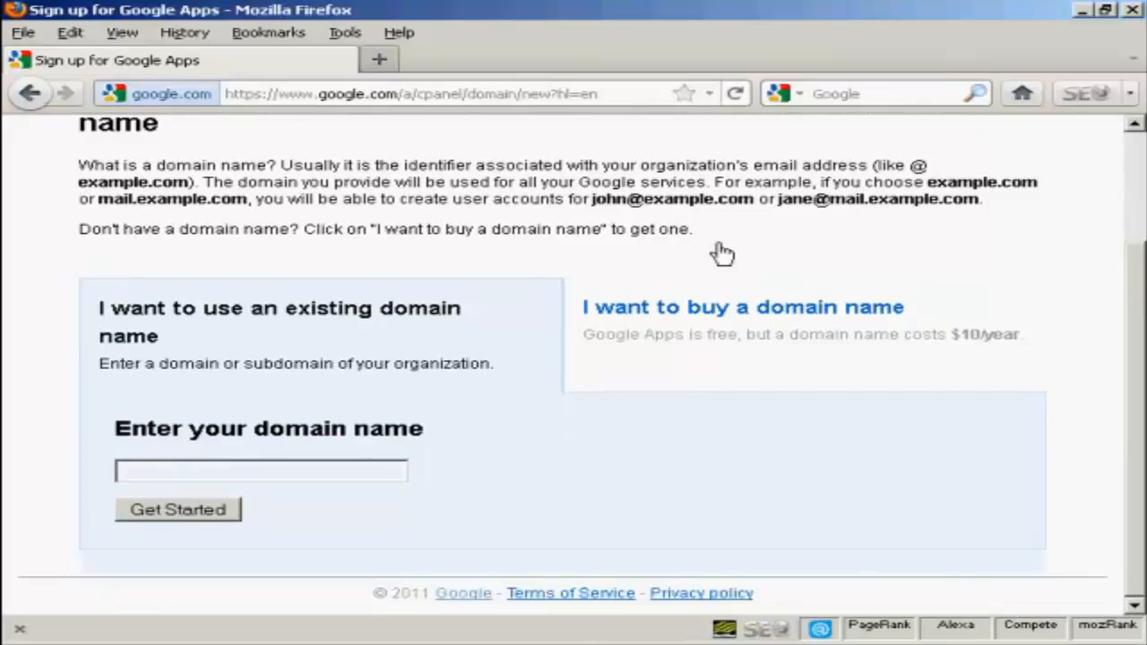
mouse_move(935, 229)
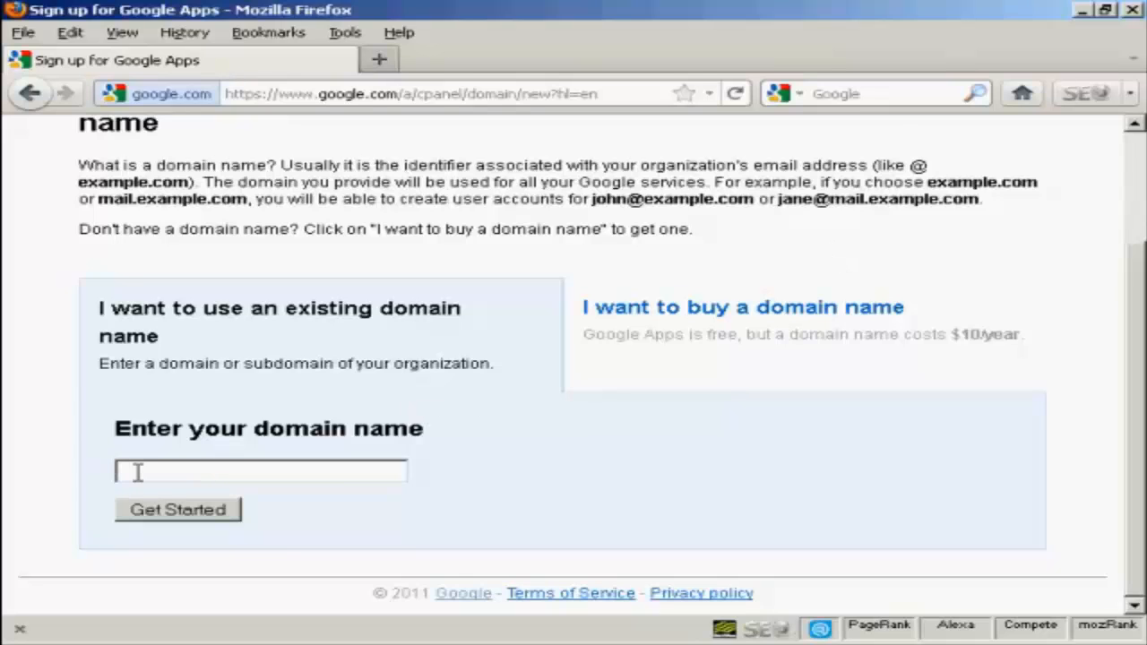
text(samowen)
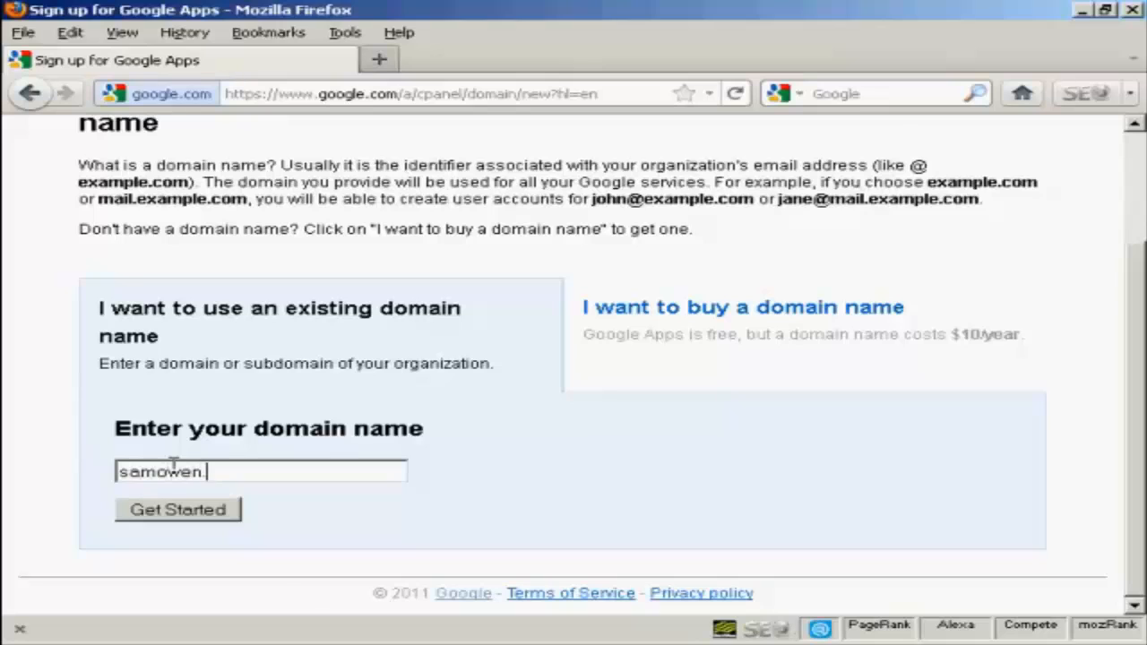
text(.info)
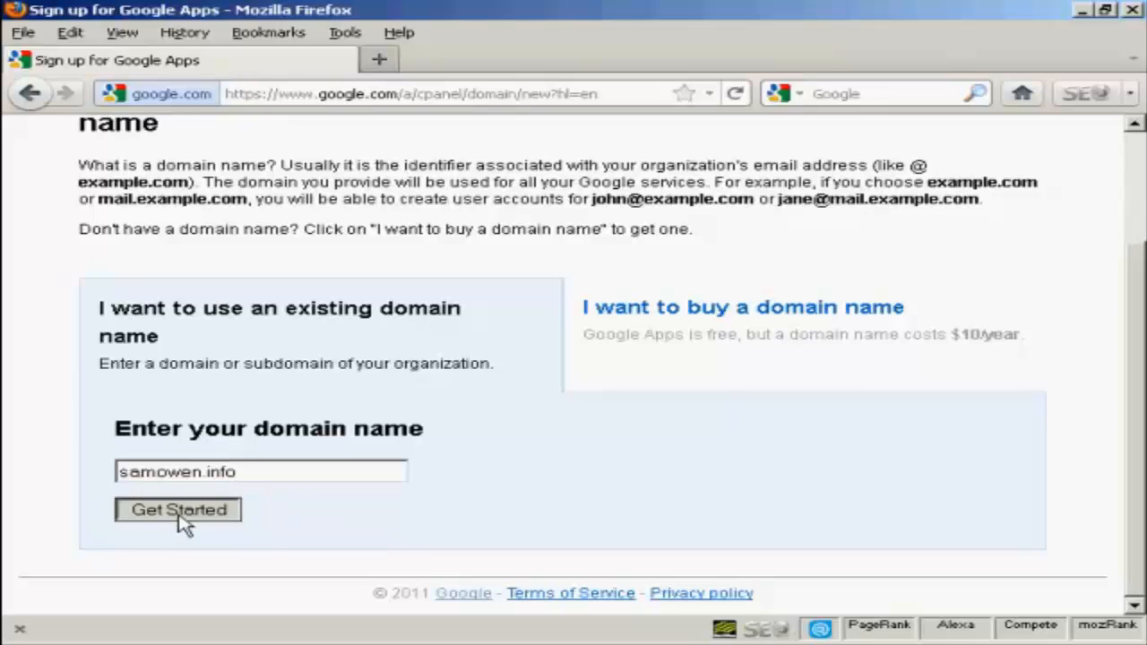
Submit samowen.info, fill the administrator's name, email and phone, and acknowledge the DNS requirement
click(178, 509)
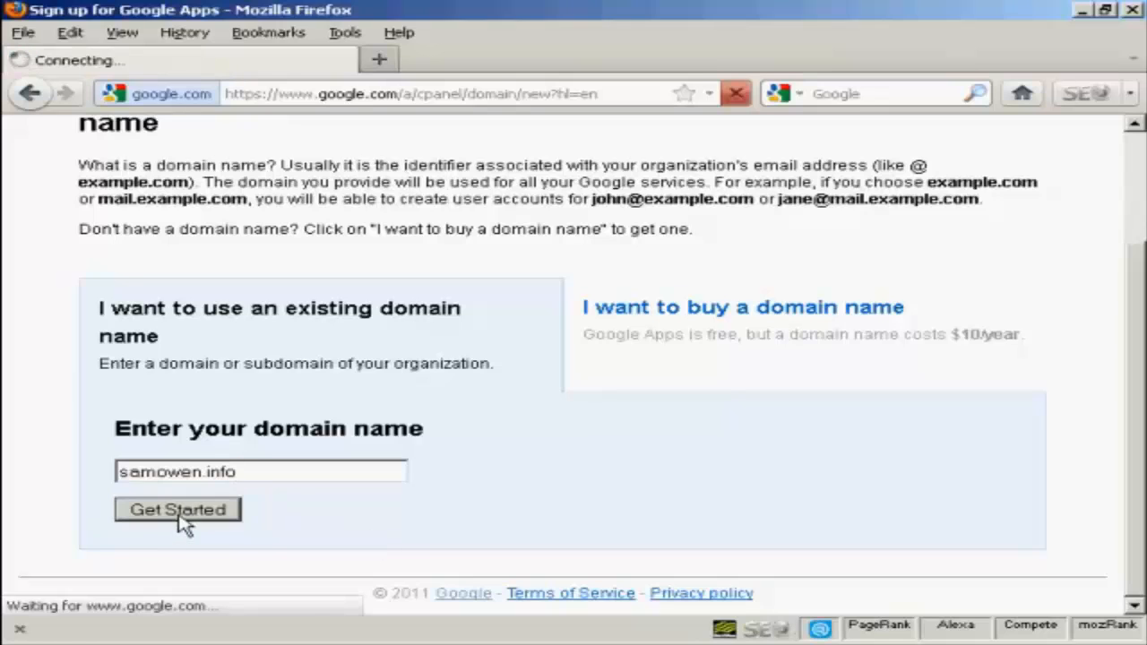
click(177, 509)
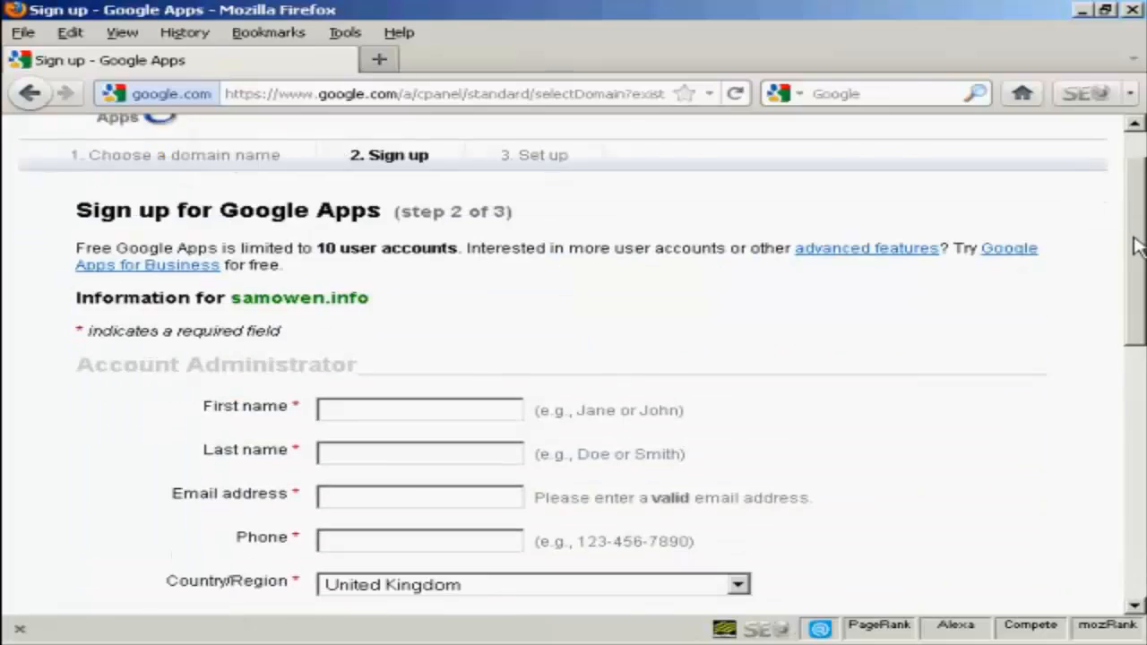
scroll(down, 3)
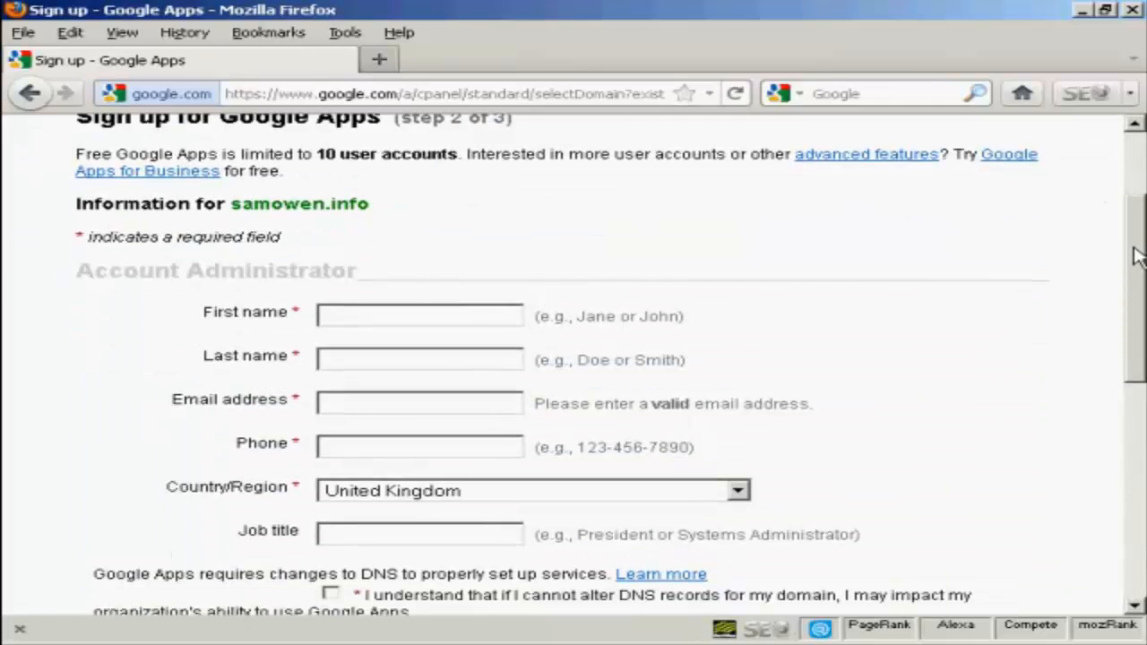
scroll(down, 3)
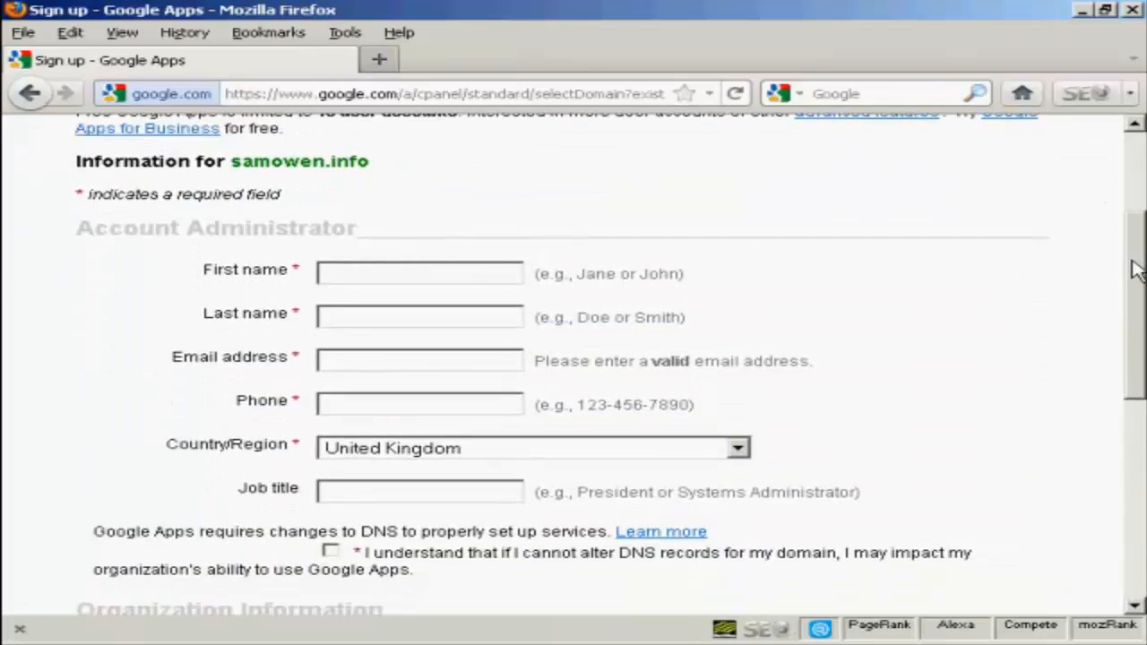
scroll(down, 3)
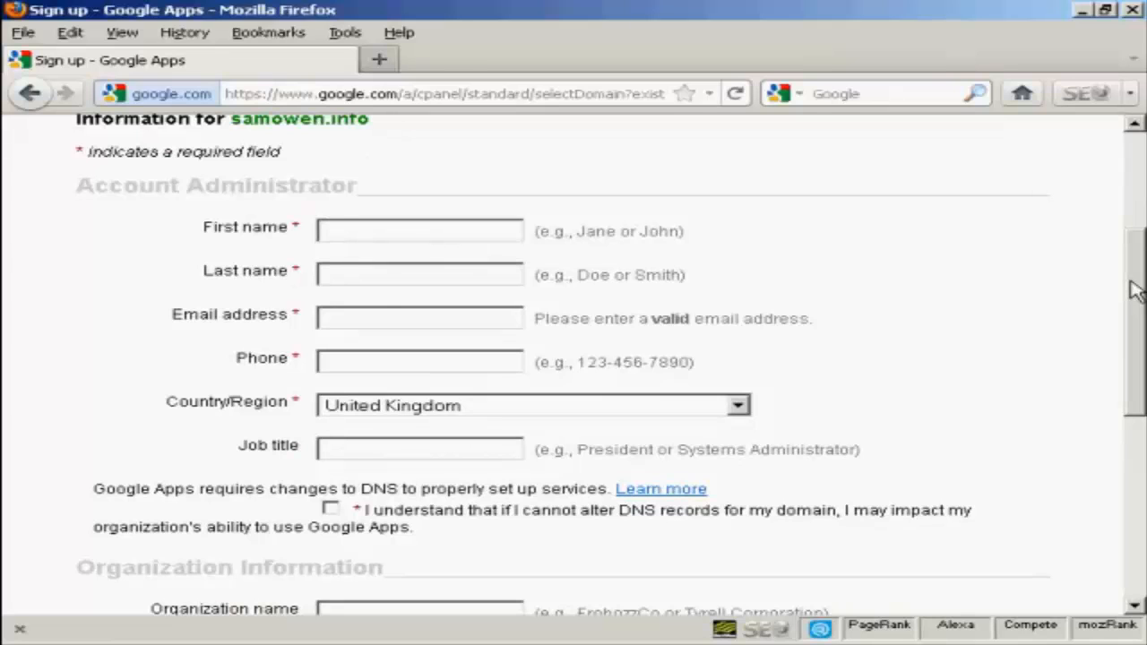
mouse_move(785, 261)
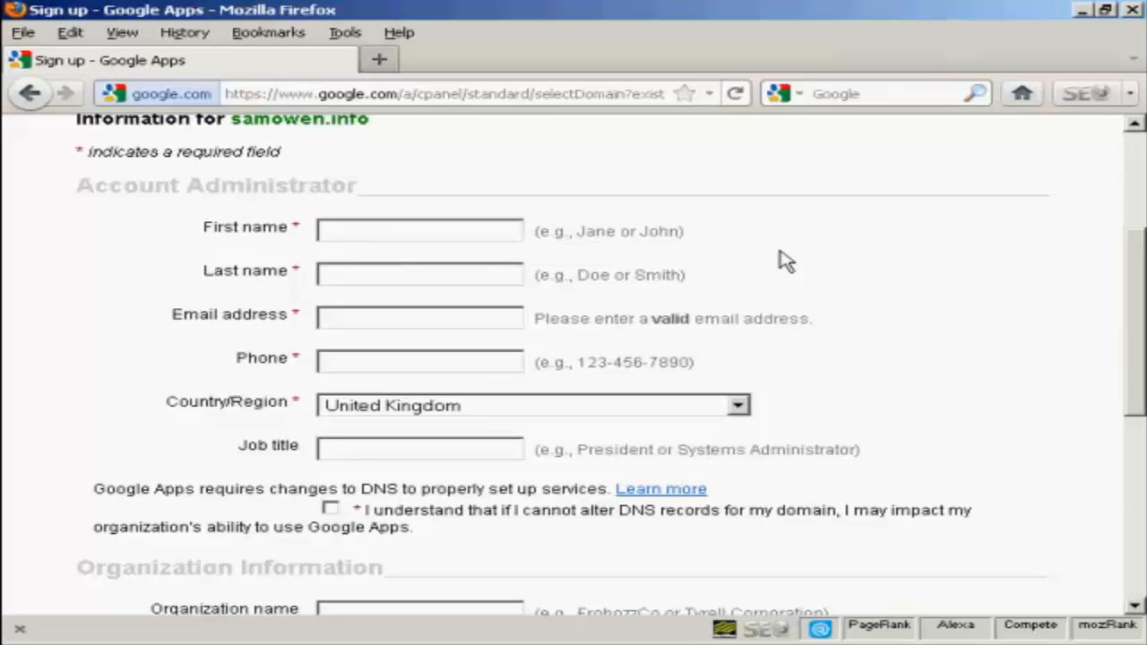
click(419, 229)
text(Sam)
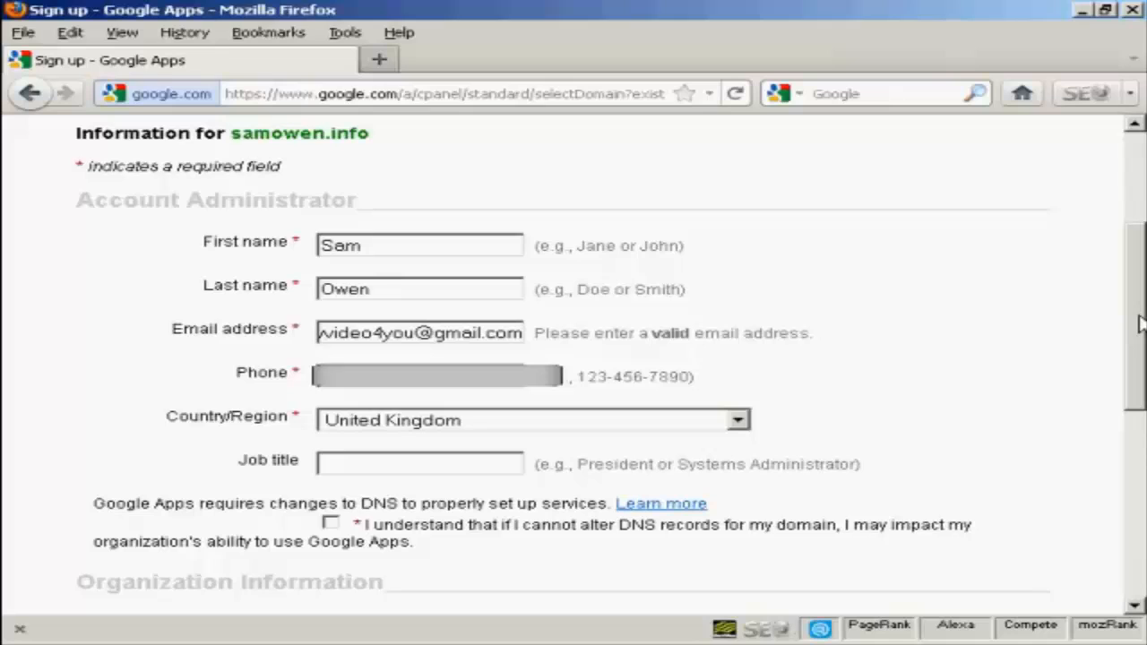
mouse_move(250, 531)
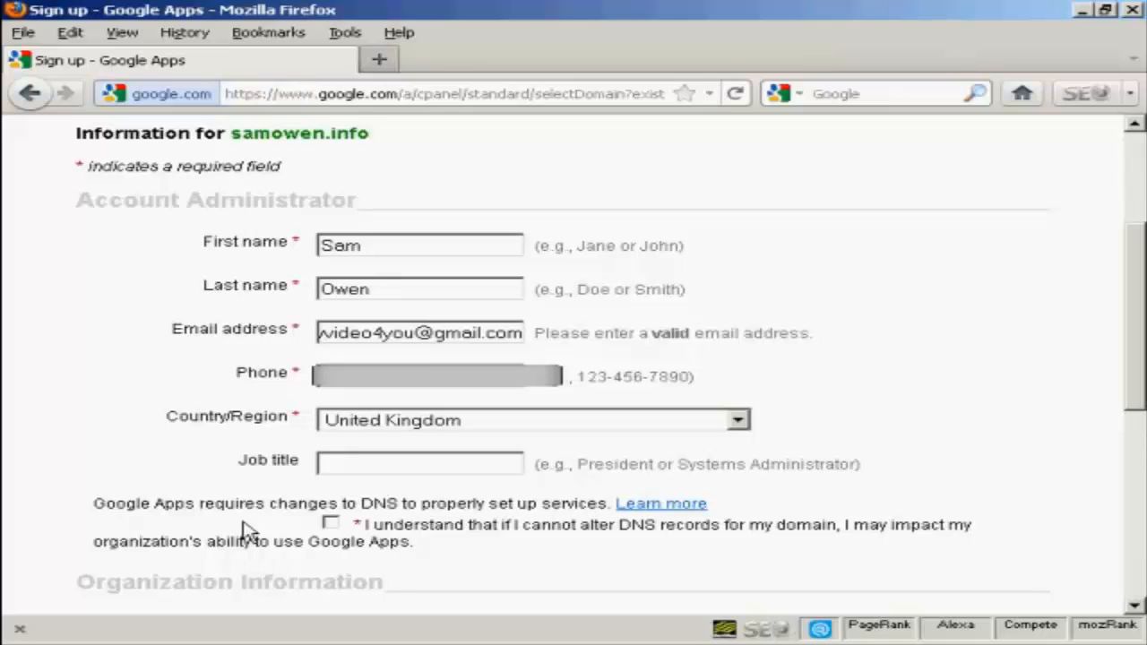
mouse_move(344, 534)
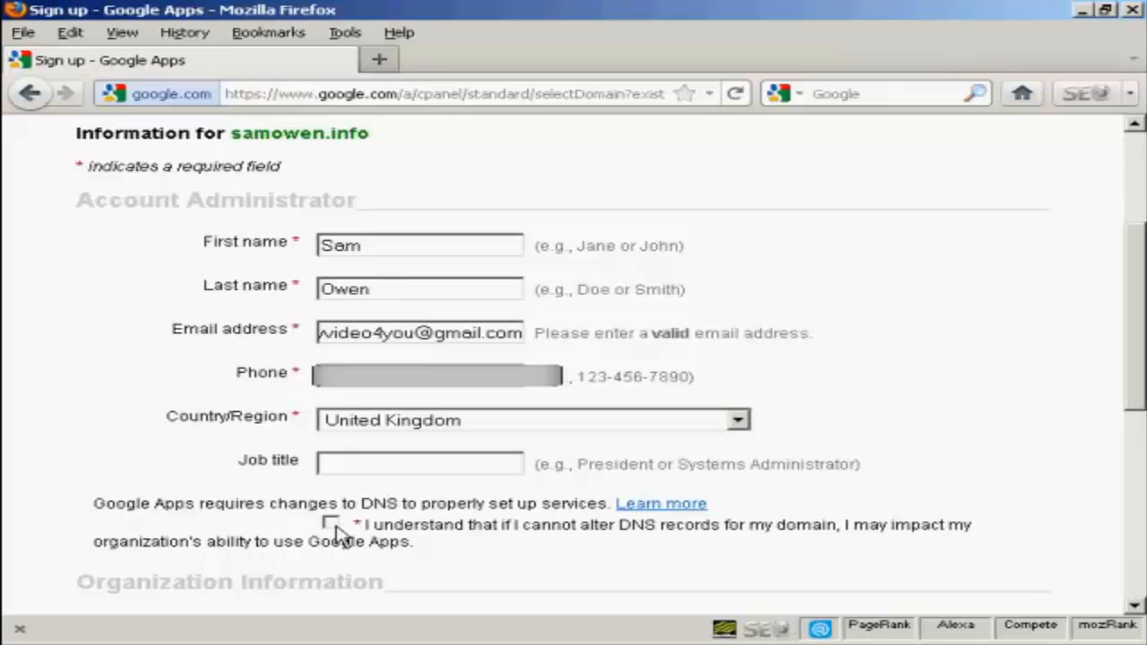
click(333, 523)
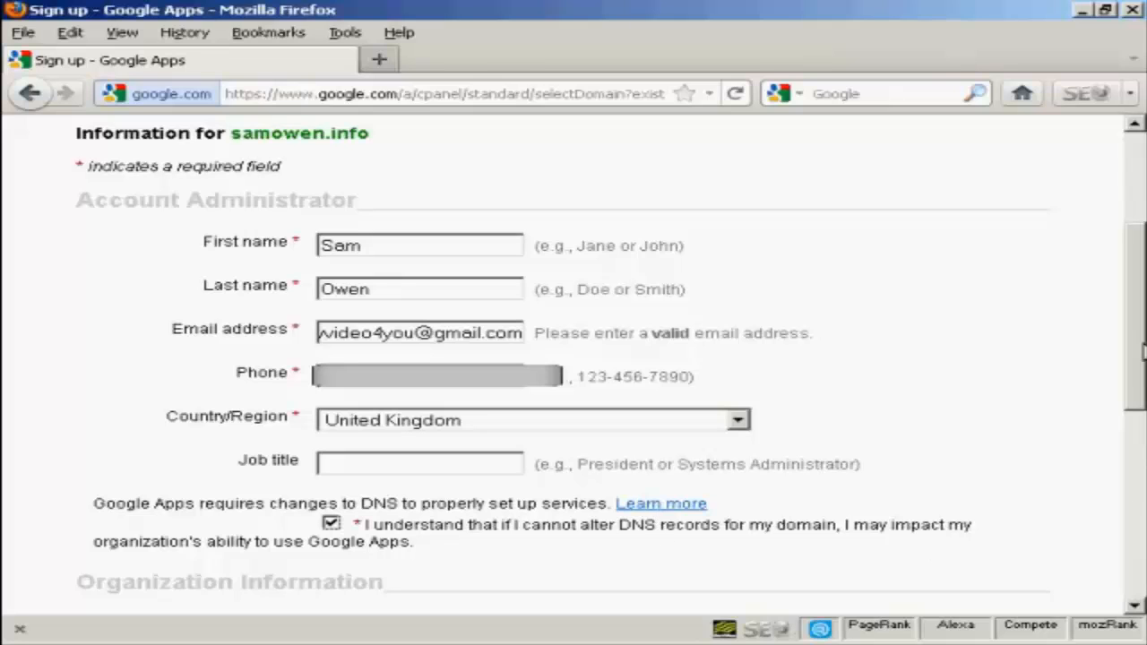
Name the organization Sam Owen, personal, 1–5 people, with existing email accounts confirmed
scroll(down, 3)
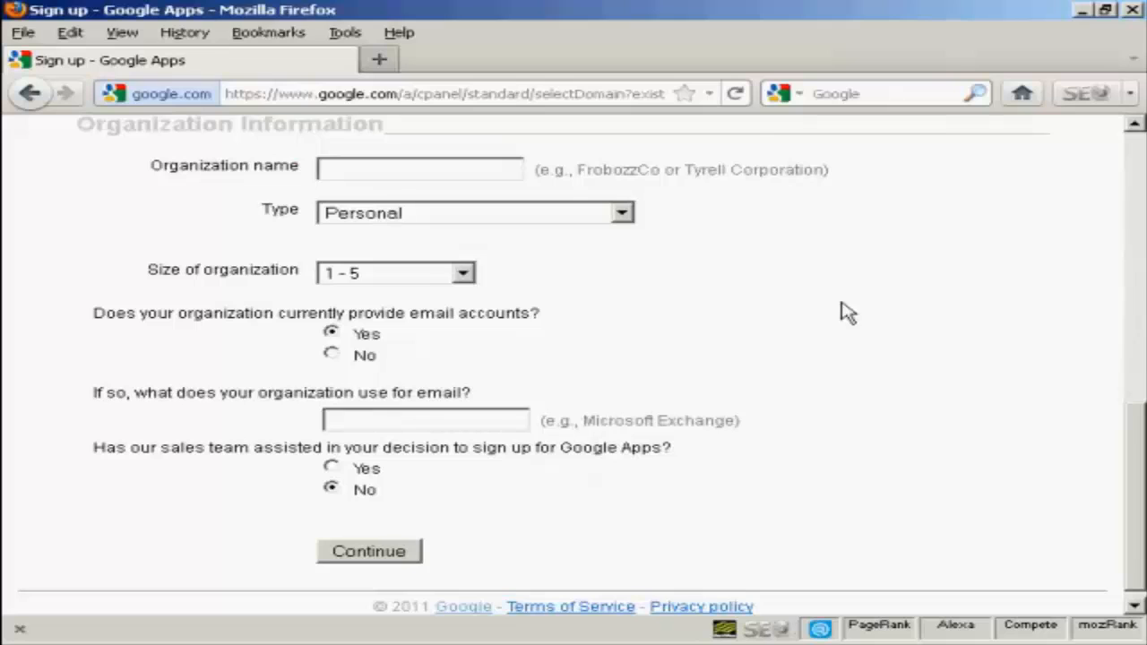
click(419, 168)
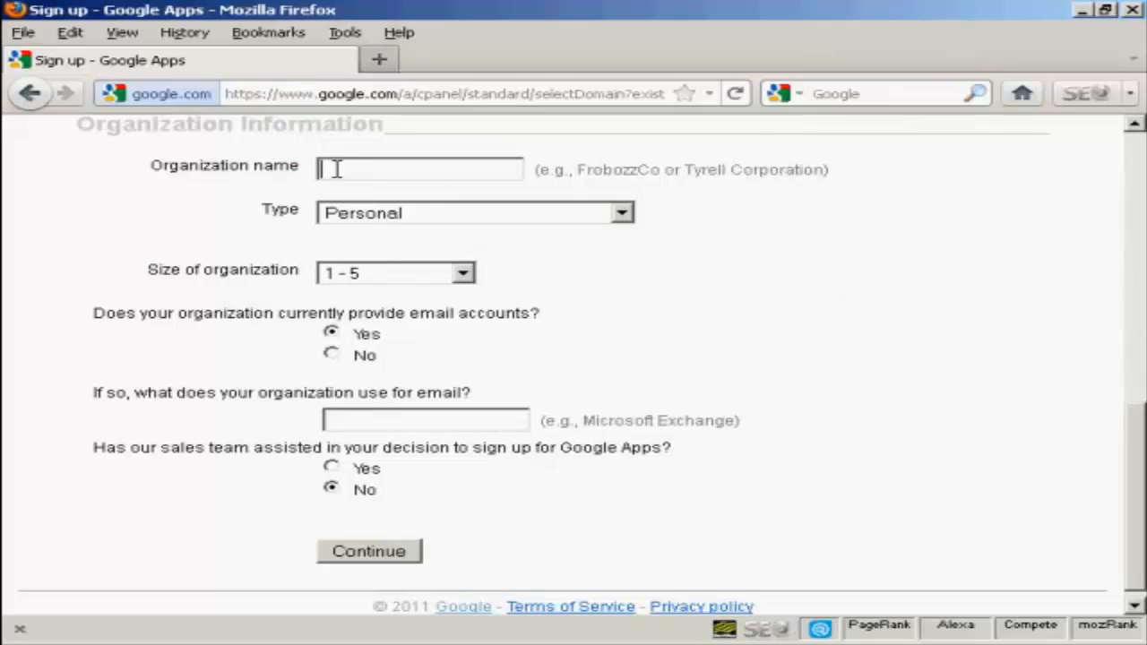
text(Sam)
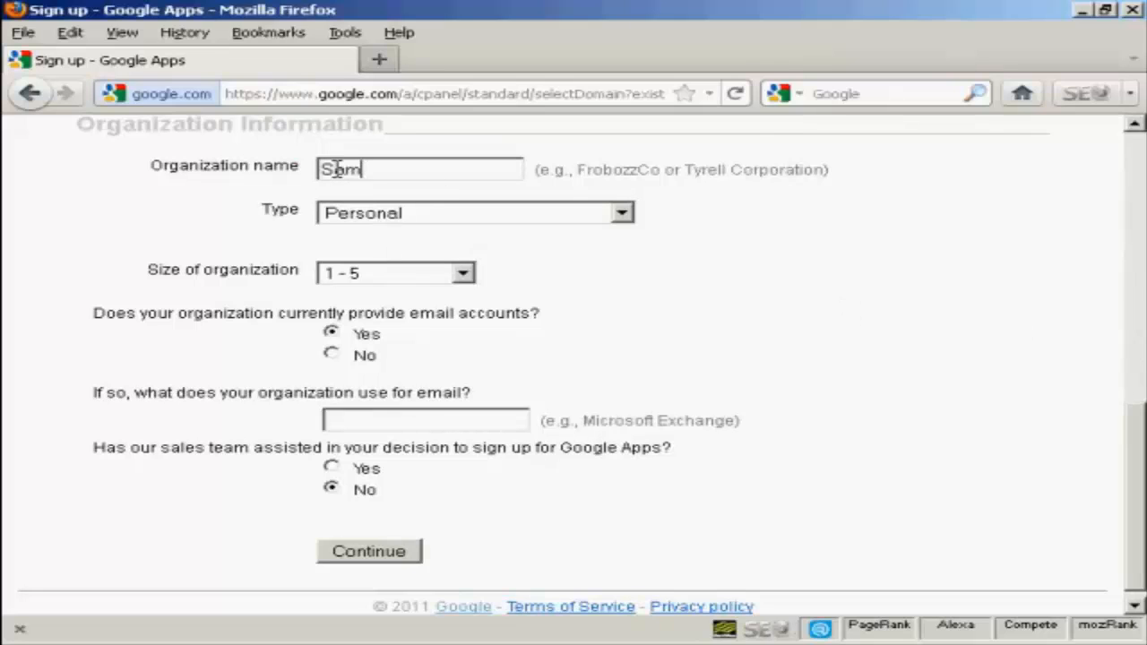
text(Owen)
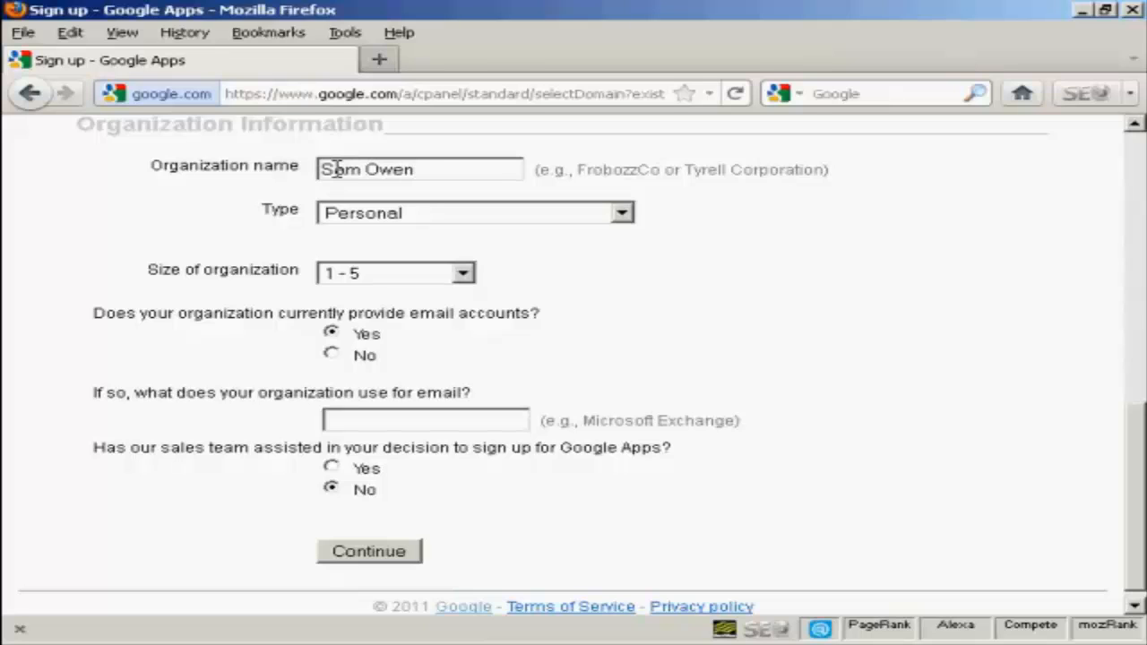
mouse_move(398, 222)
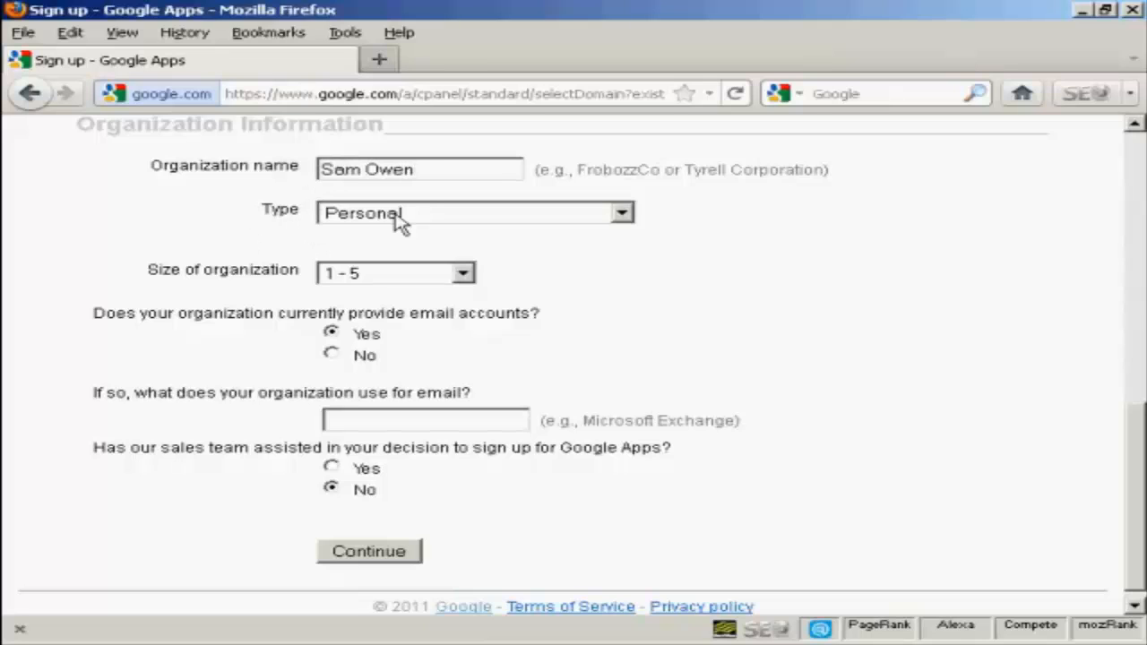
mouse_move(464, 283)
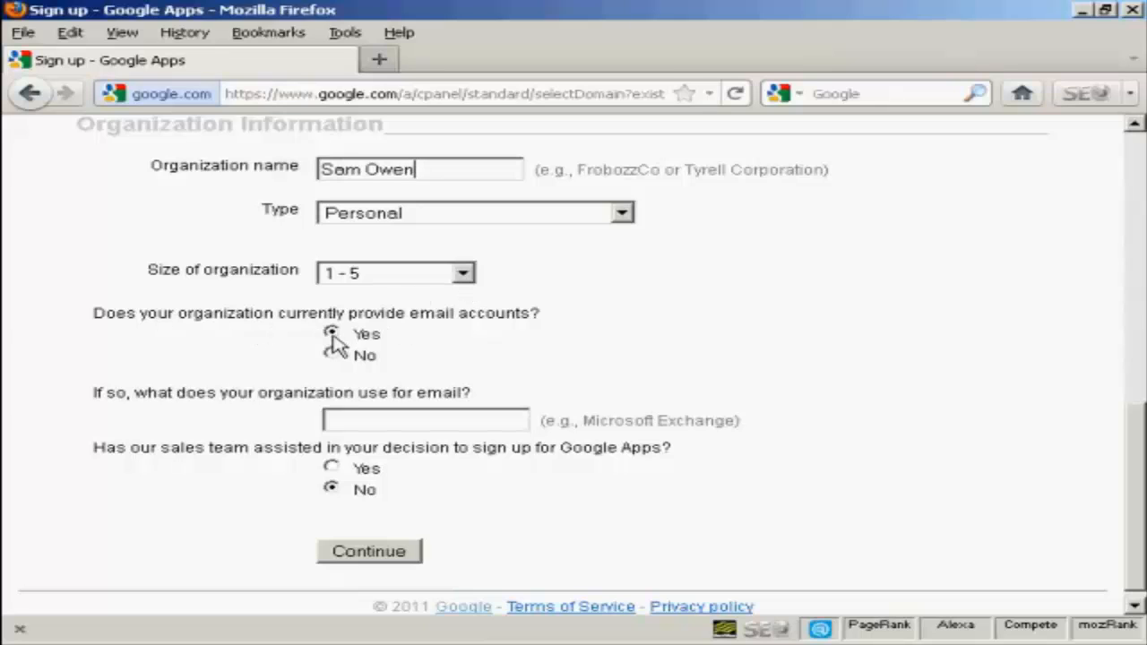
click(331, 333)
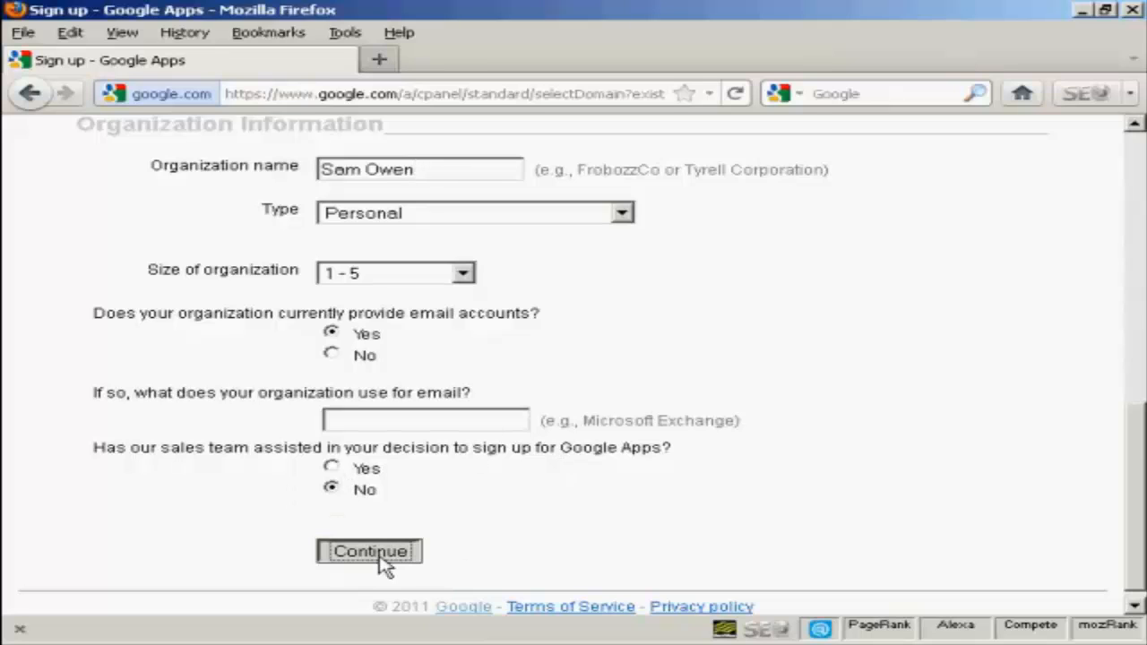
Create administrator username sam with a password and word verification 'graterer'
click(369, 551)
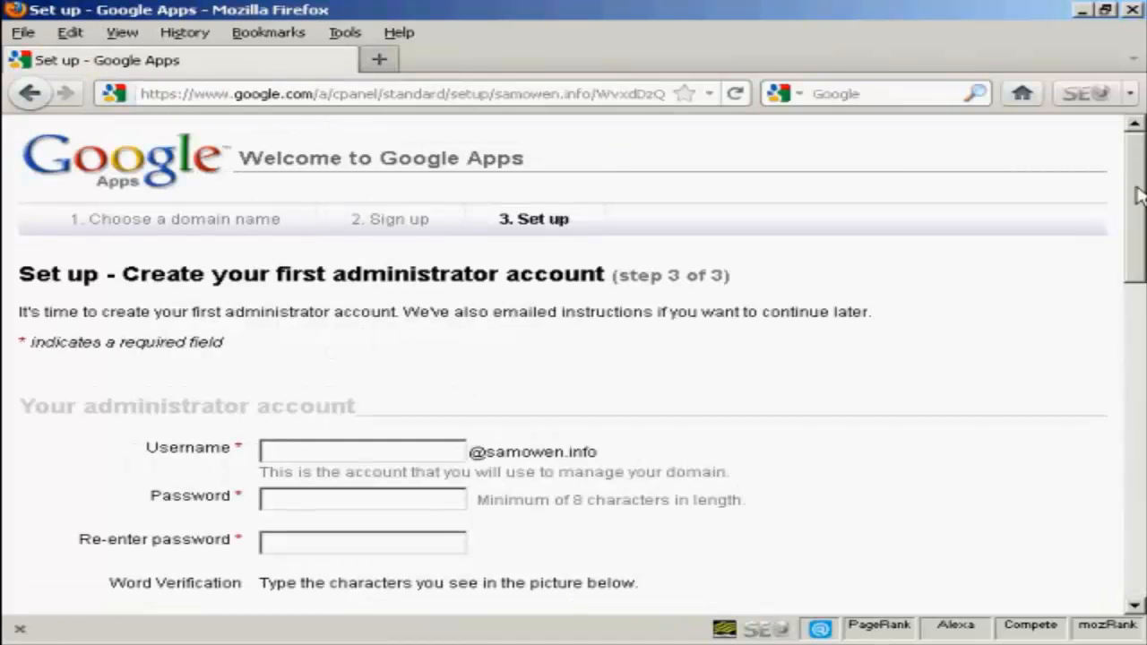
scroll(down, 3)
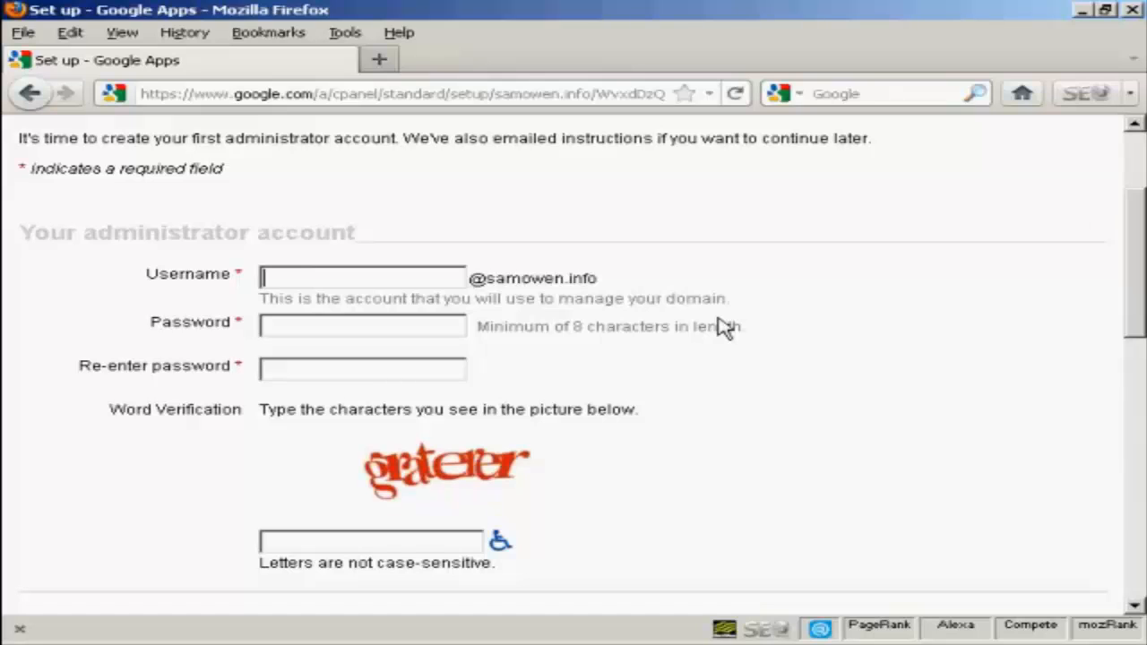
text(sam)
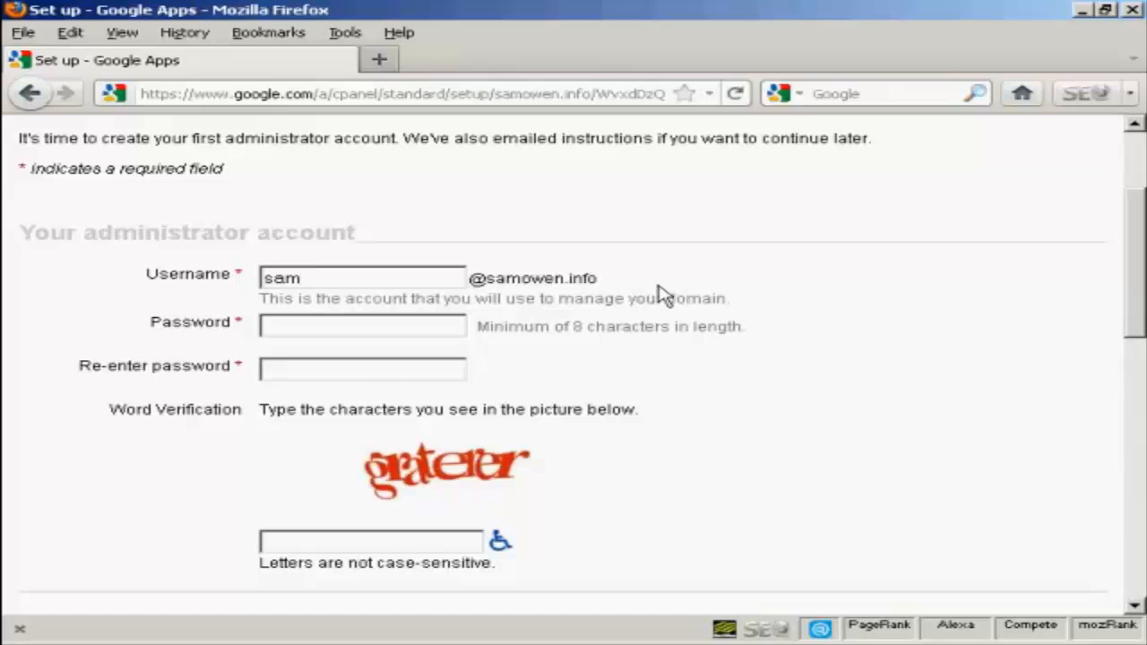
click(362, 326)
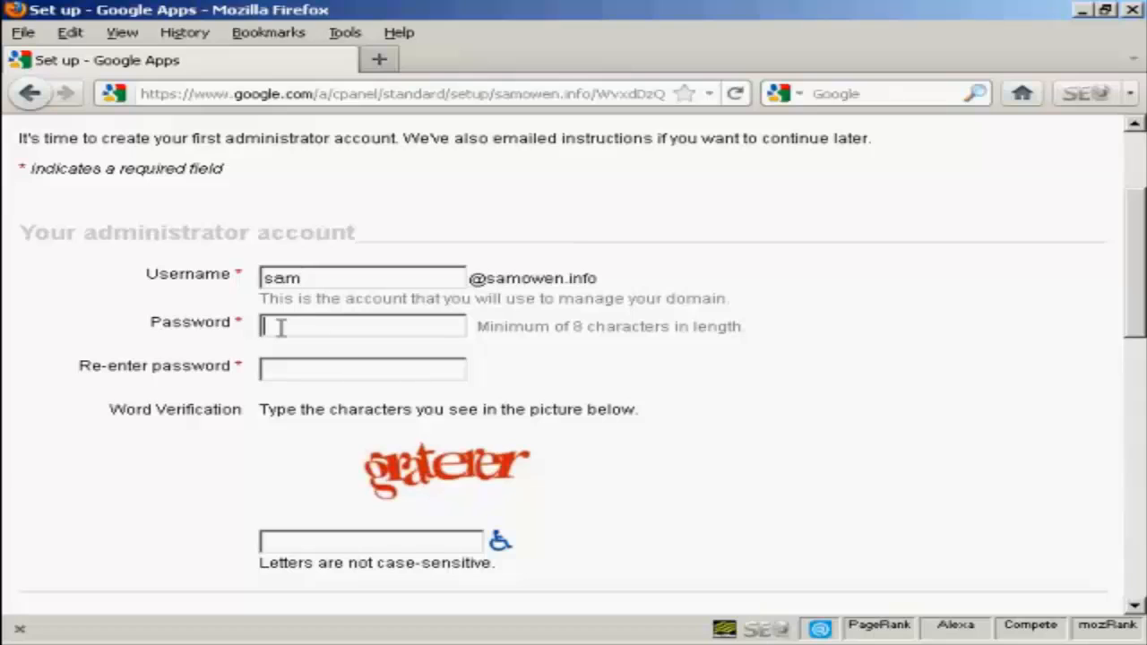
mouse_move(720, 405)
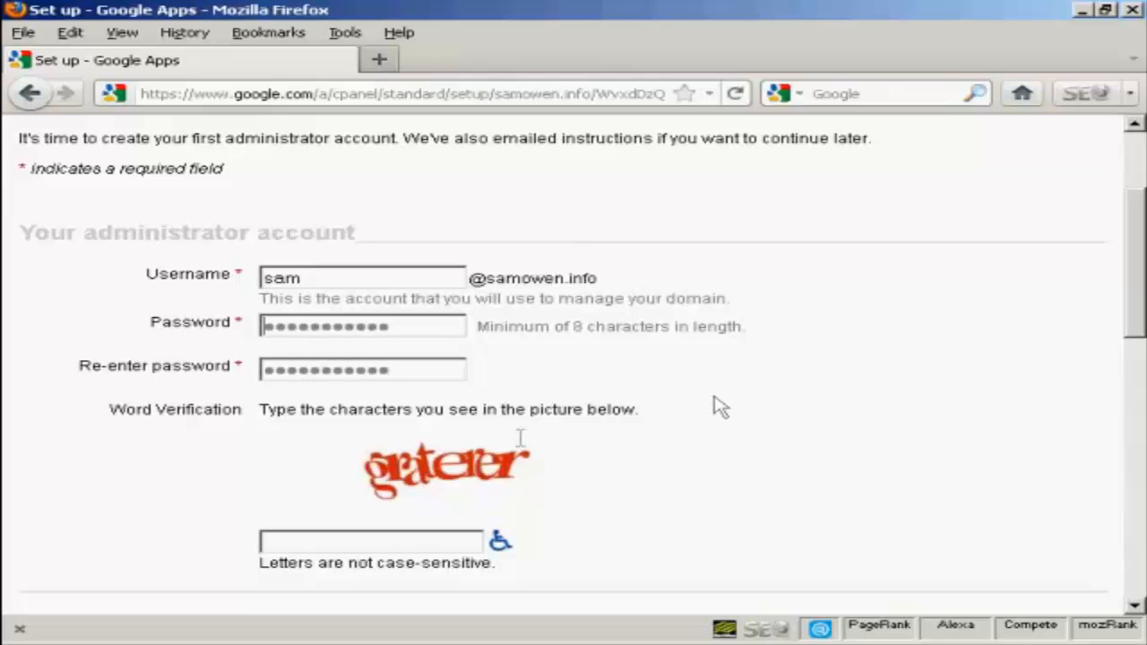
click(369, 542)
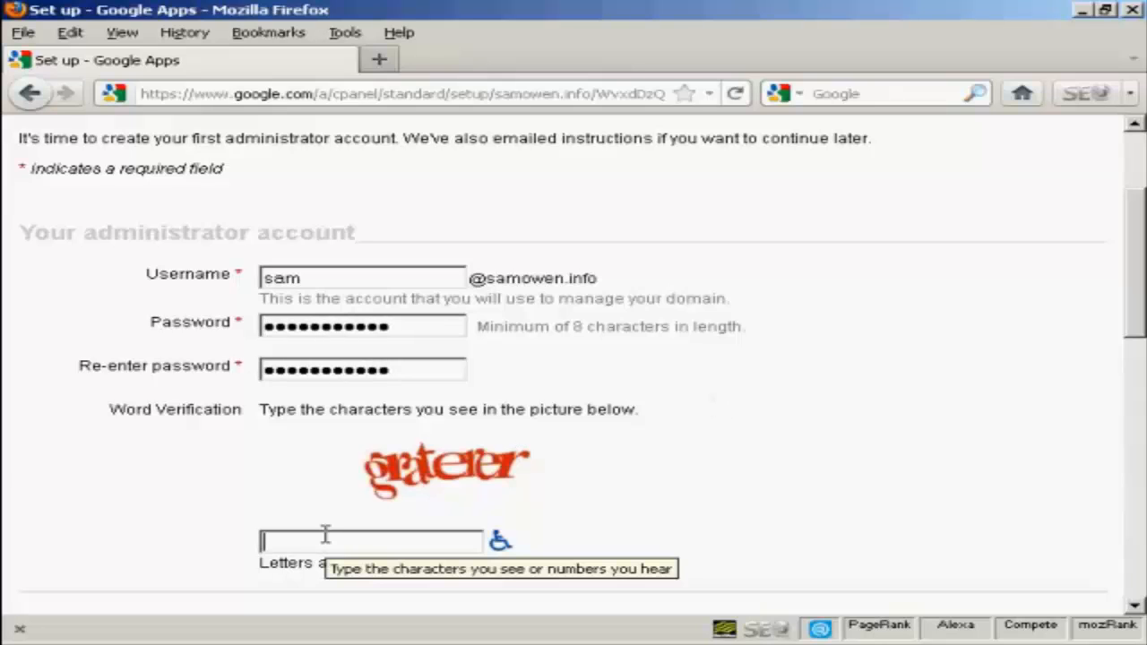
text(graterer)
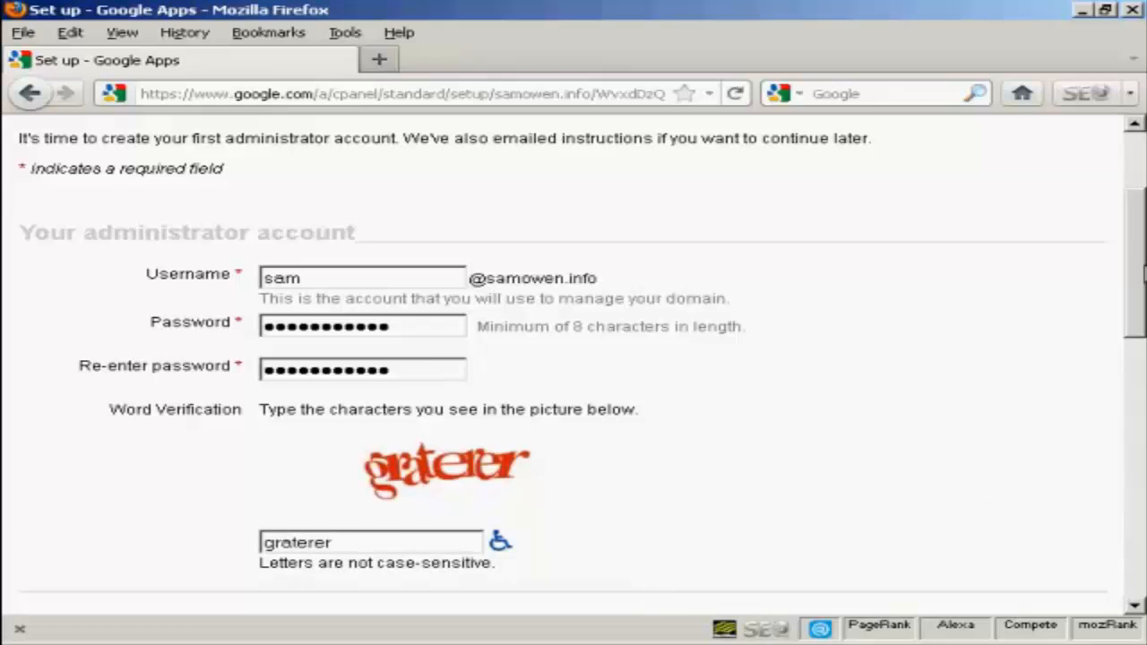
Review the terms, keep new services enabled automatically, and accept to continue setup
scroll(down, 3)
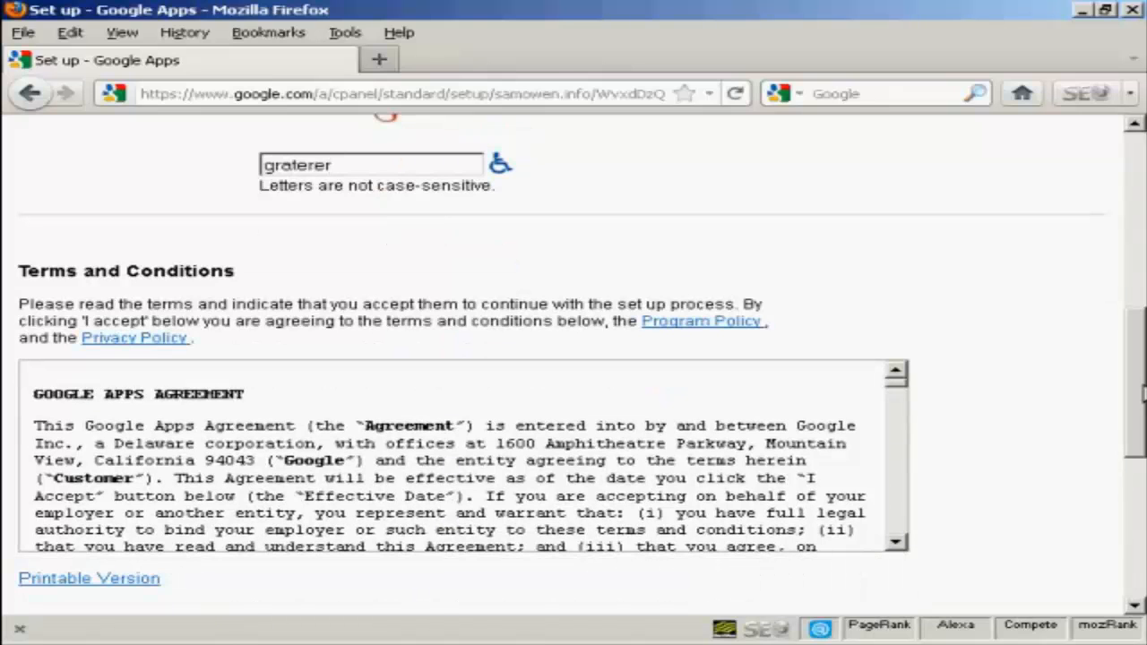
scroll(down, 3)
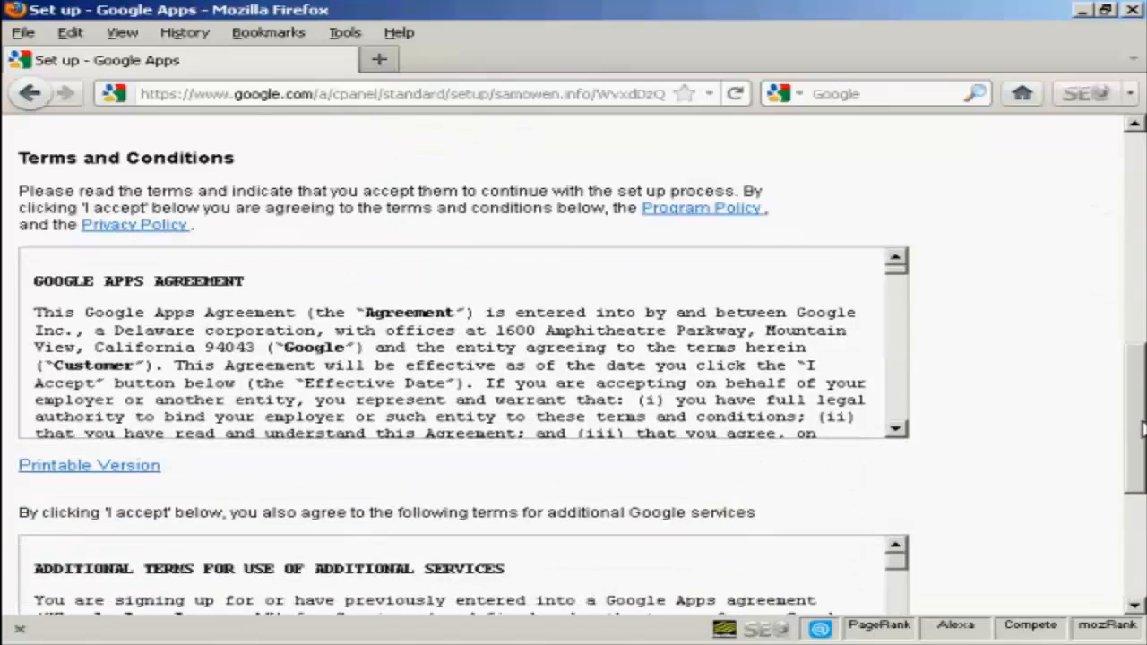
scroll(down, 3)
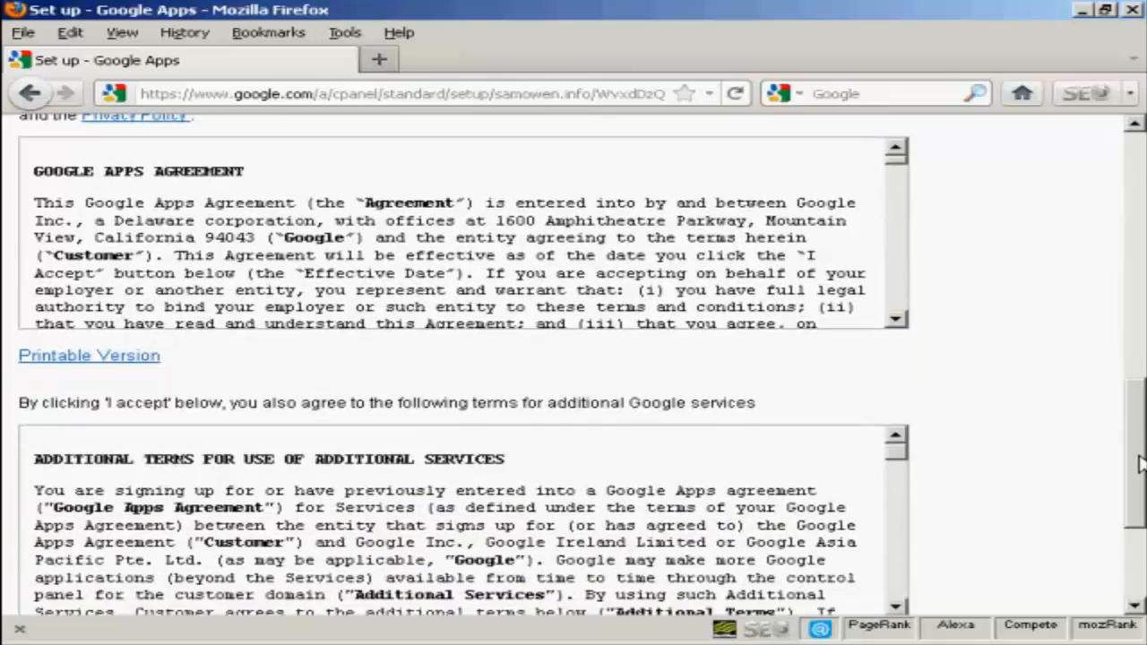
scroll(down, 3)
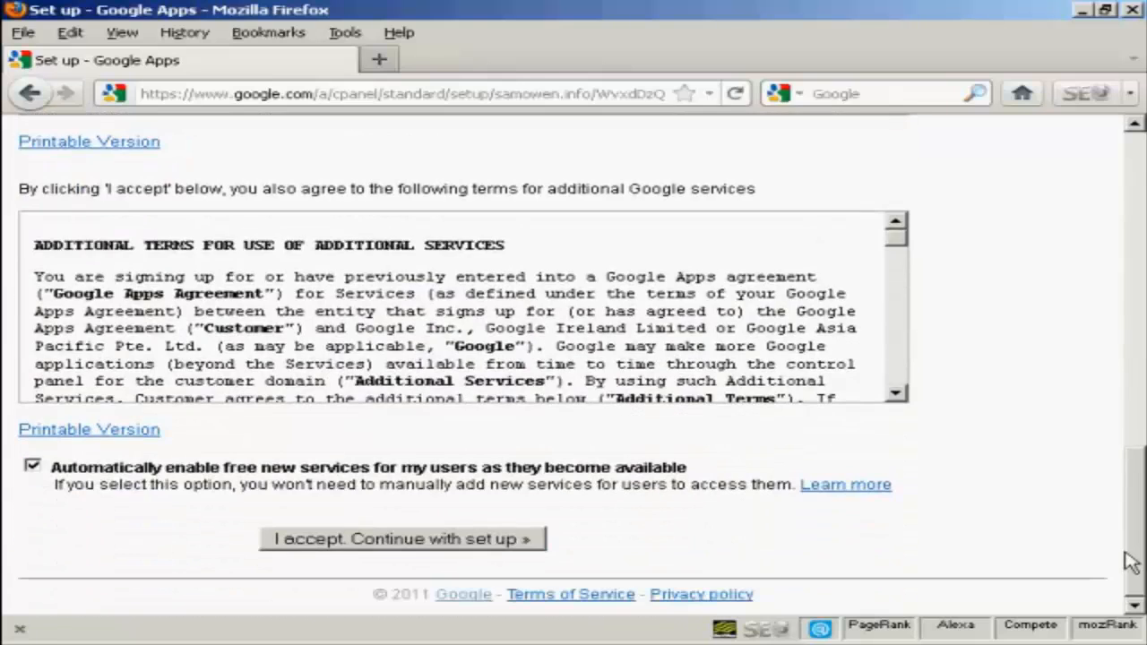
mouse_move(588, 484)
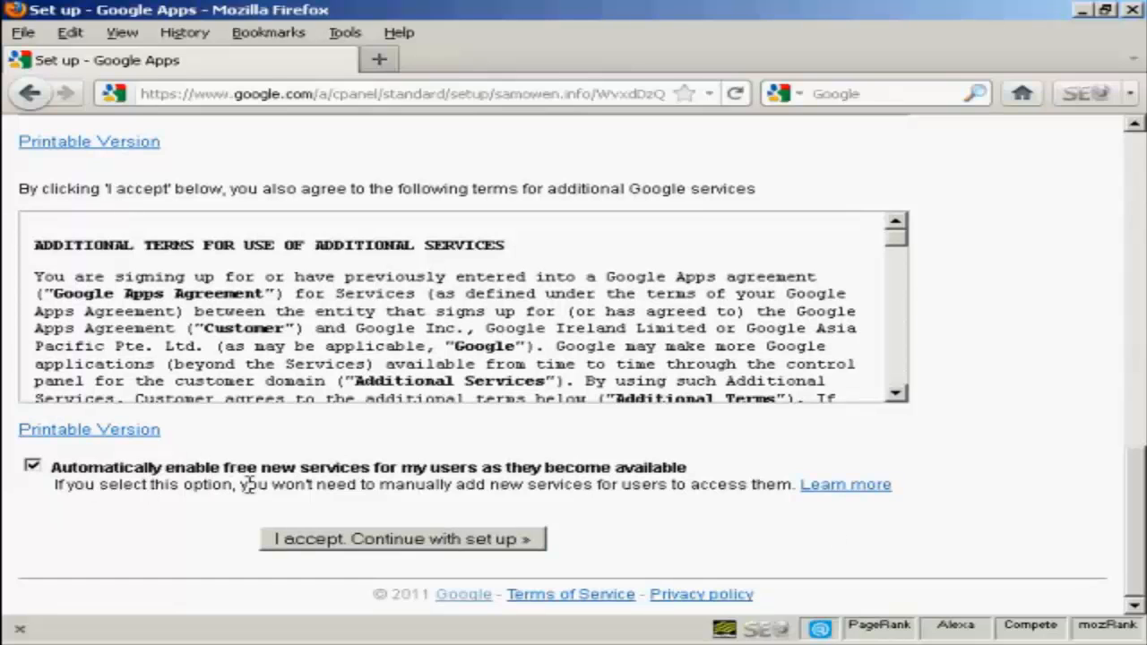
mouse_move(663, 484)
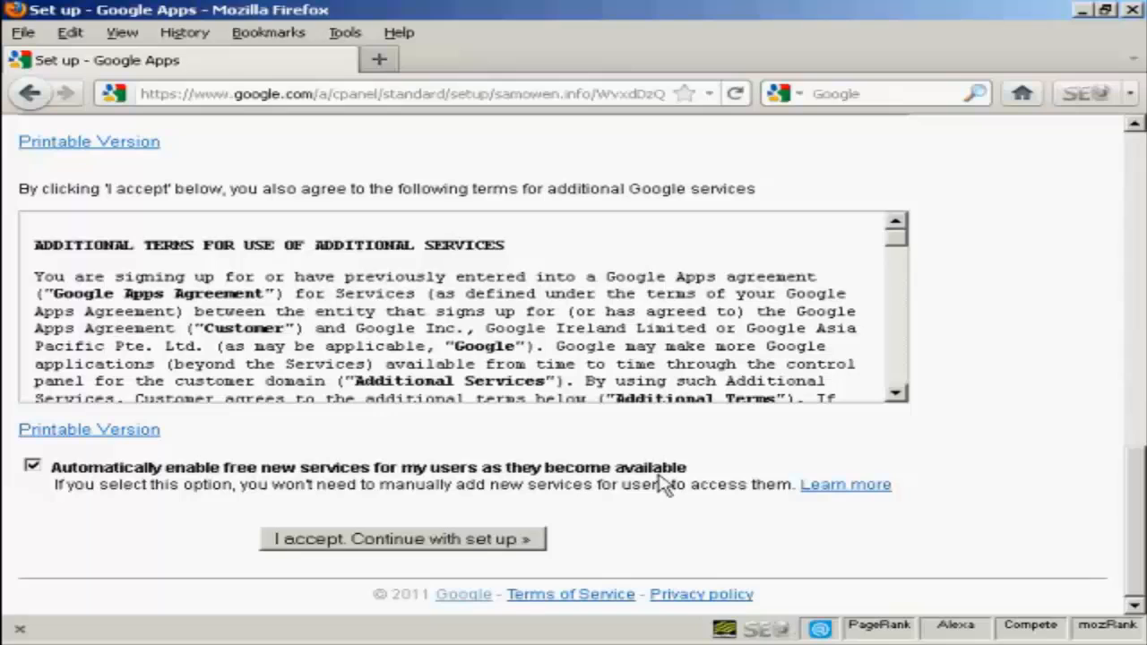
mouse_move(605, 484)
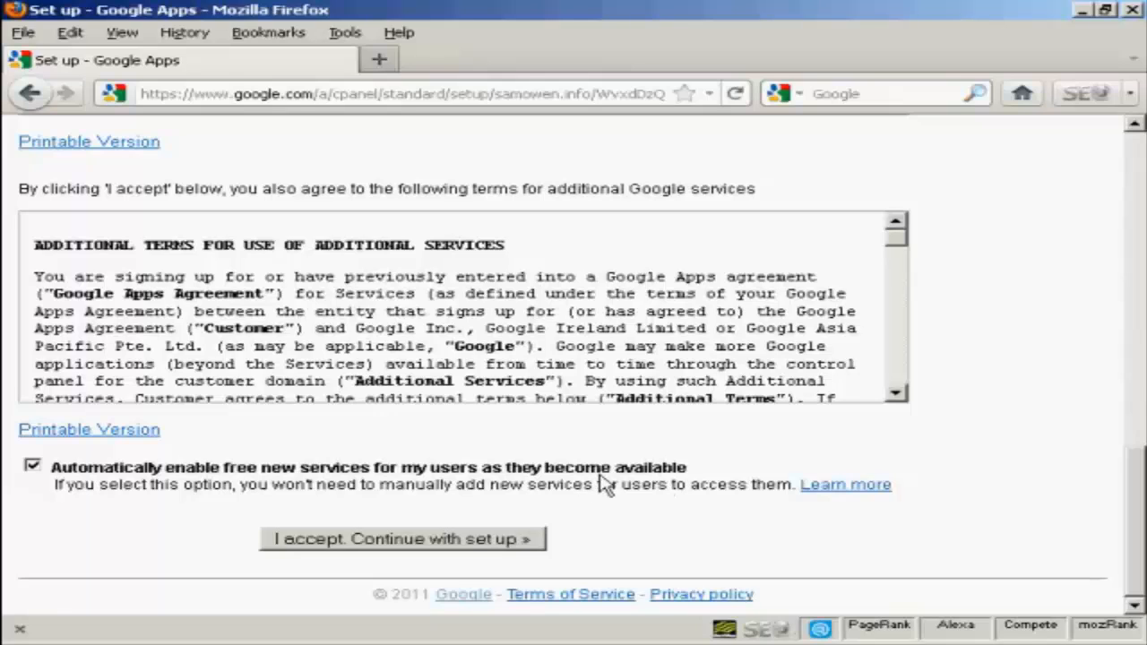
click(32, 466)
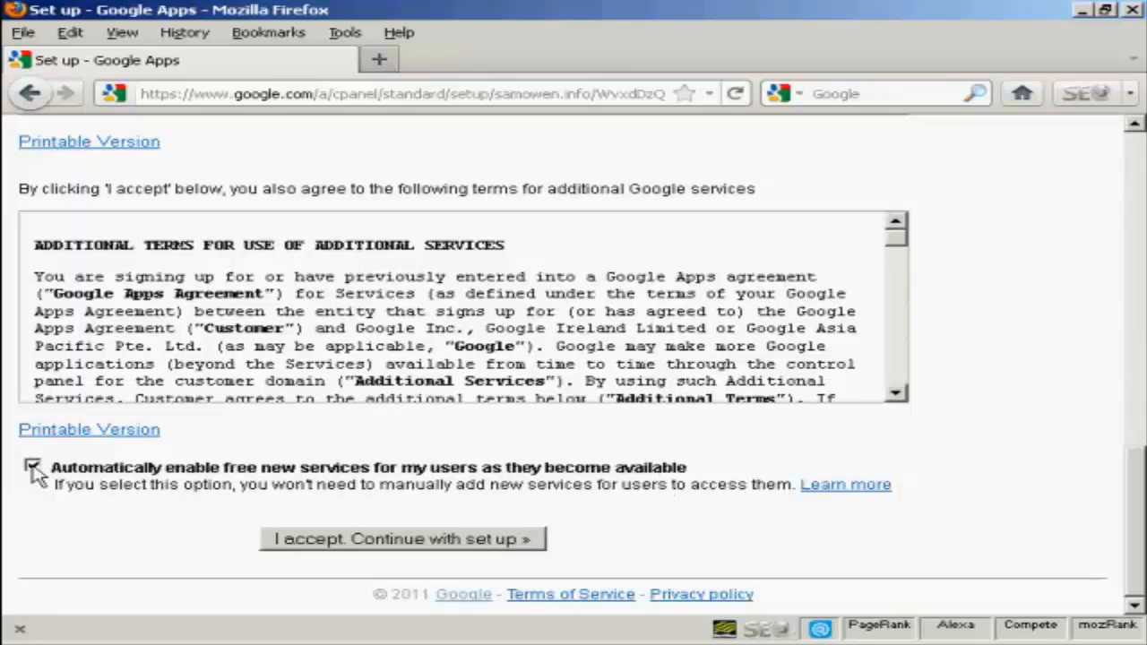
click(32, 466)
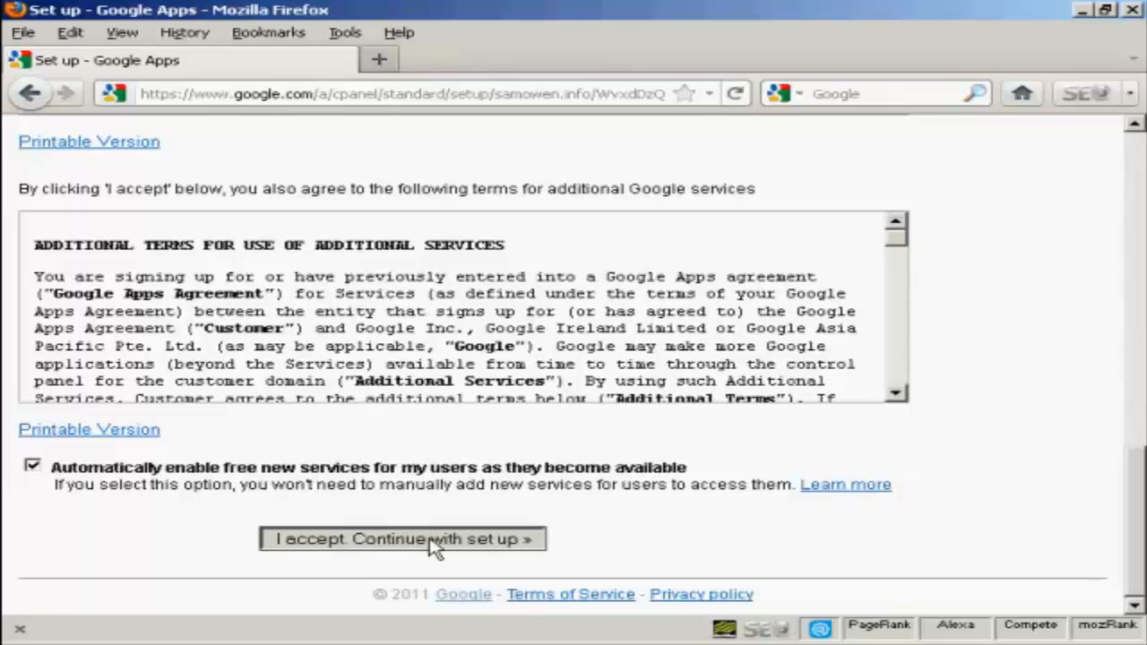
click(402, 538)
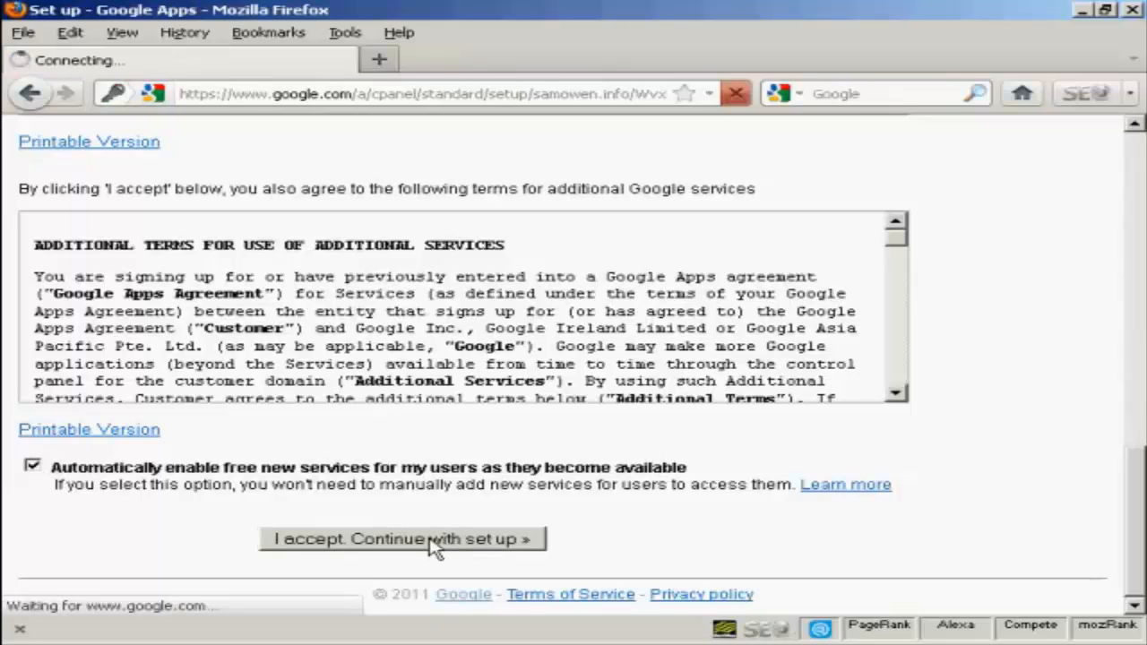
click(401, 538)
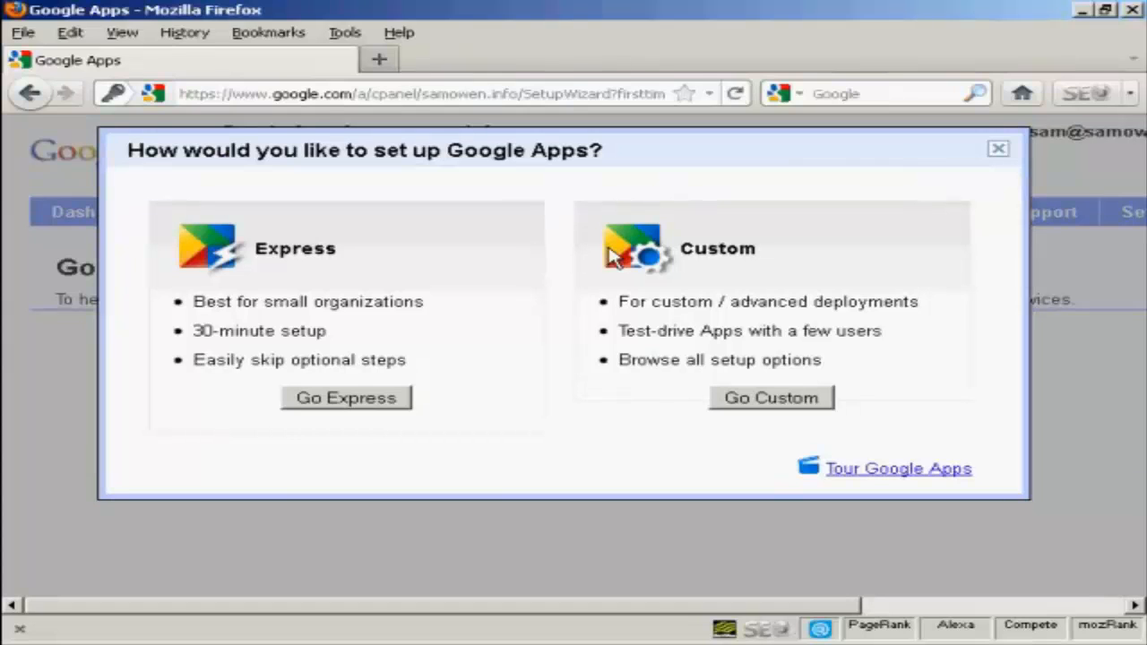
mouse_move(286, 255)
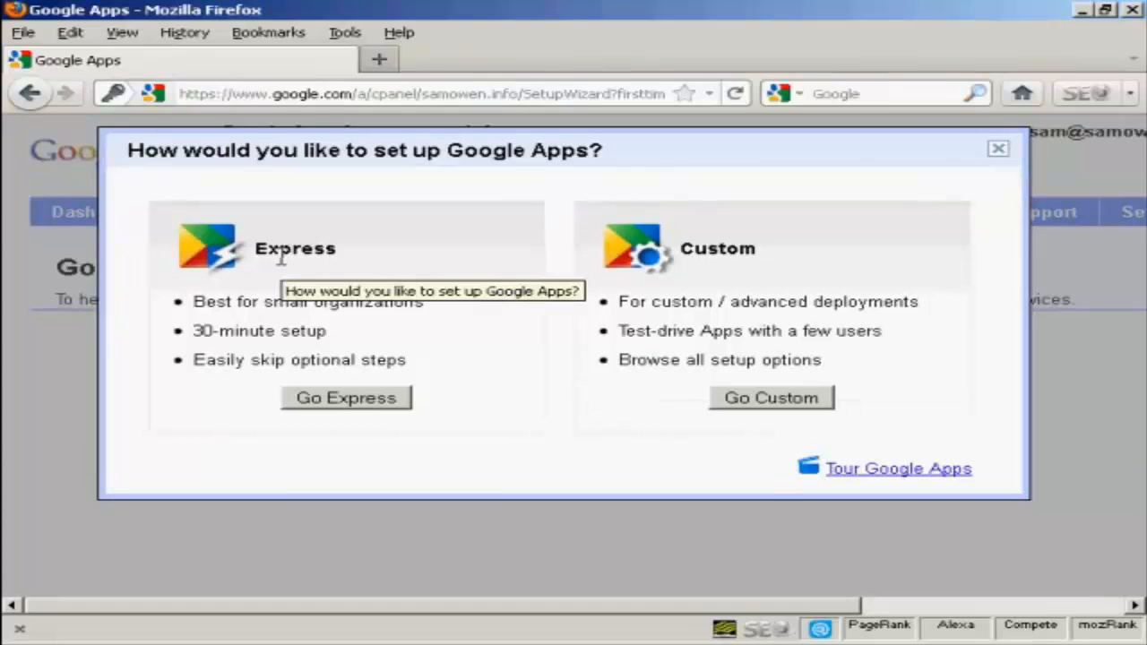
mouse_move(296, 323)
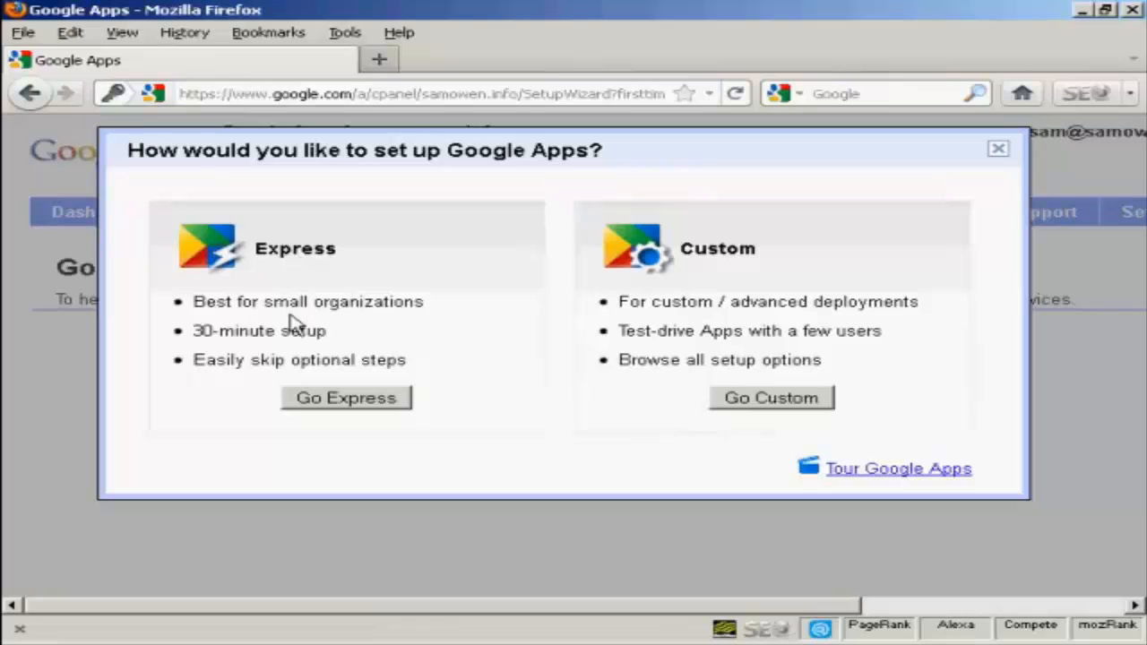
mouse_move(631, 427)
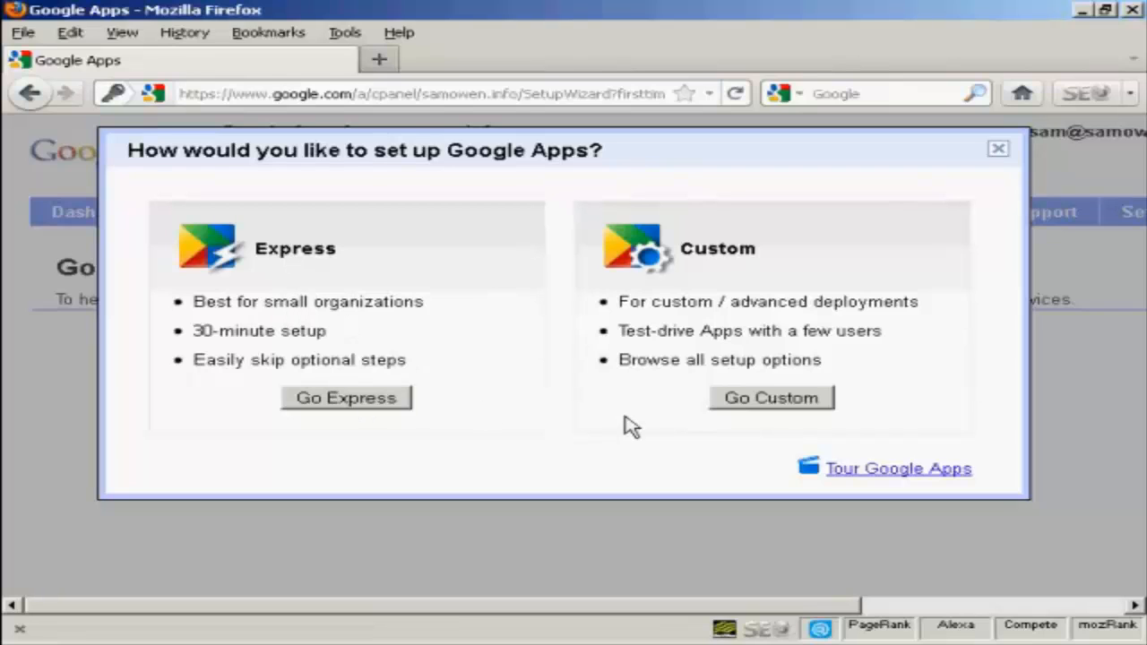
mouse_move(710, 428)
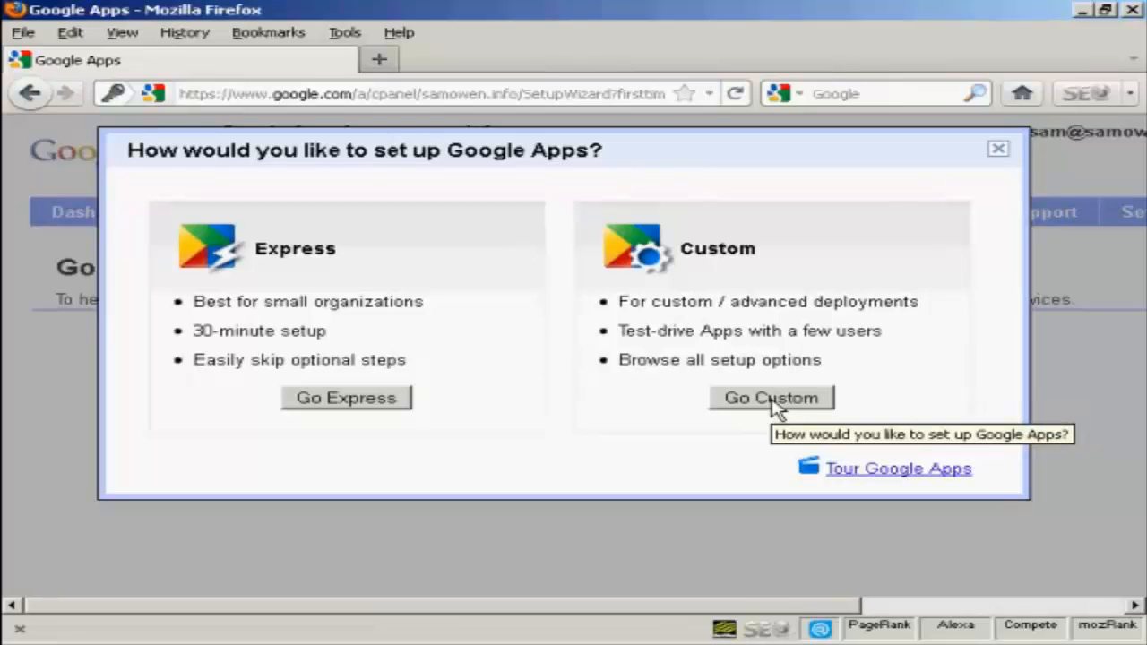
Choose the custom setup and move past the wizard's welcome step
click(771, 398)
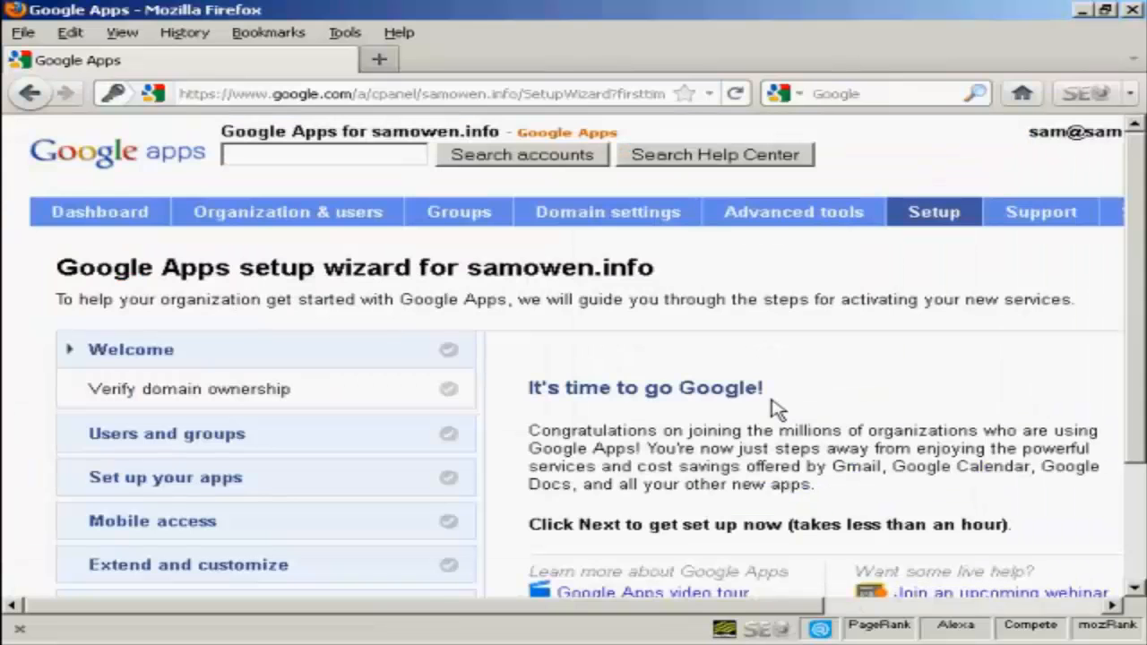
mouse_move(923, 344)
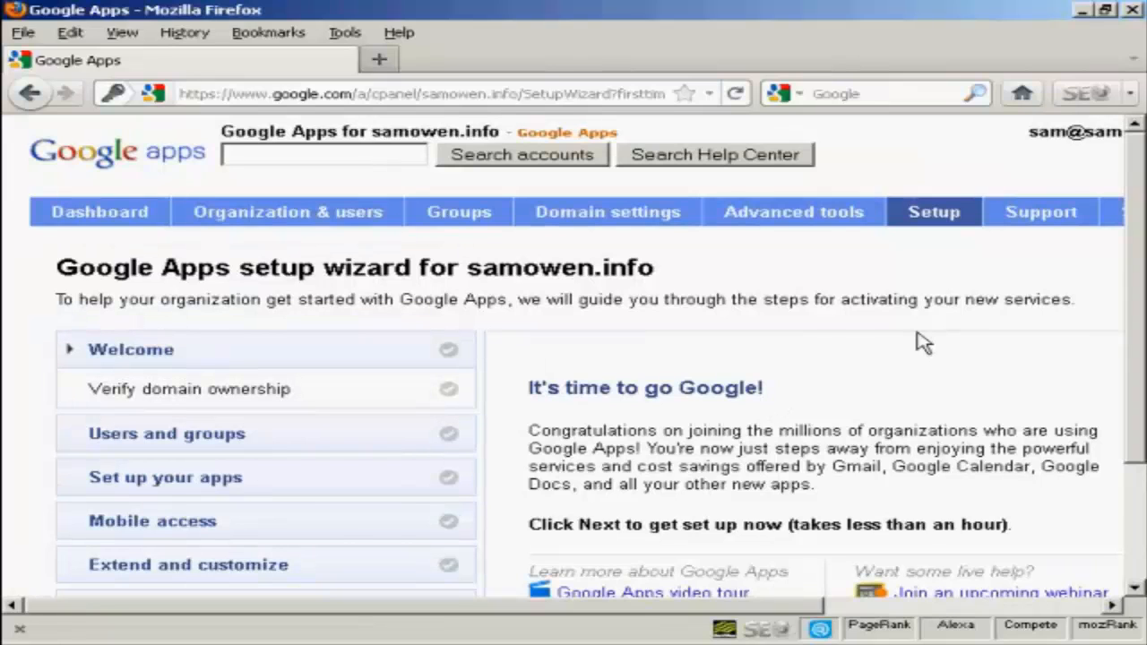
mouse_move(1137, 258)
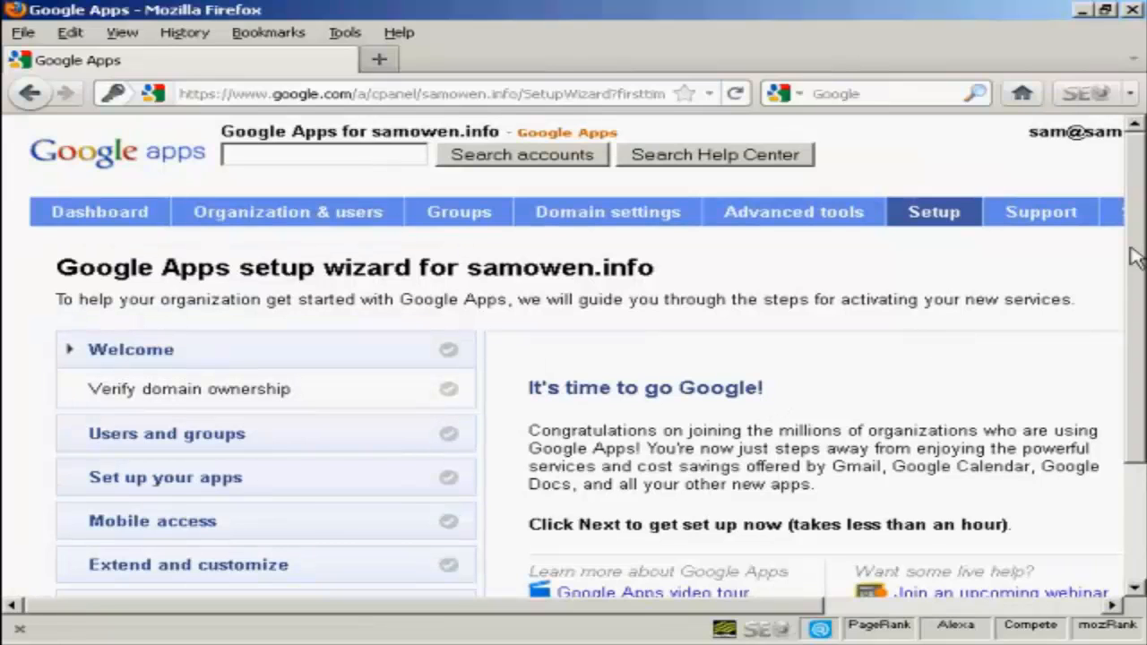
scroll(down, 3)
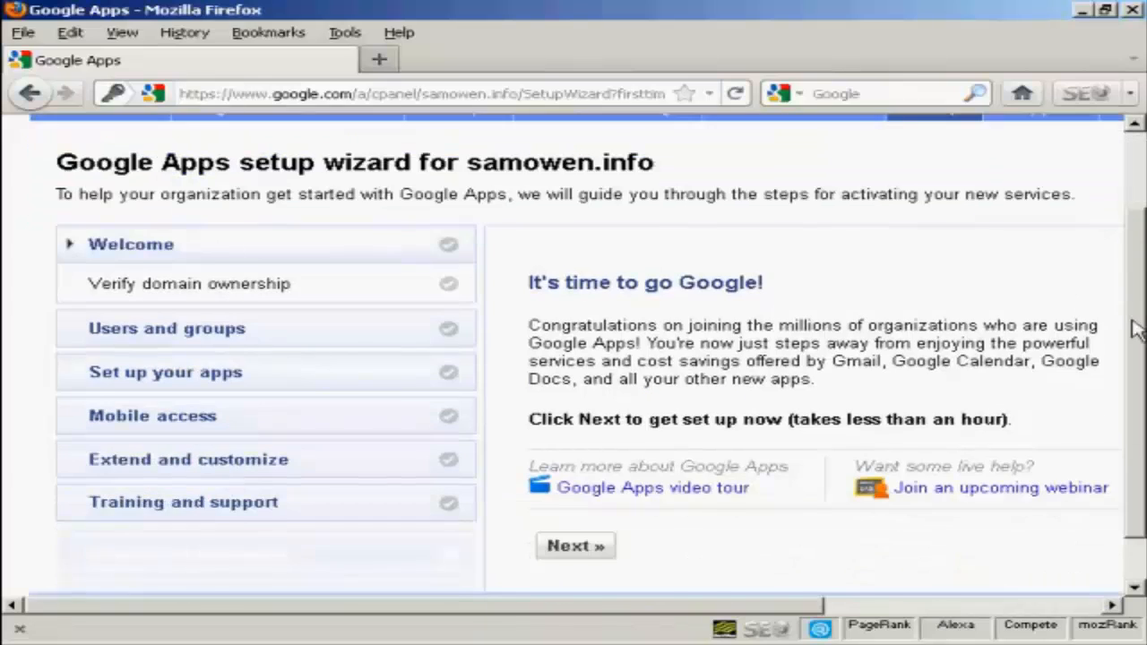
click(574, 545)
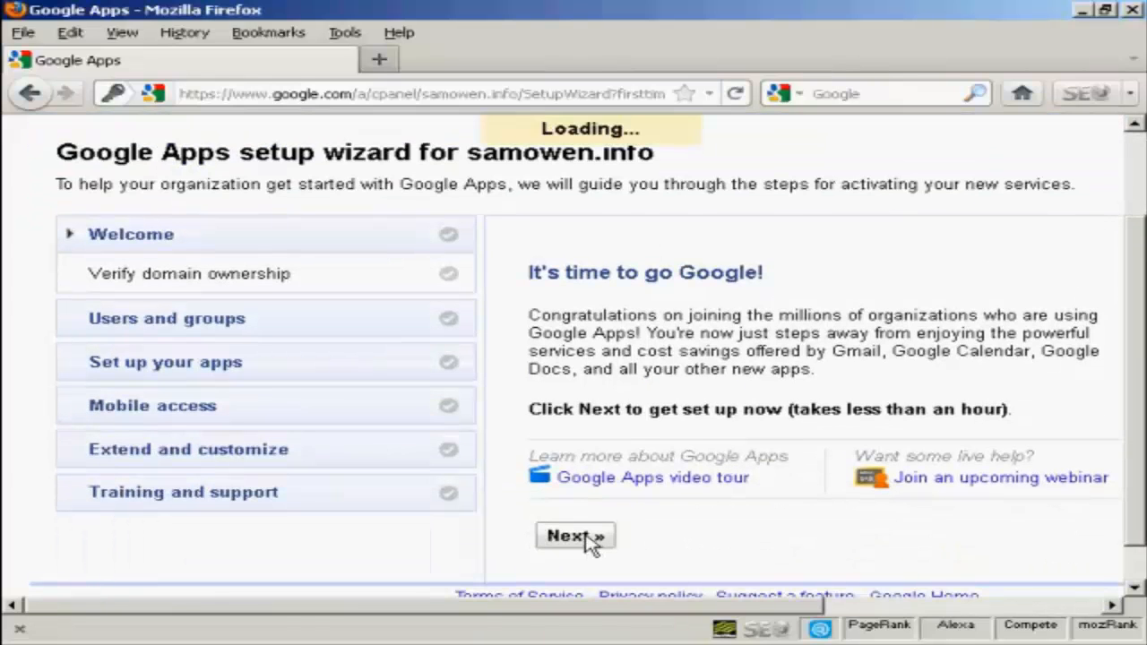
click(574, 534)
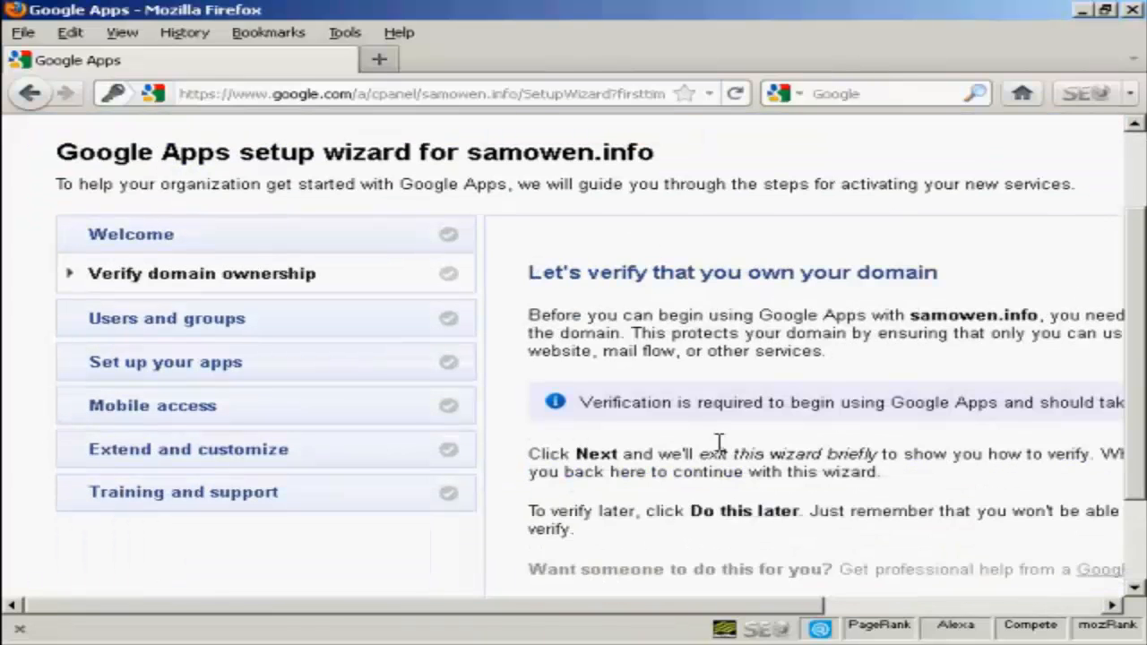
mouse_move(750, 609)
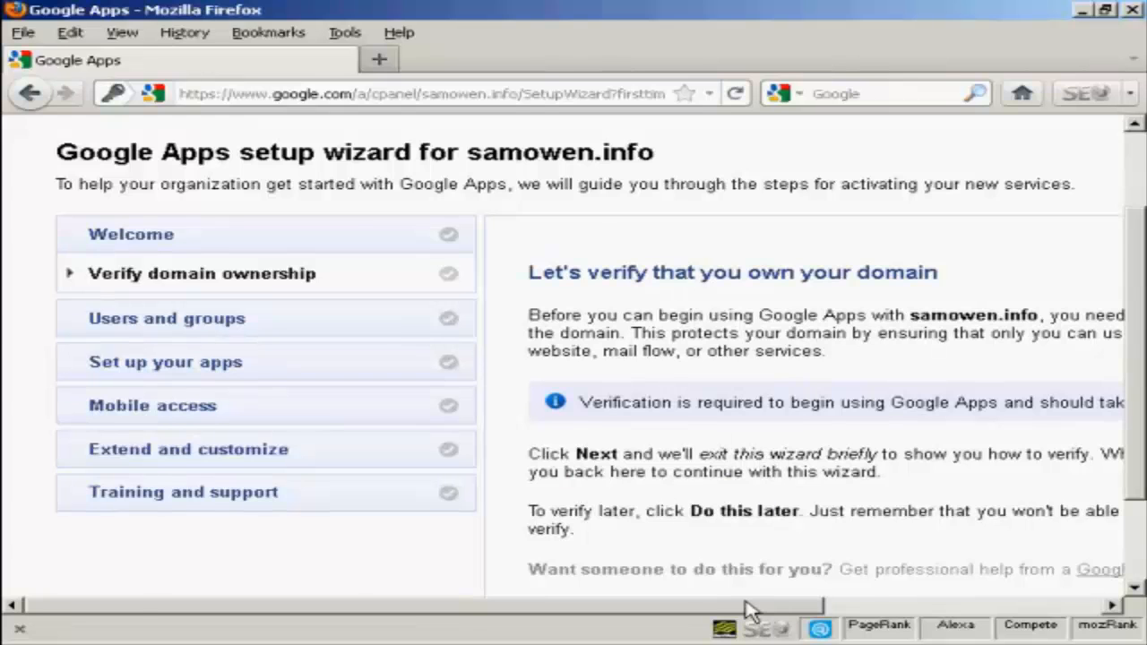
Start verifying ownership of samowen.info from the Verify domain ownership step
scroll(right, 3)
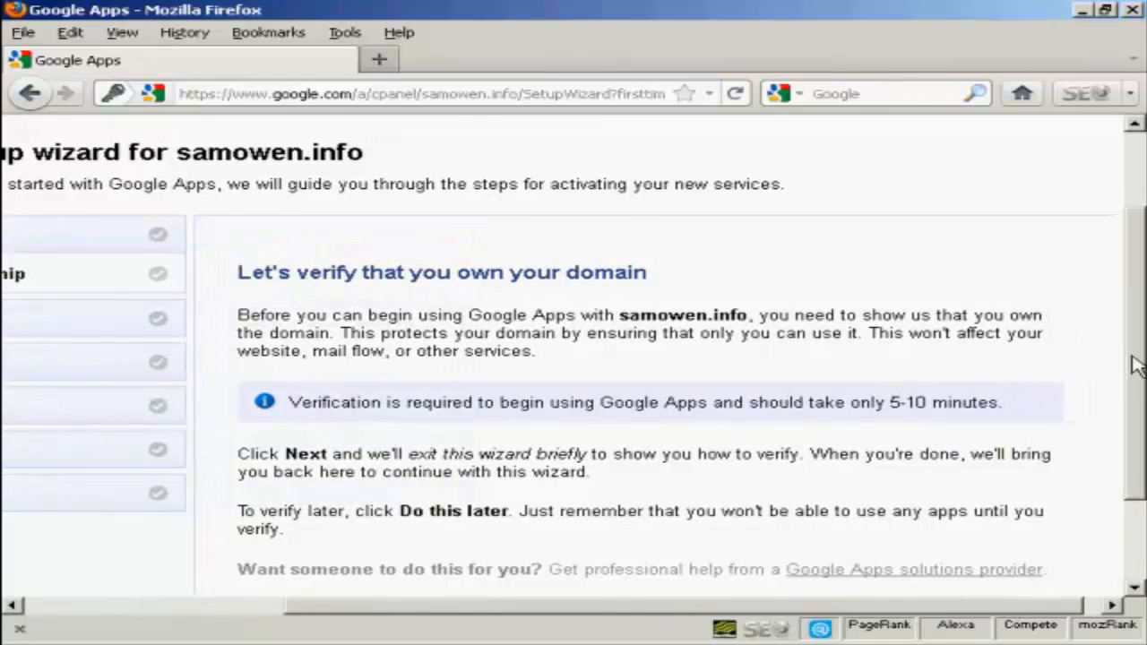
scroll(down, 3)
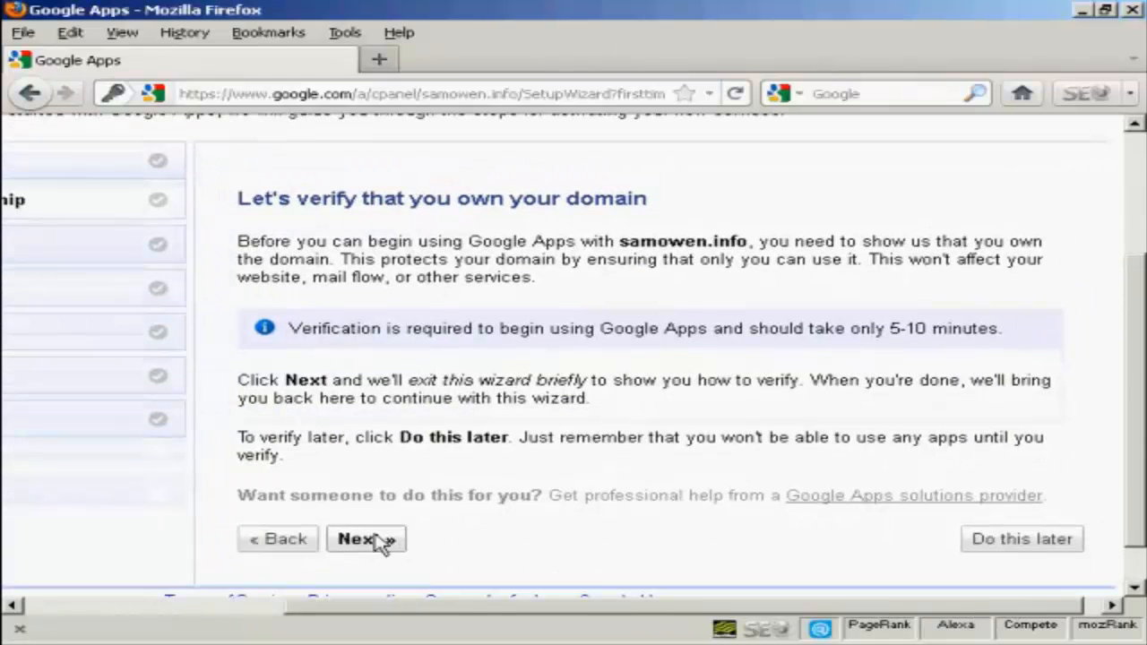
click(366, 538)
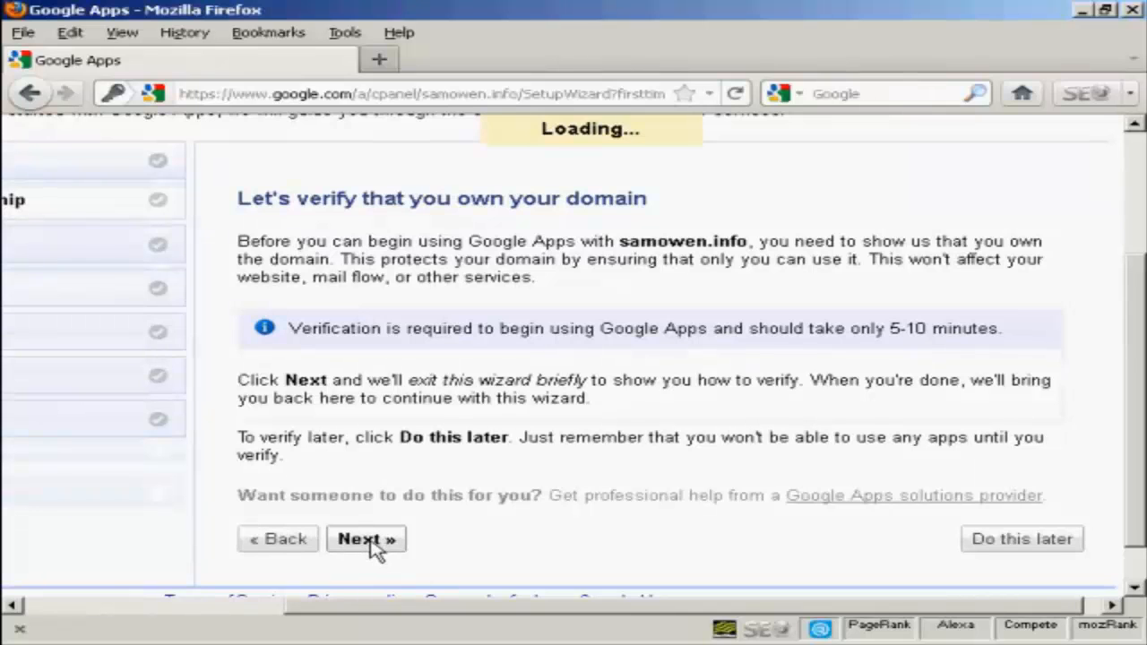
click(365, 538)
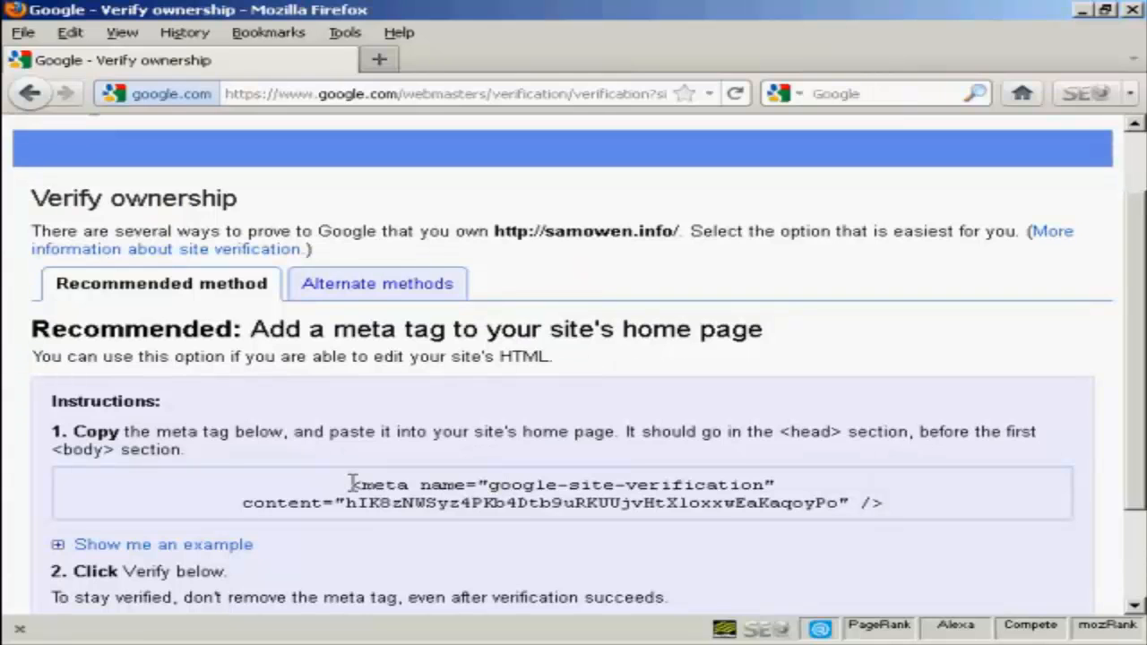
Select and copy the google-site-verification meta tag under Recommended method
drag(349, 484, 774, 484)
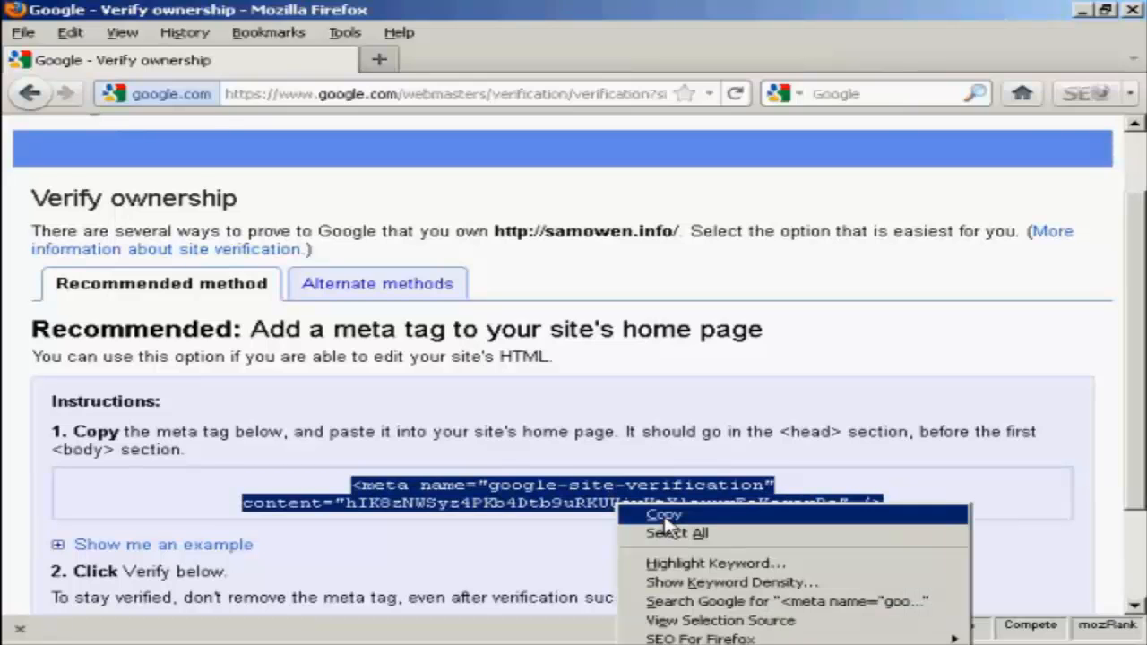
click(665, 512)
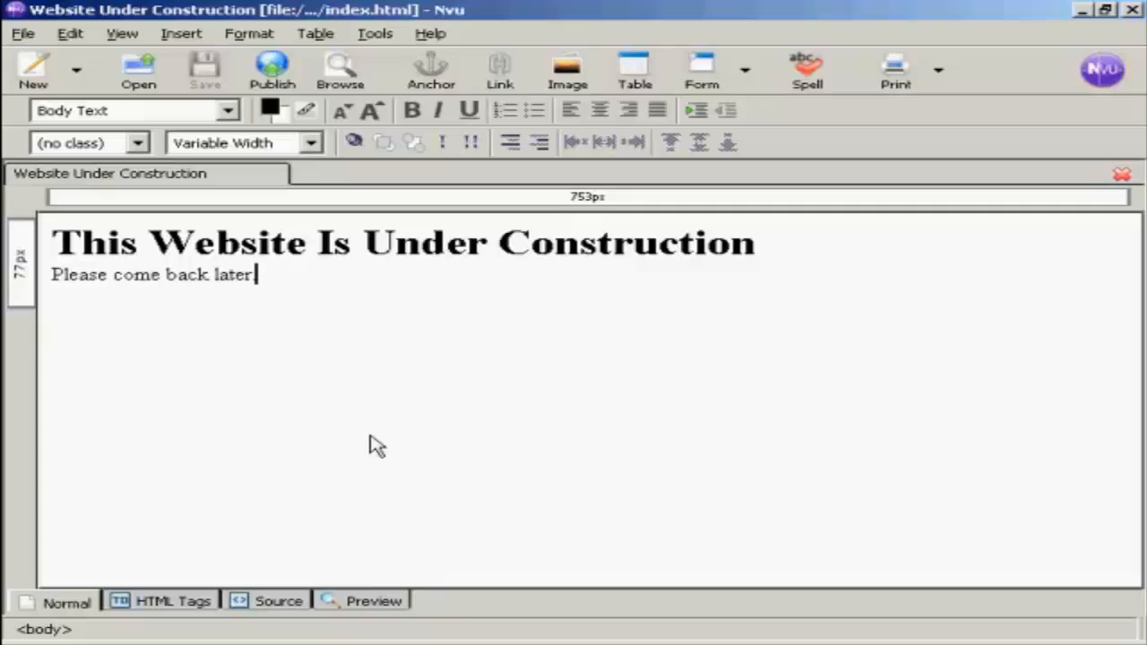
Add a period after 'Please come back later' and paste the meta tag into the page's head in Source view
text(.)
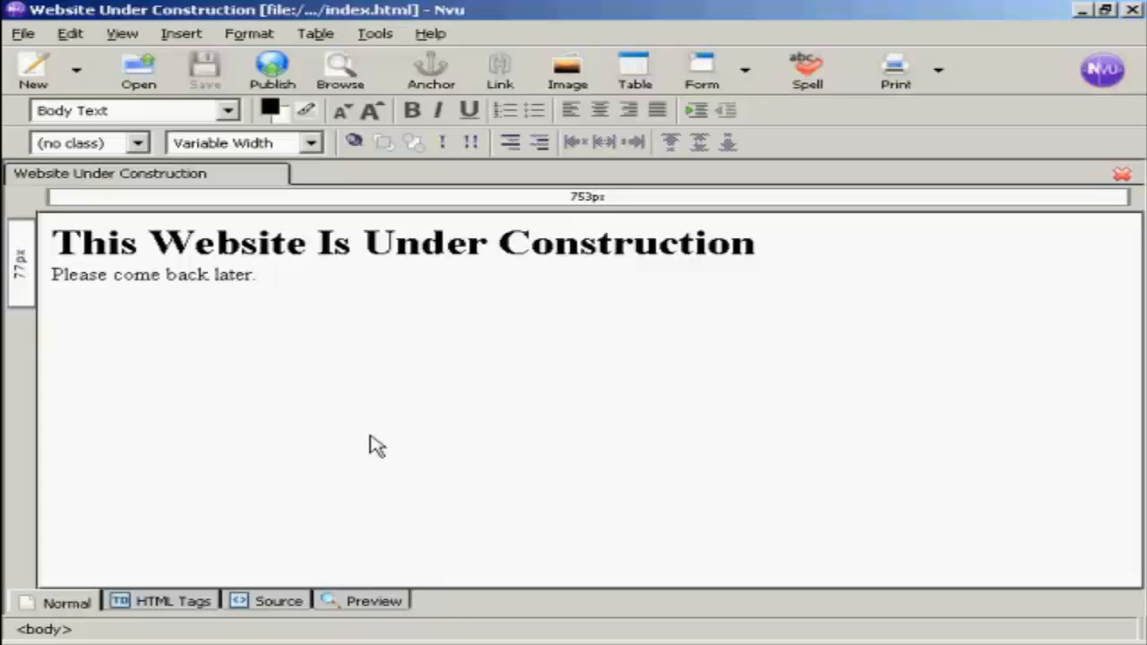
click(254, 276)
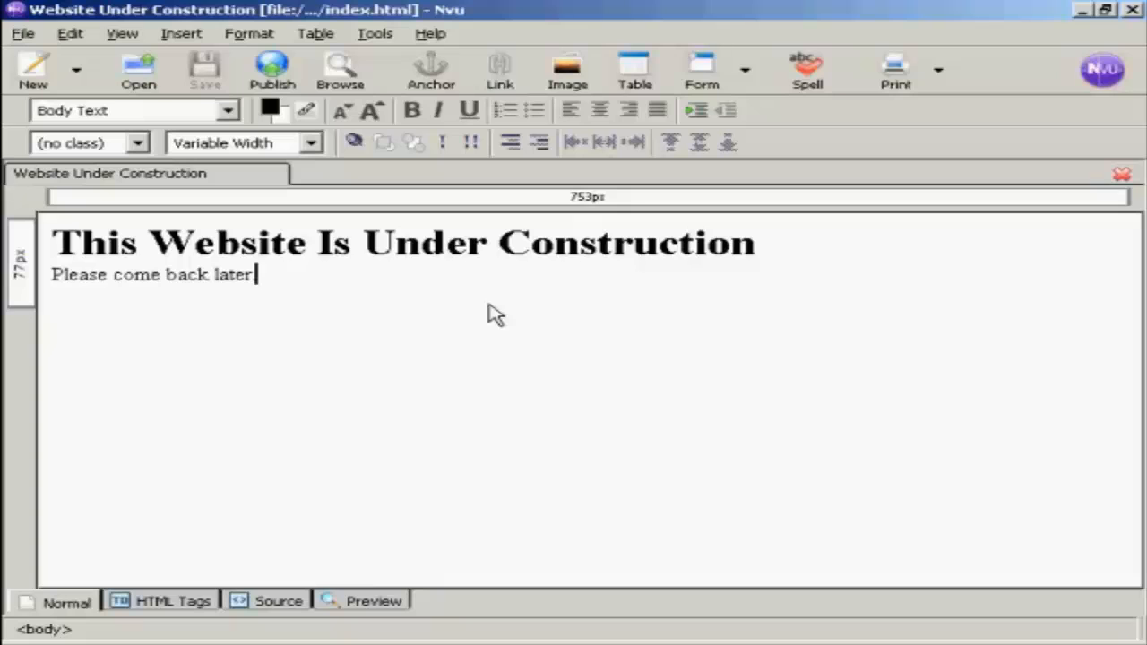
mouse_move(309, 403)
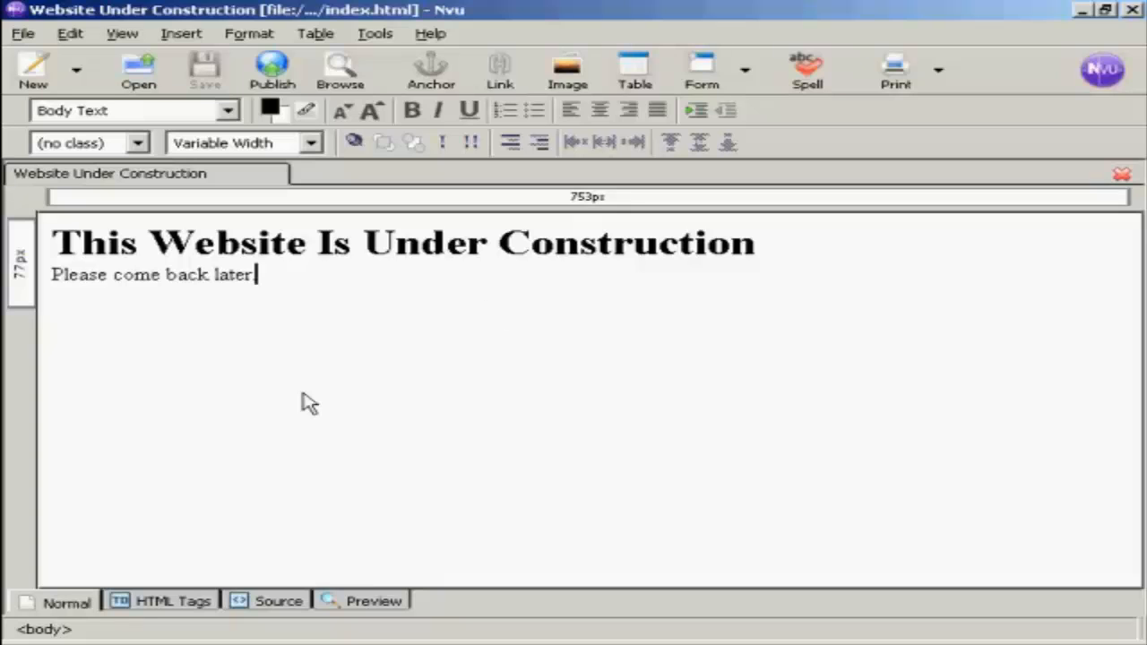
click(278, 602)
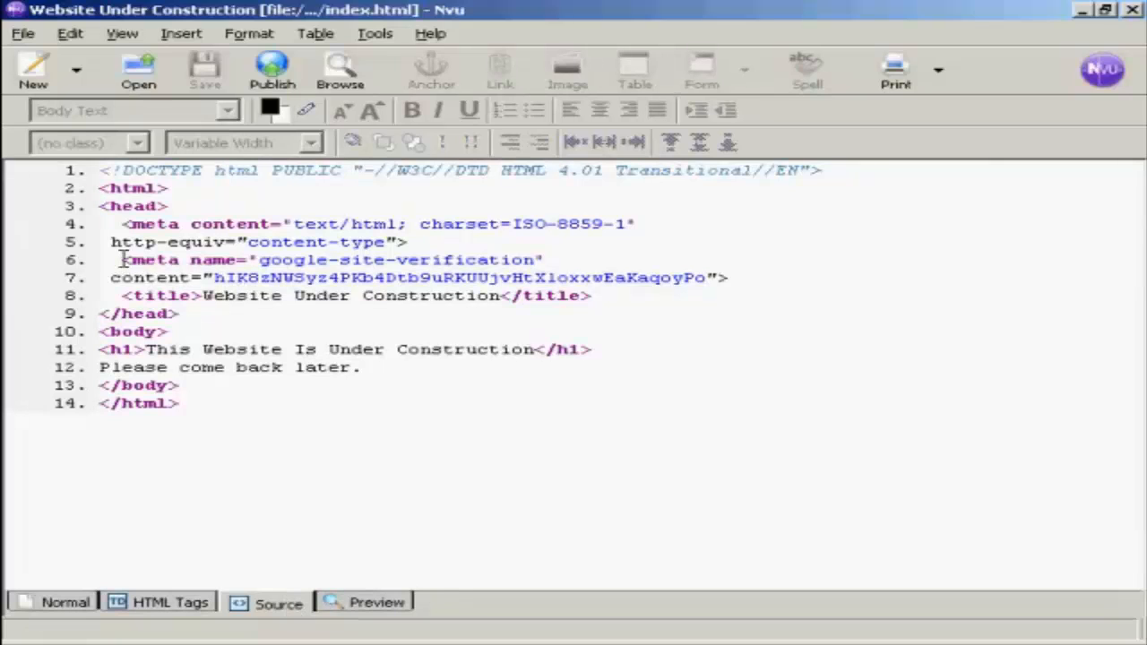
mouse_move(125, 272)
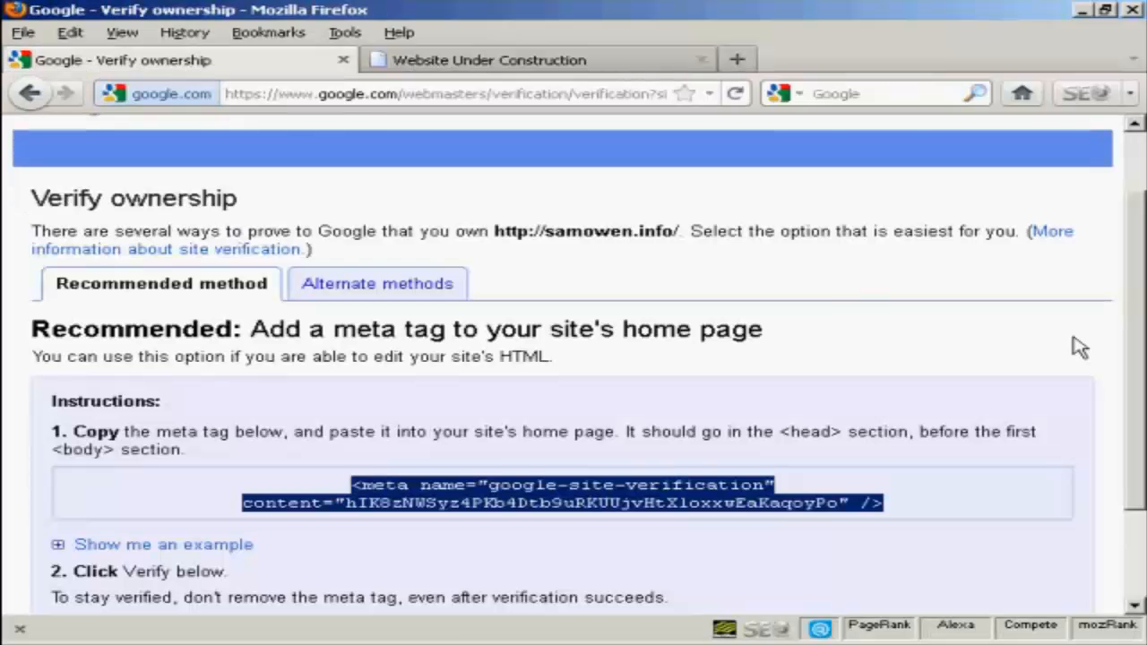
Verify ownership of samowen.info and continue back to the Google Apps setup wizard
scroll(down, 3)
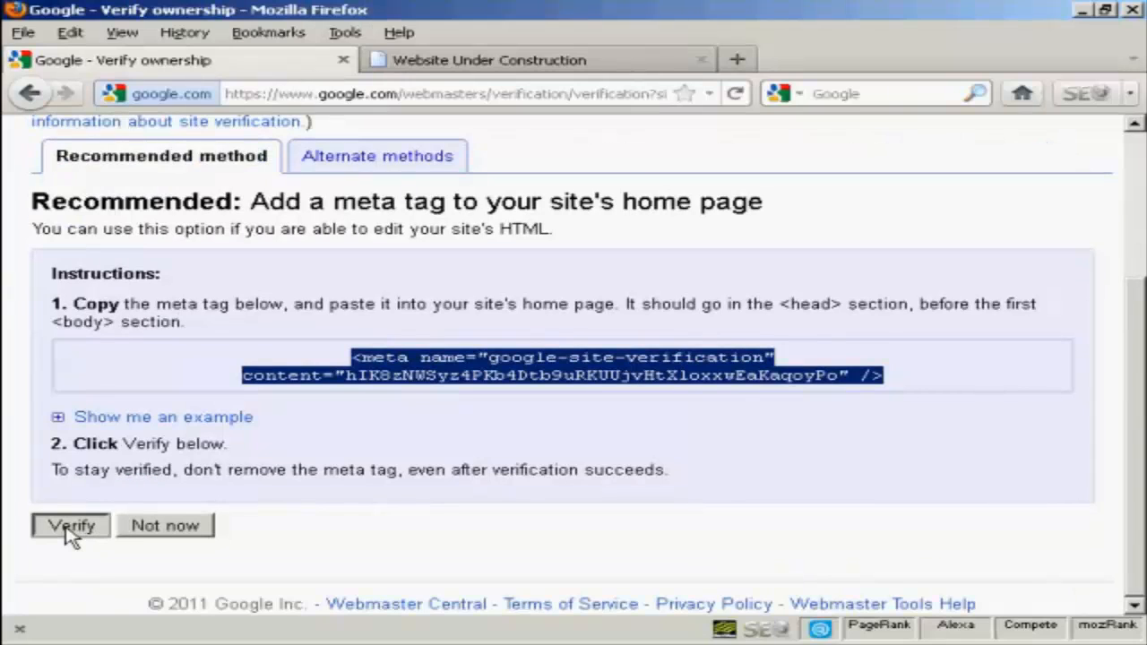
click(70, 525)
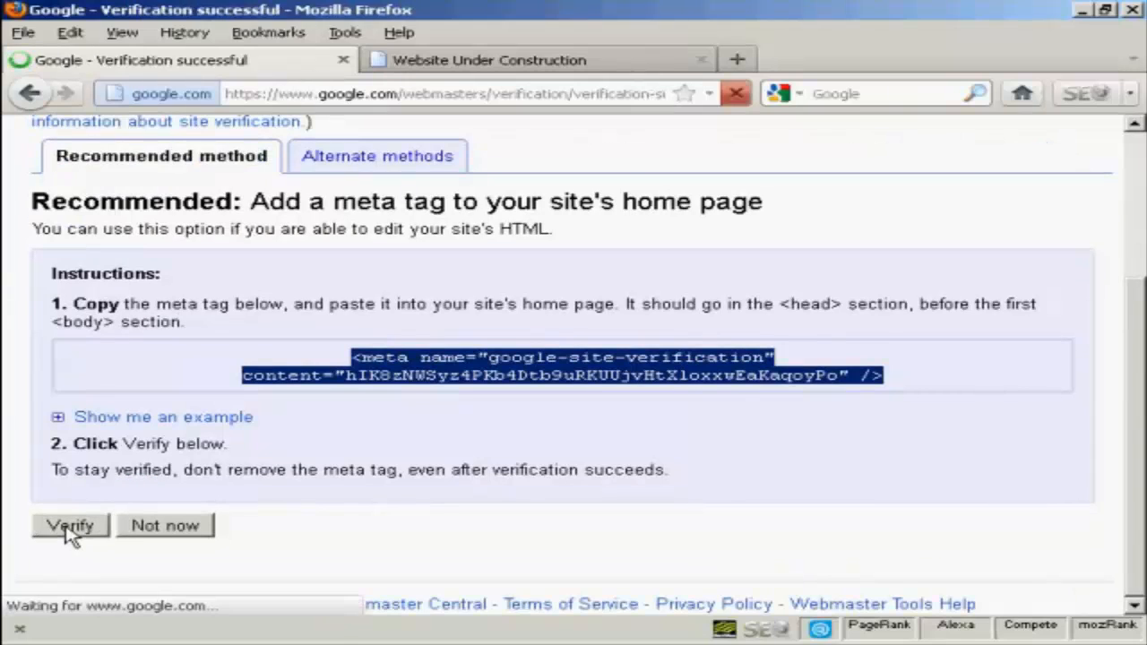
click(70, 525)
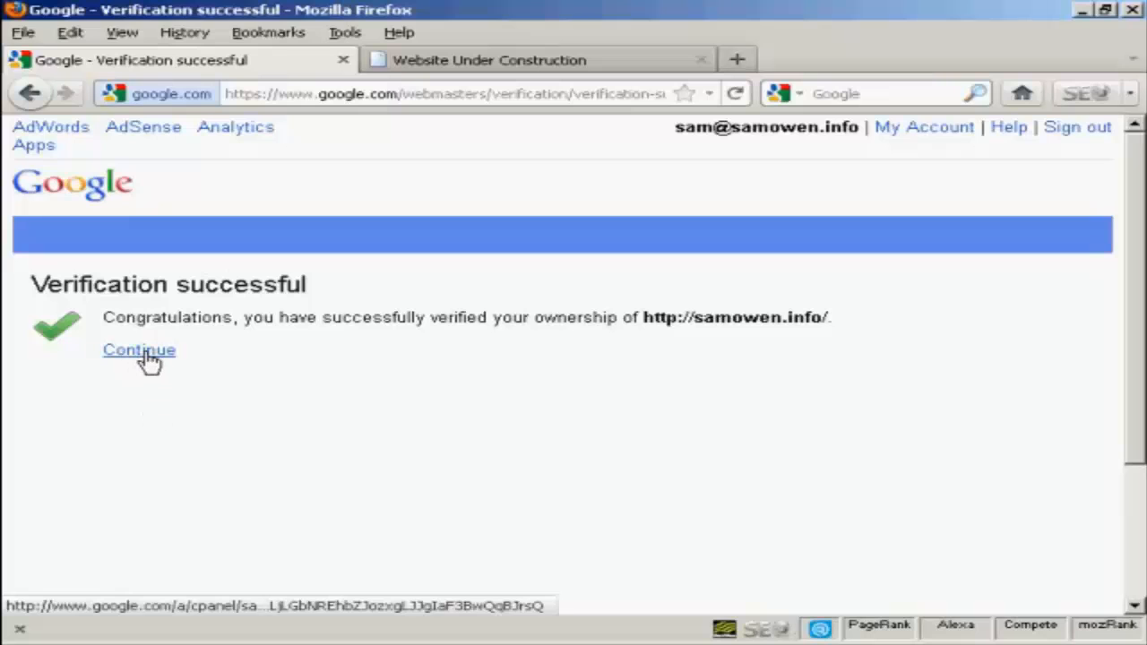
click(140, 349)
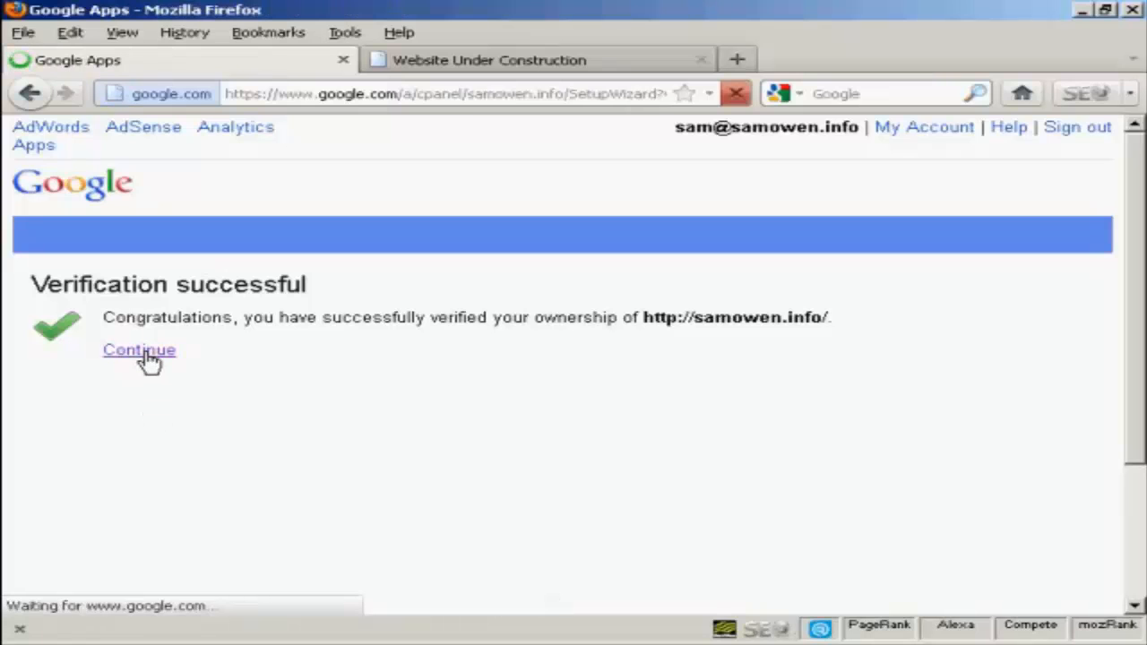
click(139, 349)
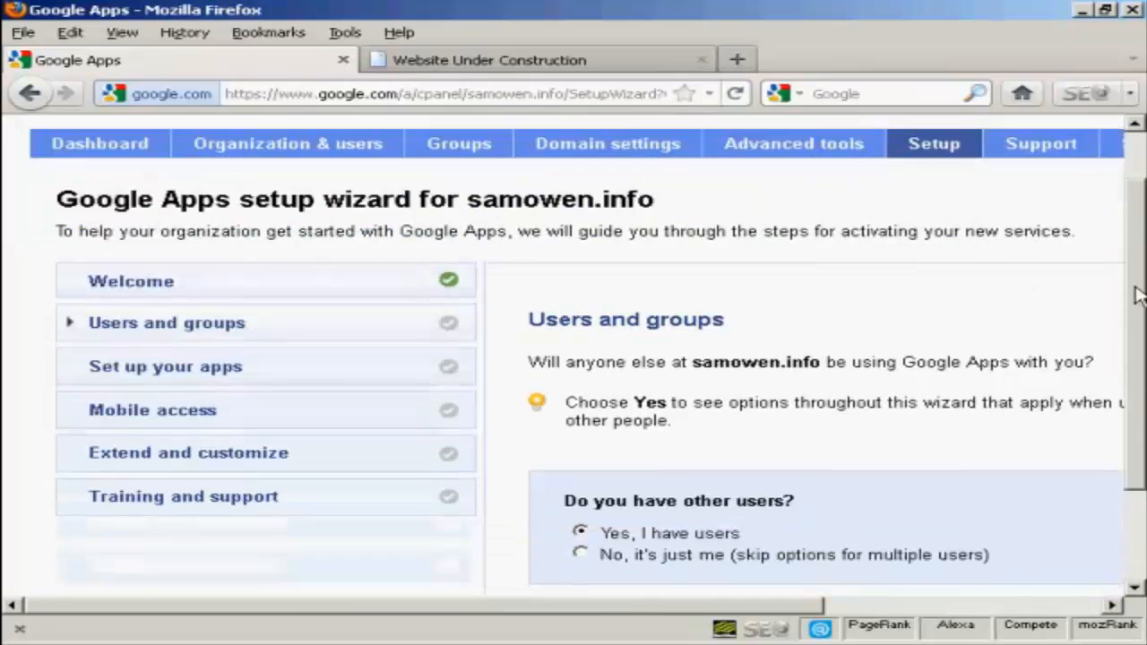
Answer 'No, it's just me' on Users and groups and continue to Set up your apps
scroll(down, 3)
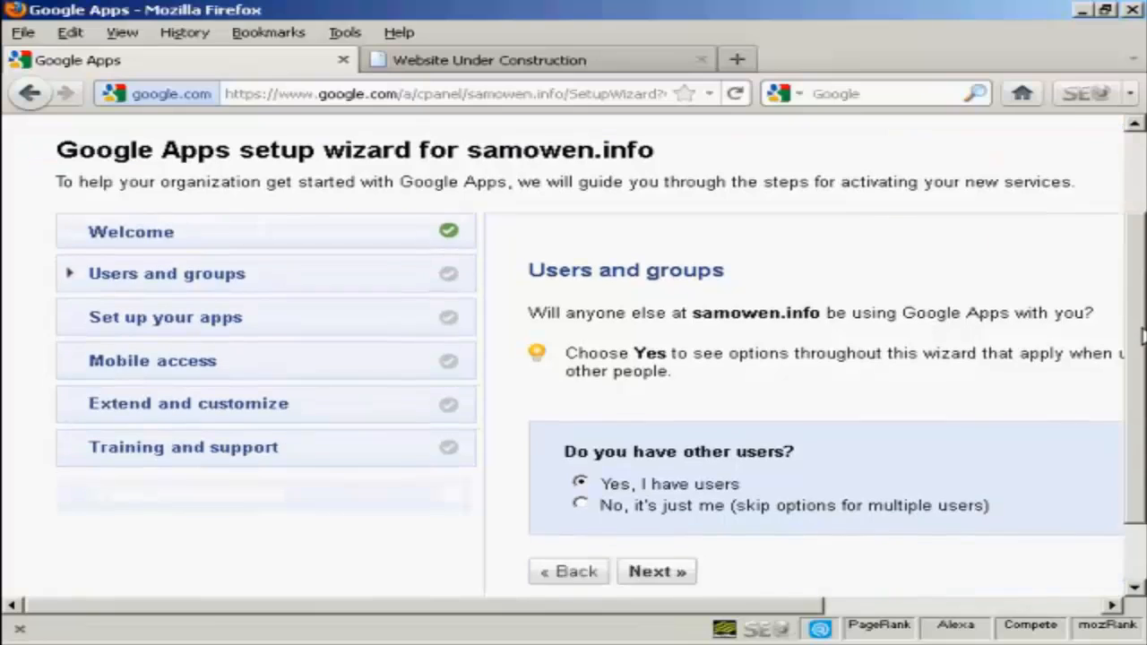
scroll(down, 3)
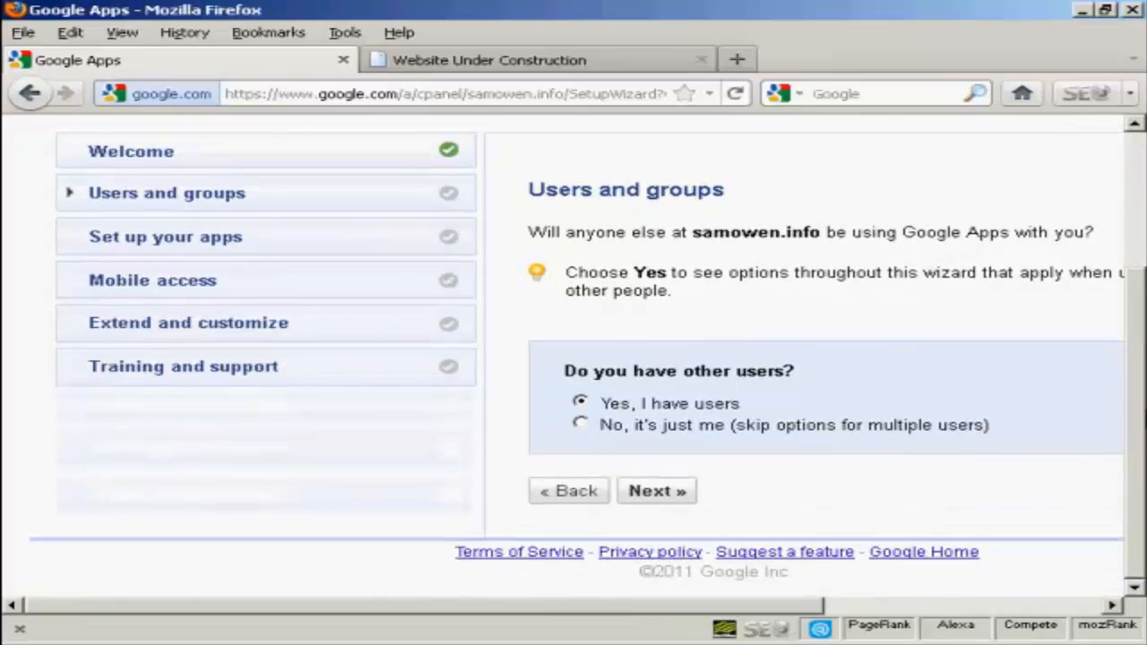
mouse_move(825, 255)
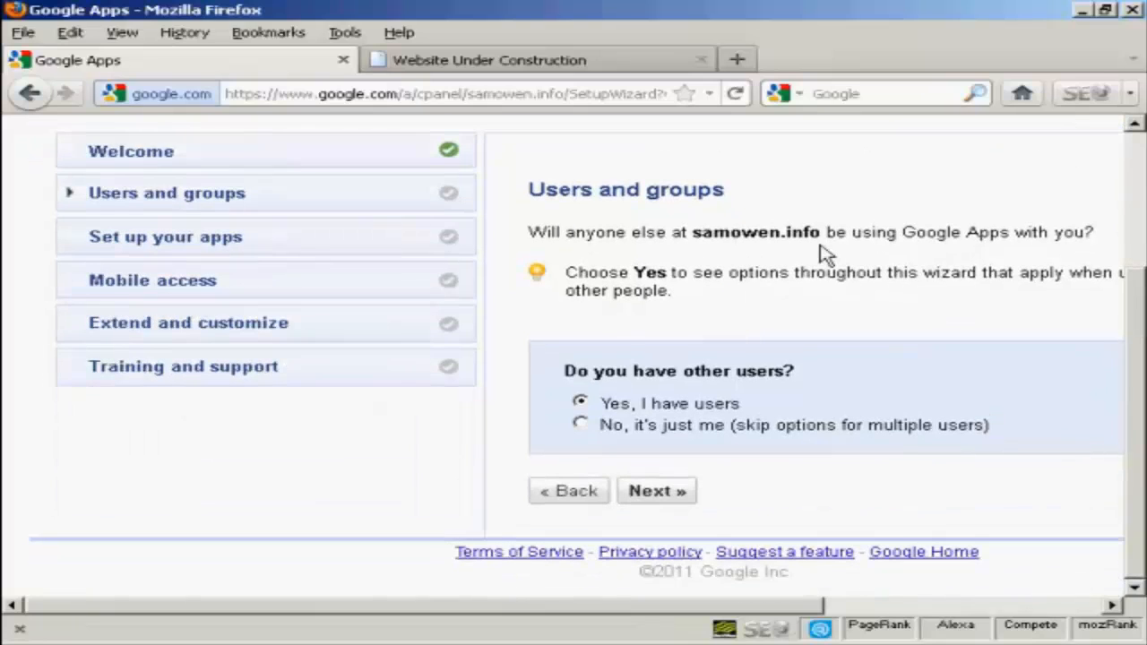
mouse_move(1036, 269)
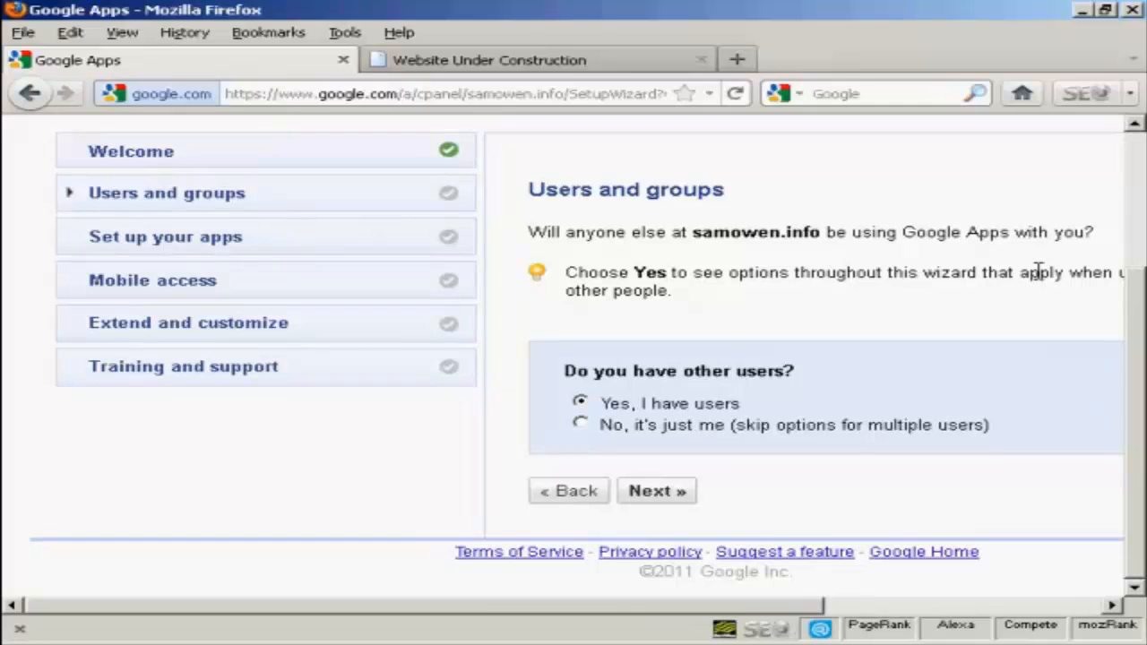
scroll(right, 3)
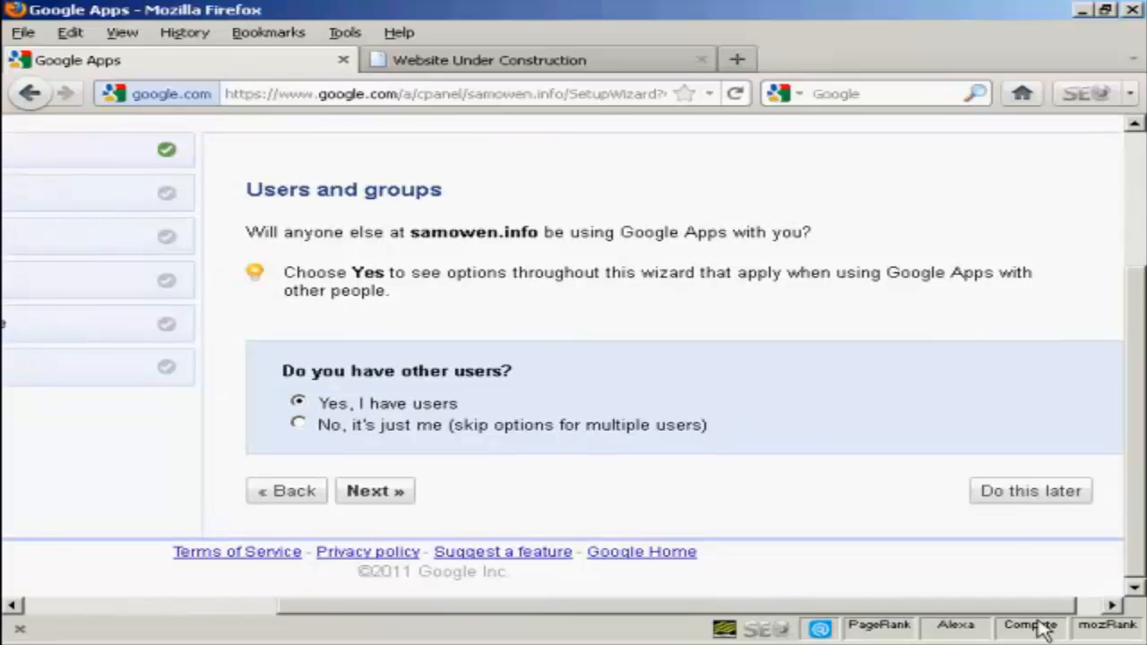
mouse_move(662, 270)
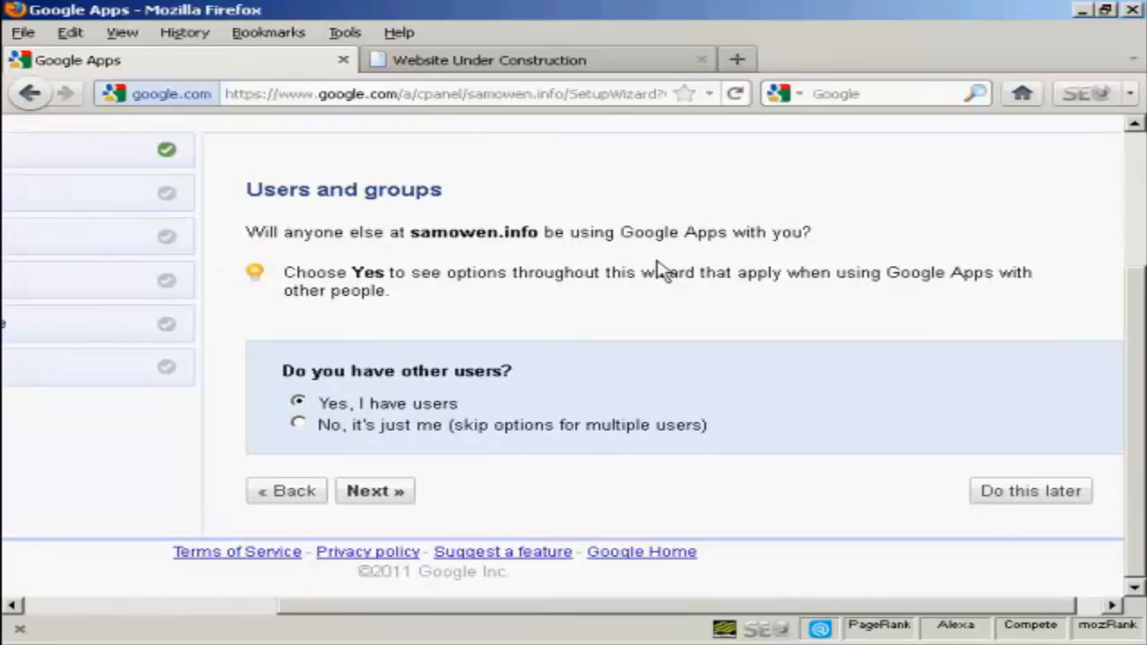
mouse_move(548, 423)
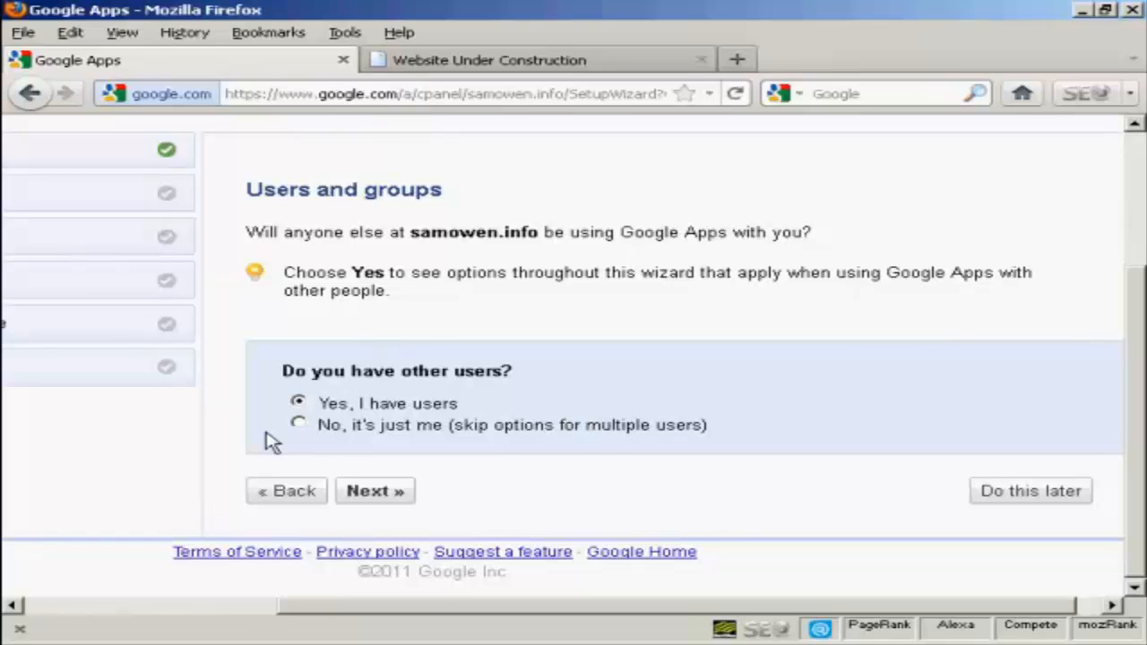
click(297, 425)
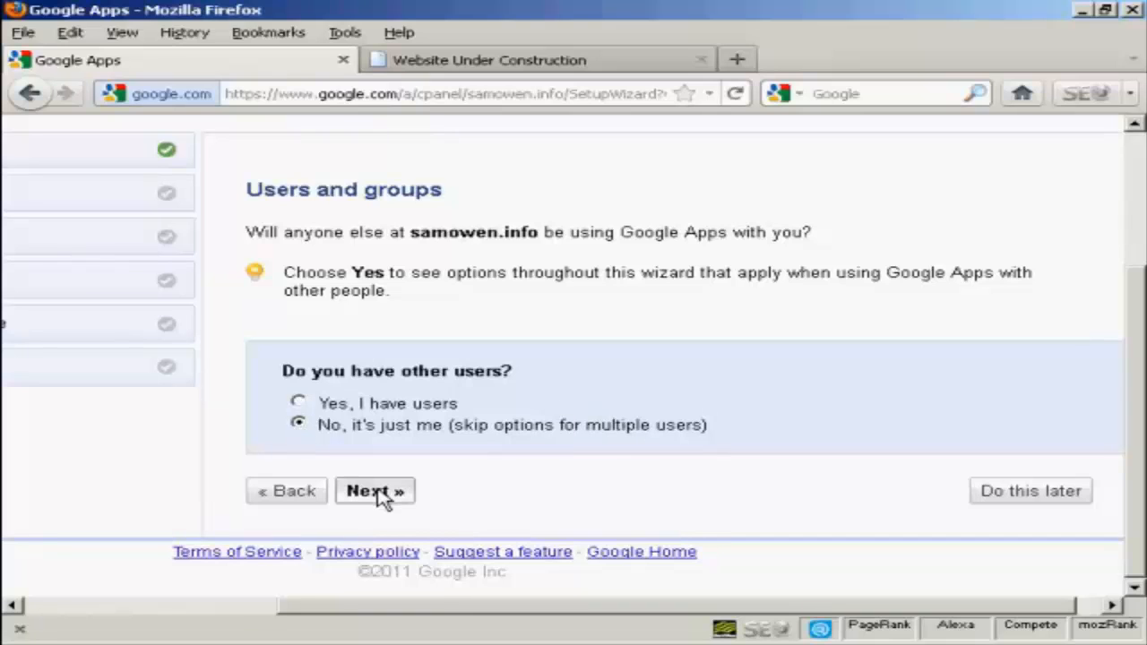
click(374, 491)
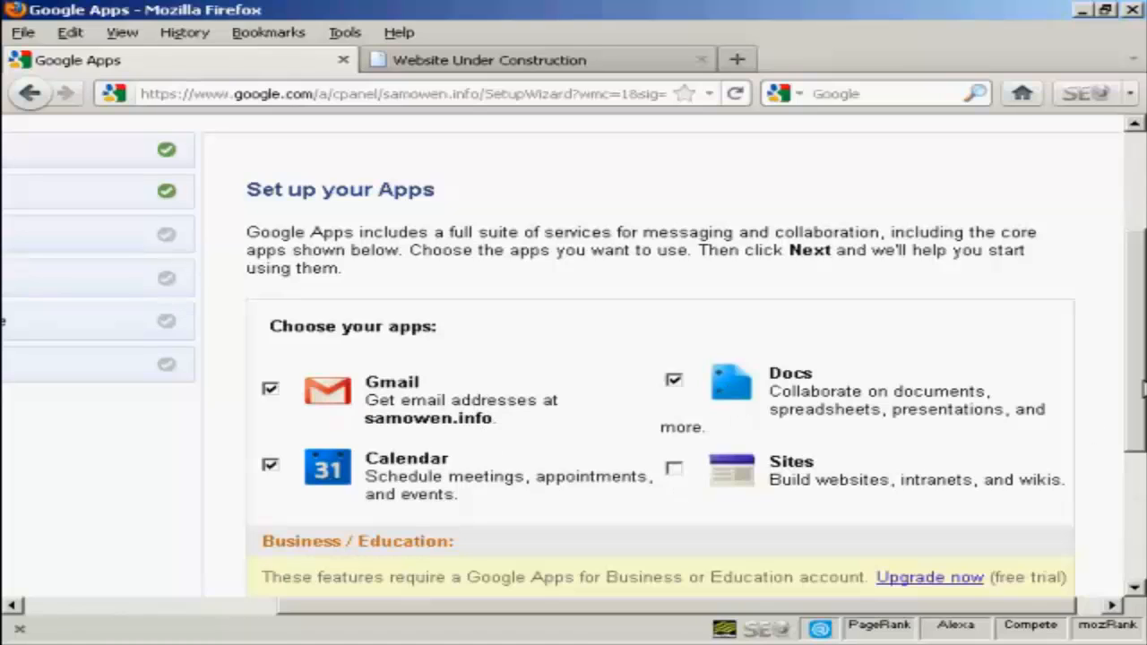
Tick Sites so it is set up alongside Gmail, Calendar and Docs
scroll(down, 3)
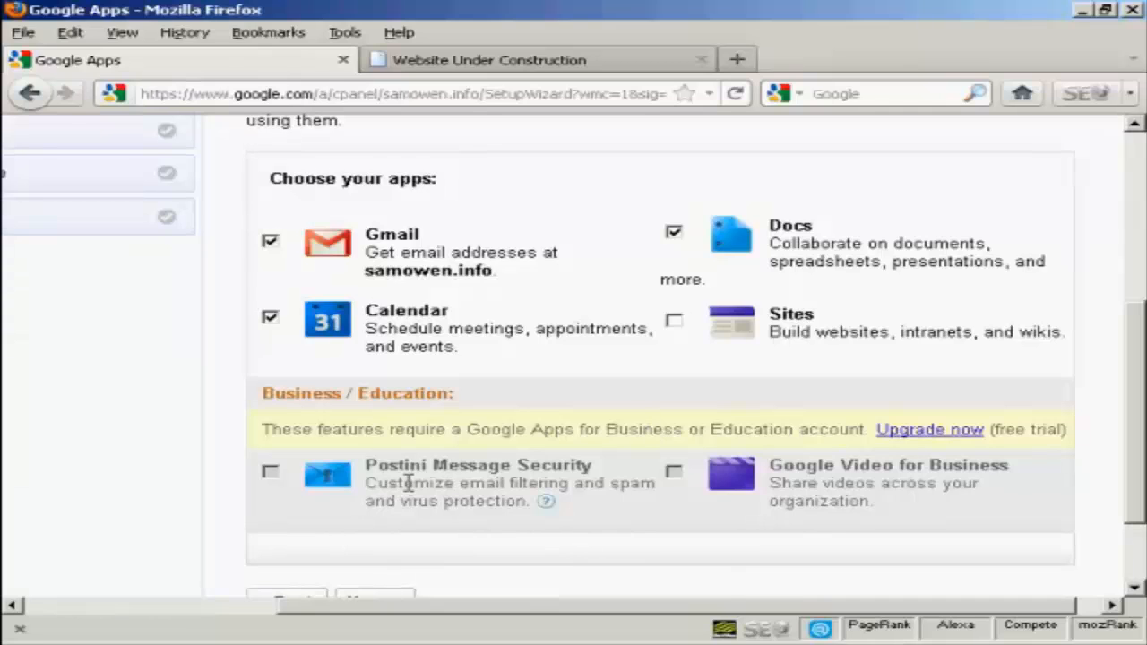
mouse_move(817, 491)
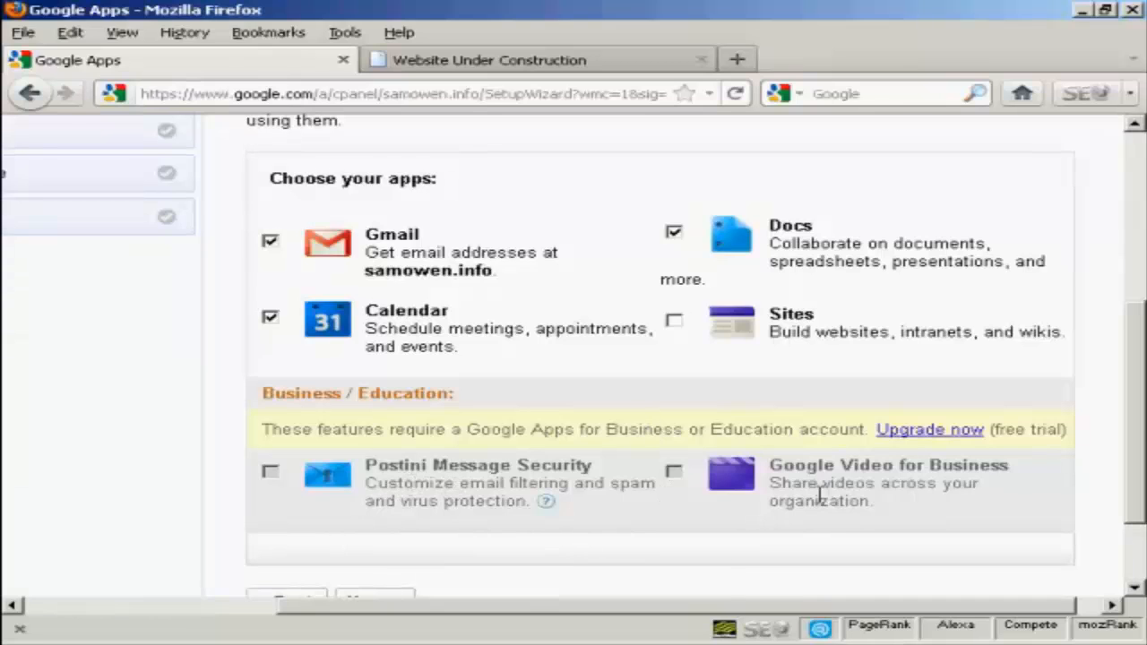
mouse_move(757, 473)
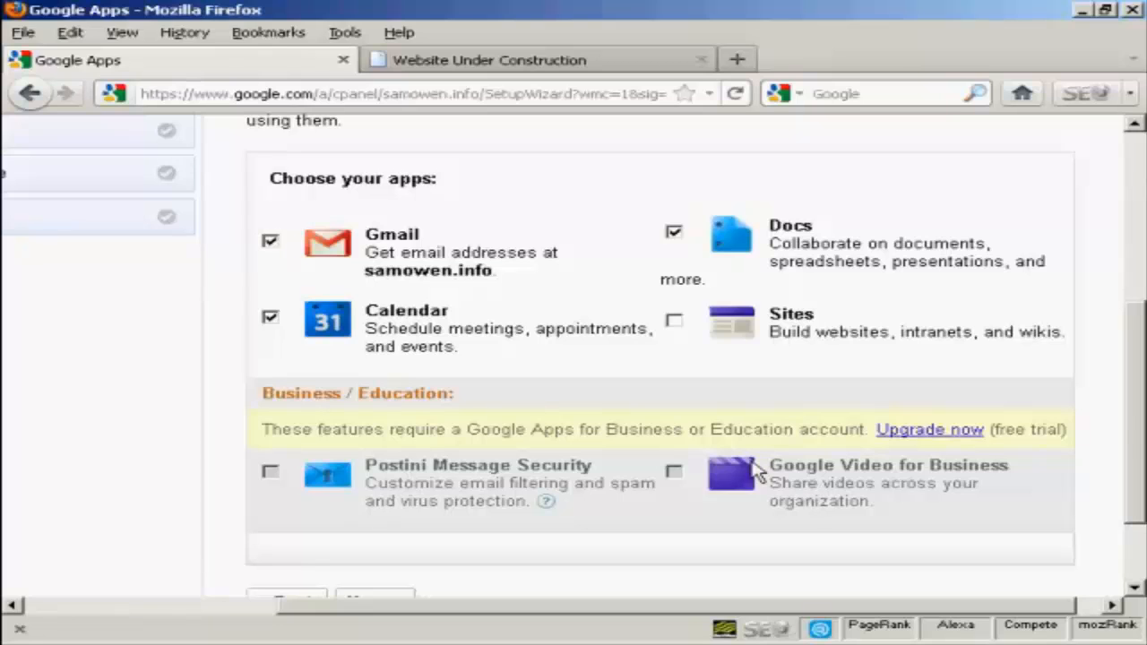
mouse_move(1138, 402)
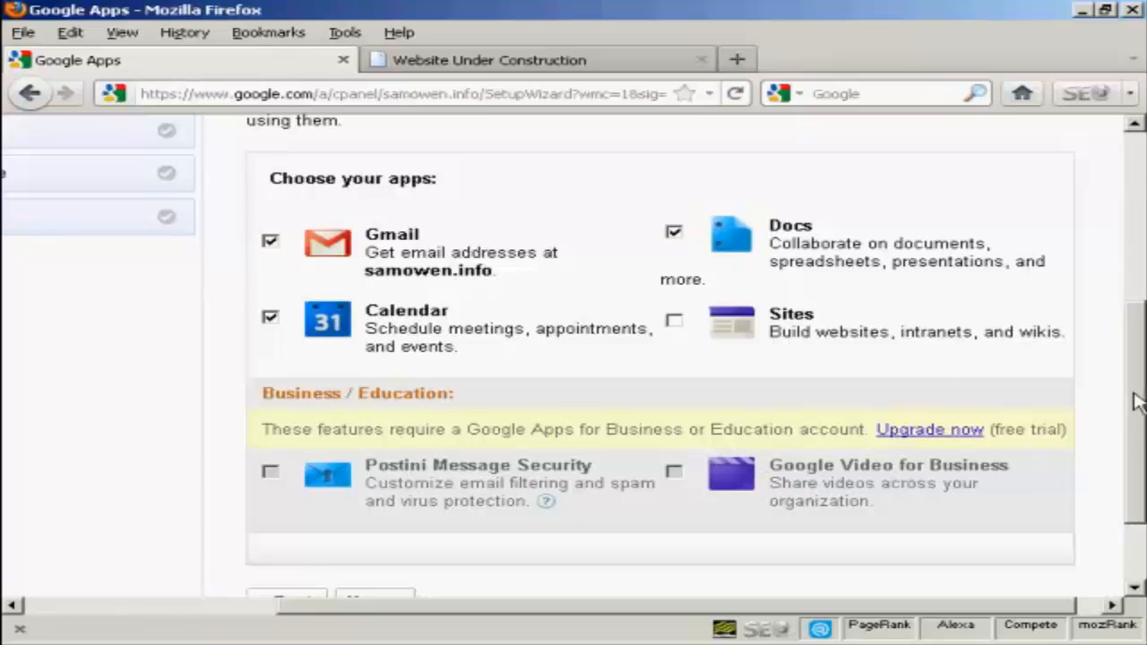
click(674, 320)
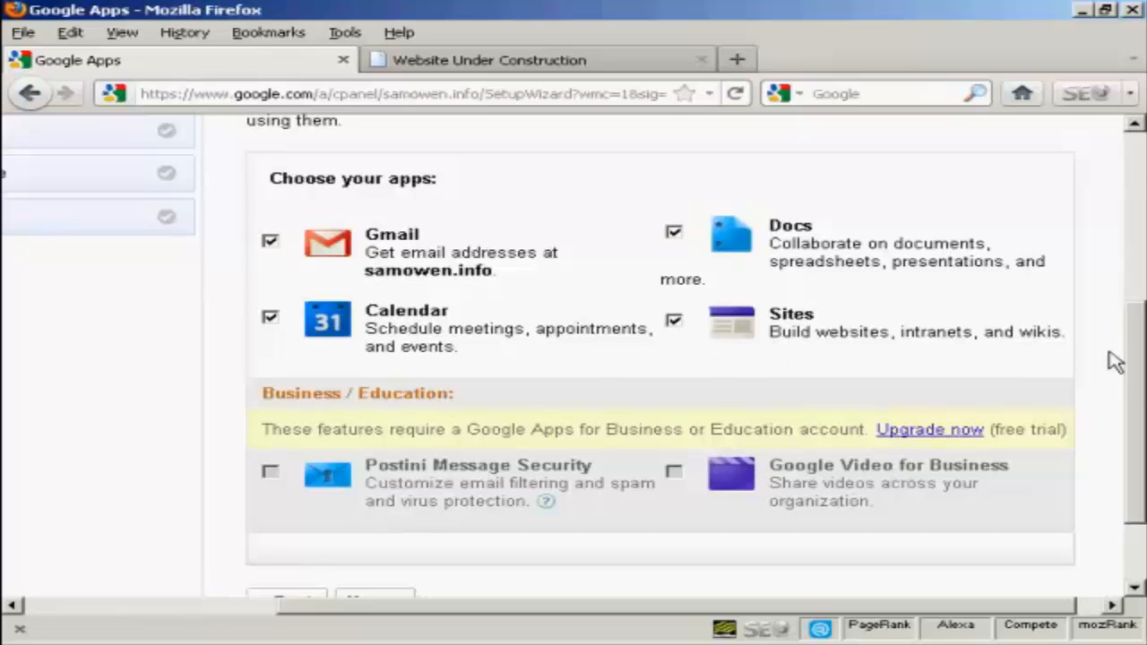
scroll(down, 3)
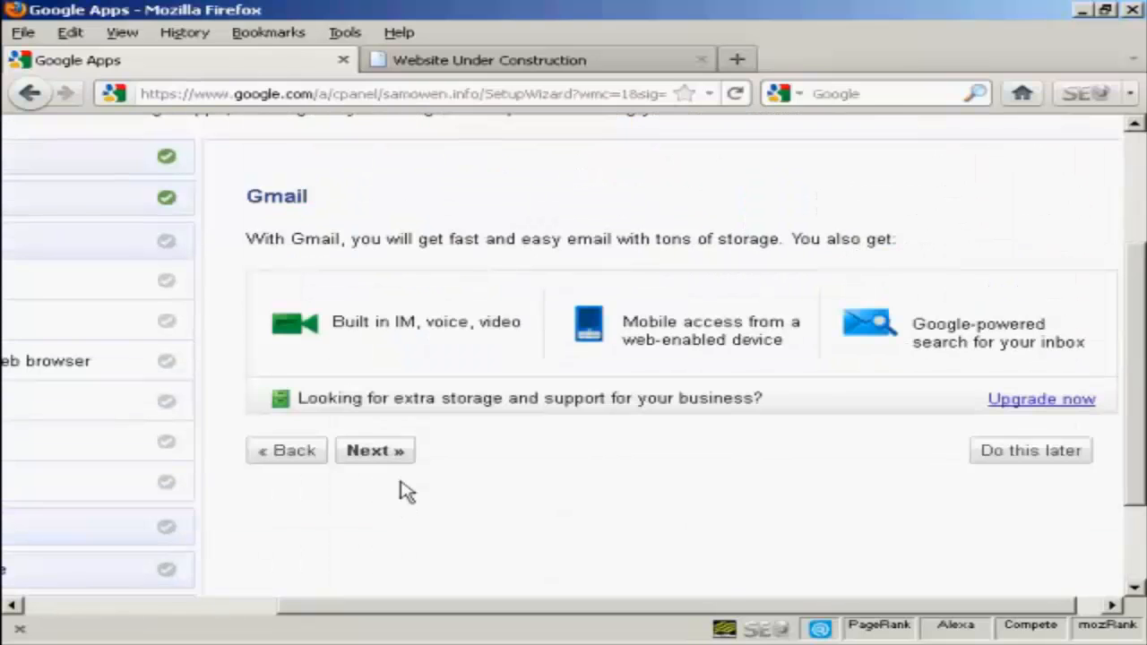
mouse_move(538, 484)
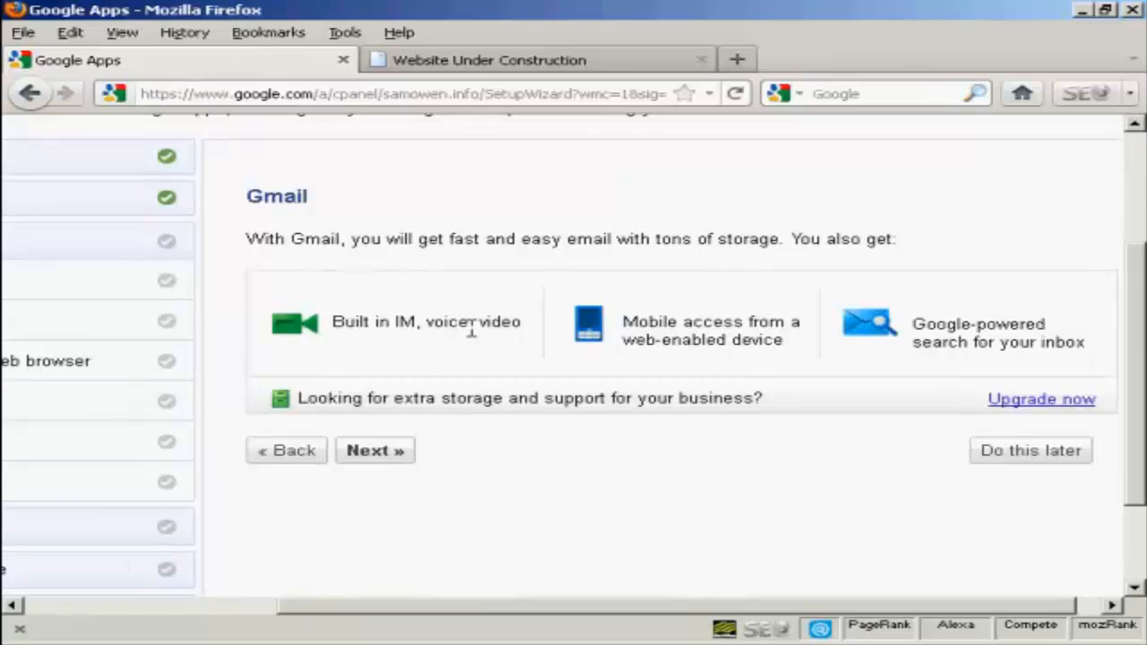
mouse_move(782, 362)
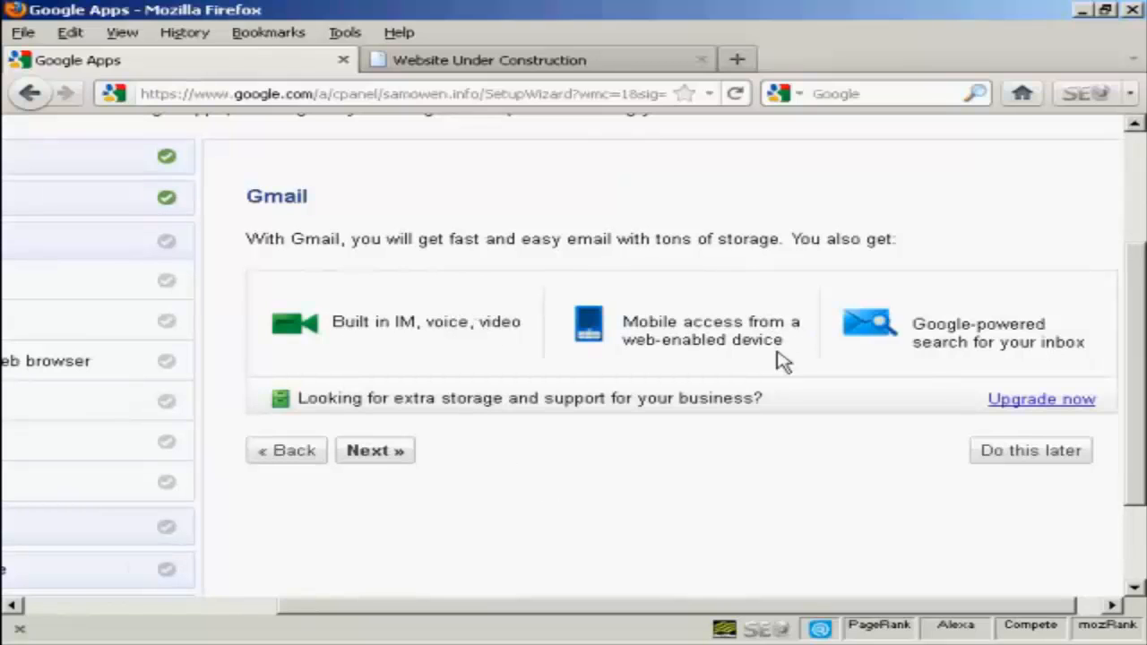
mouse_move(738, 344)
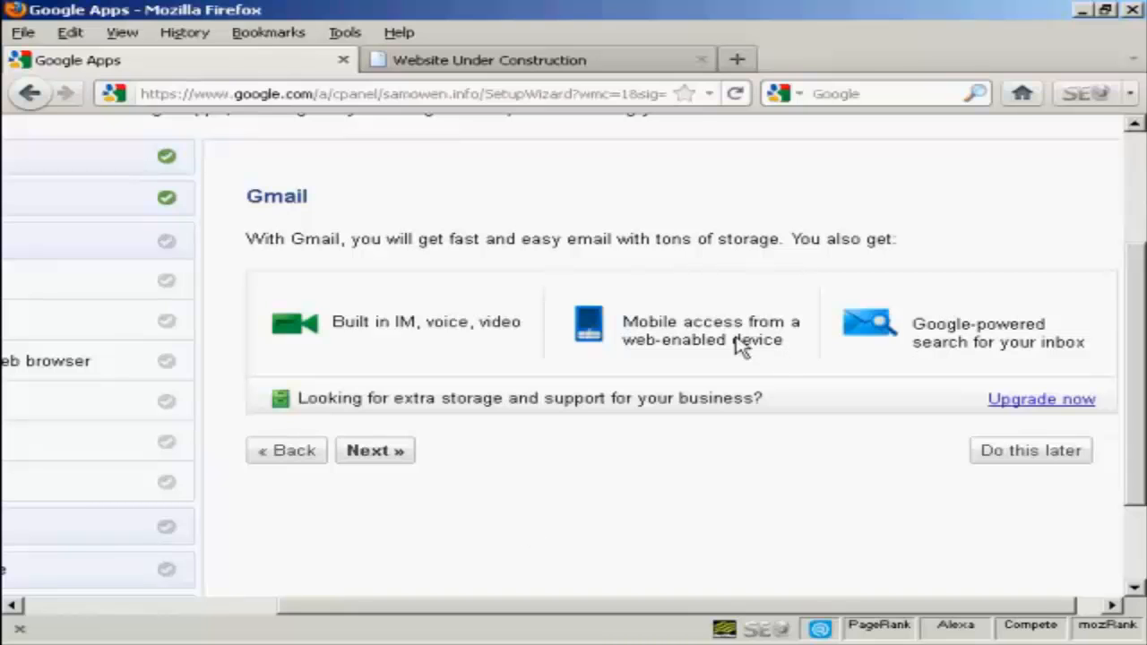
Continue from the Gmail overview to Choose setup options
click(374, 450)
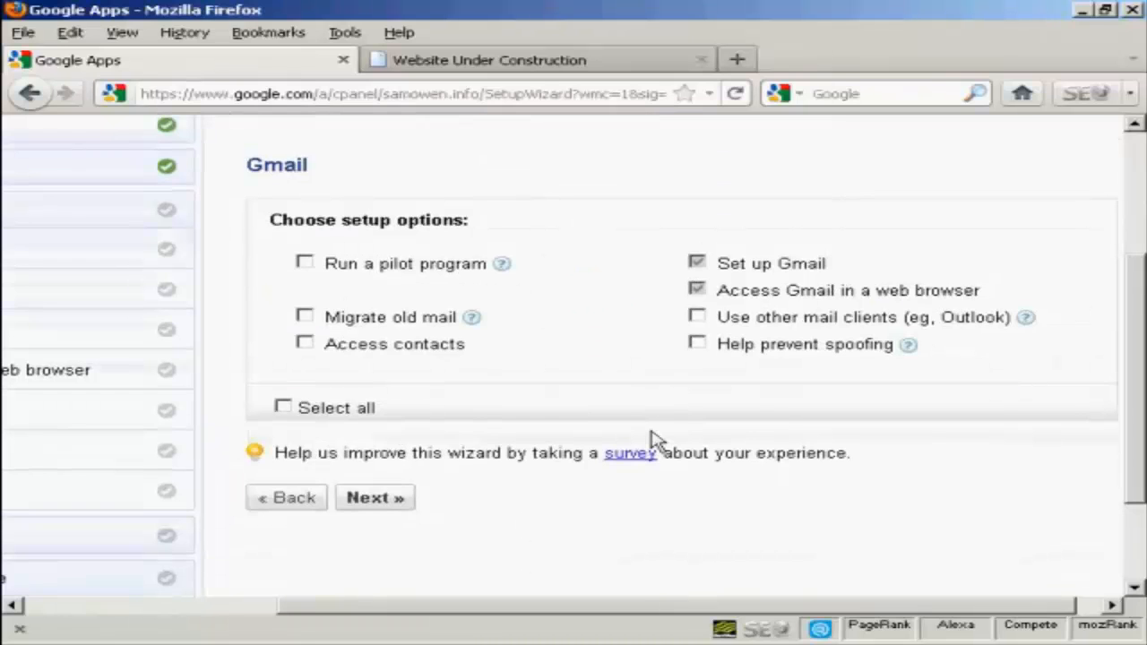
mouse_move(595, 366)
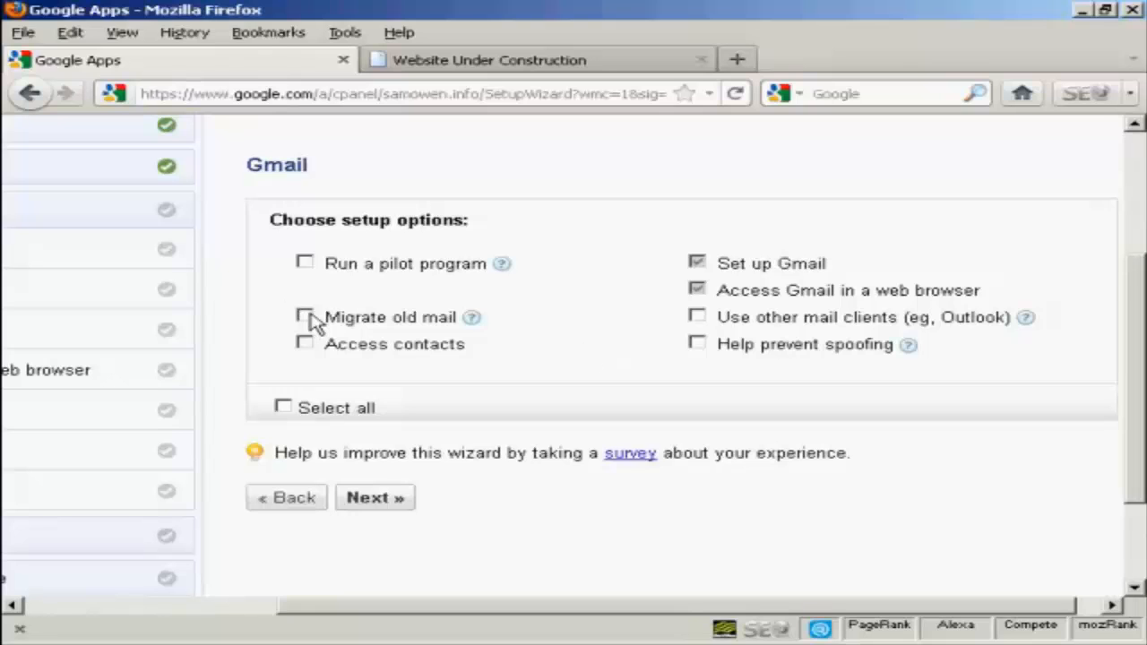
Enable Migrate old mail, Access contacts and Help prevent spoofing, then continue to mailflow
click(305, 315)
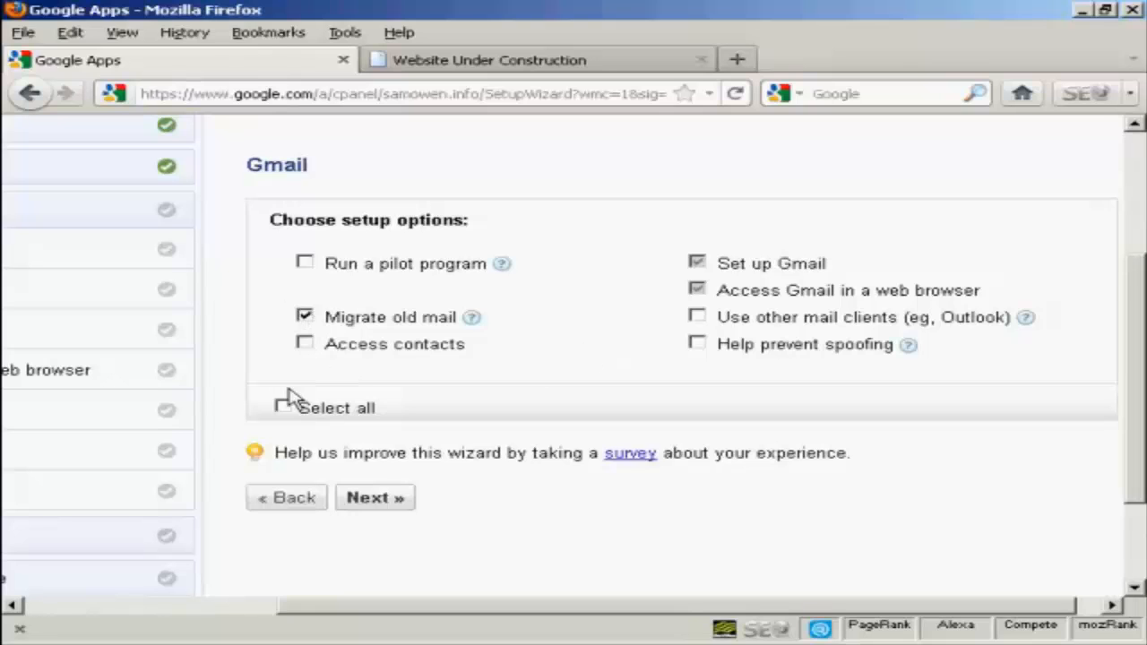
click(305, 345)
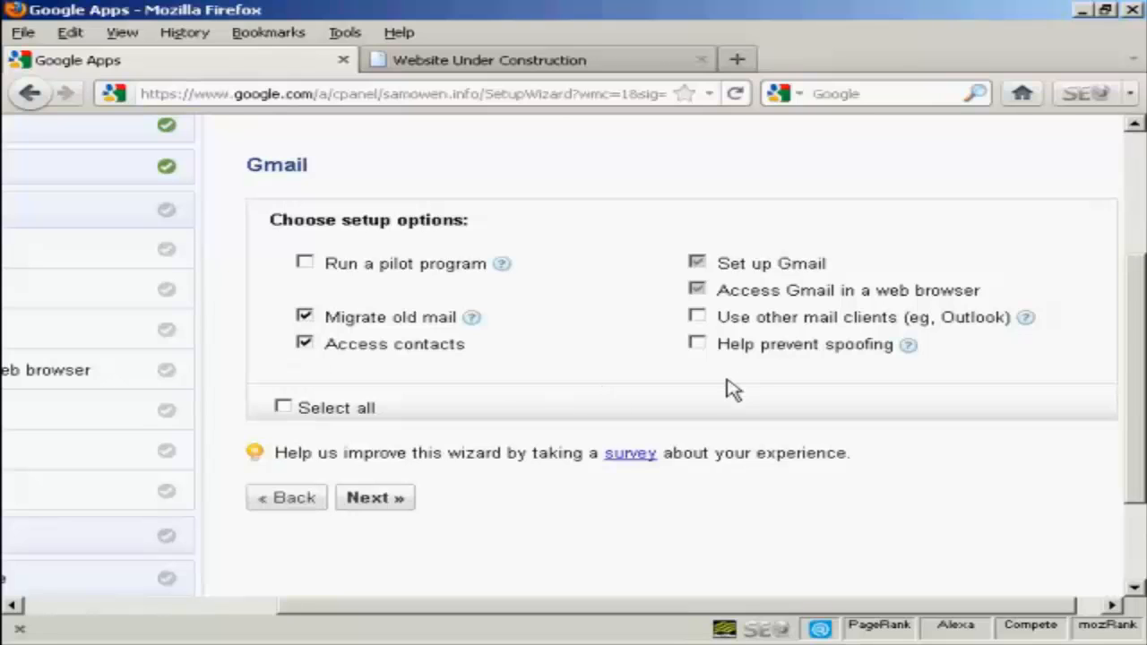
click(698, 344)
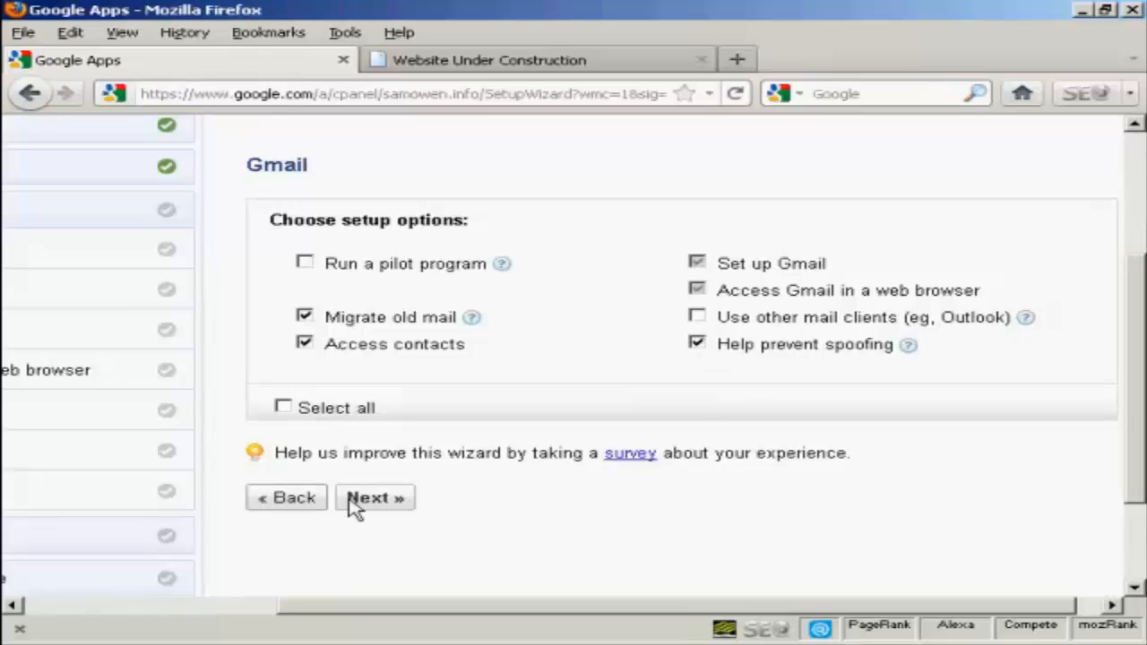
click(374, 499)
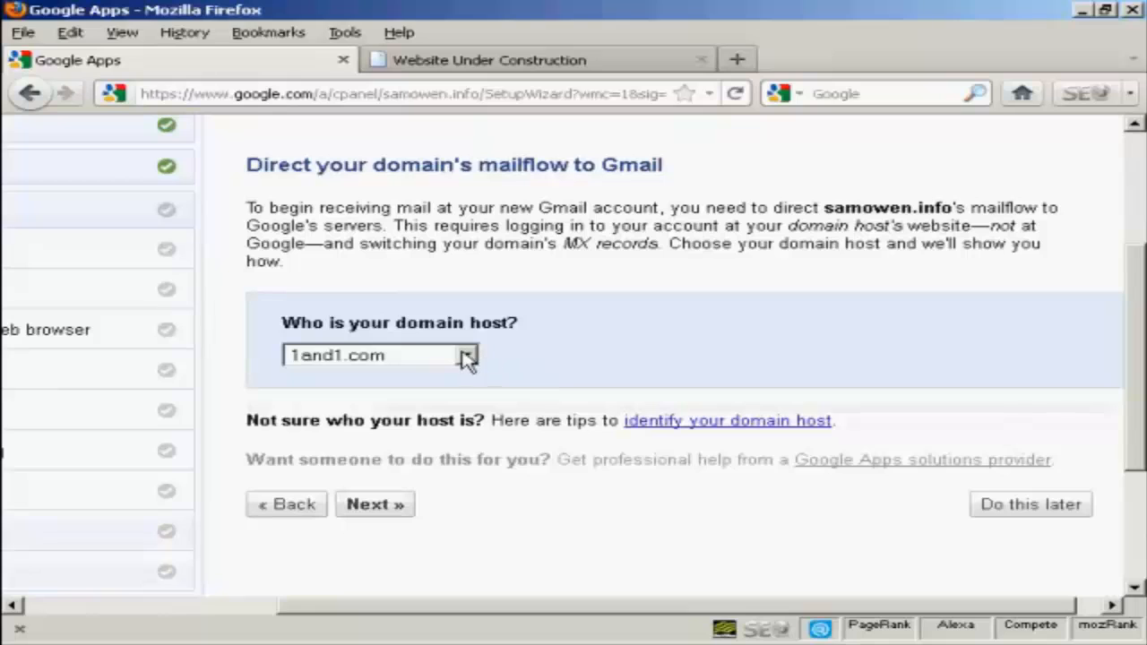
Choose GoDaddy as samowen.info's domain host and continue to its MX instructions
click(466, 355)
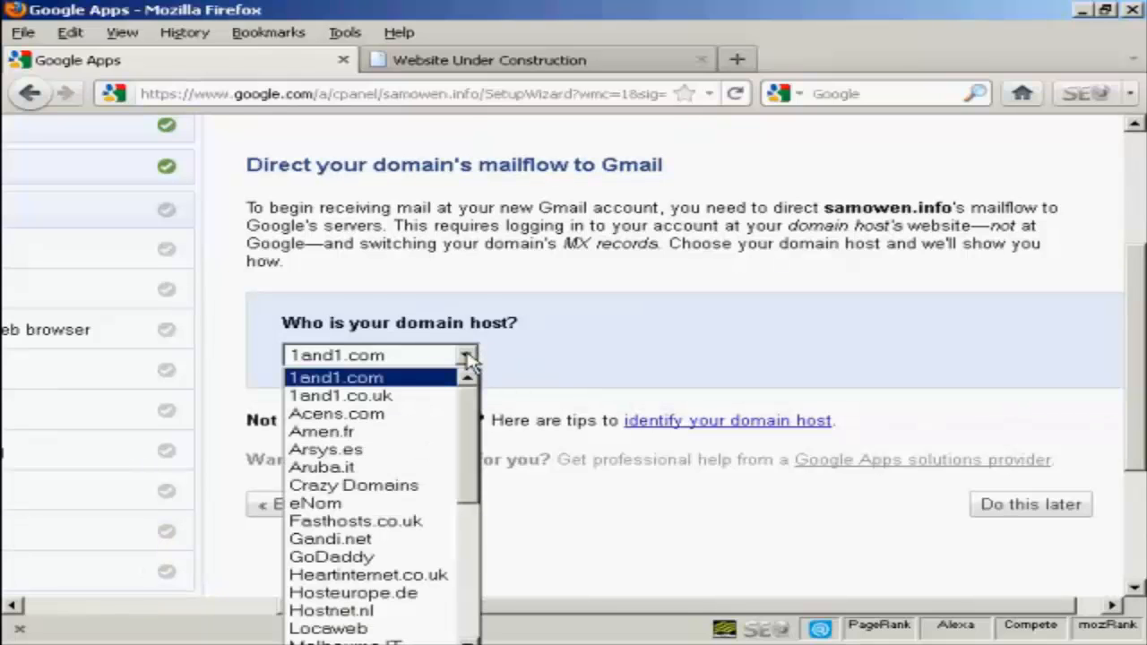
mouse_move(469, 380)
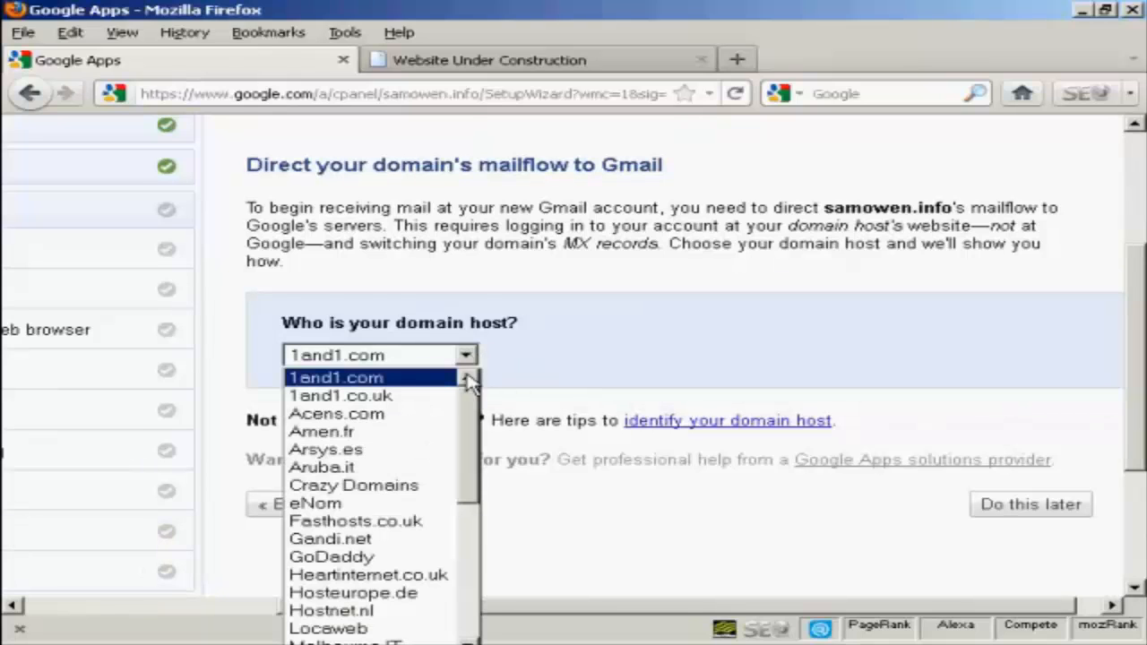
mouse_move(473, 432)
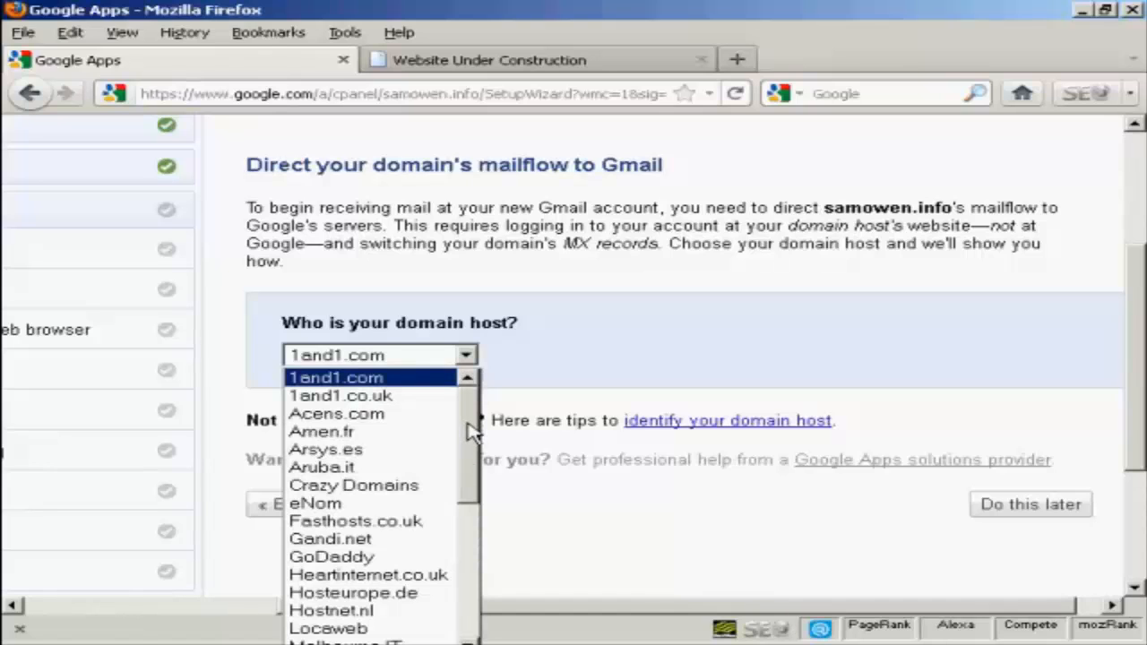
click(329, 555)
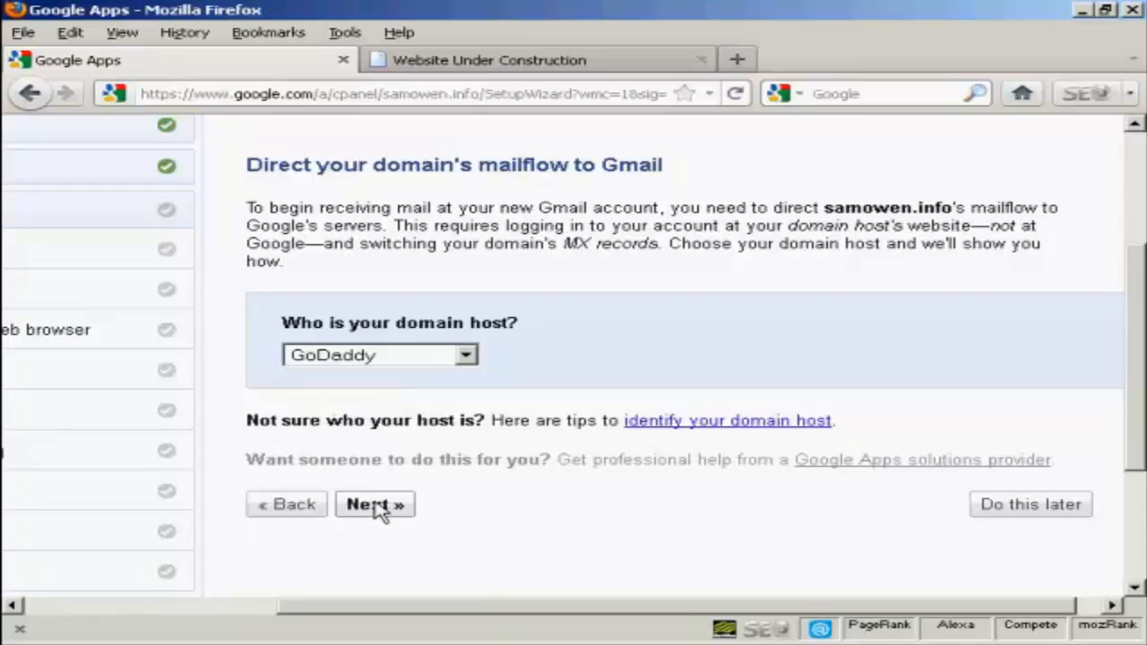
click(375, 505)
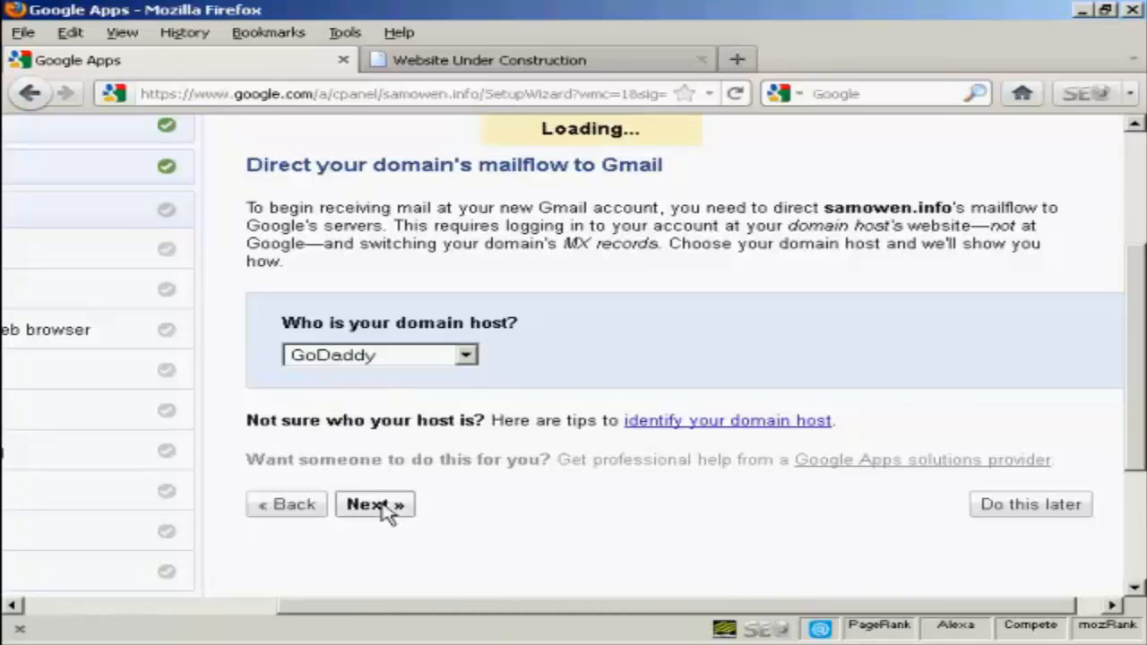
click(375, 503)
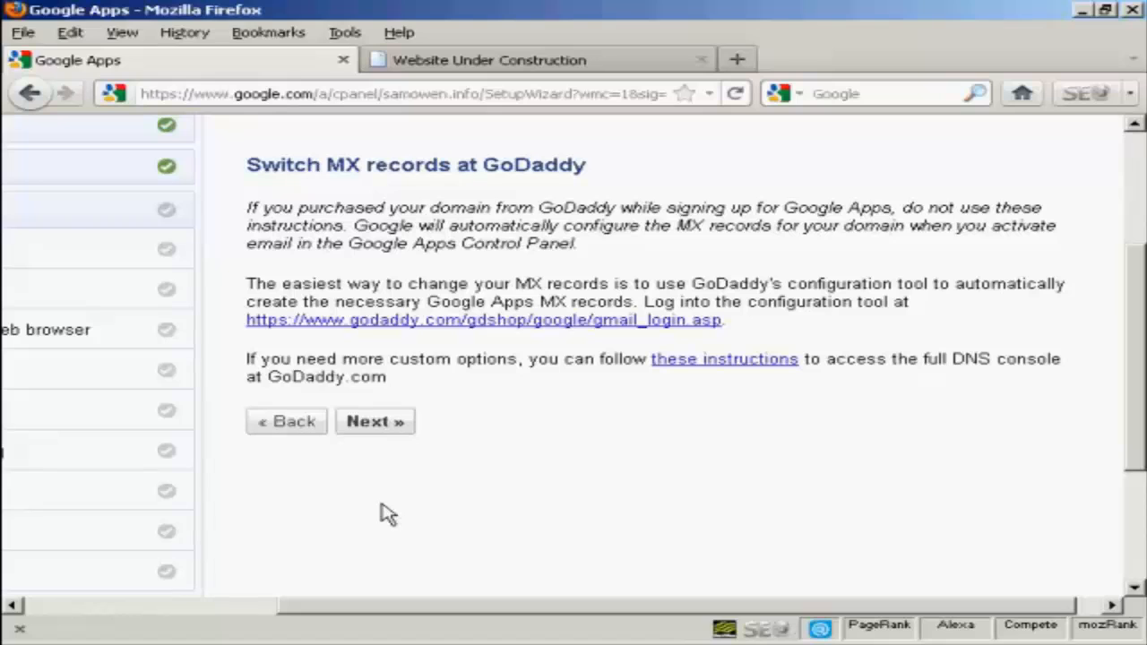
mouse_move(735, 348)
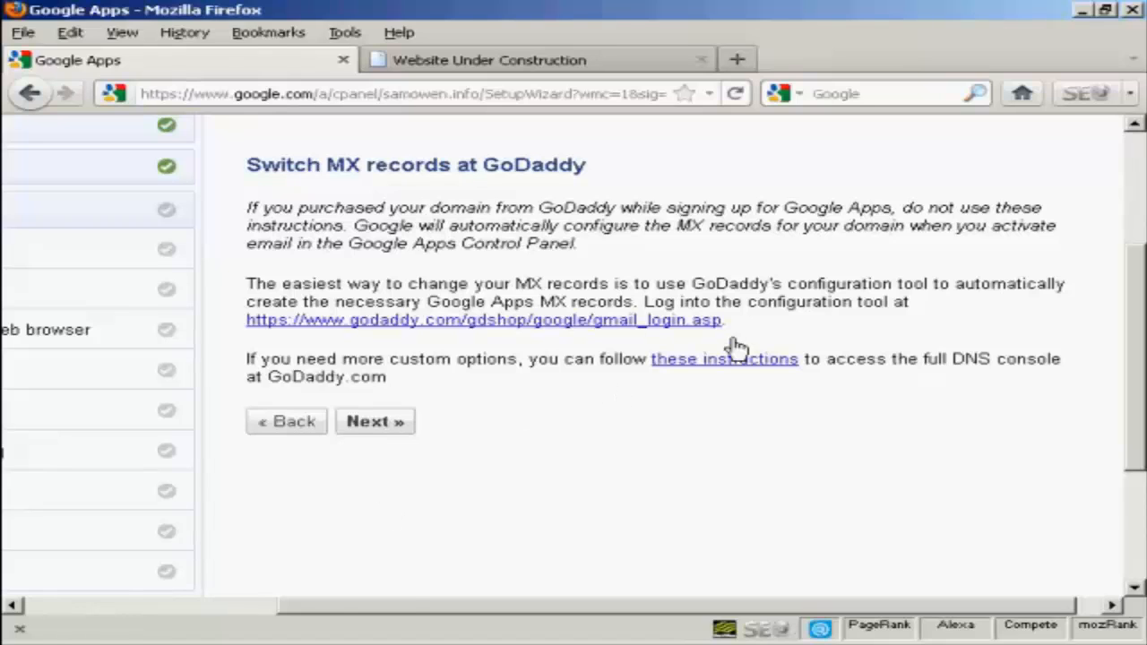
mouse_move(685, 326)
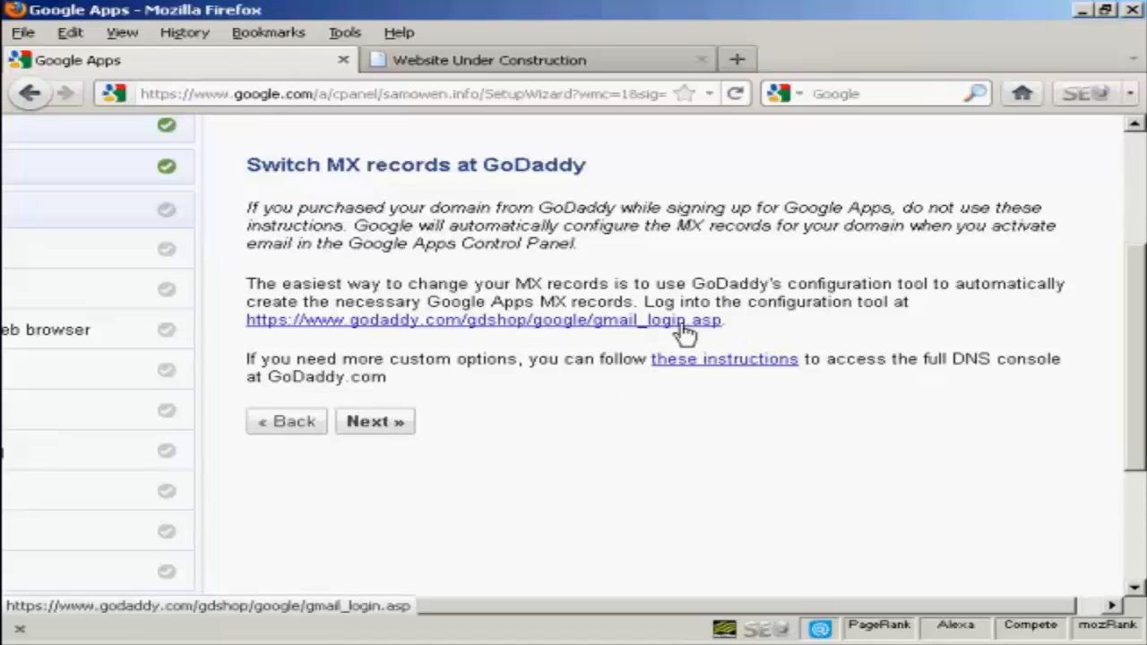
mouse_move(678, 330)
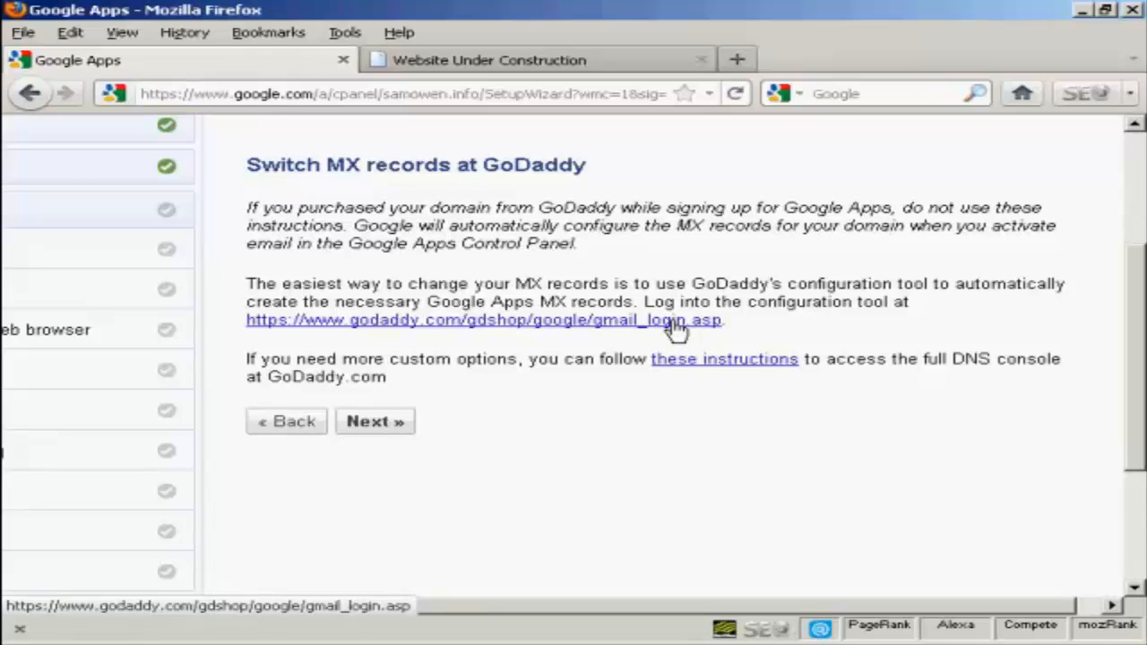
Follow the godaddy.com gmail_login.asp link to GoDaddy's MX configuration tool
click(484, 319)
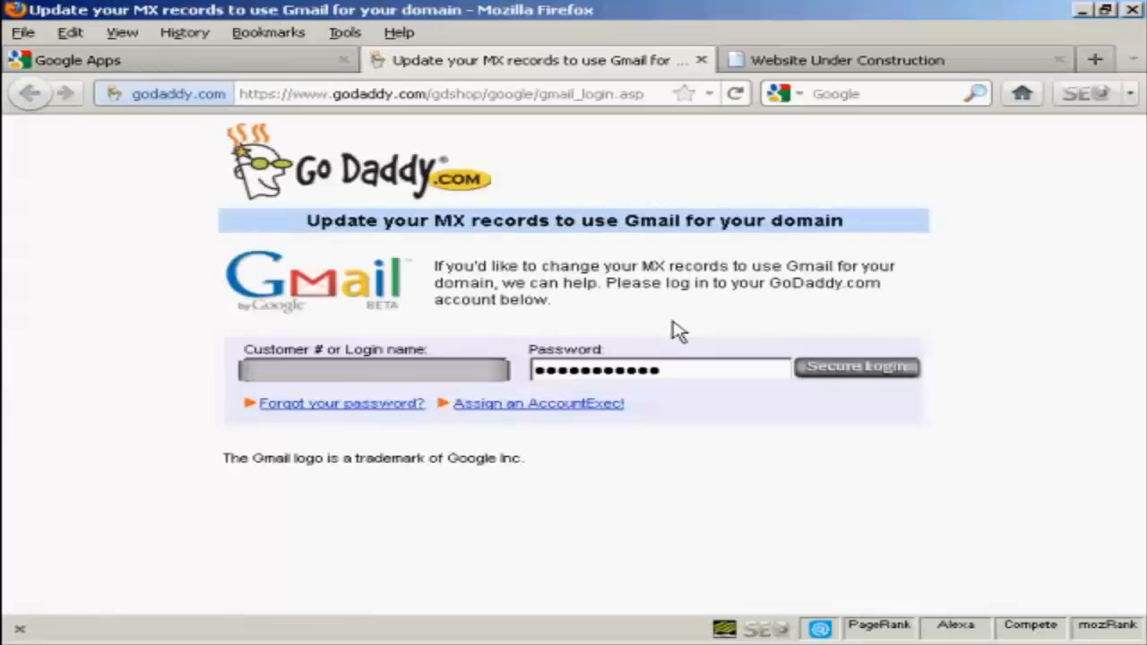
Log in to GoDaddy and confirm samowen.info so its MX records route to Gmail
click(857, 365)
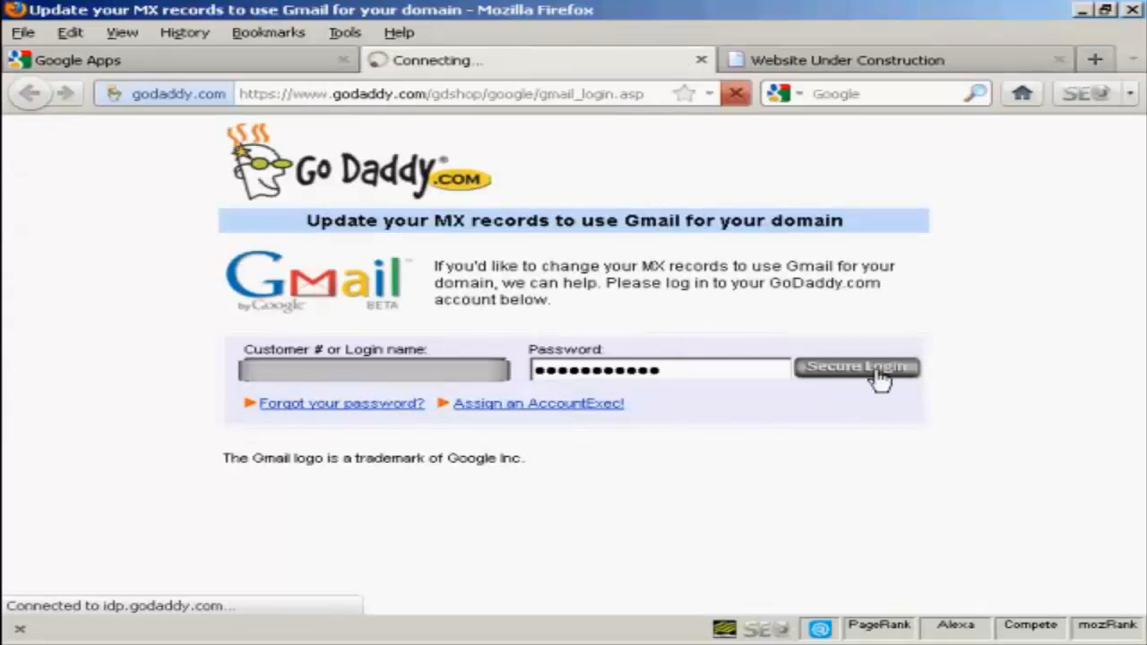
click(857, 369)
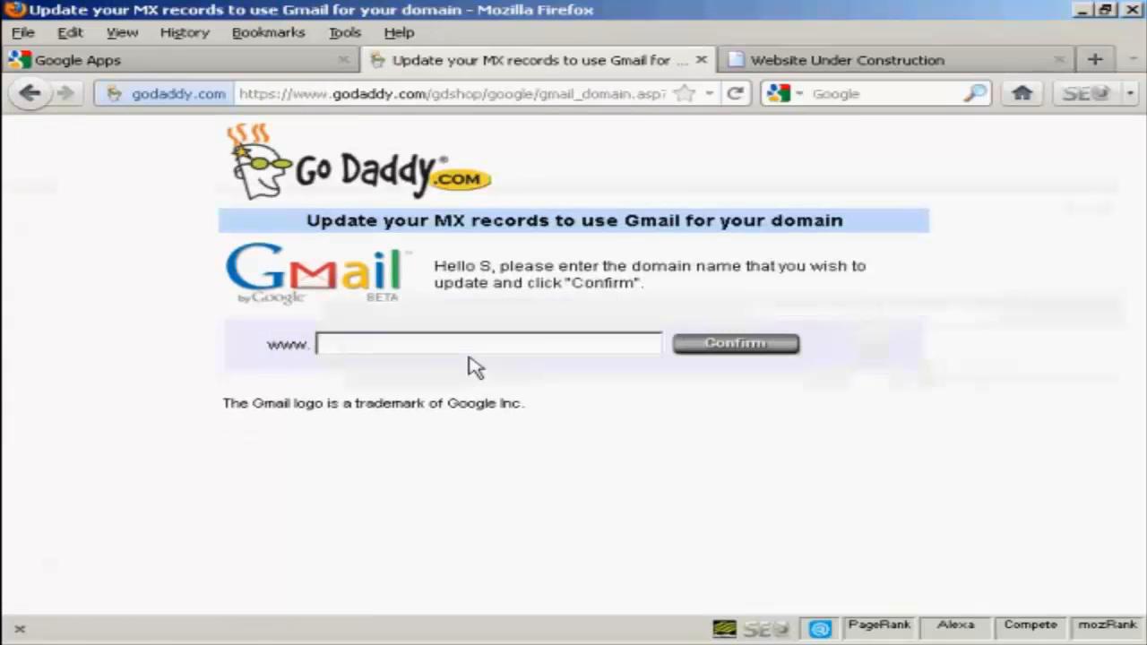
click(487, 344)
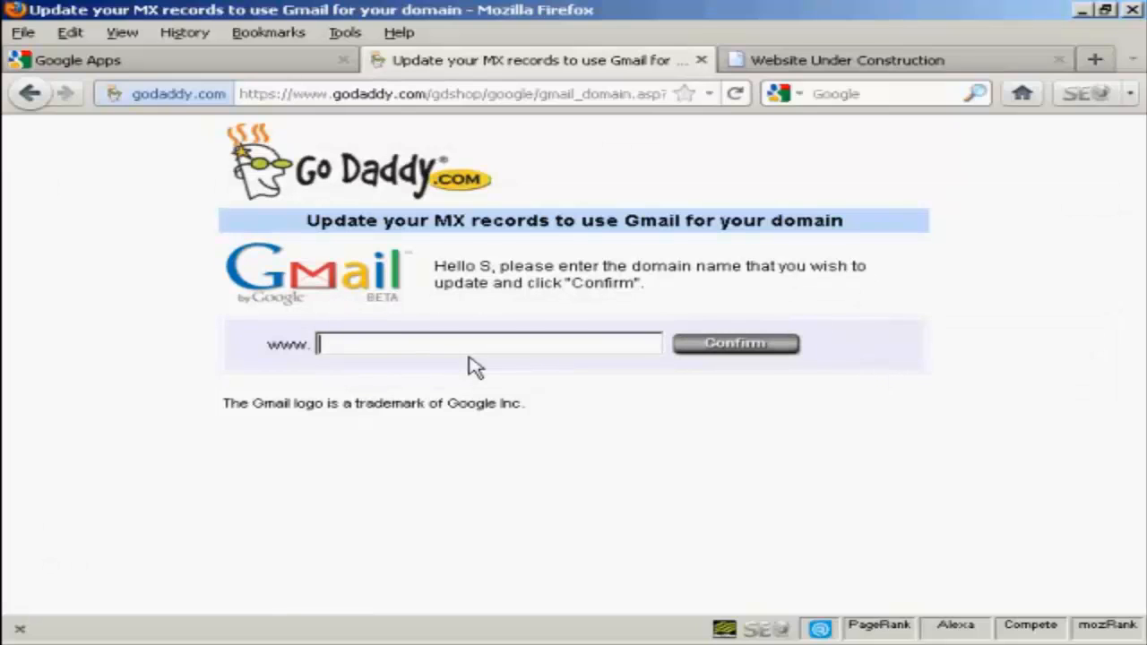
text(s)
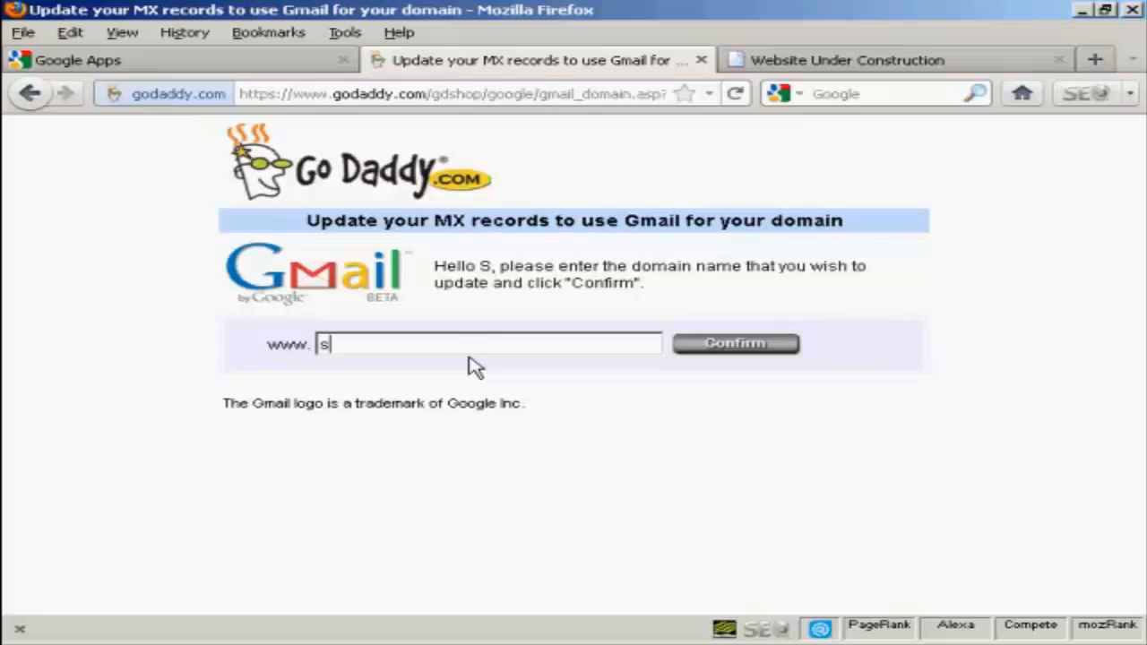
text(amowen.info)
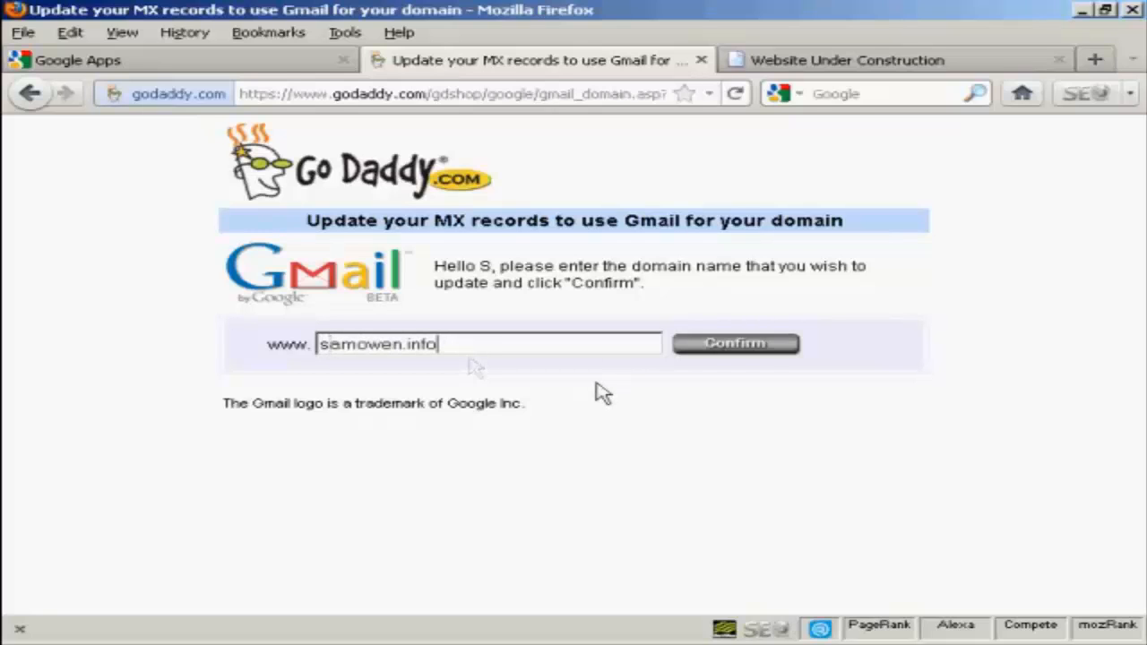
click(735, 344)
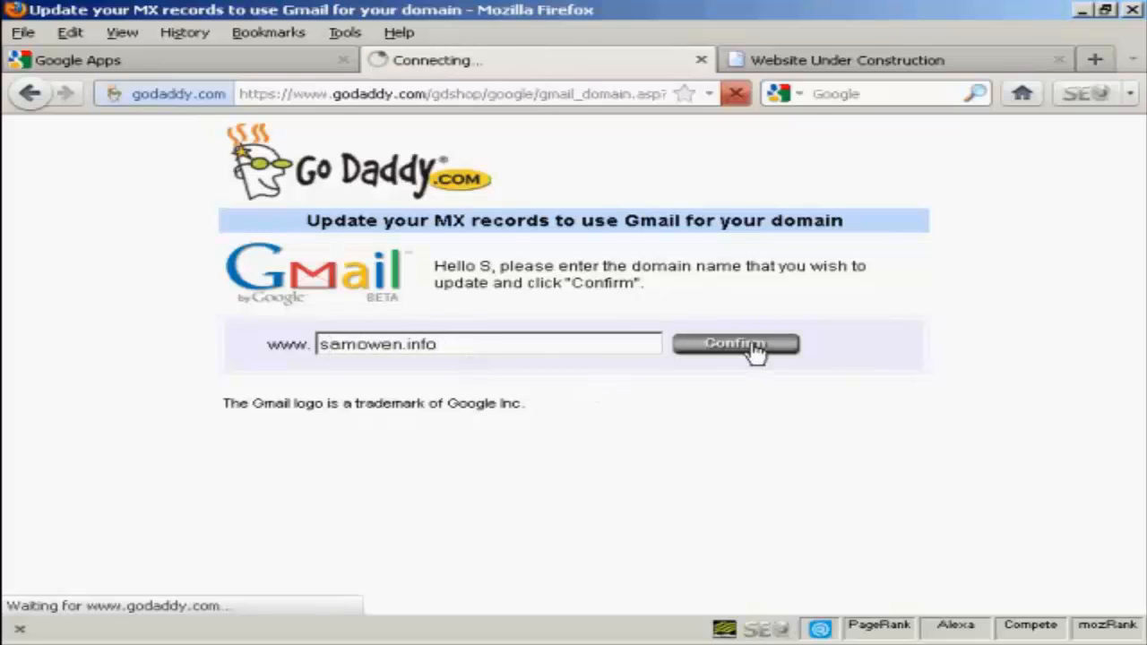
click(735, 344)
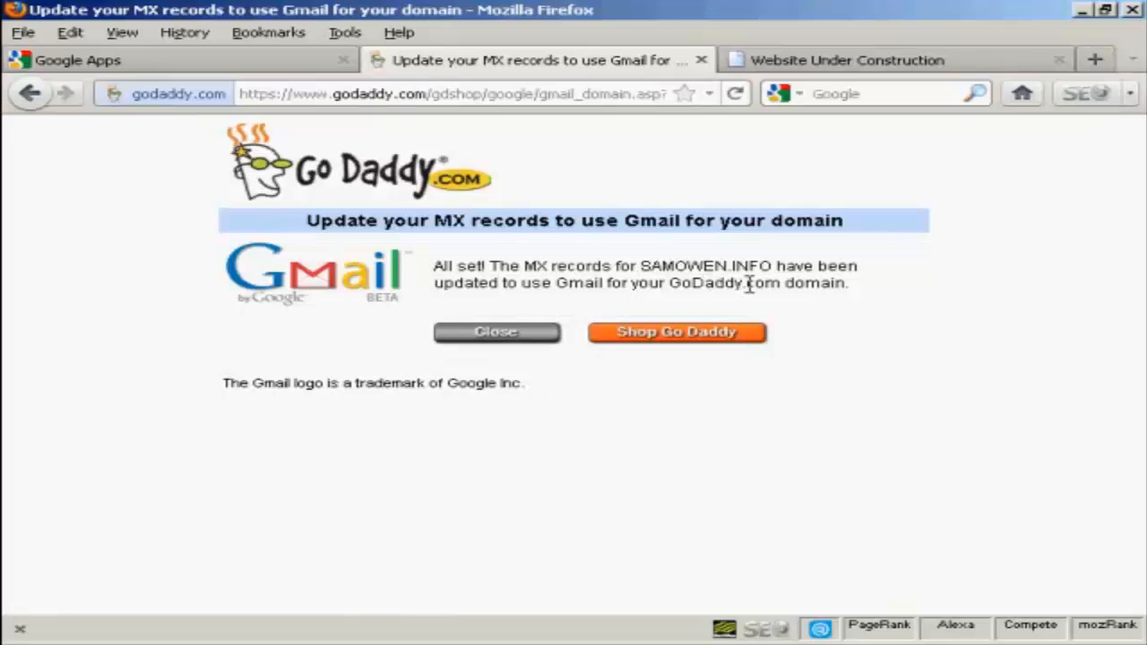
mouse_move(692, 306)
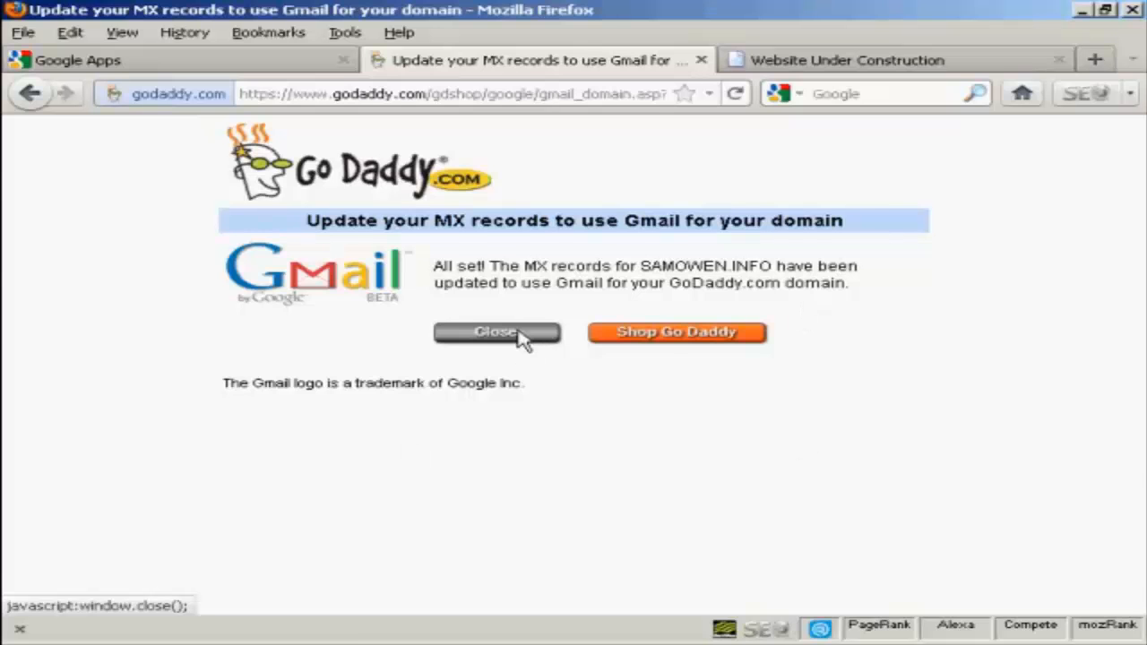
Close the GoDaddy 'All set!' page to return to Google Apps
click(497, 332)
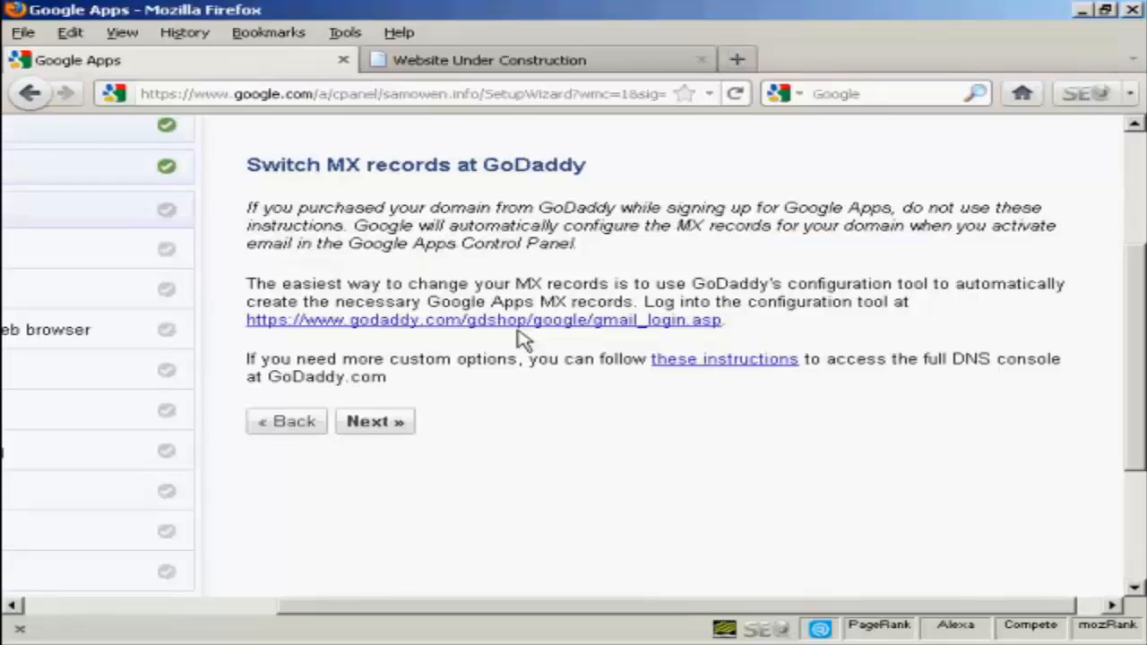
mouse_move(430, 430)
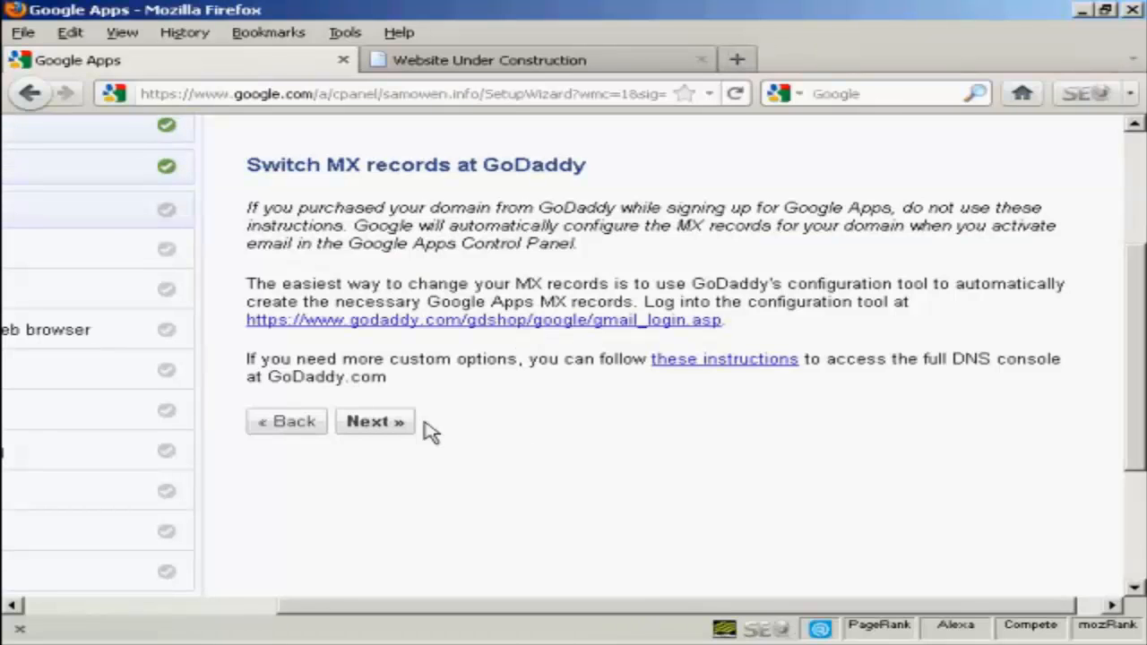
Advance to 'Check your status and tell us you switched', then go to the Dashboard
click(374, 422)
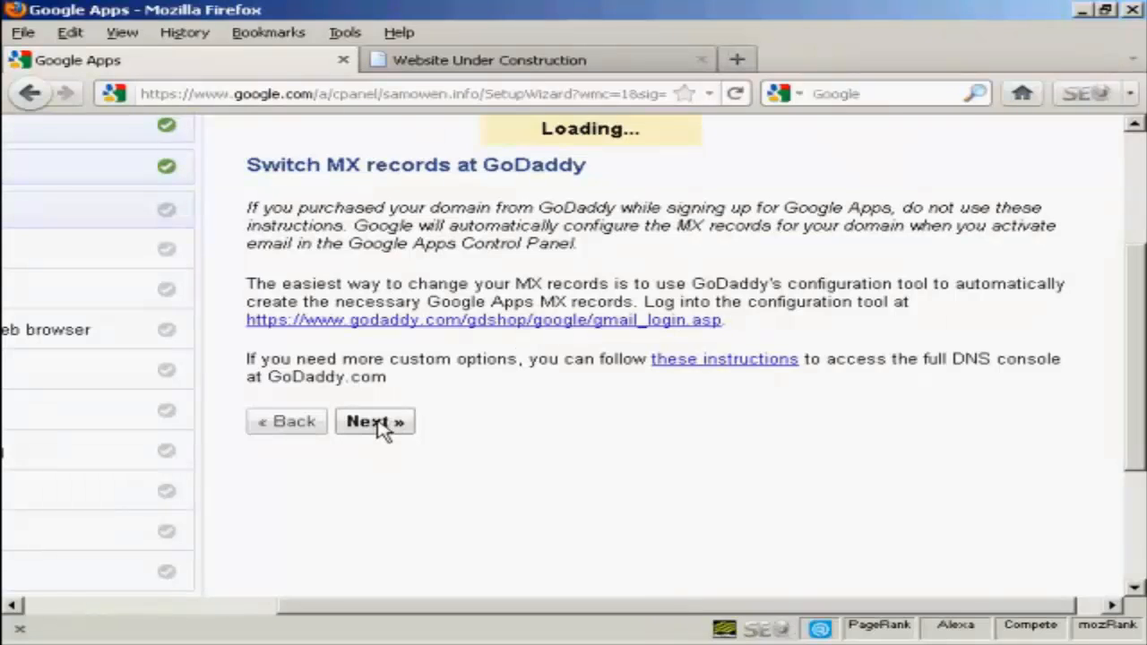
click(375, 421)
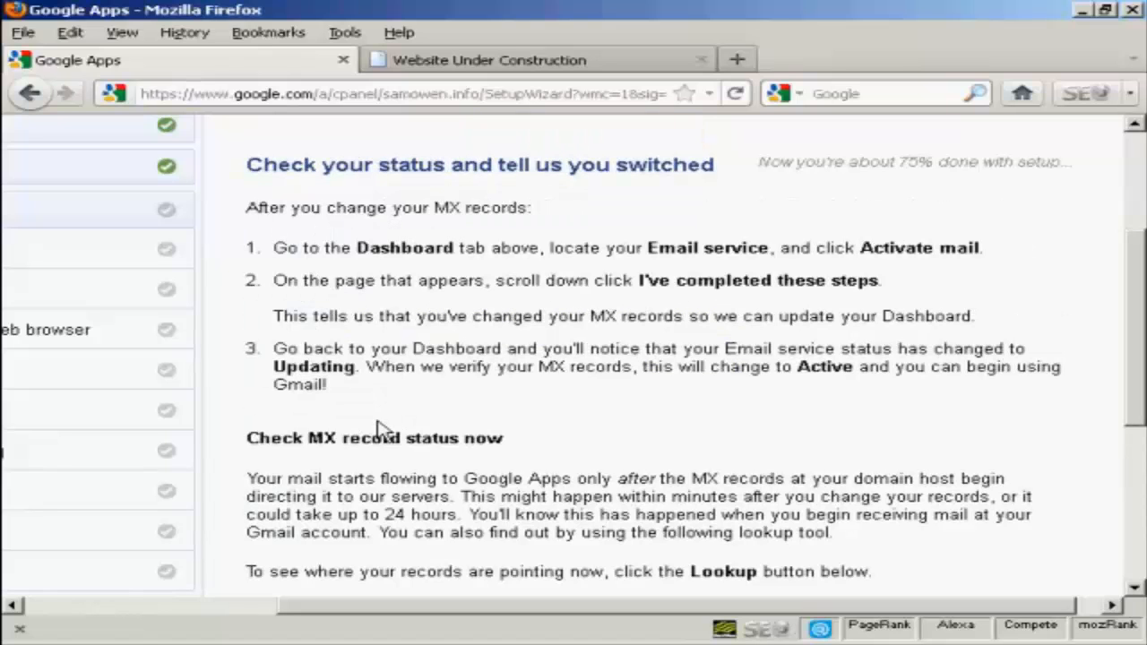
mouse_move(652, 430)
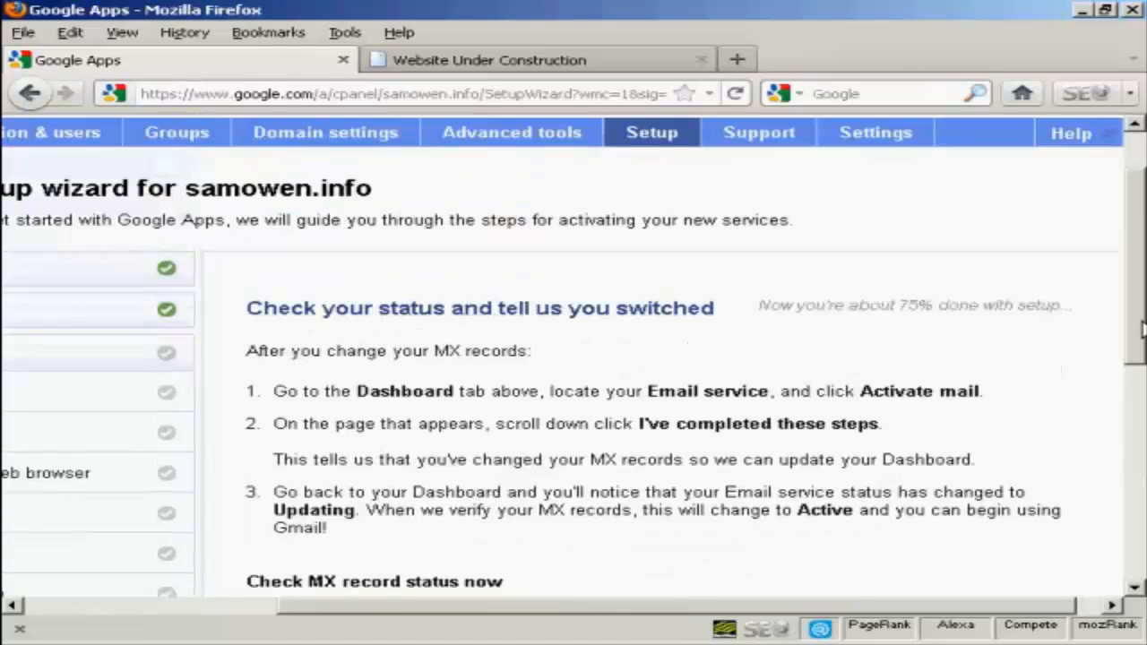
mouse_move(800, 613)
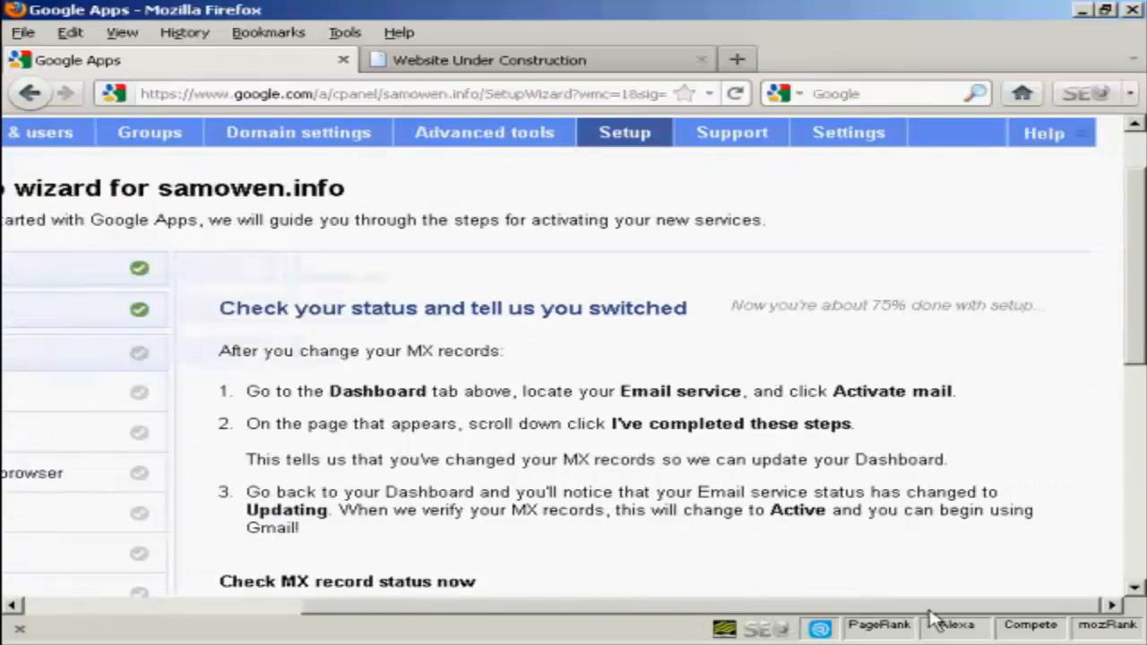
scroll(left, 3)
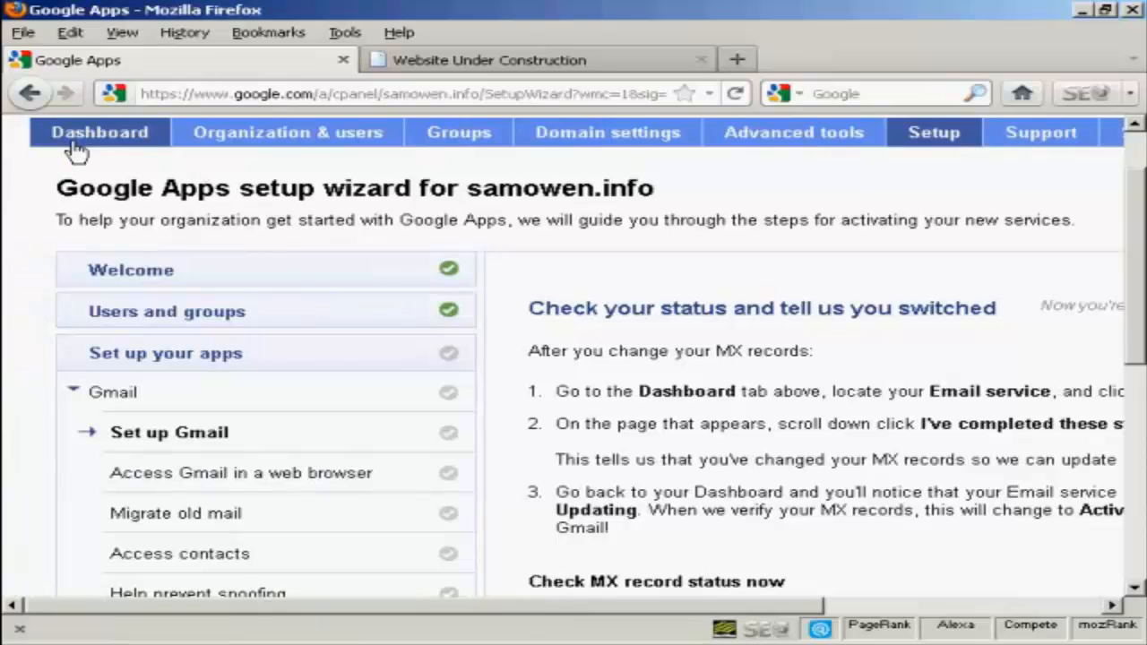
click(99, 132)
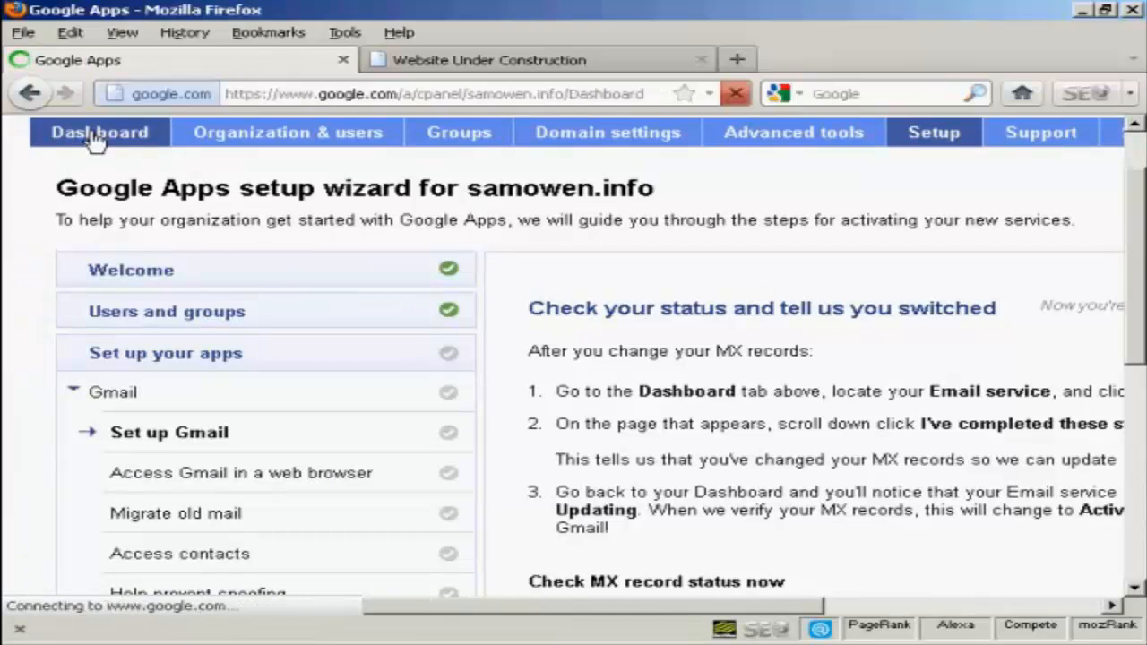
From the Dashboard's Service settings, start Activate email
click(99, 132)
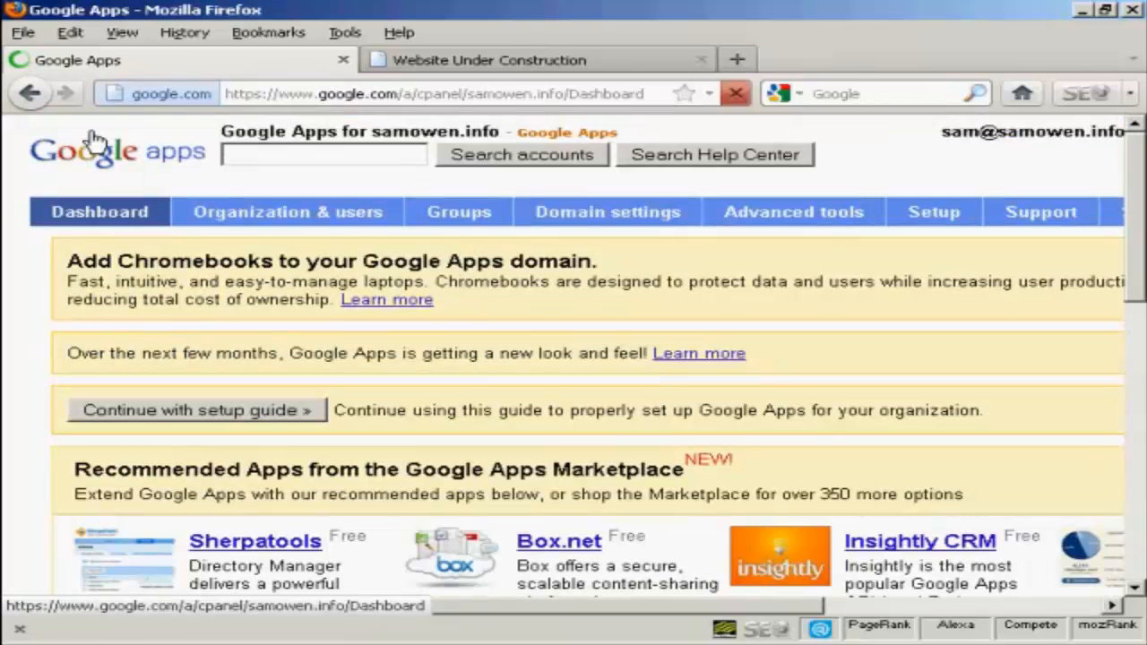
mouse_move(95, 277)
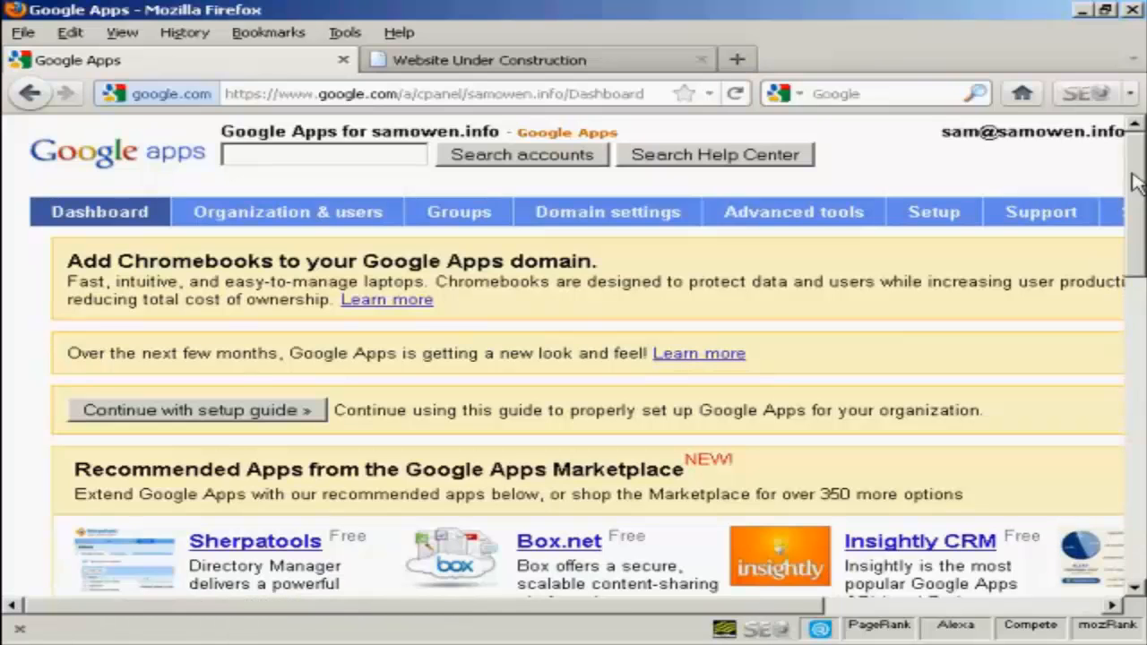
scroll(down, 3)
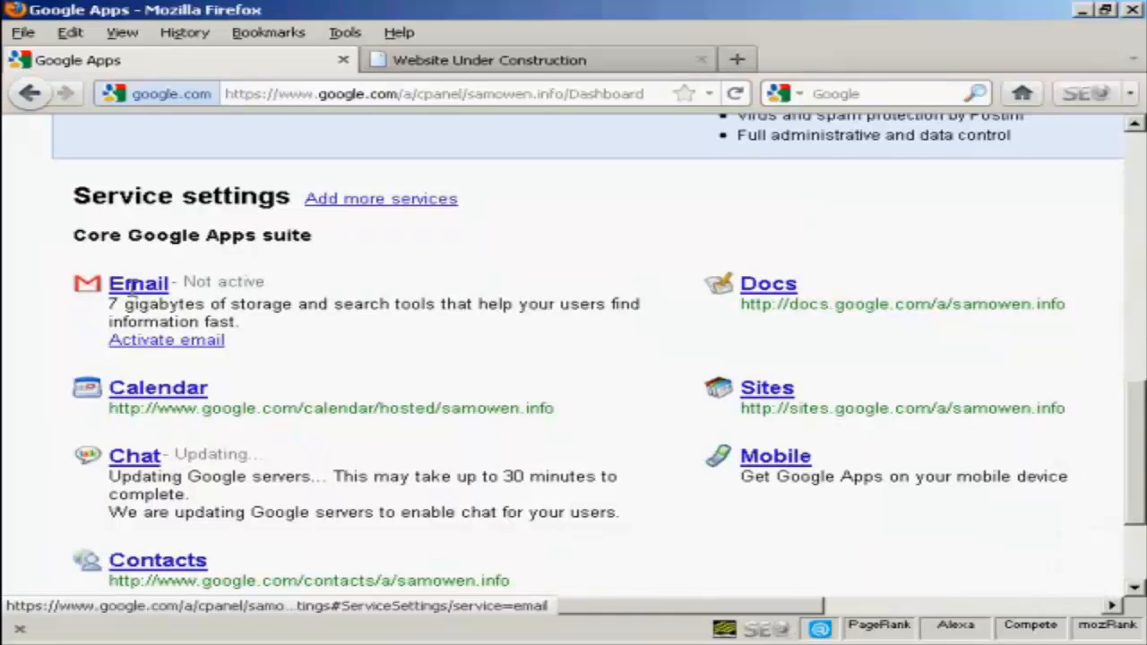
mouse_move(166, 340)
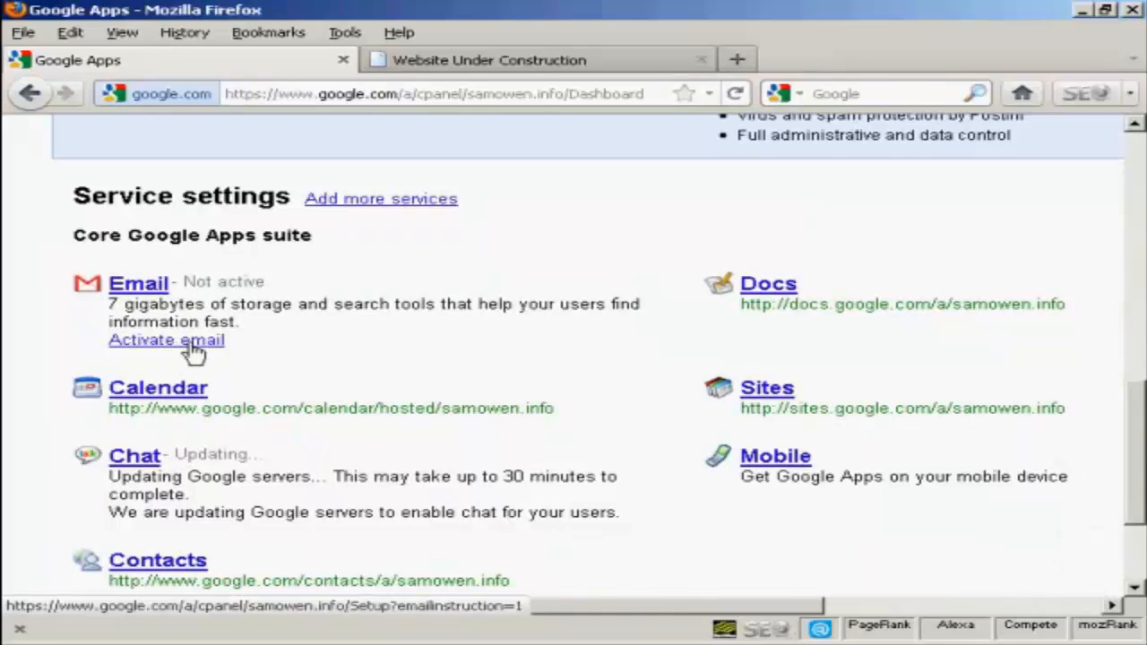
click(166, 341)
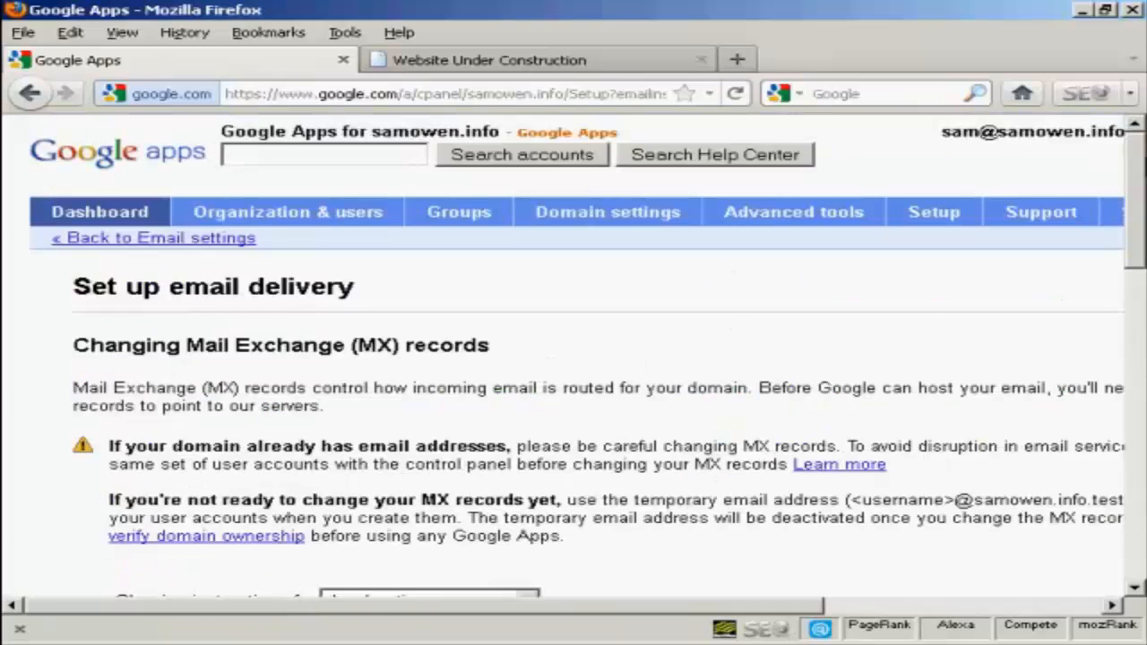
Confirm 'I have completed these steps' for the MX record changes
scroll(down, 3)
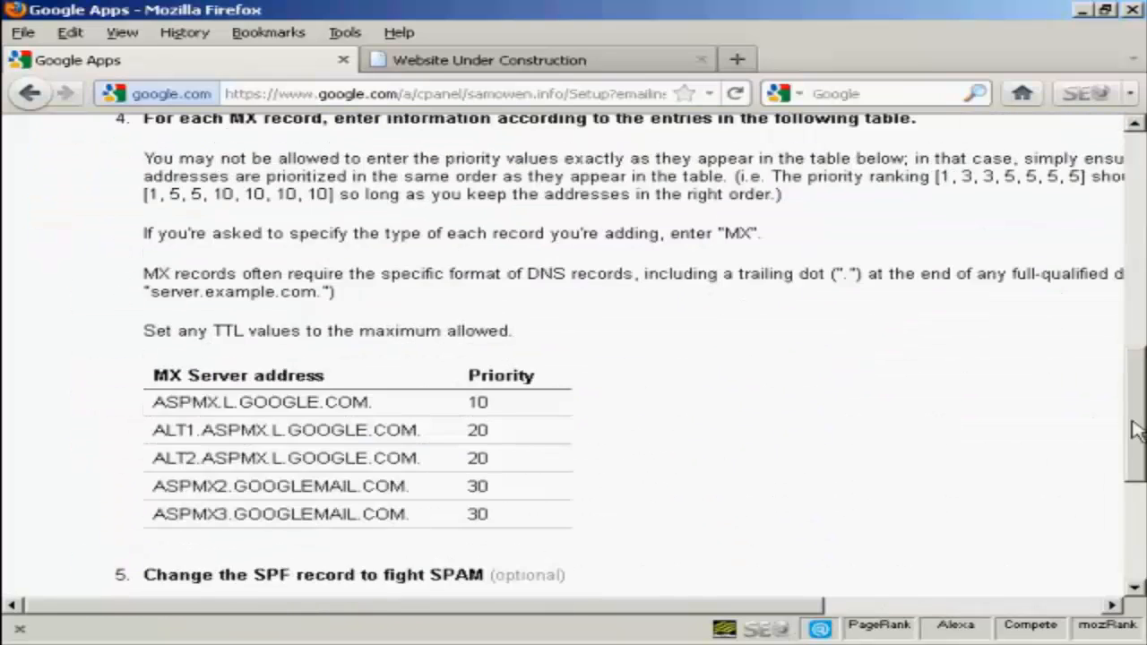
scroll(down, 3)
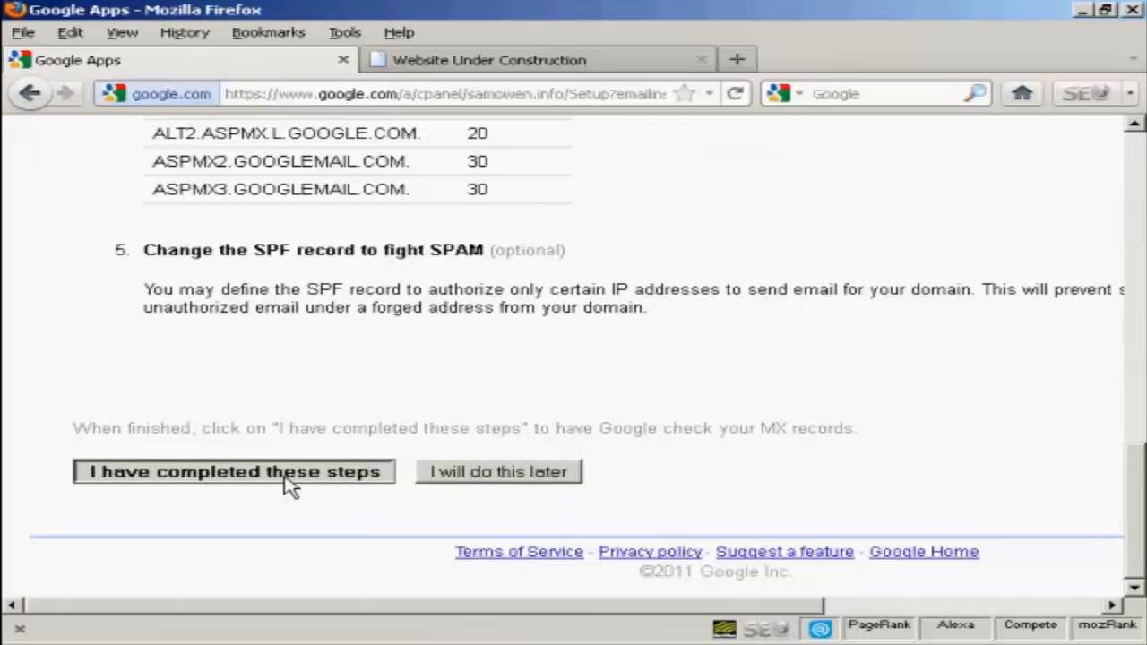
click(233, 472)
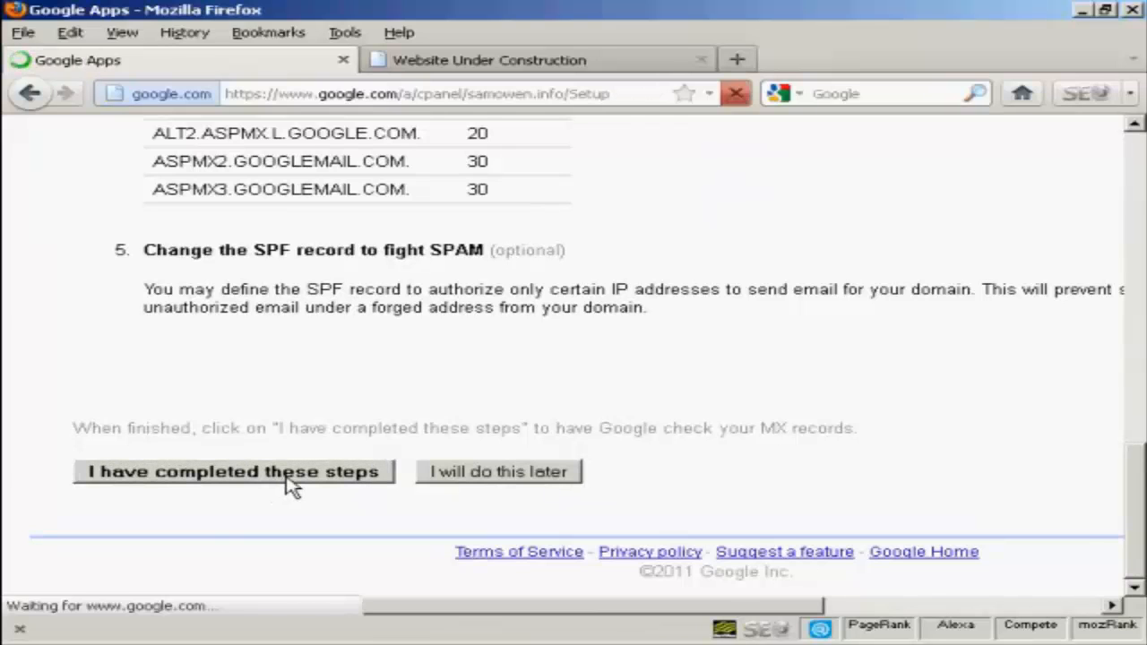
click(233, 471)
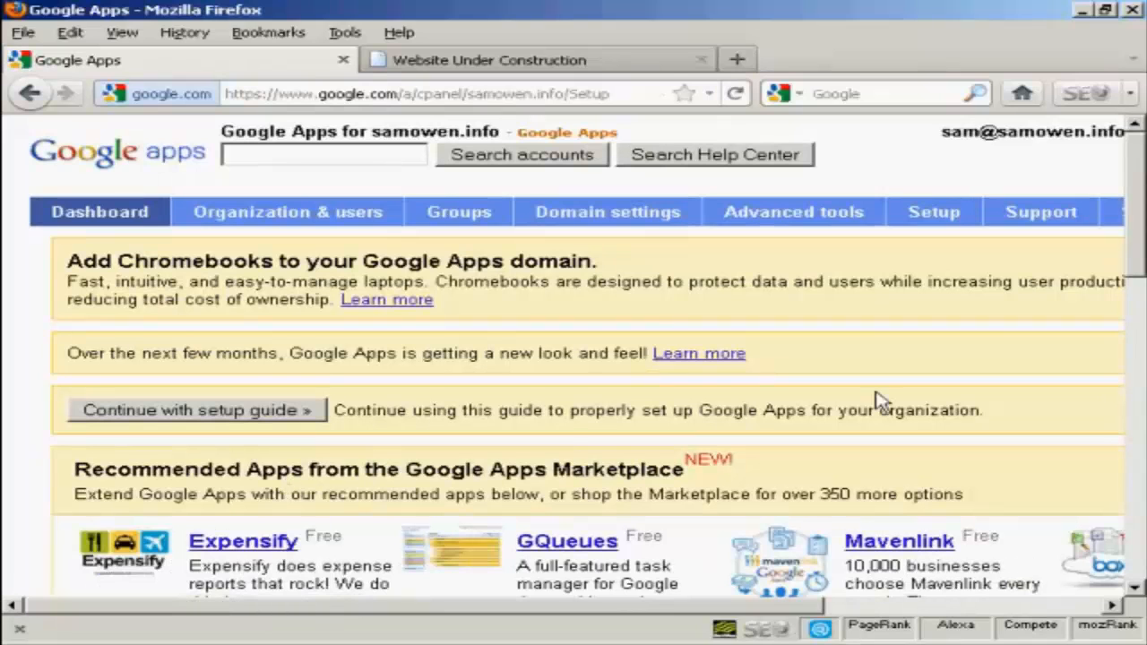
mouse_move(1138, 183)
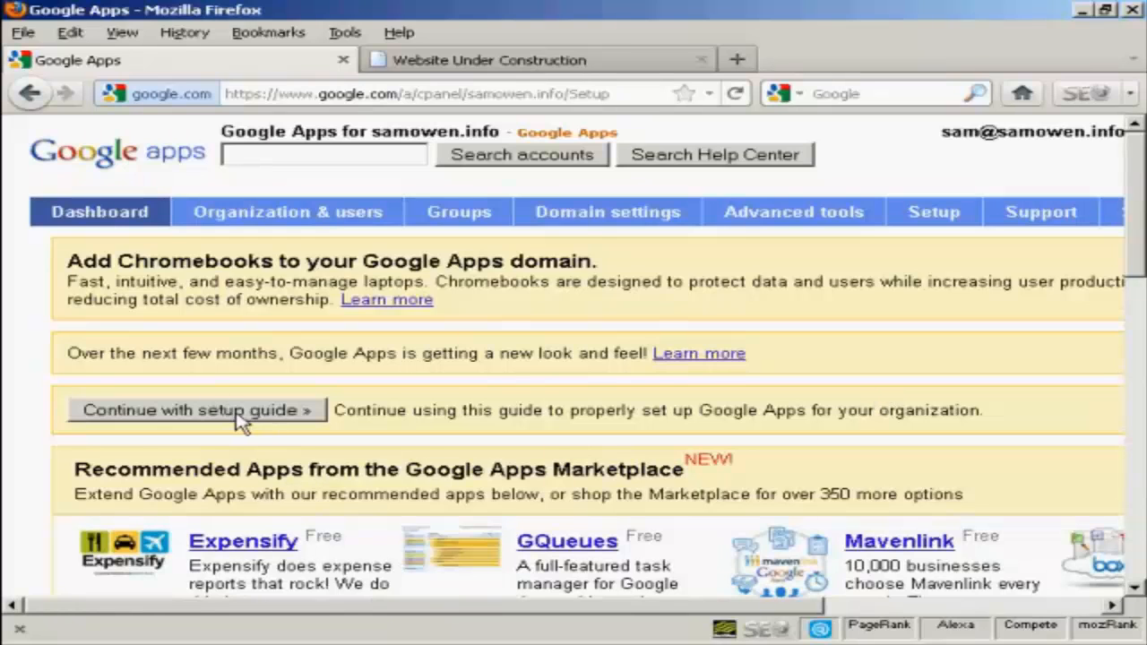
Continue with the setup guide past MX Record Lookup to Access Gmail in a web browser
click(198, 409)
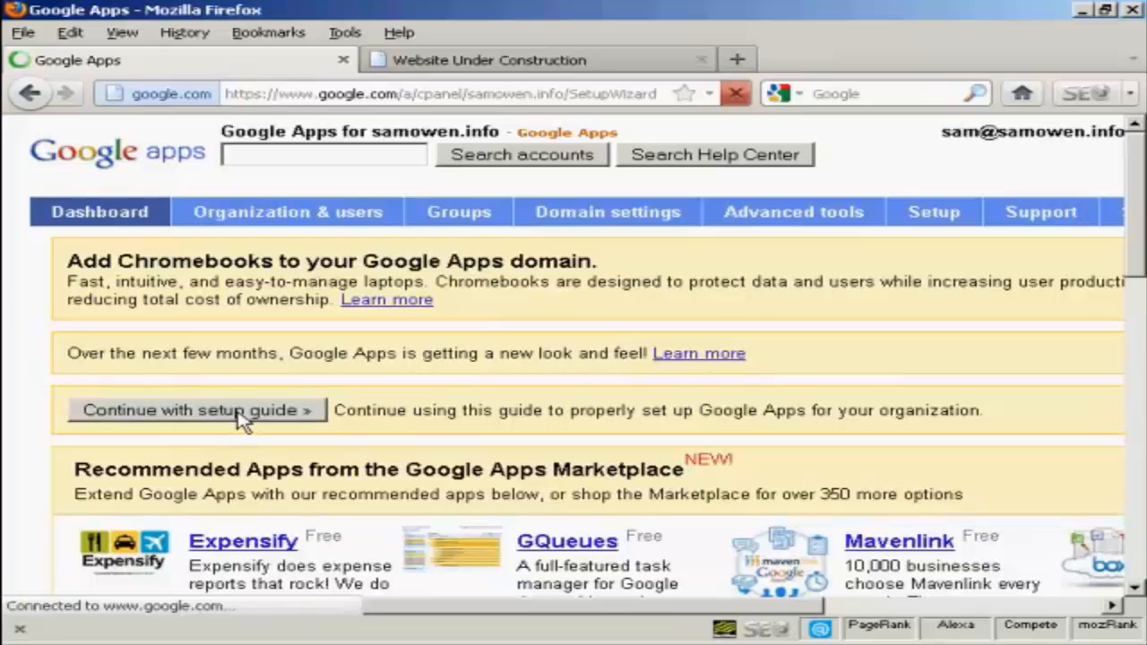
click(195, 408)
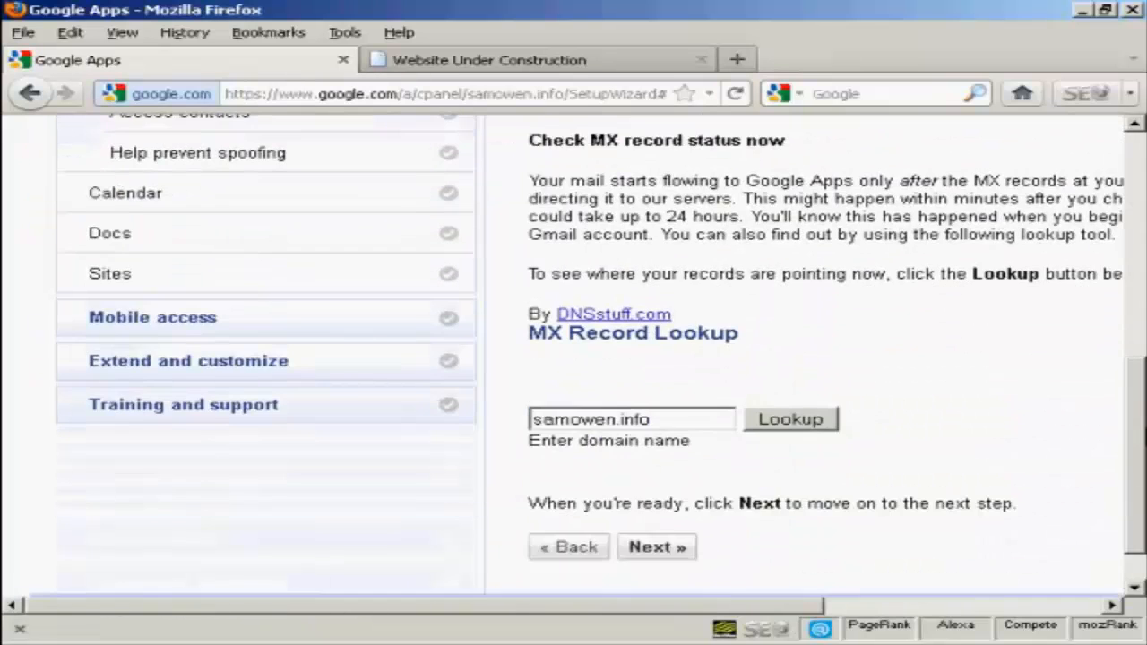
scroll(down, 3)
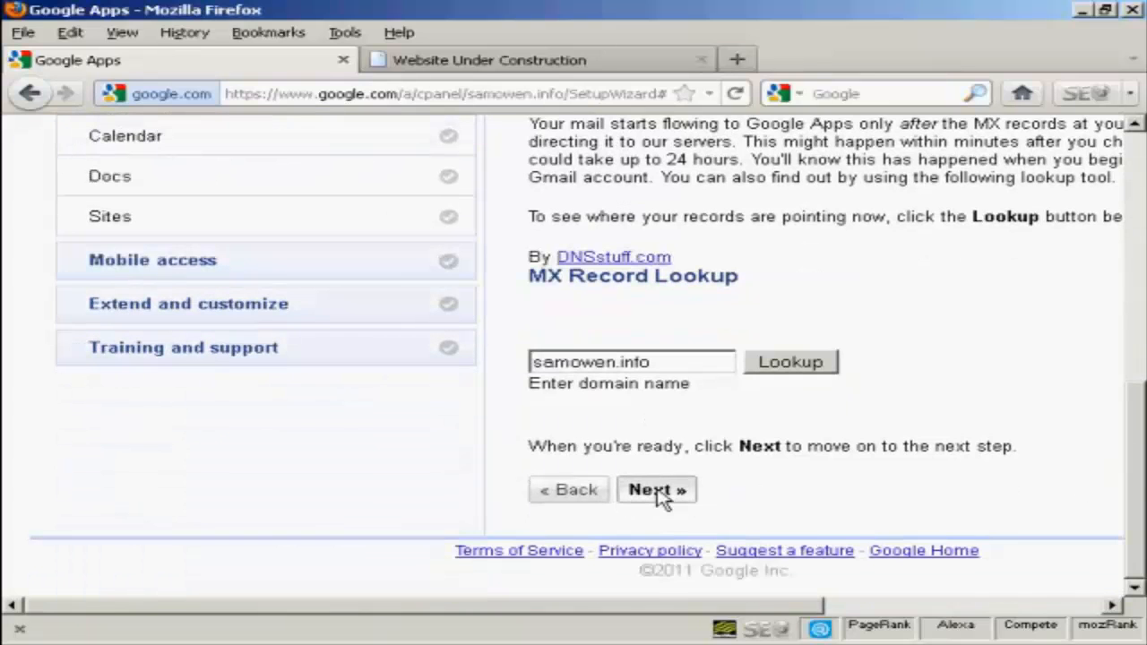
click(656, 490)
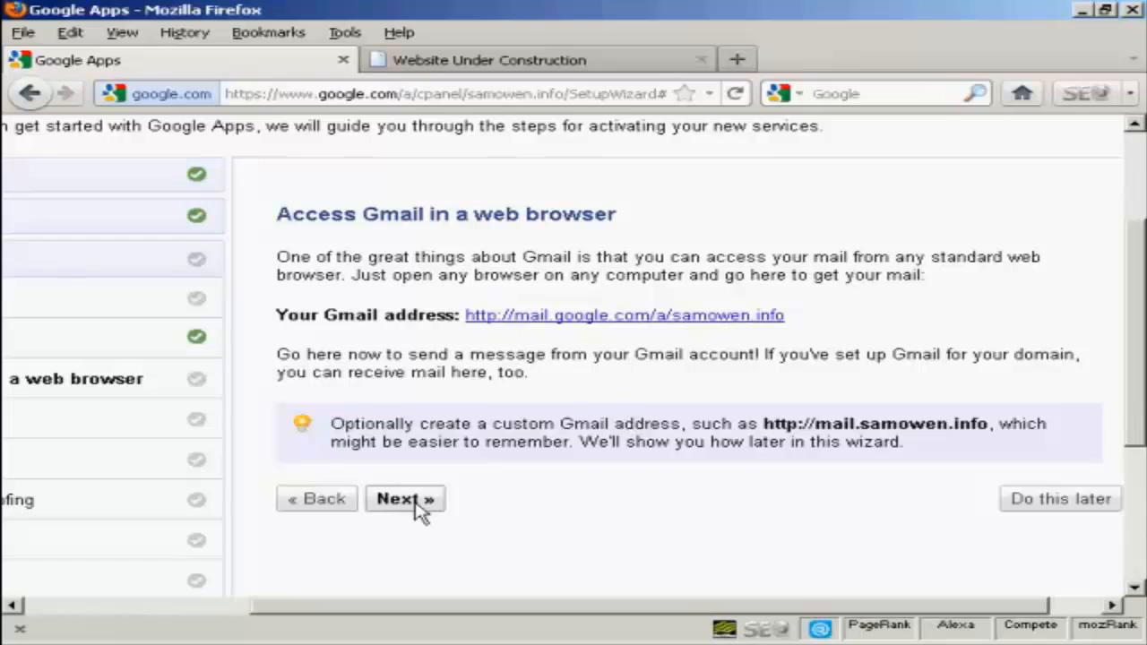
Advance past the Access Gmail step to bringing old mail into Gmail
click(405, 498)
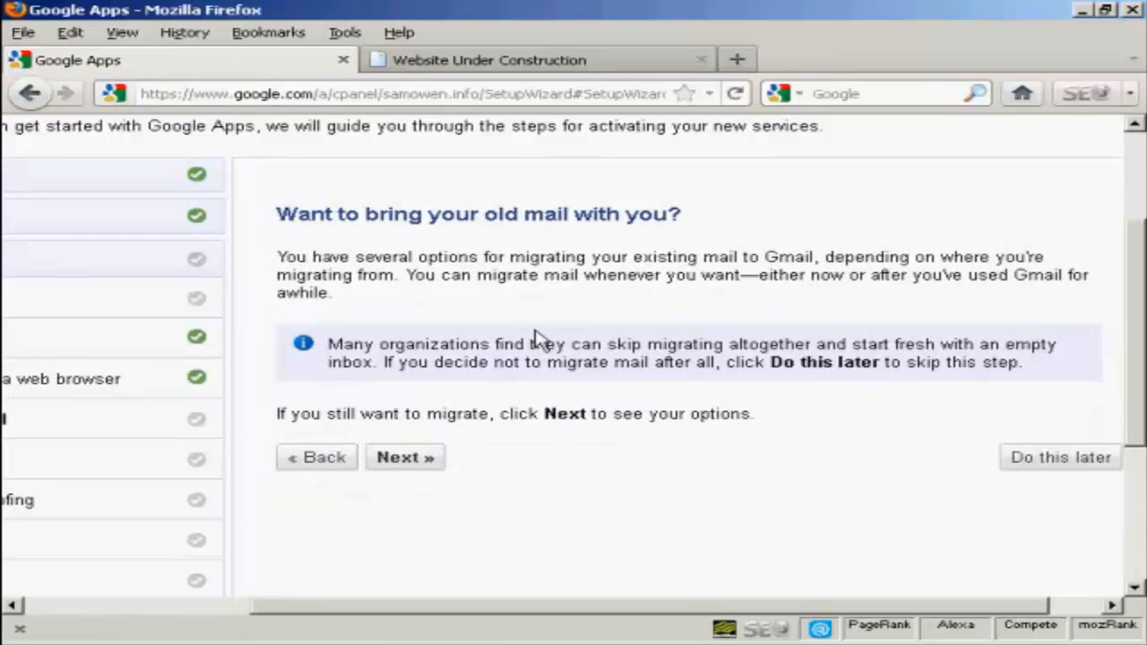
mouse_move(510, 249)
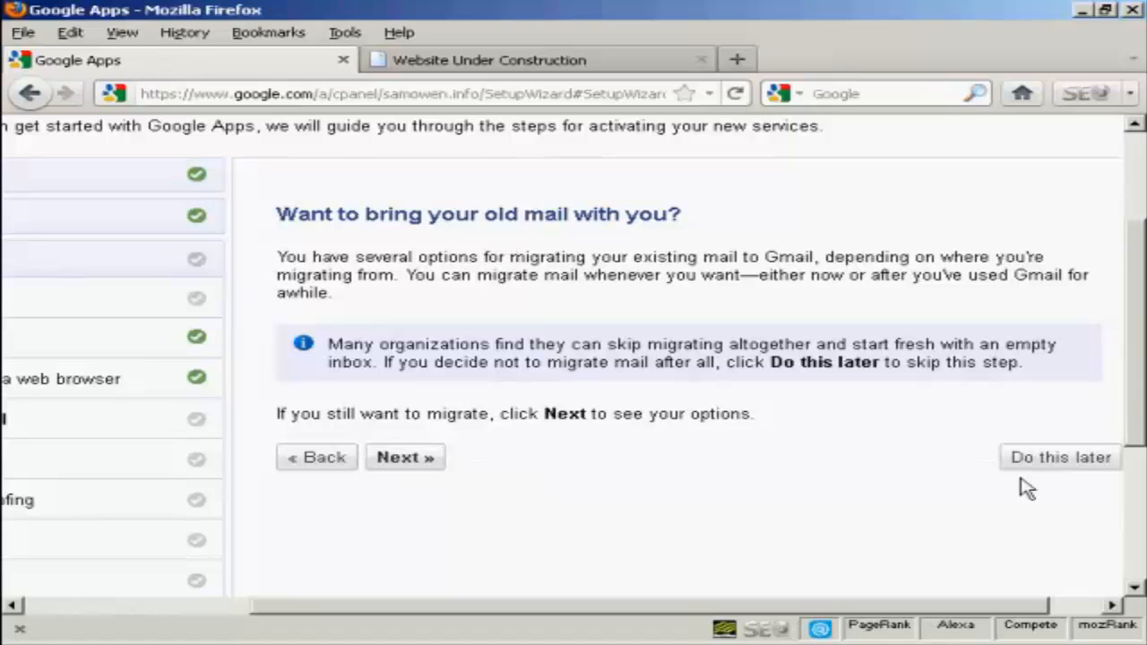
mouse_move(1061, 462)
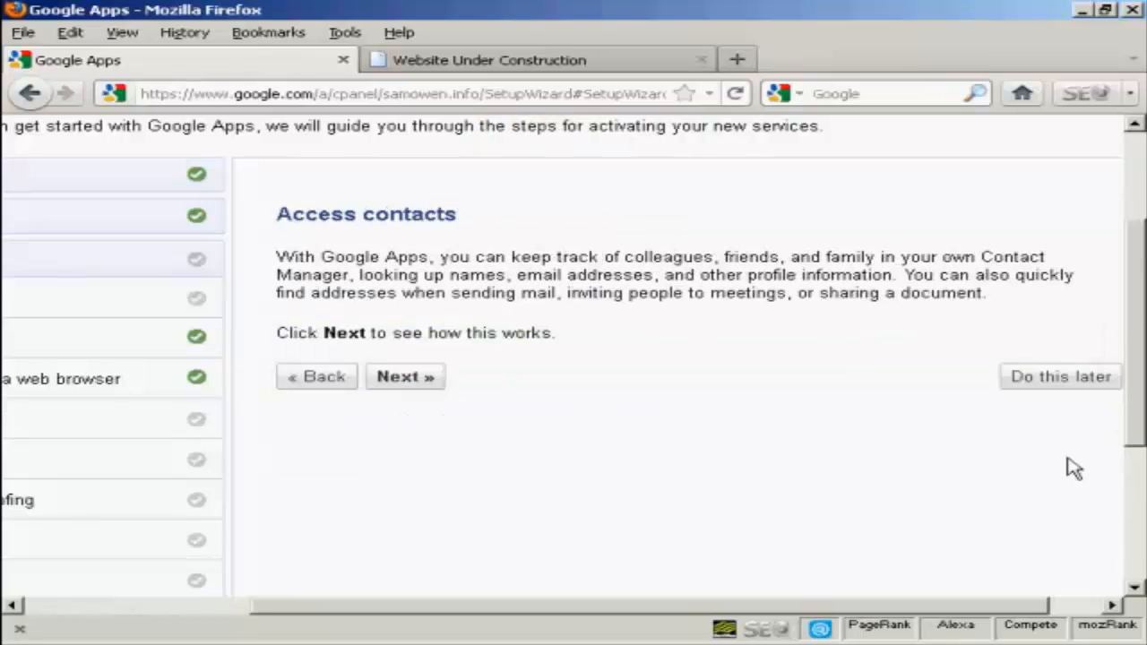
mouse_move(787, 419)
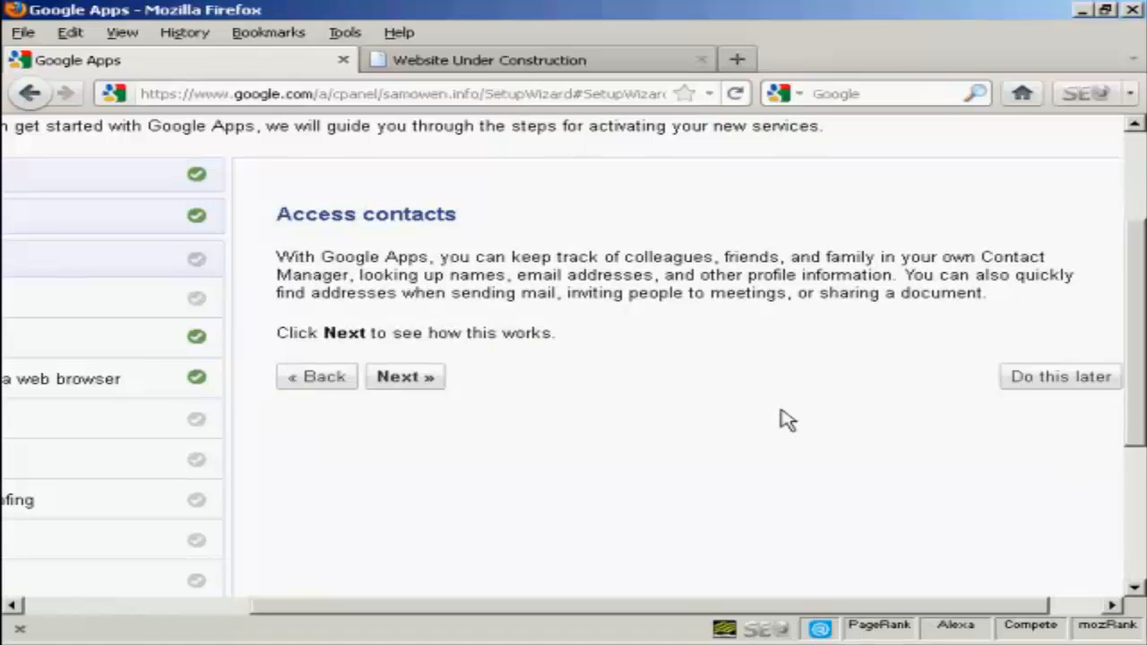
mouse_move(810, 427)
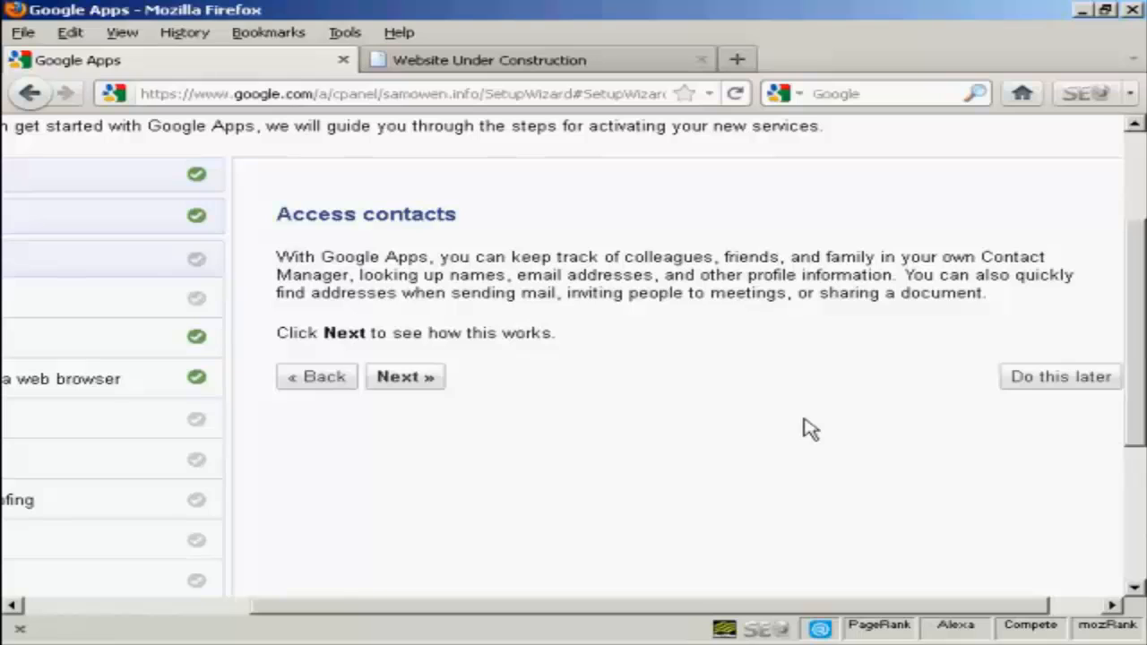
mouse_move(1061, 376)
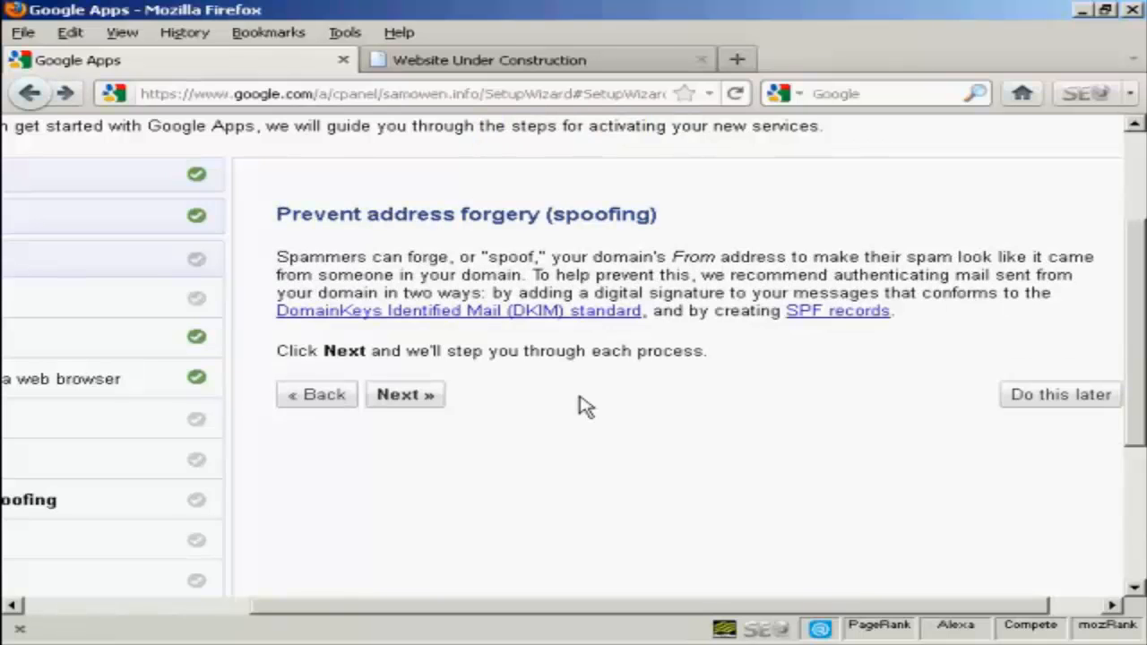
mouse_move(560, 383)
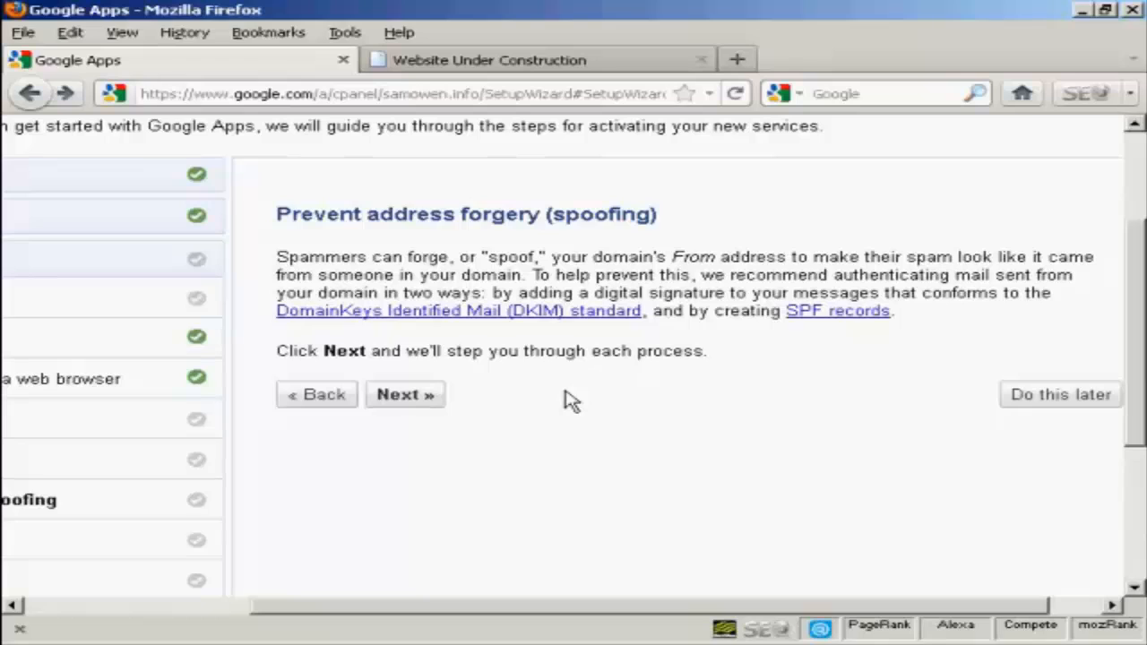
mouse_move(785, 367)
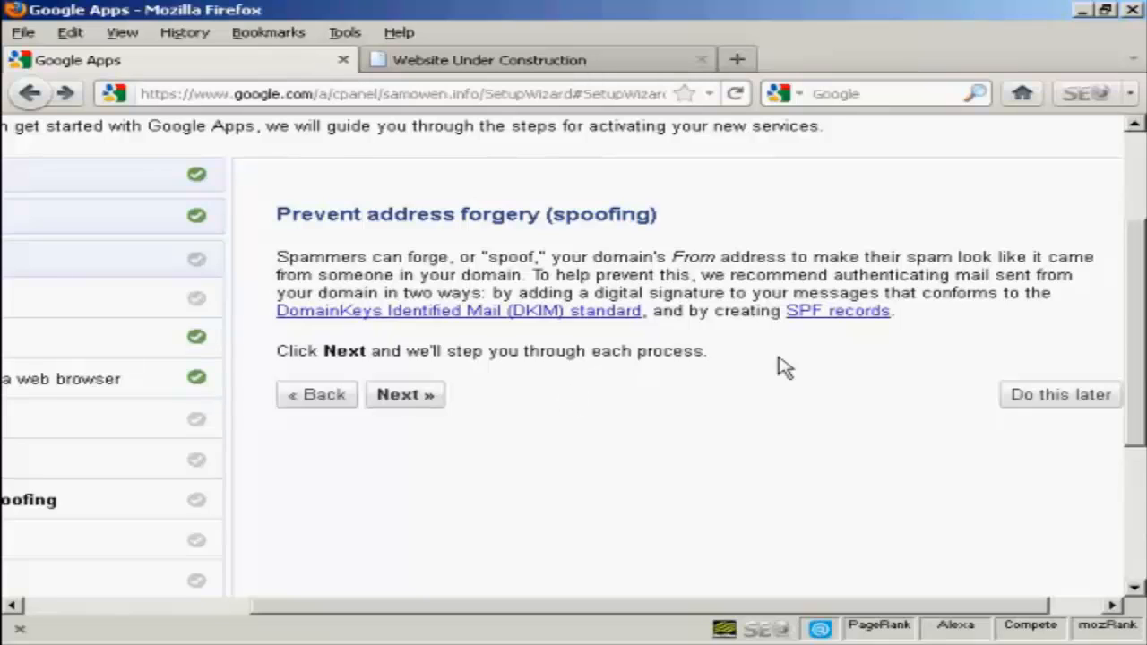
mouse_move(1067, 409)
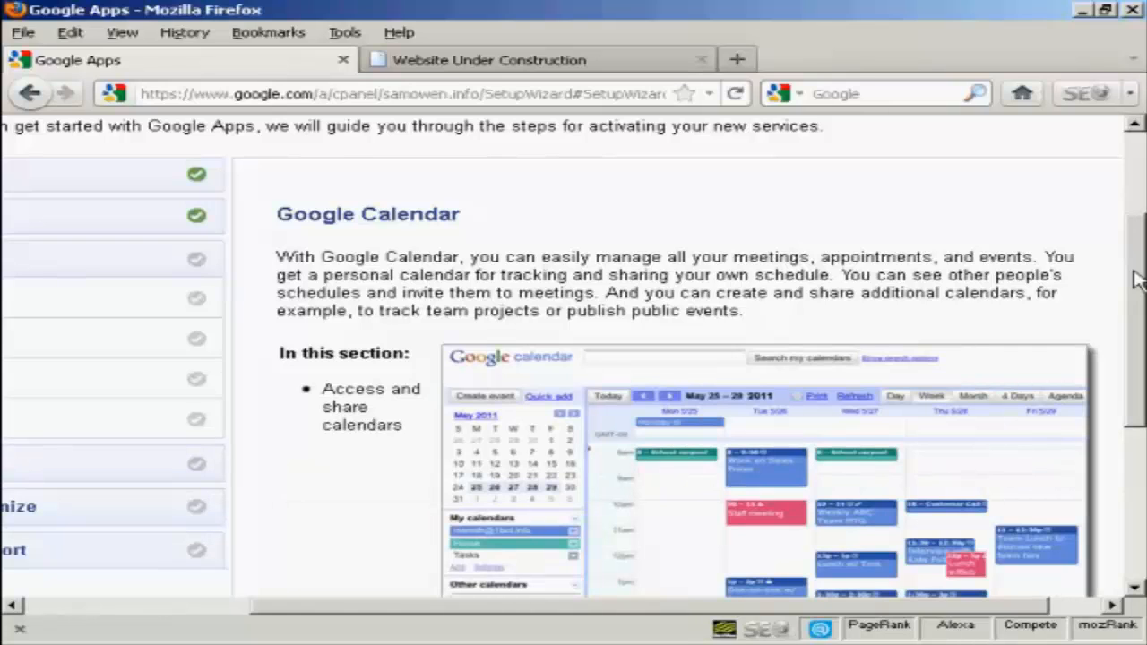
Advance the wizard from the Google Calendar overview to the Access and share your calendar step
scroll(down, 3)
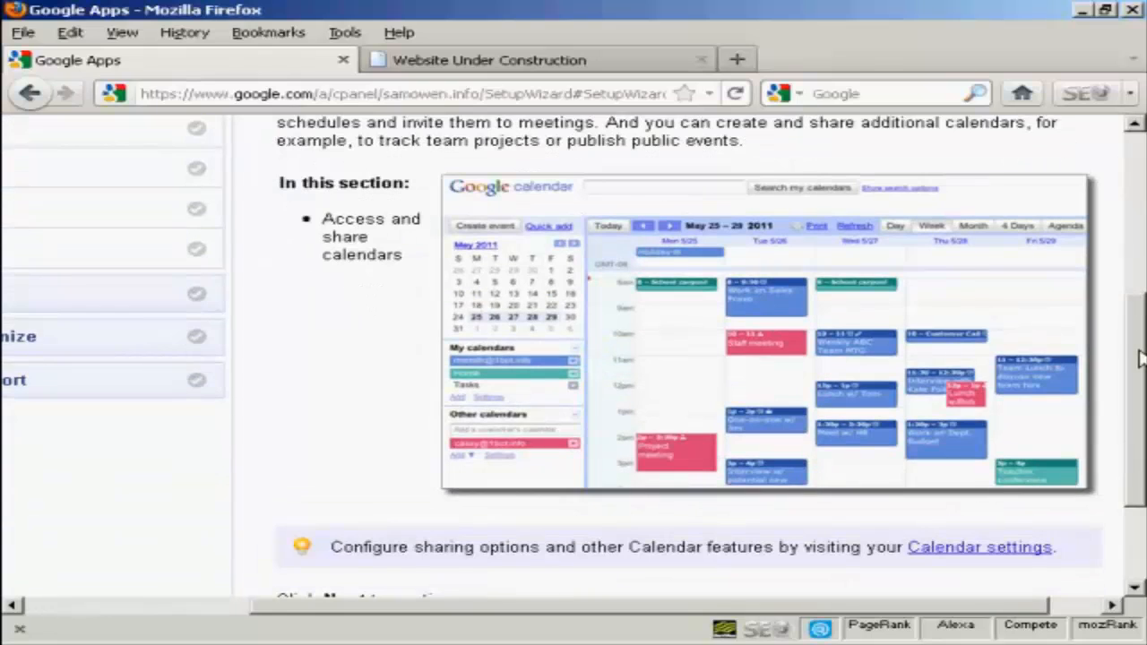
scroll(down, 3)
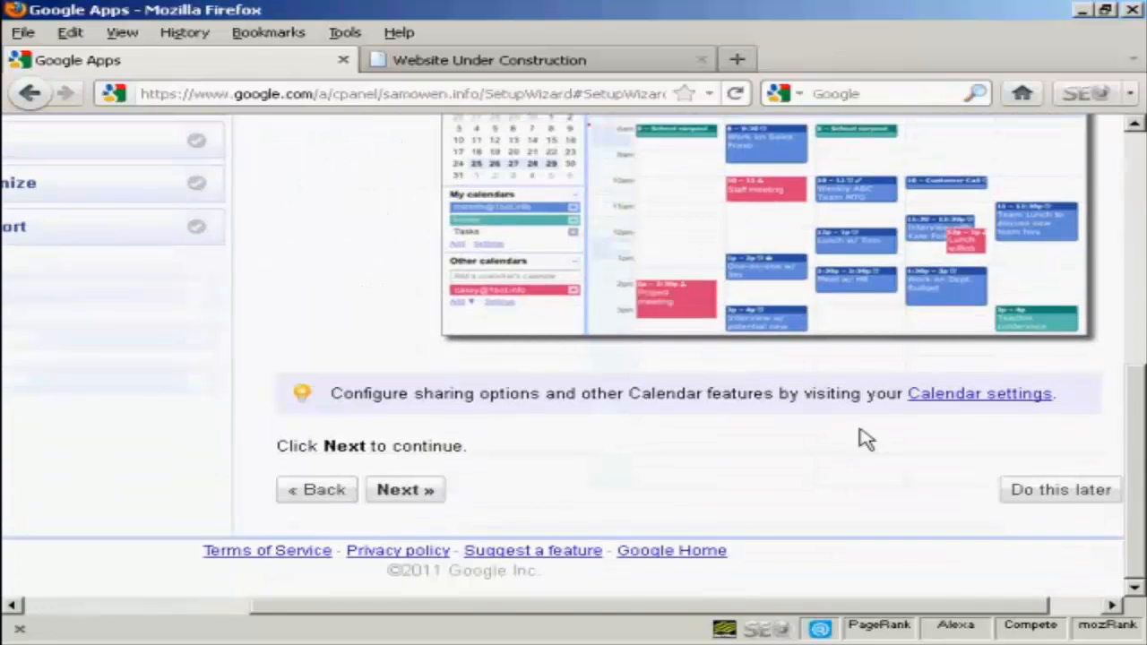
click(406, 489)
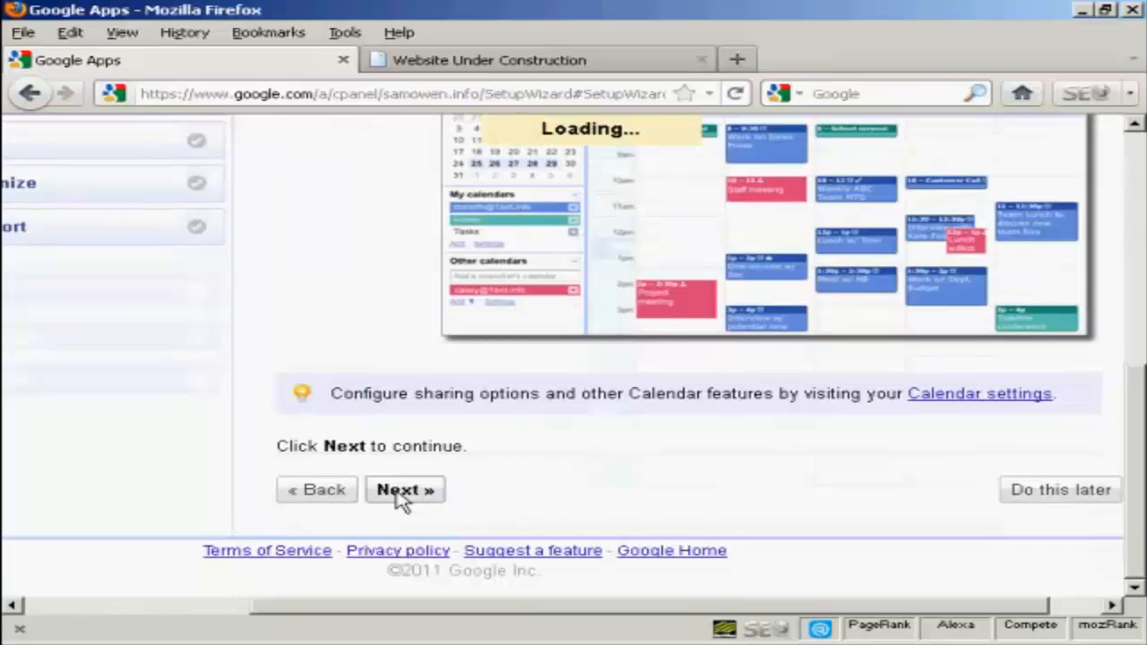
click(406, 490)
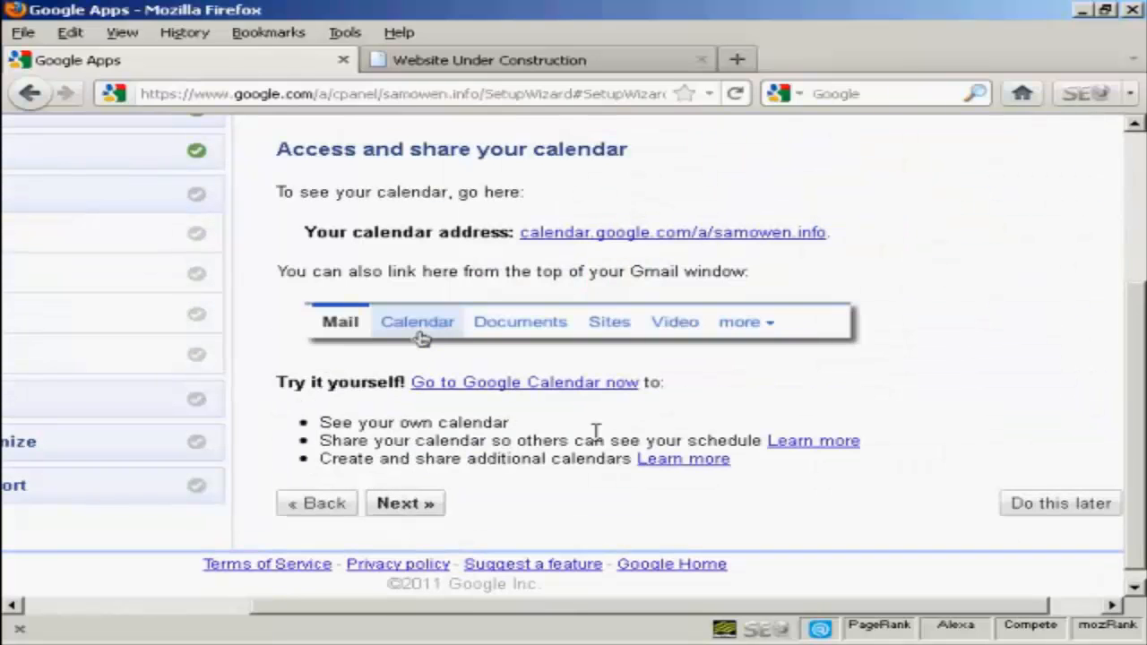
mouse_move(708, 260)
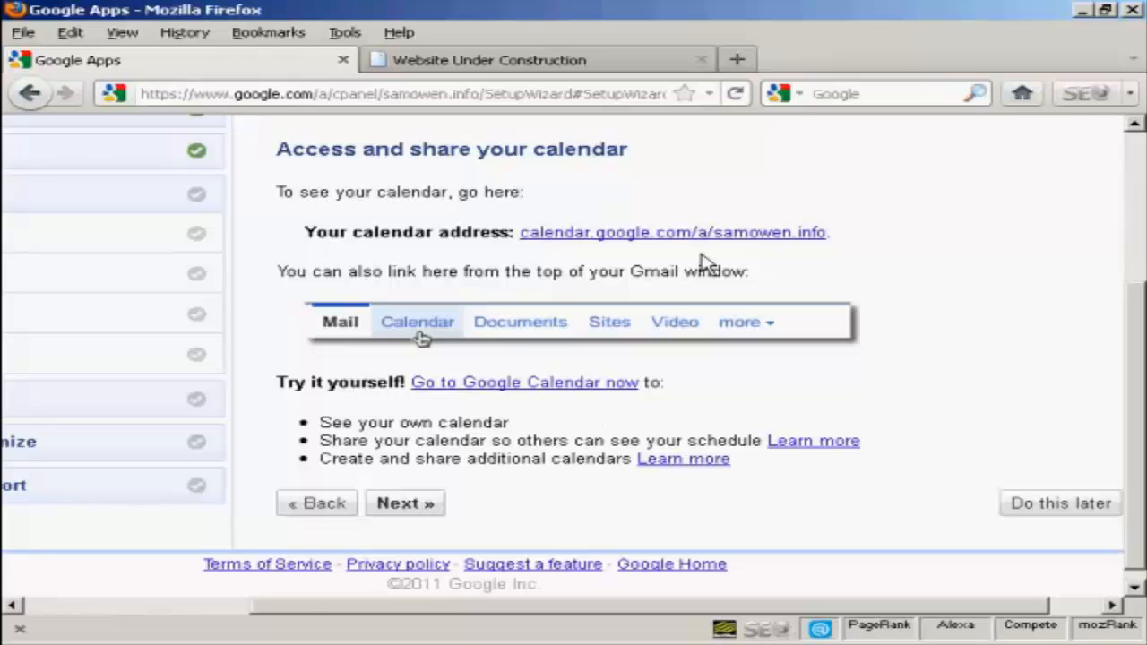
mouse_move(768, 236)
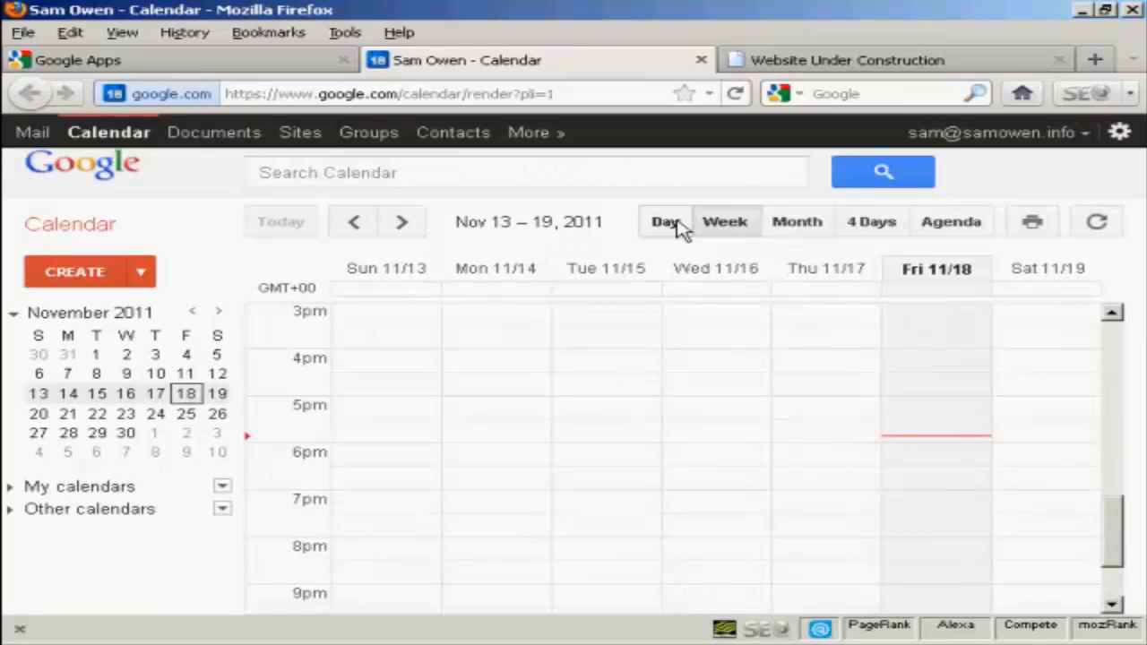
Close the samowen.info Calendar week view and return to the wizard's calendar step
click(702, 222)
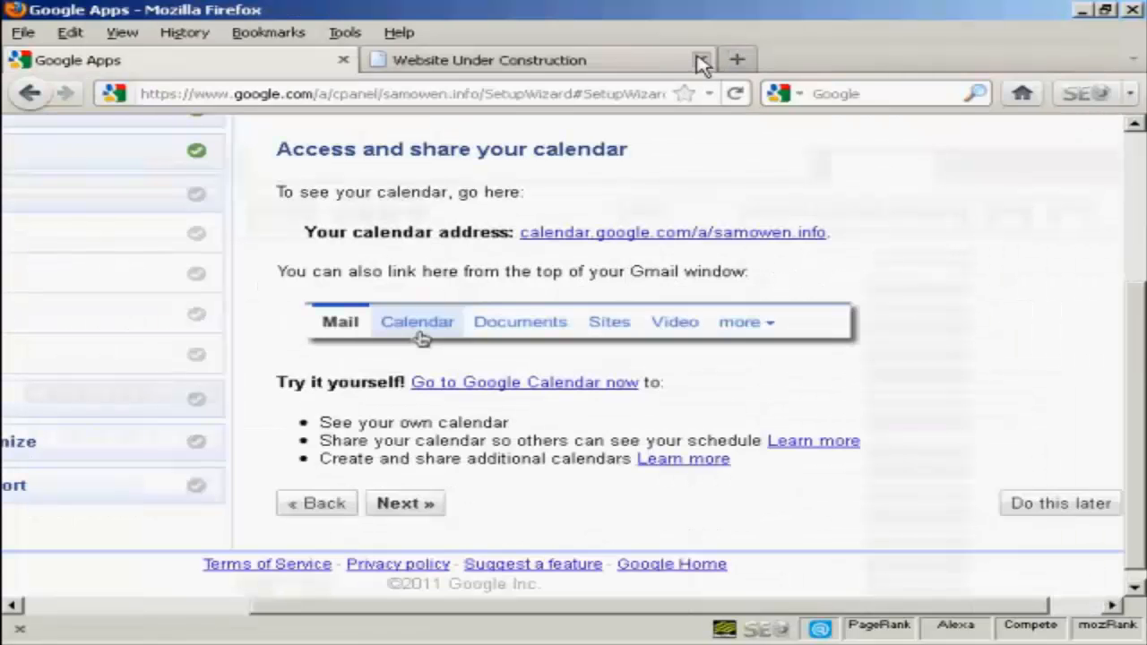
Move the wizard past the Google Docs introduction to the Google Sites overview
click(405, 502)
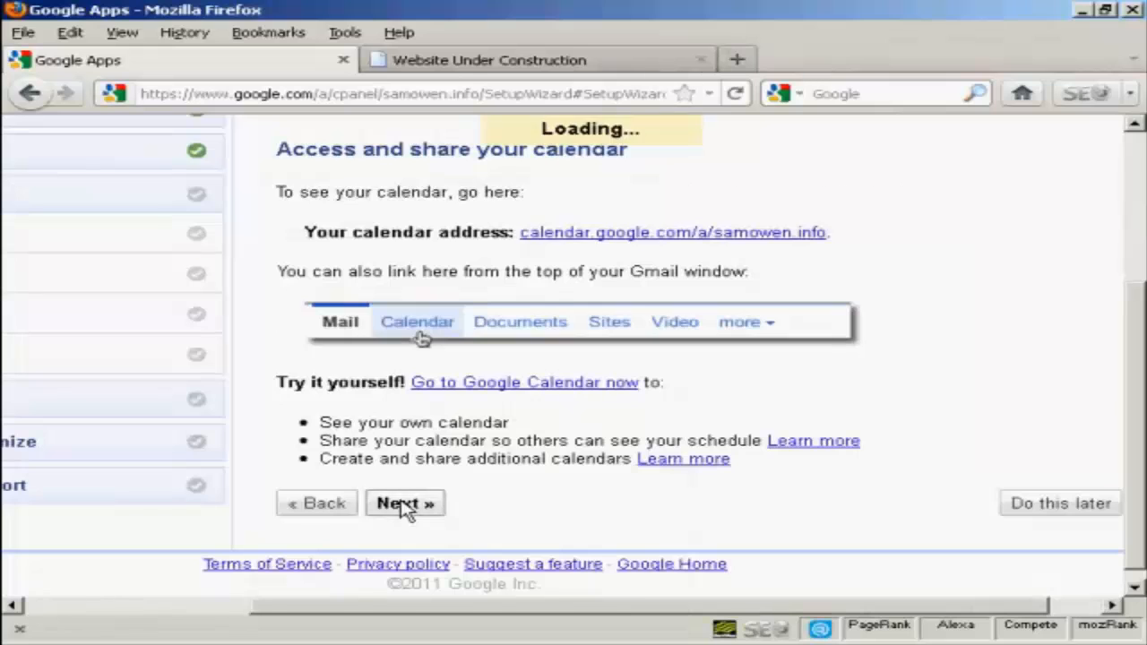
click(405, 502)
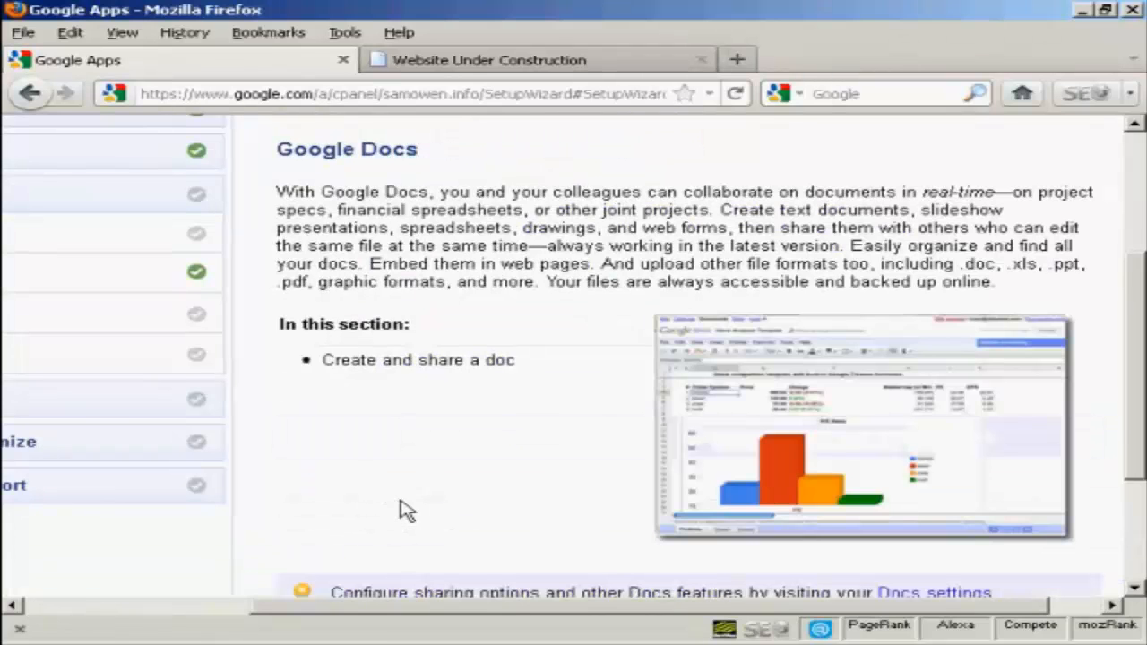
mouse_move(577, 493)
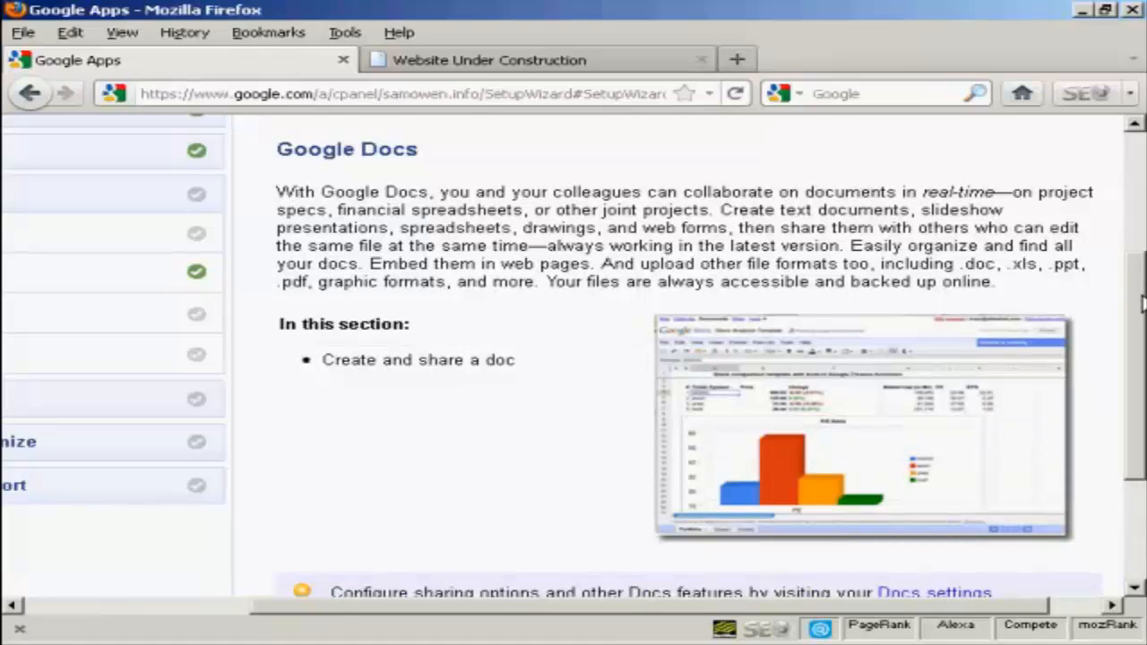
scroll(down, 3)
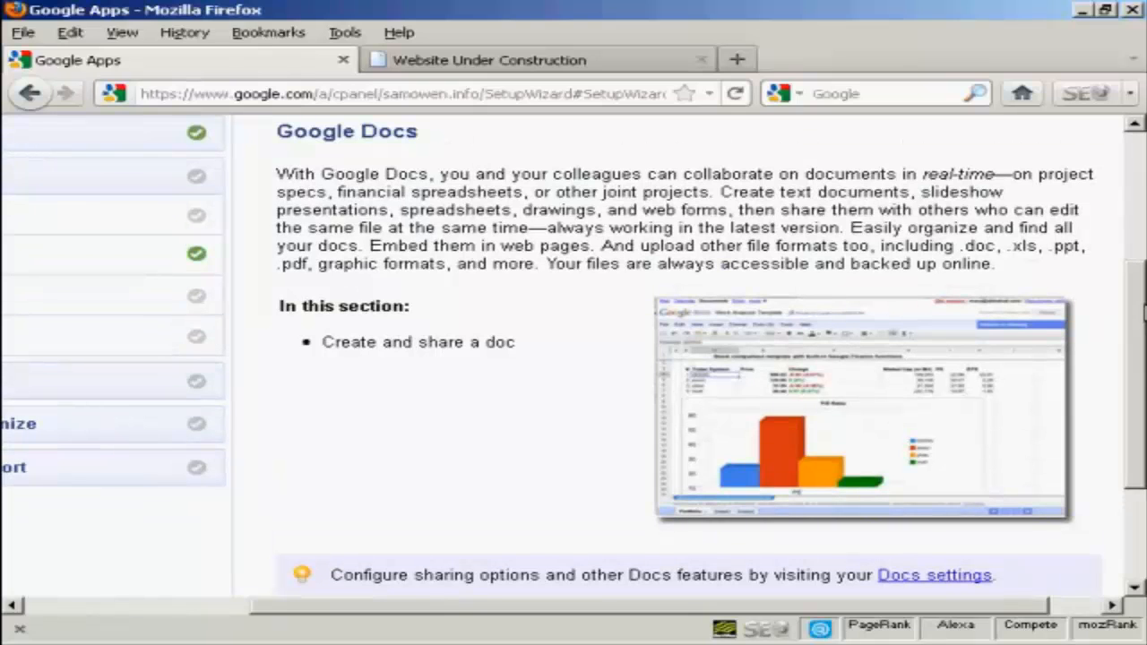
scroll(down, 3)
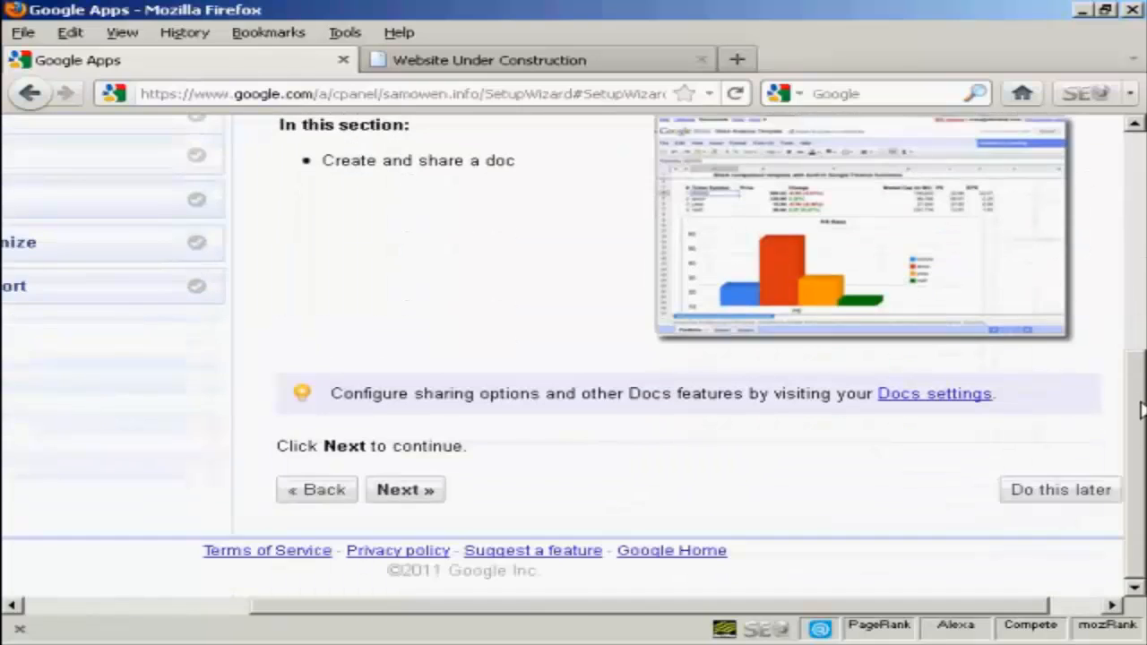
click(405, 491)
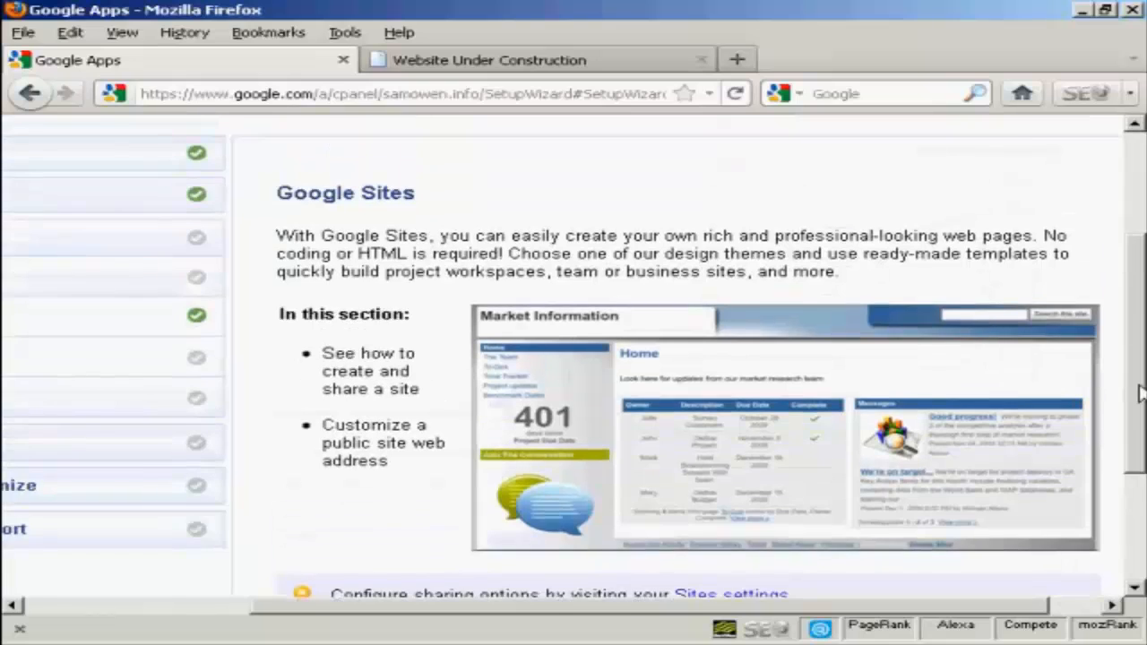
Continue from the Sites overview to the Create and Share a Site step
scroll(down, 3)
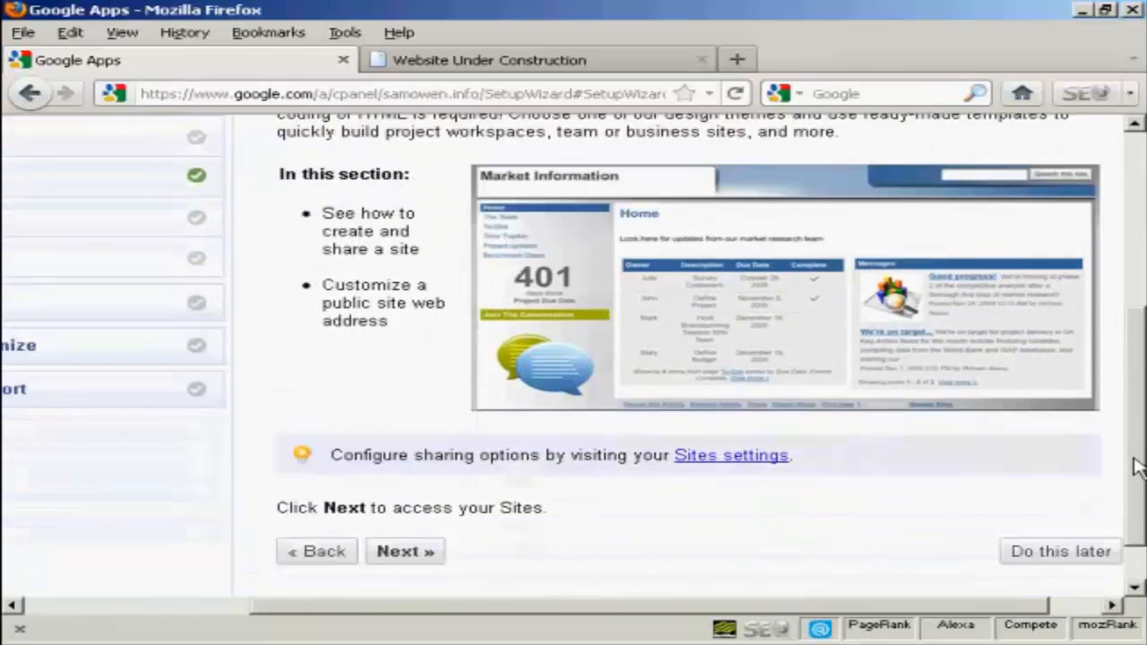
mouse_move(690, 558)
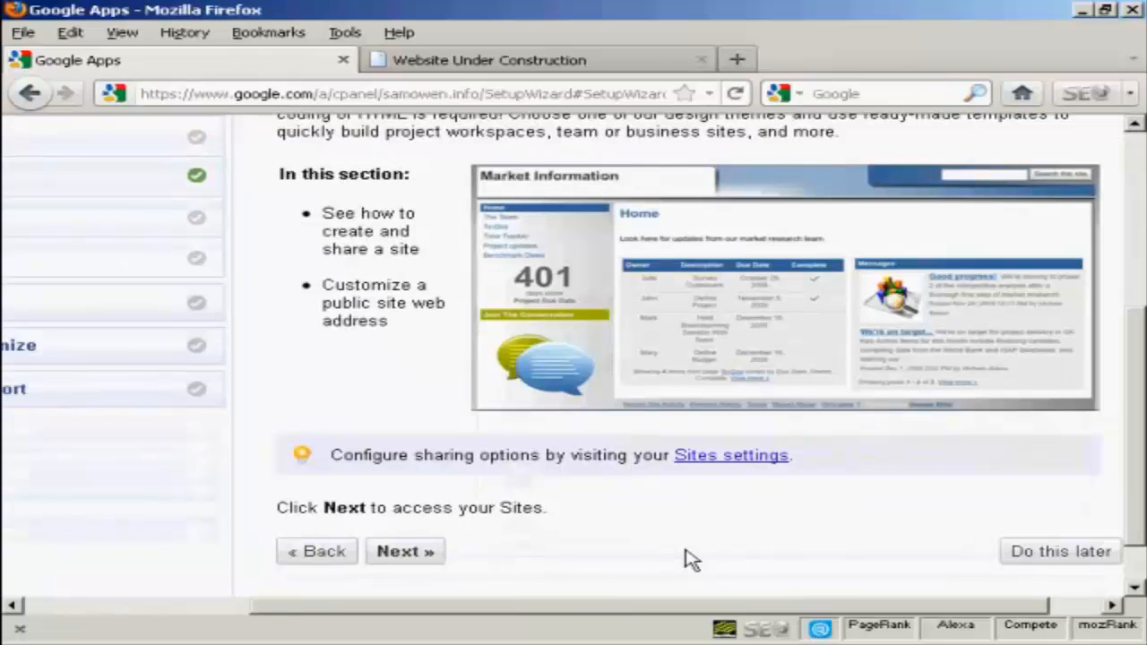
click(405, 552)
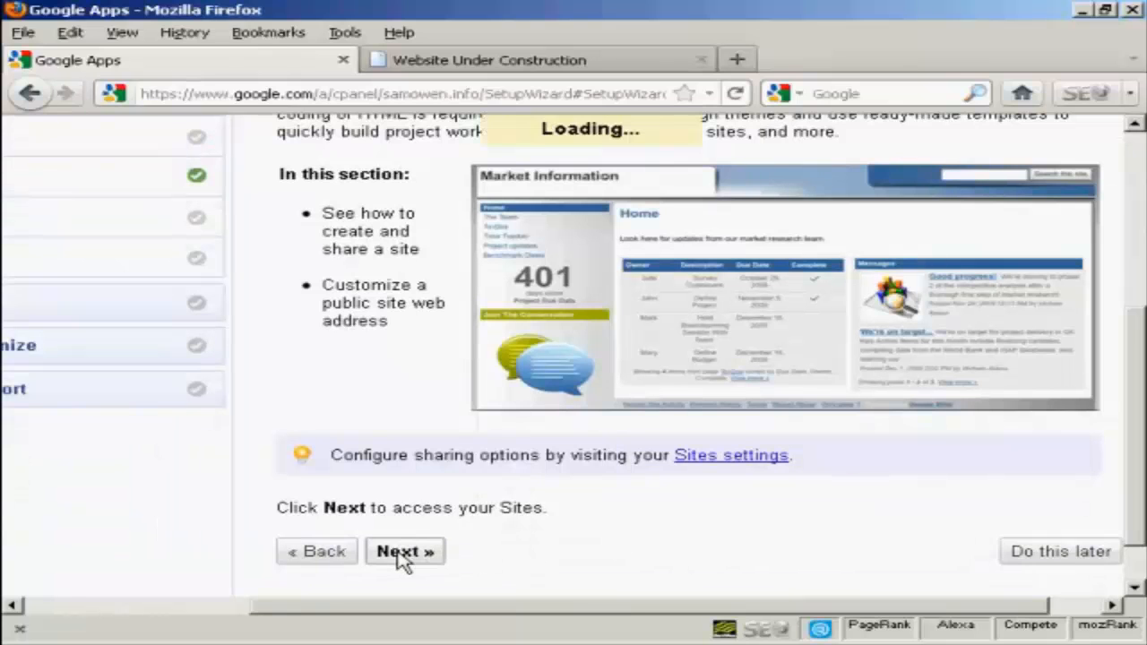
click(405, 553)
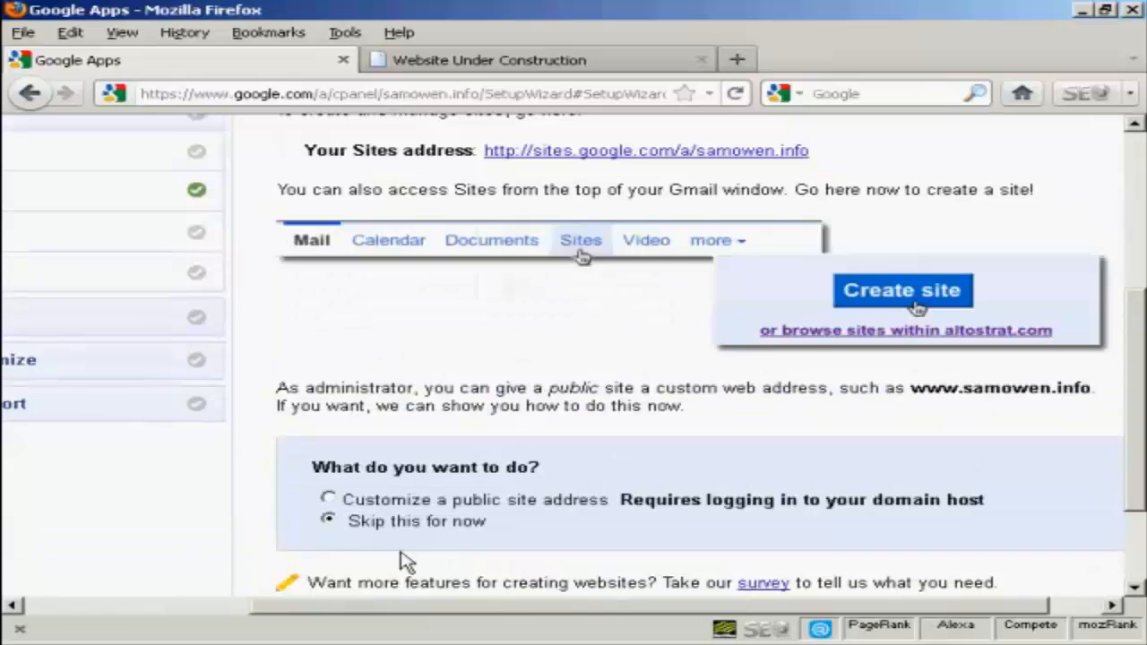
mouse_move(1137, 367)
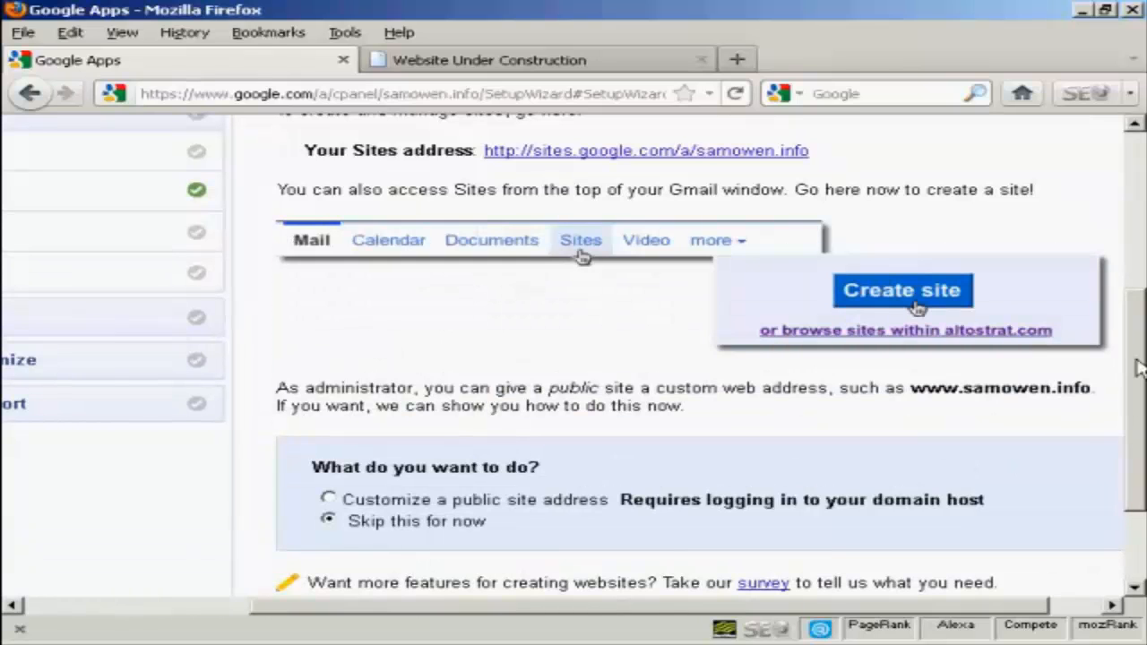
Leave Skip this for now selected for the site address and continue to Mobile access
scroll(down, 3)
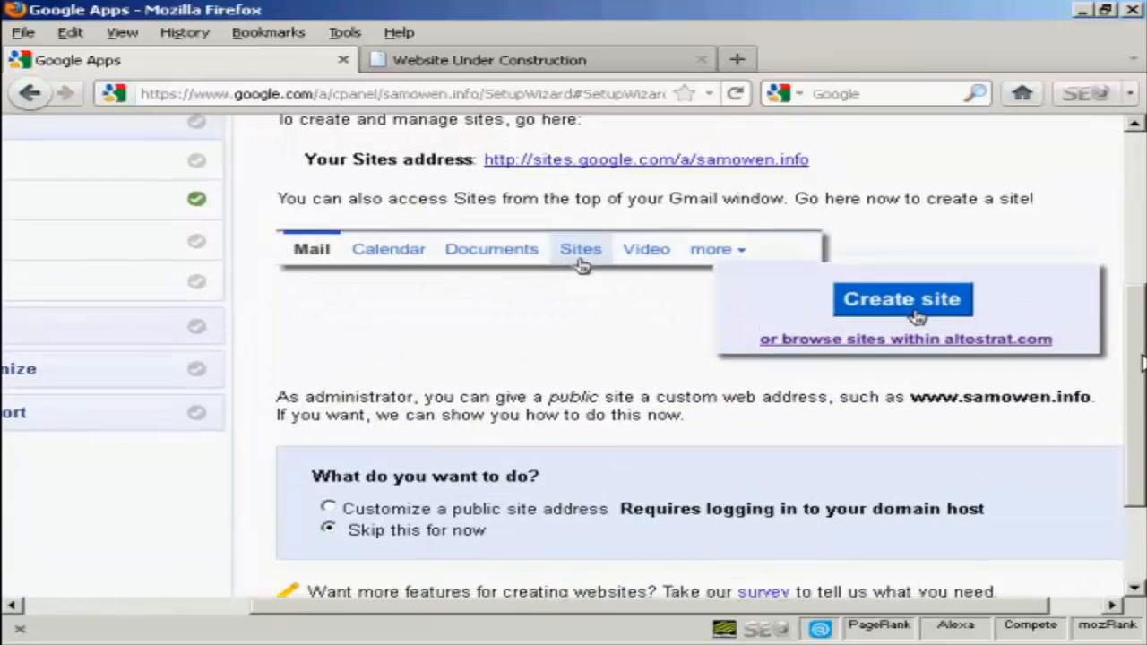
scroll(down, 3)
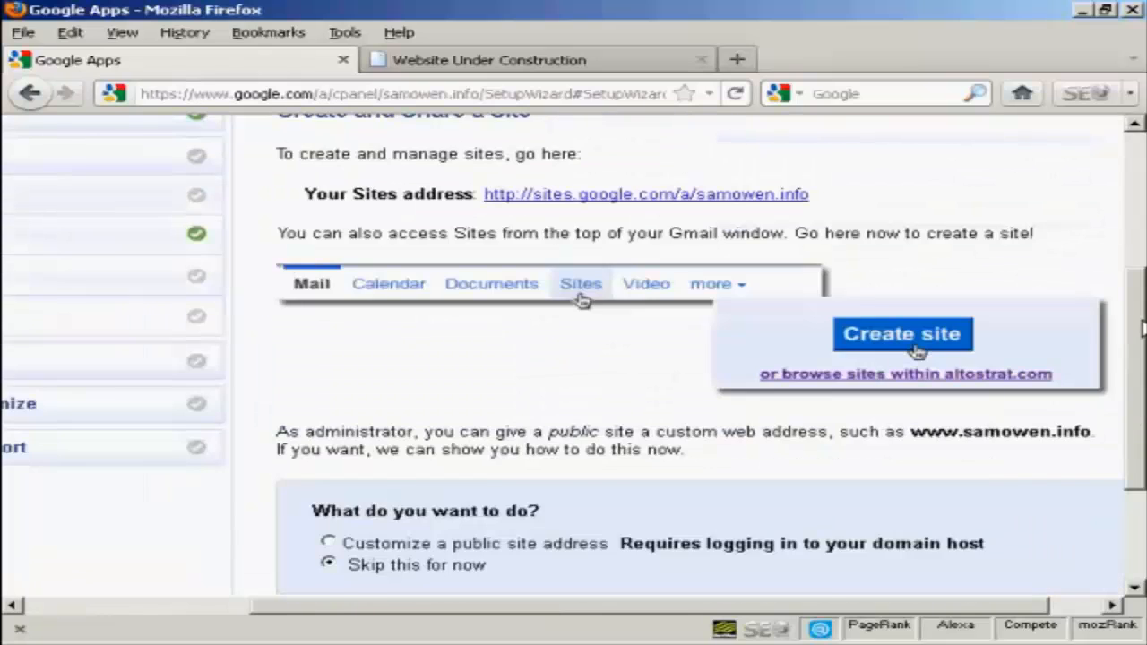
scroll(down, 3)
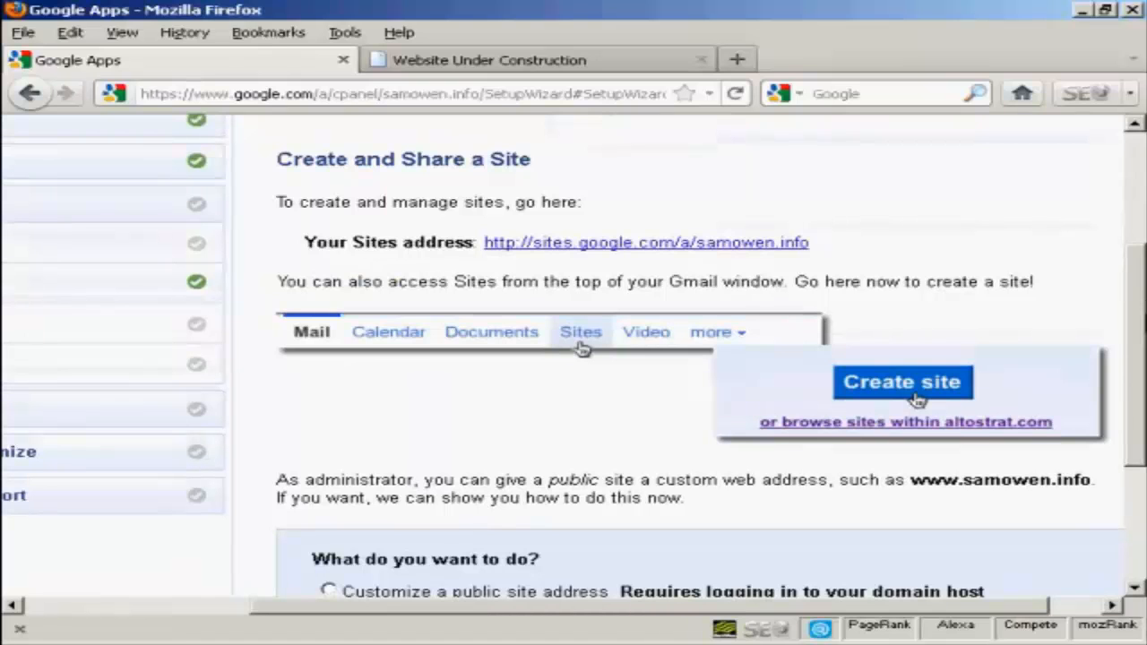
scroll(down, 3)
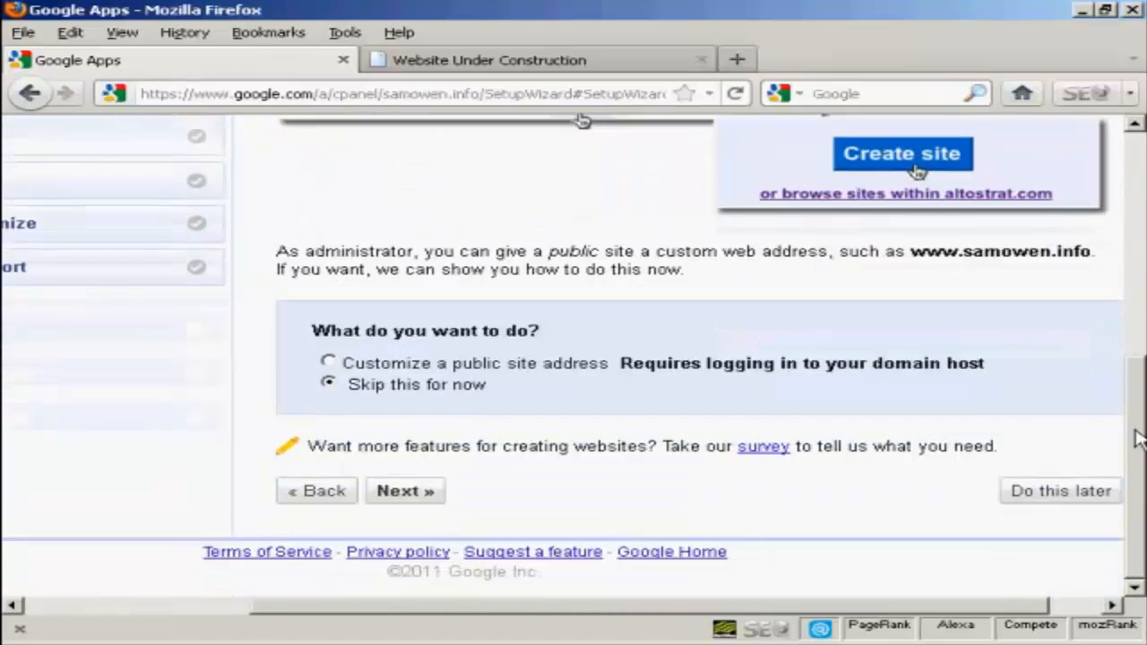
click(1061, 491)
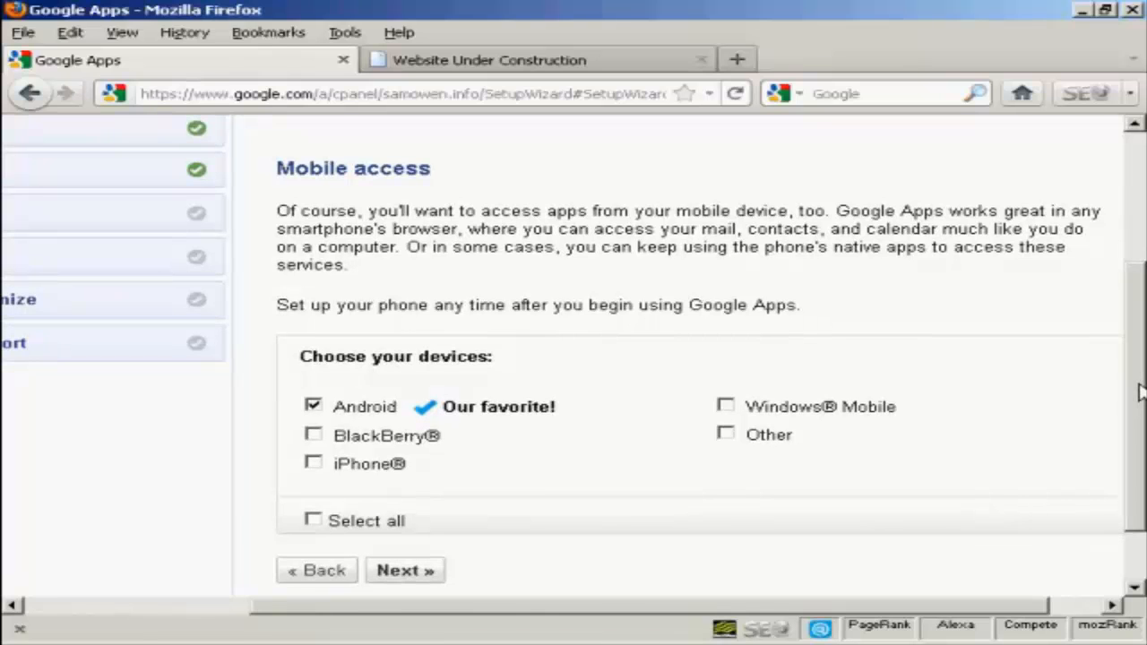
Choose Android as the only mobile device and continue to the Android phone instructions
click(314, 405)
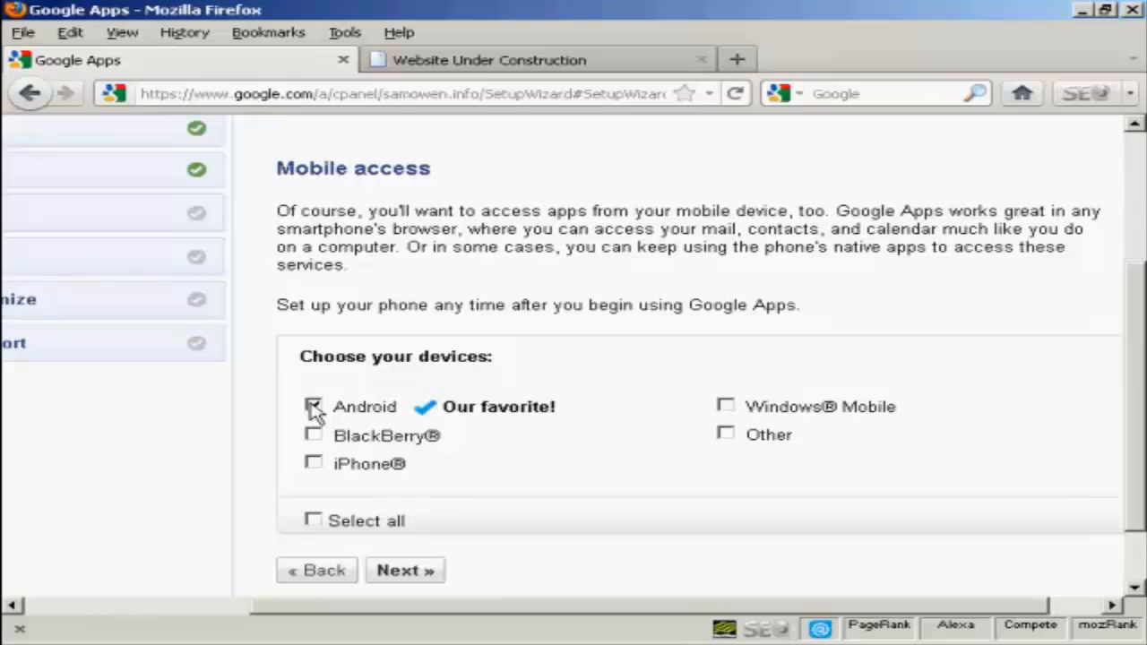
click(314, 405)
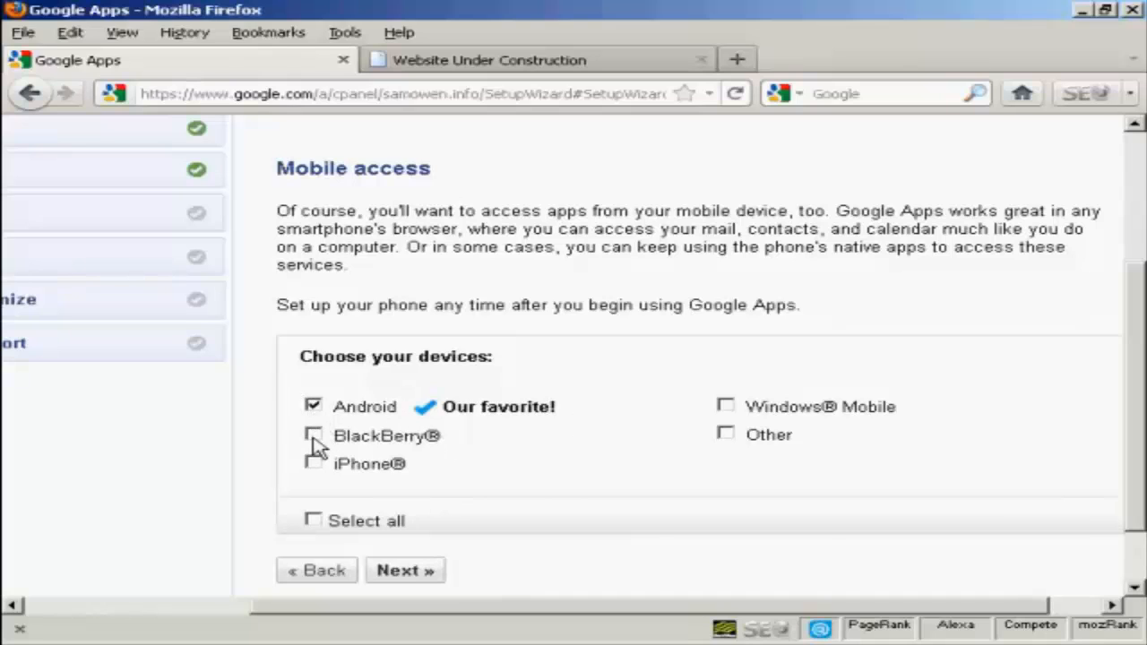
mouse_move(319, 466)
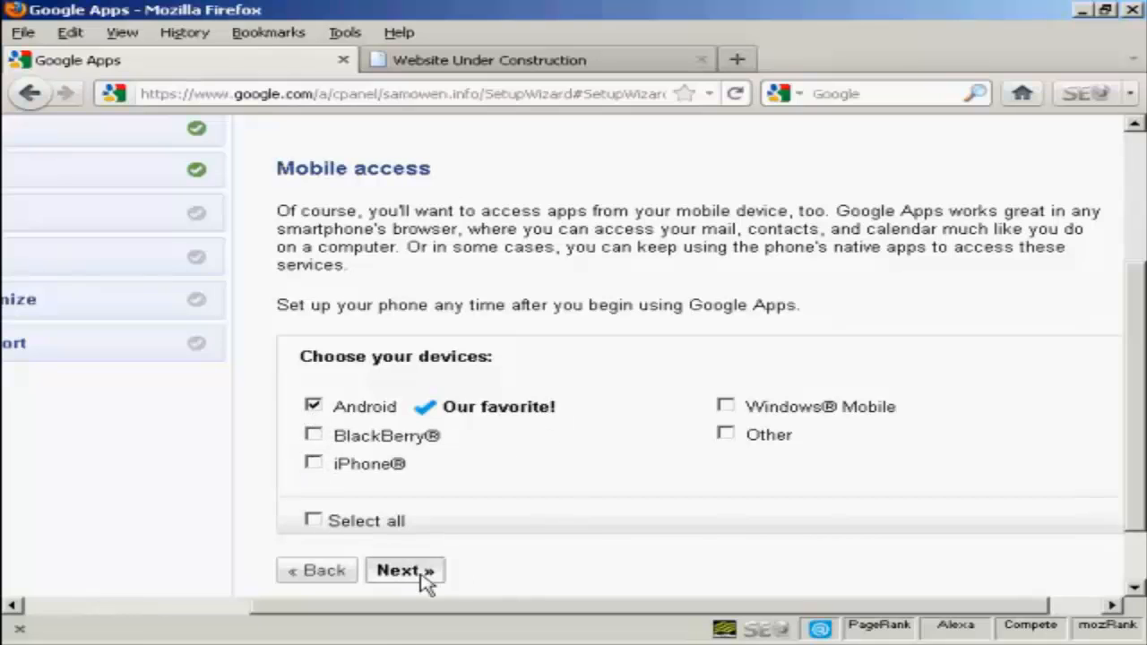
click(405, 570)
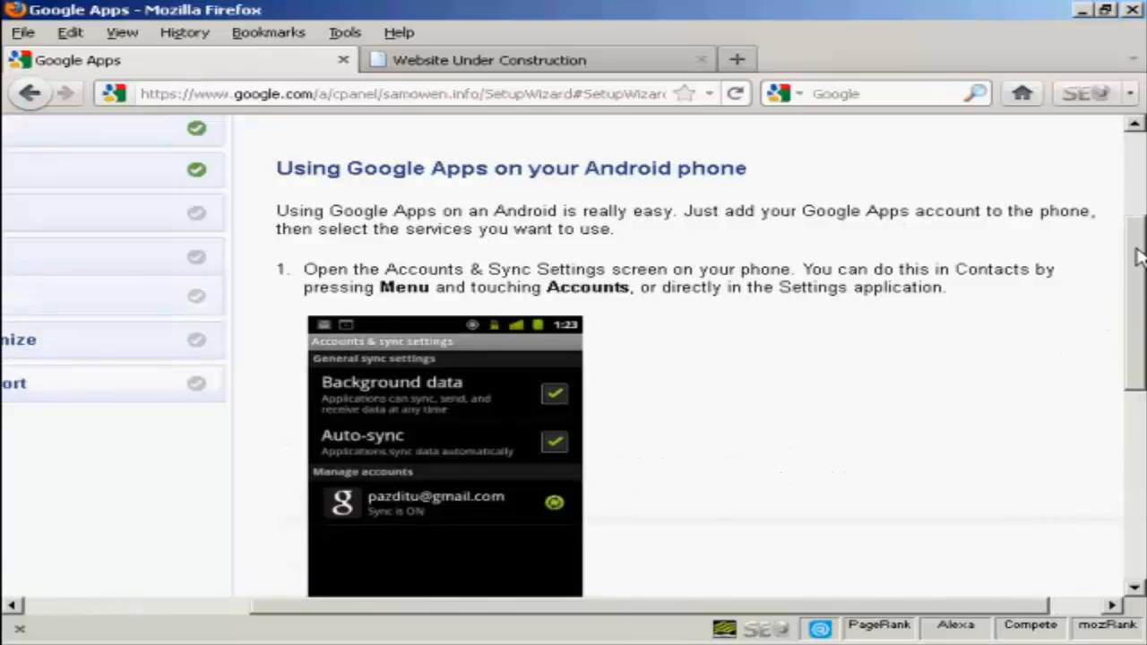
scroll(down, 3)
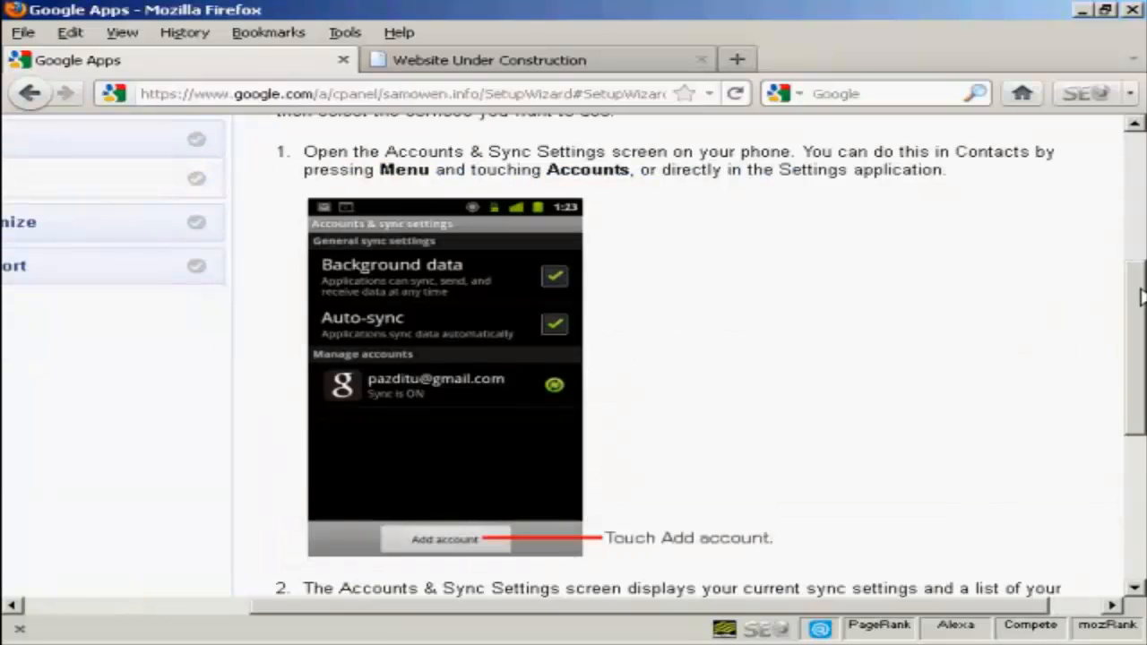
scroll(down, 3)
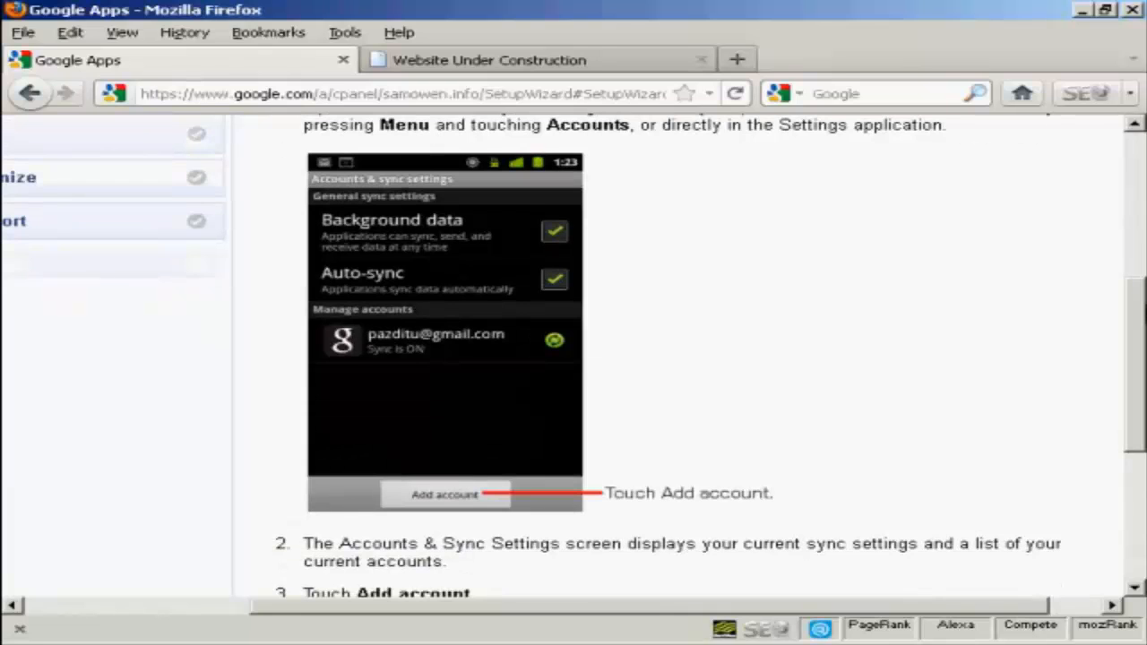
scroll(down, 3)
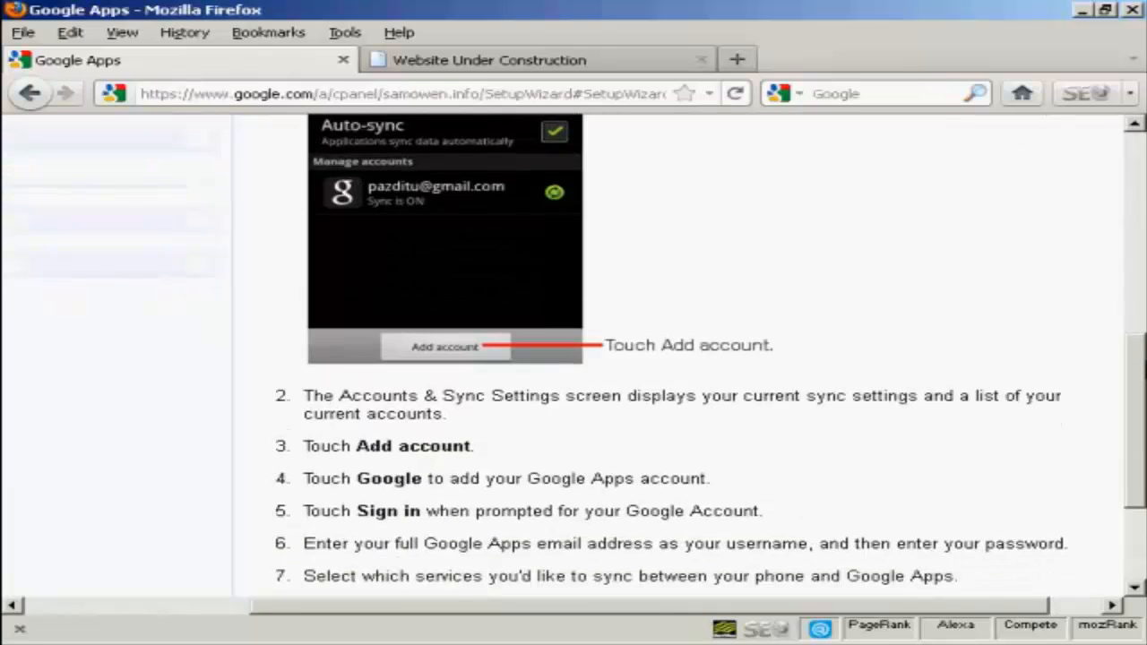
scroll(down, 3)
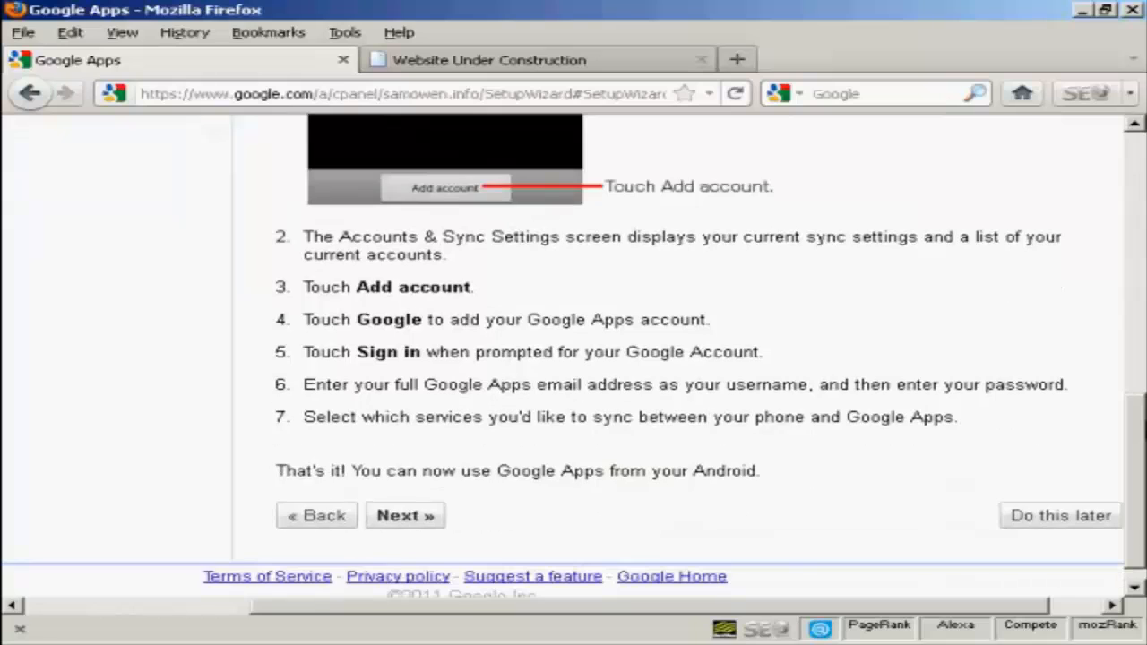
mouse_move(1011, 505)
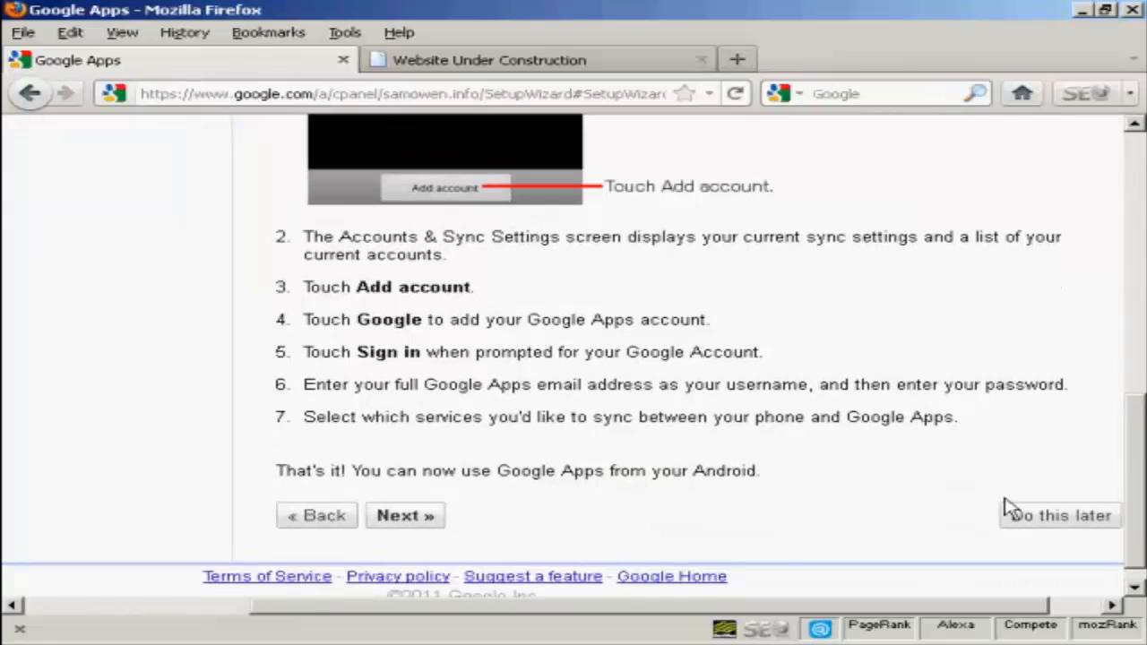
mouse_move(964, 527)
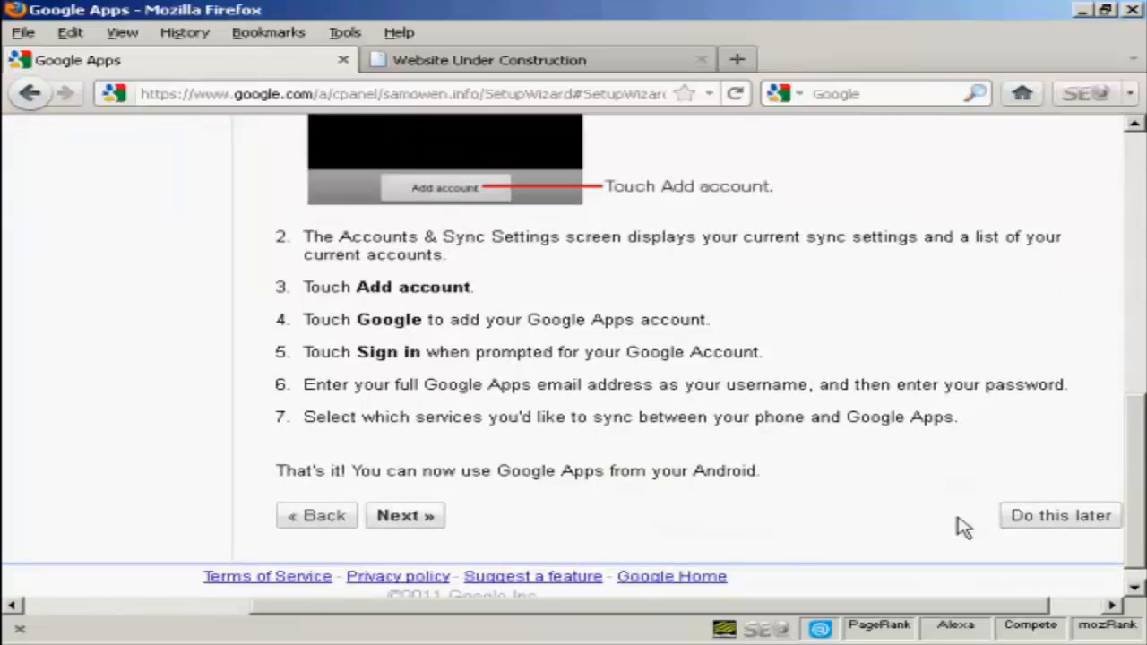
mouse_move(1074, 527)
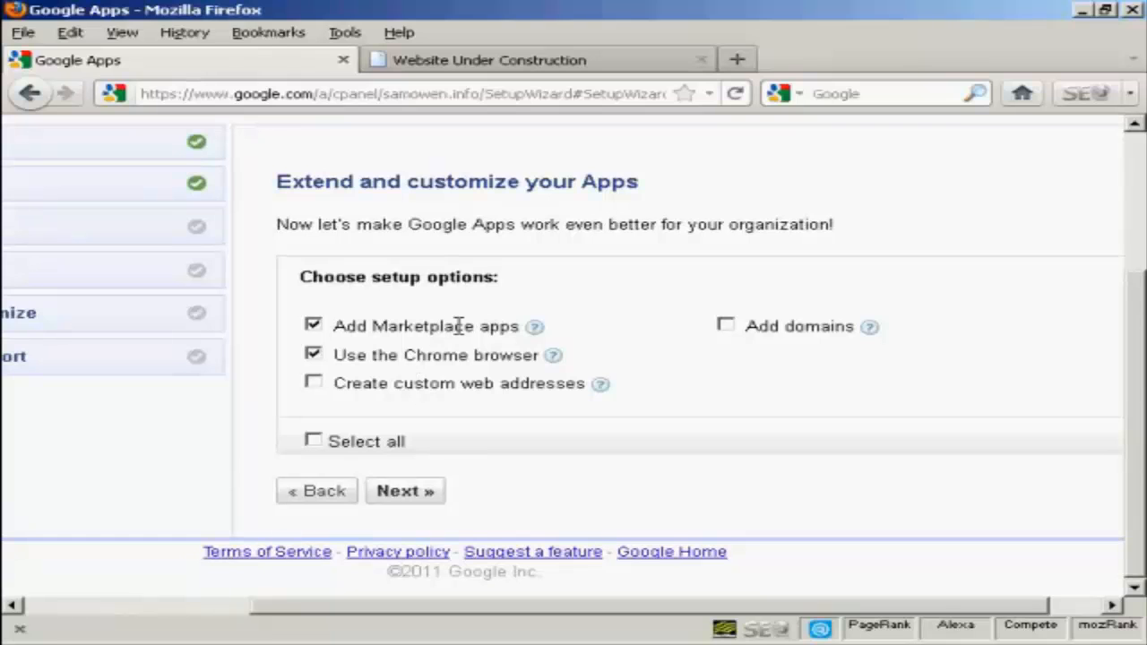
mouse_move(416, 357)
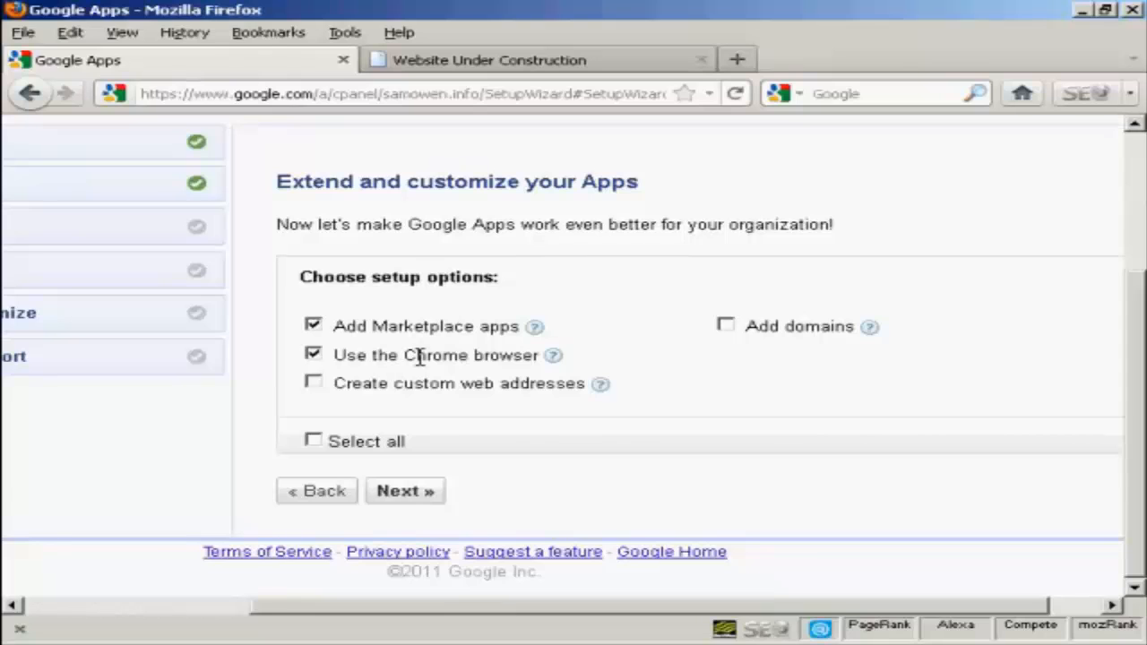
mouse_move(500, 408)
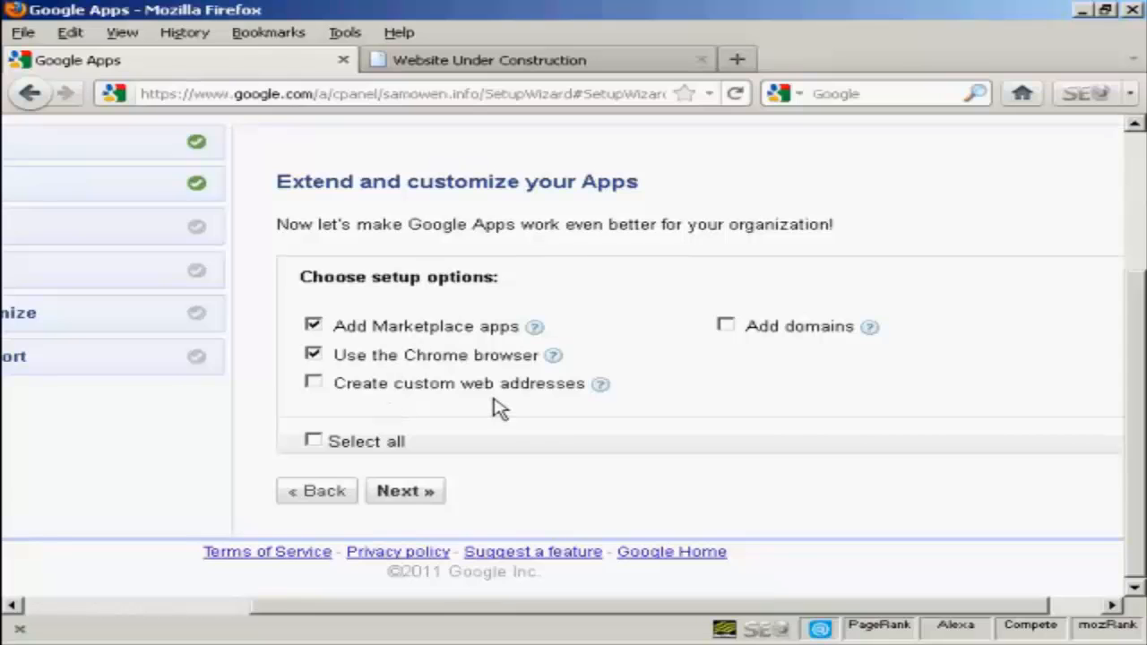
mouse_move(538, 261)
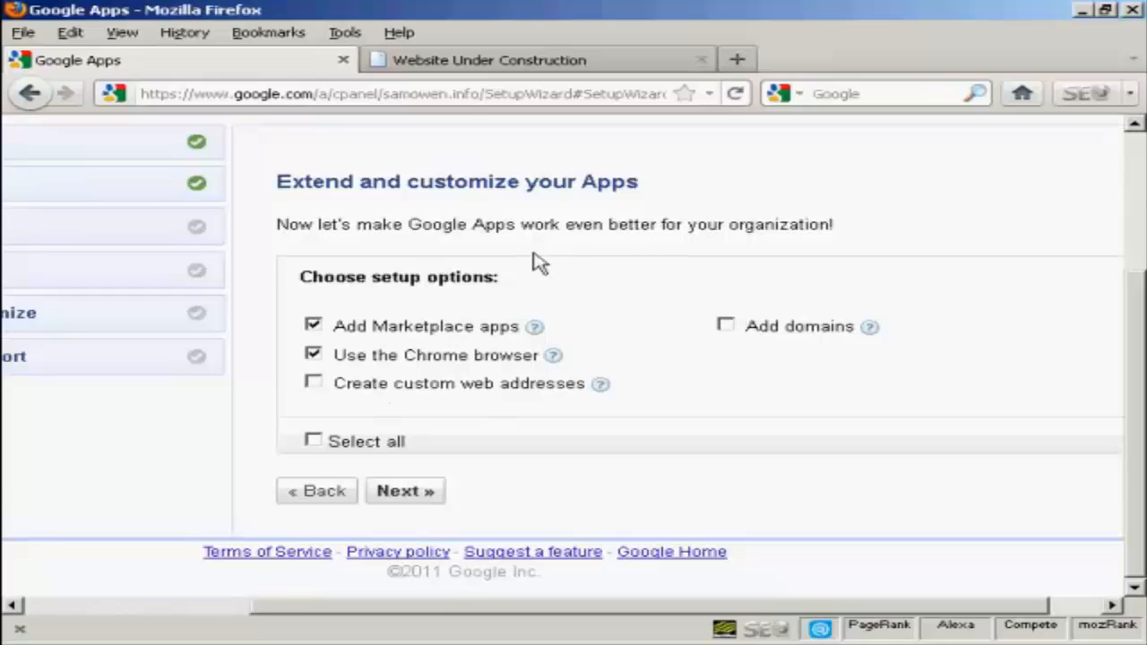
Untick Use the Chrome browser, keeping only Add Marketplace apps, and continue to the Marketplace recommendations
click(314, 354)
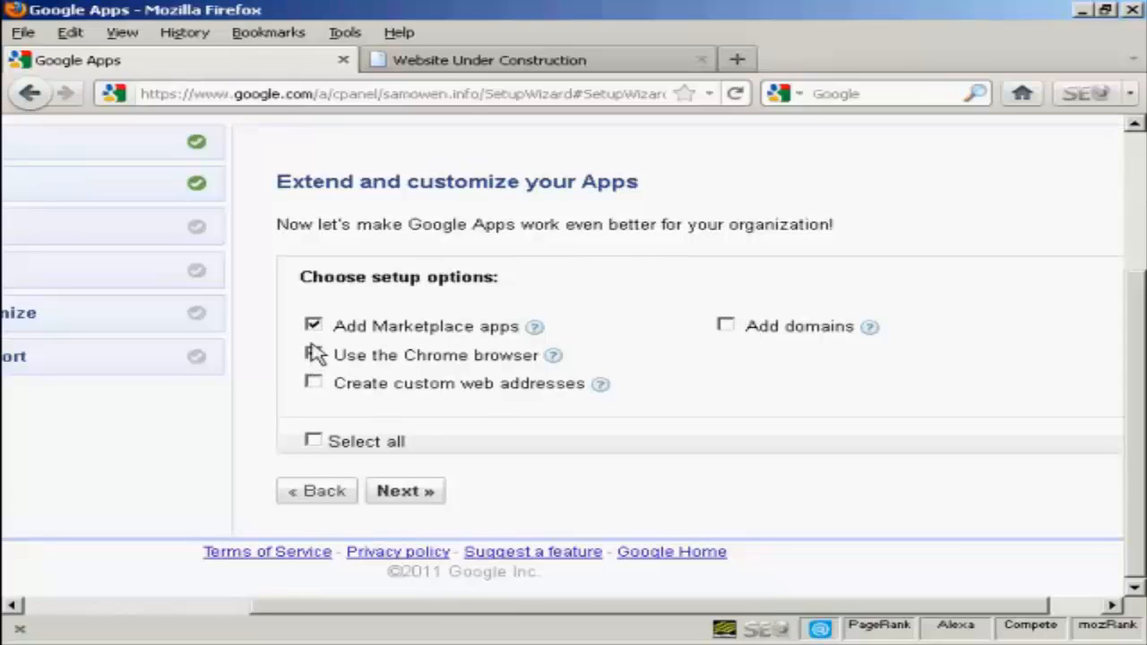
click(315, 355)
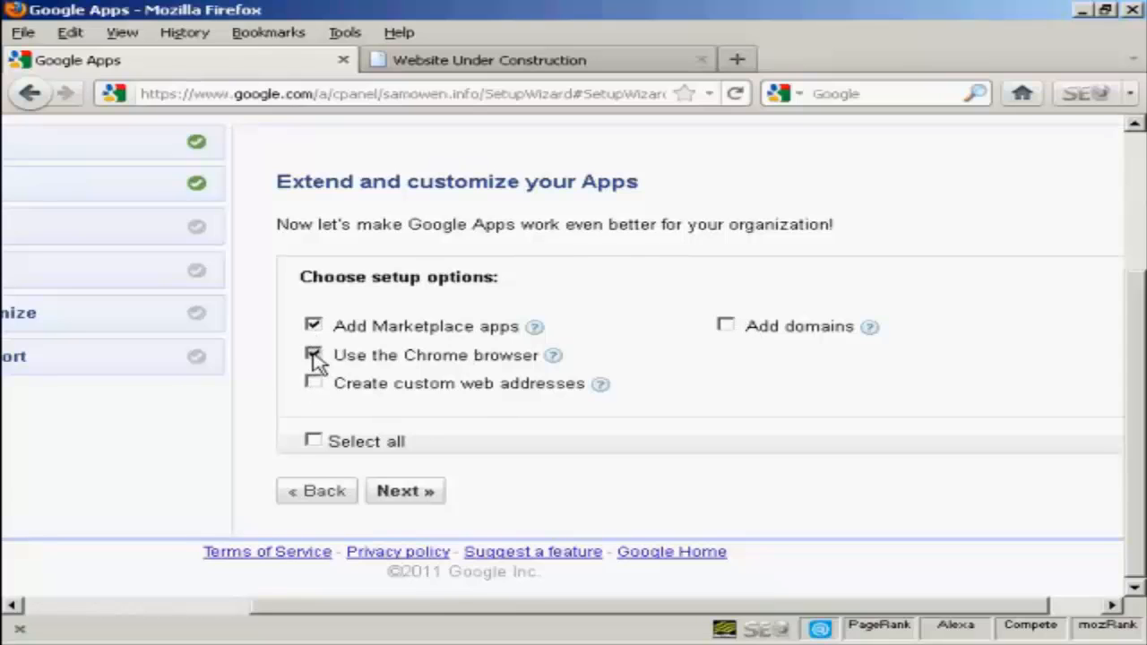
click(313, 355)
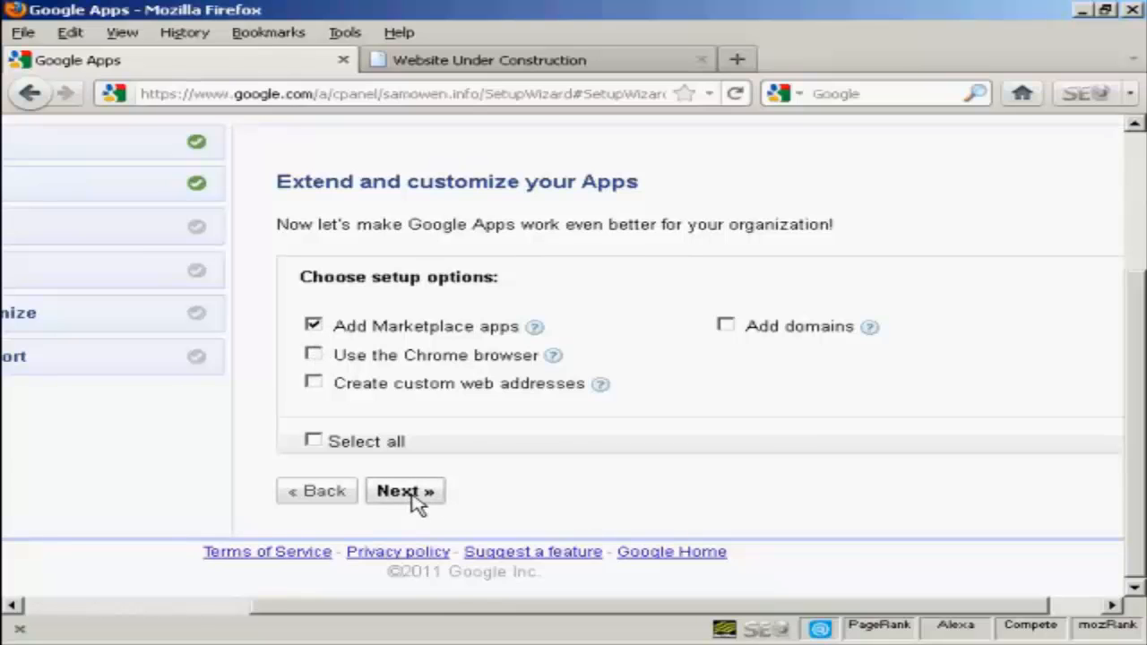
click(406, 491)
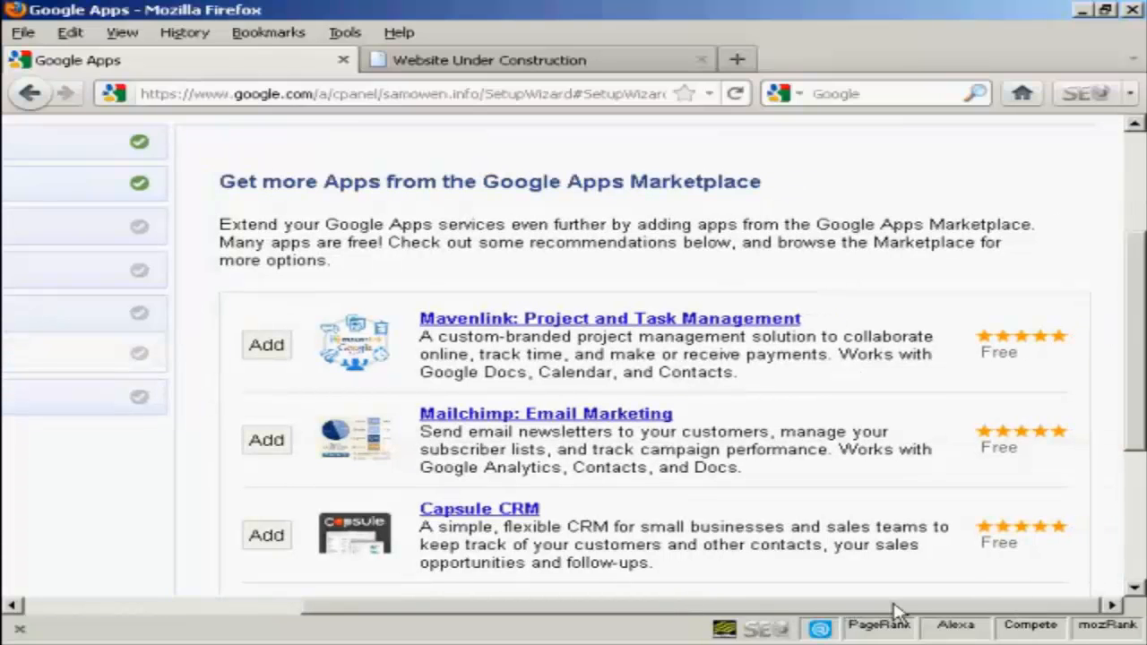
mouse_move(713, 322)
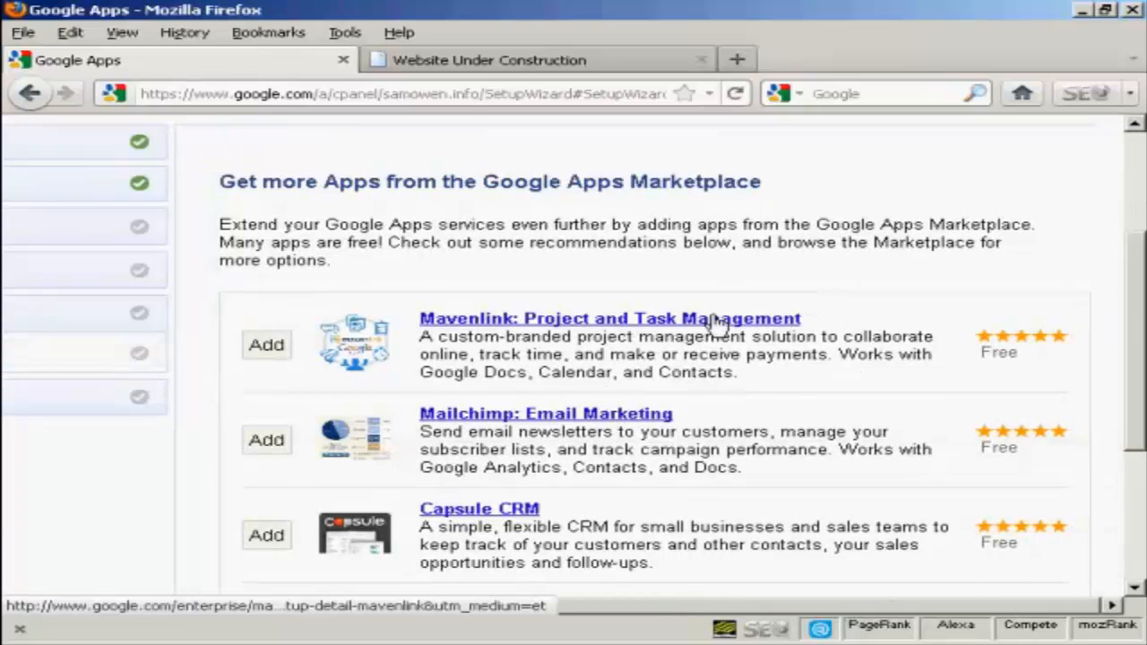
mouse_move(588, 426)
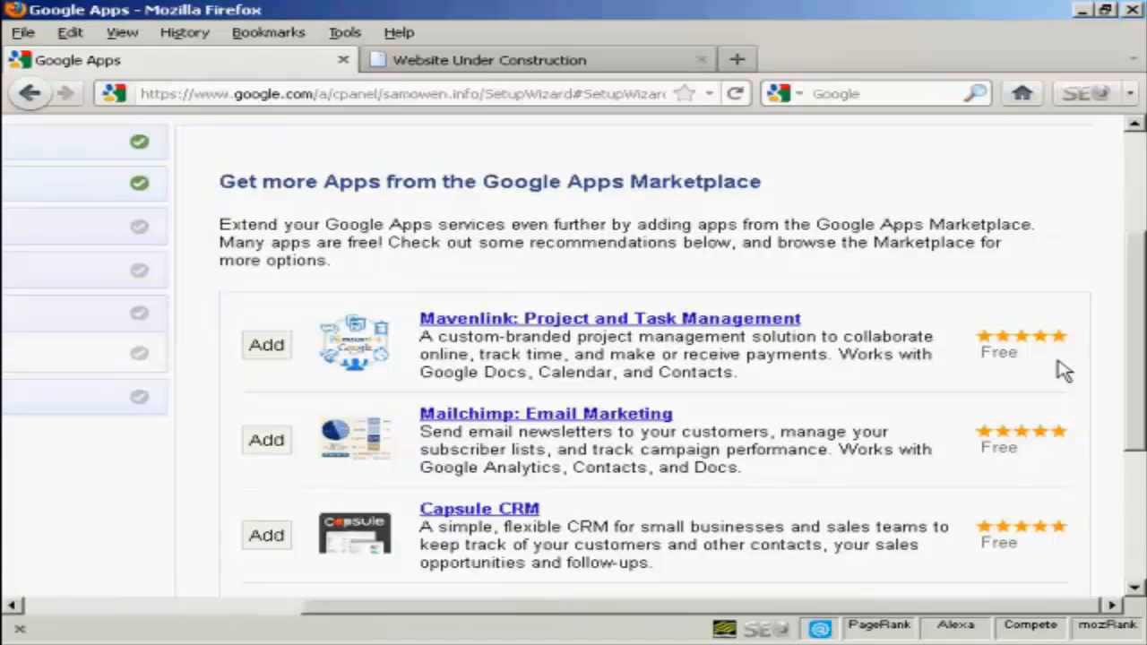
mouse_move(698, 488)
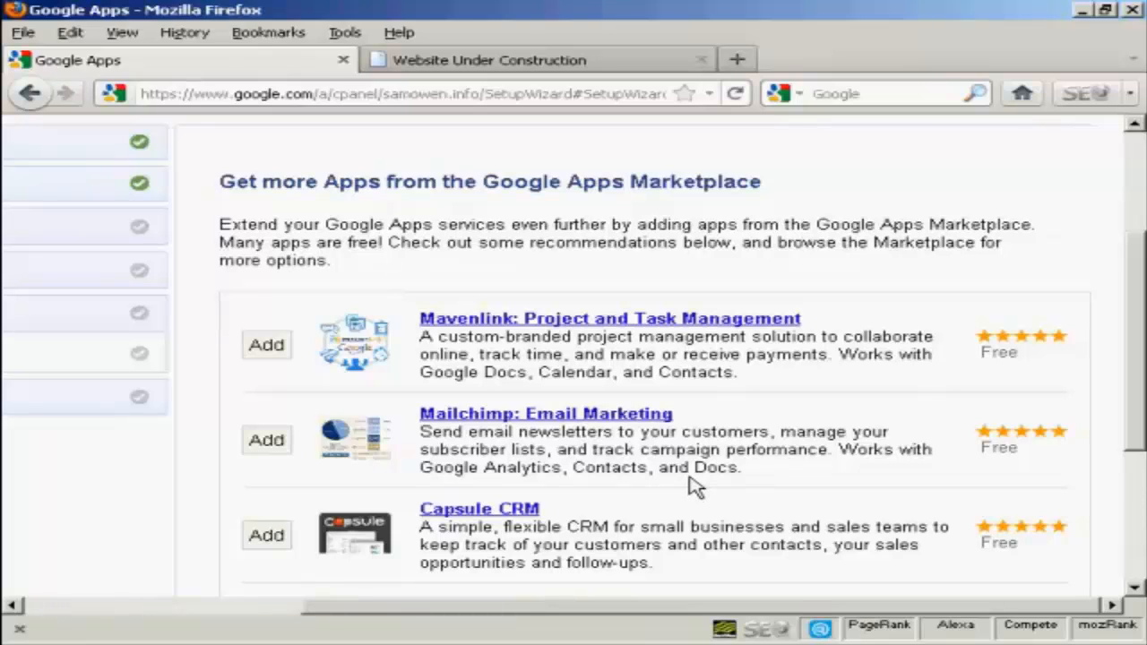
mouse_move(1090, 337)
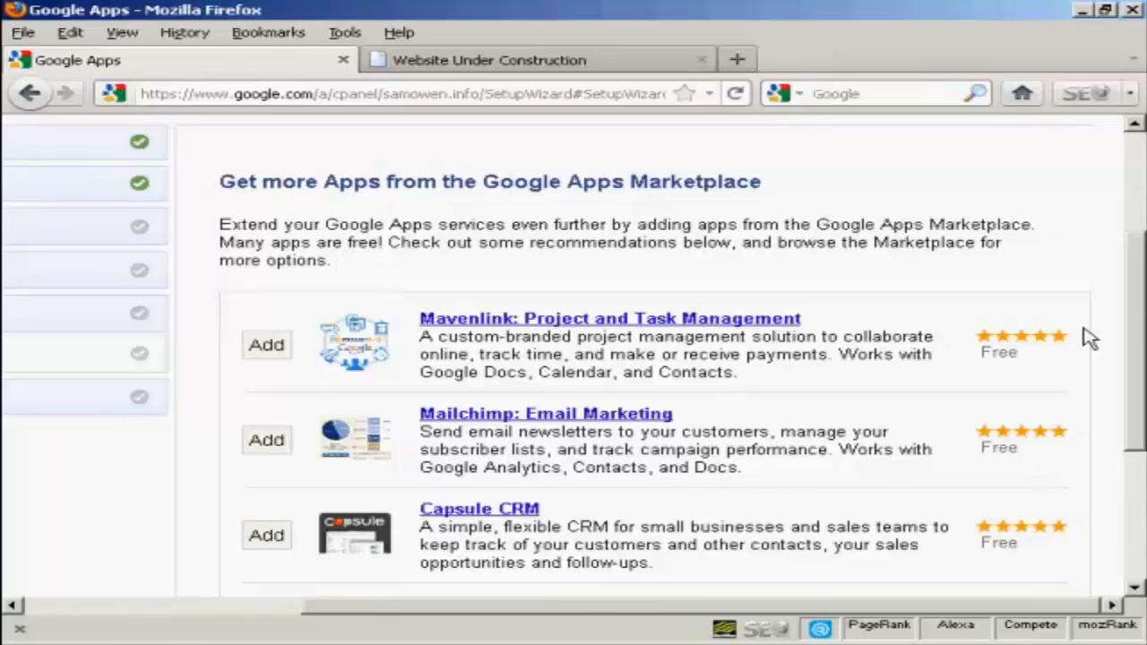
Review the recommended Marketplace apps without adding any and continue to Training and support
scroll(down, 3)
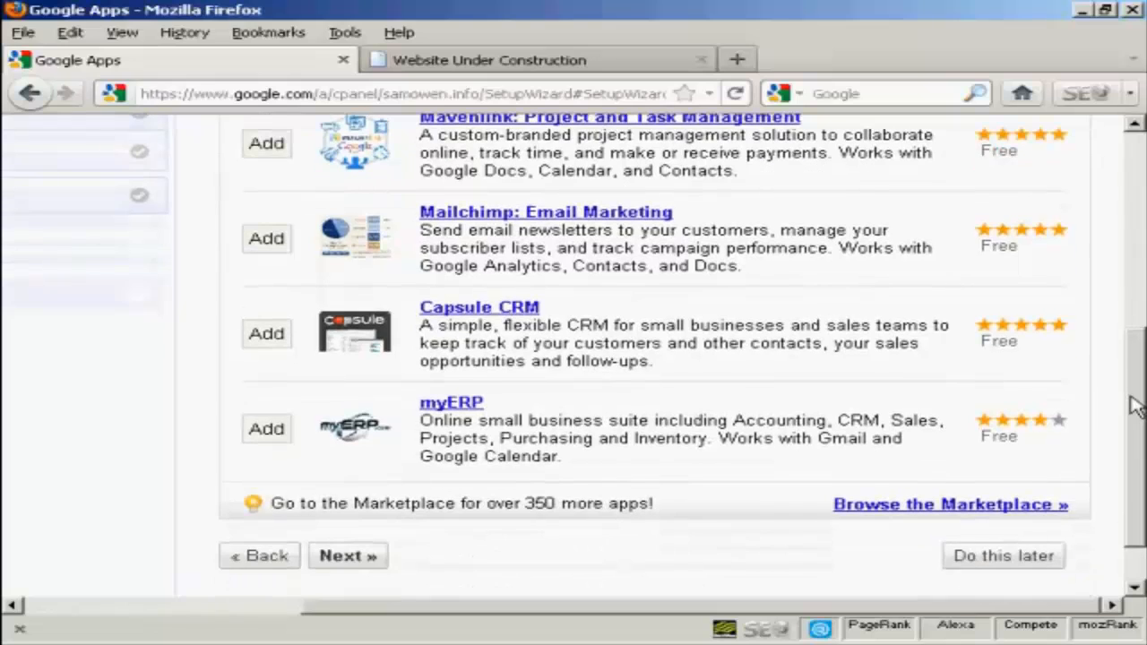
mouse_move(534, 484)
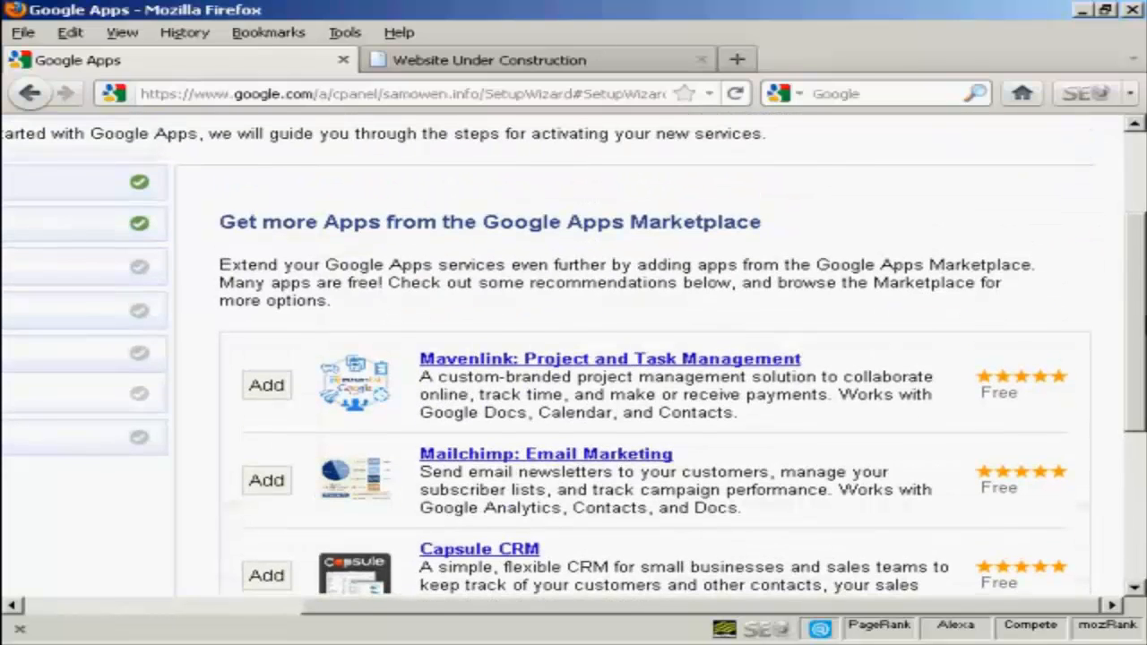
scroll(down, 3)
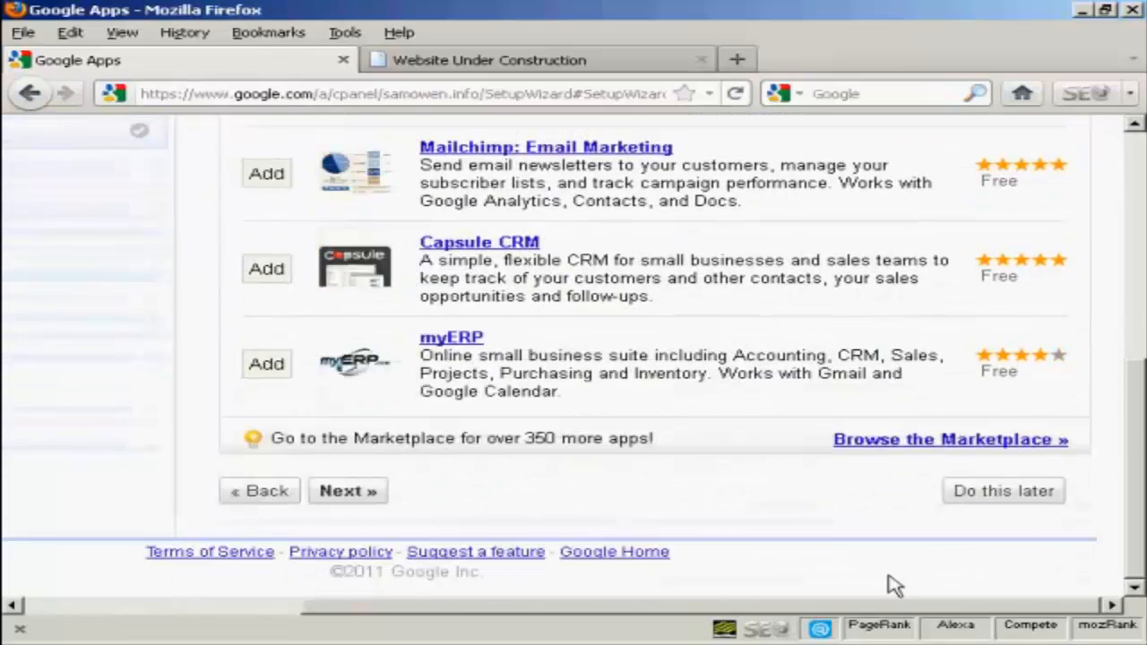
click(348, 491)
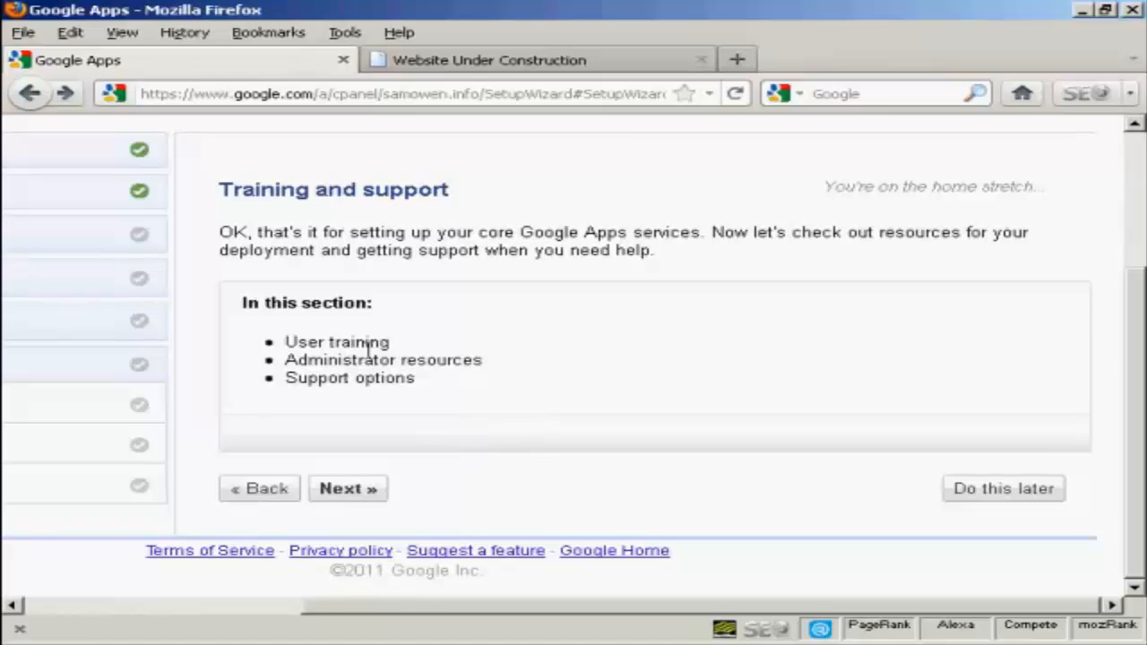
mouse_move(475, 376)
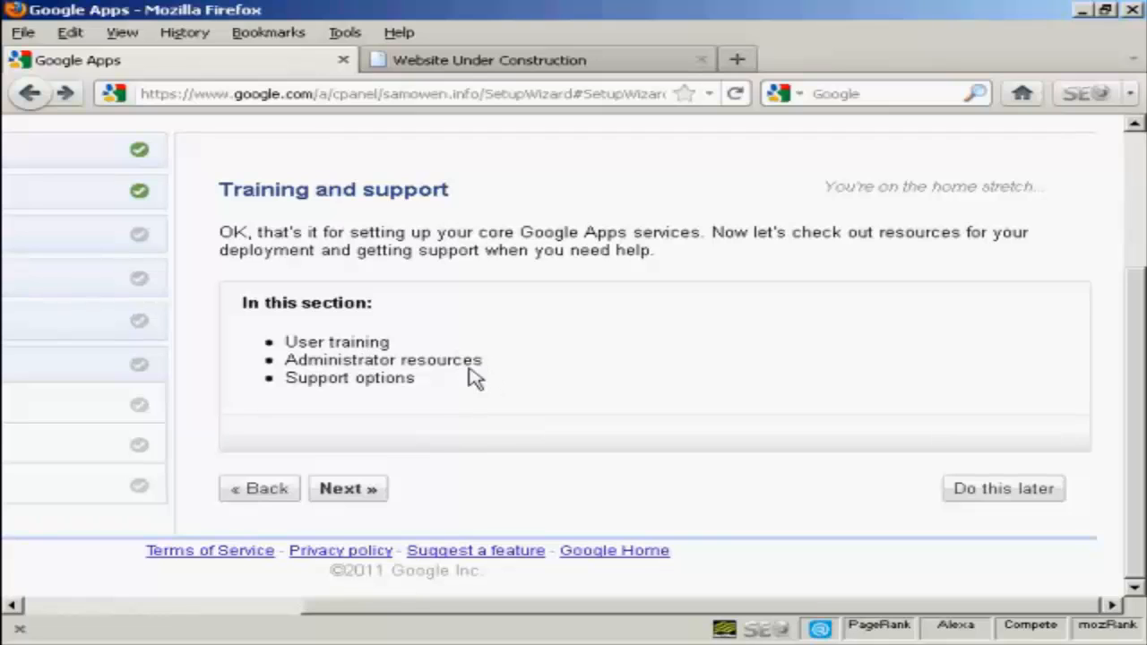
mouse_move(409, 448)
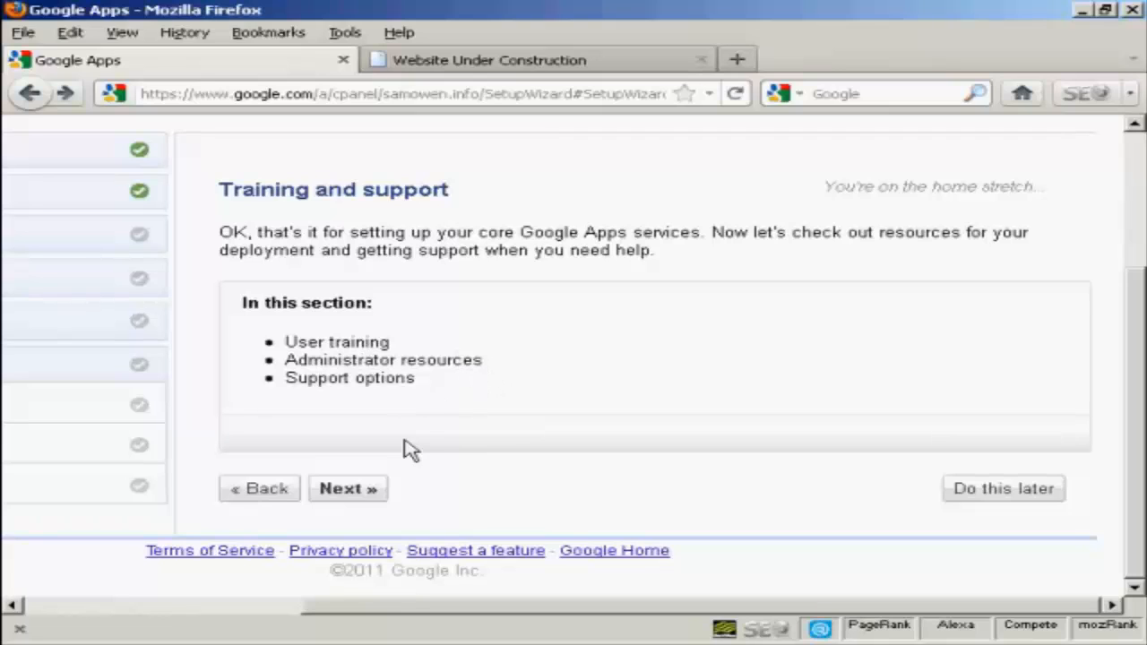
mouse_move(495, 470)
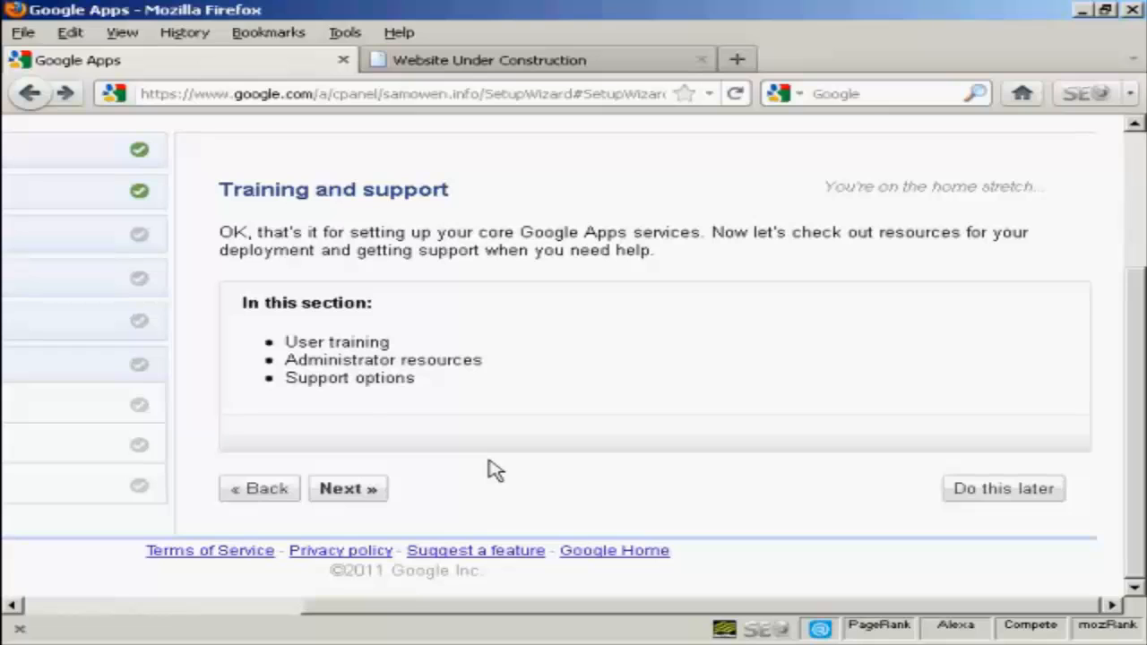